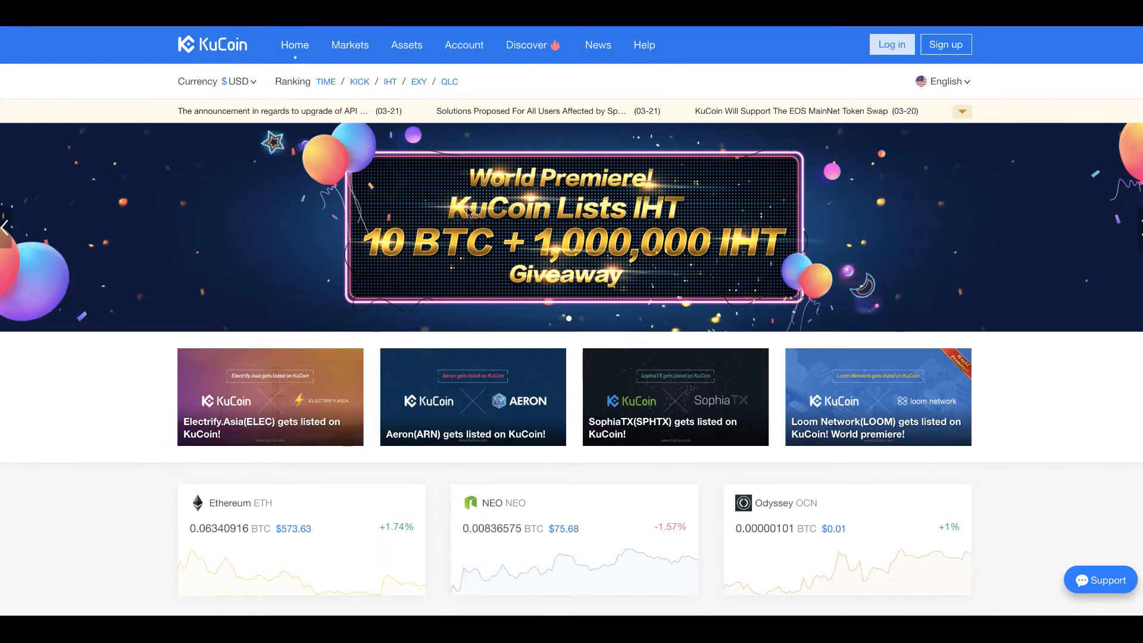
Start a new KuCoin account and accept the terms of use to reach the sign-up form.
scroll(down, 3)
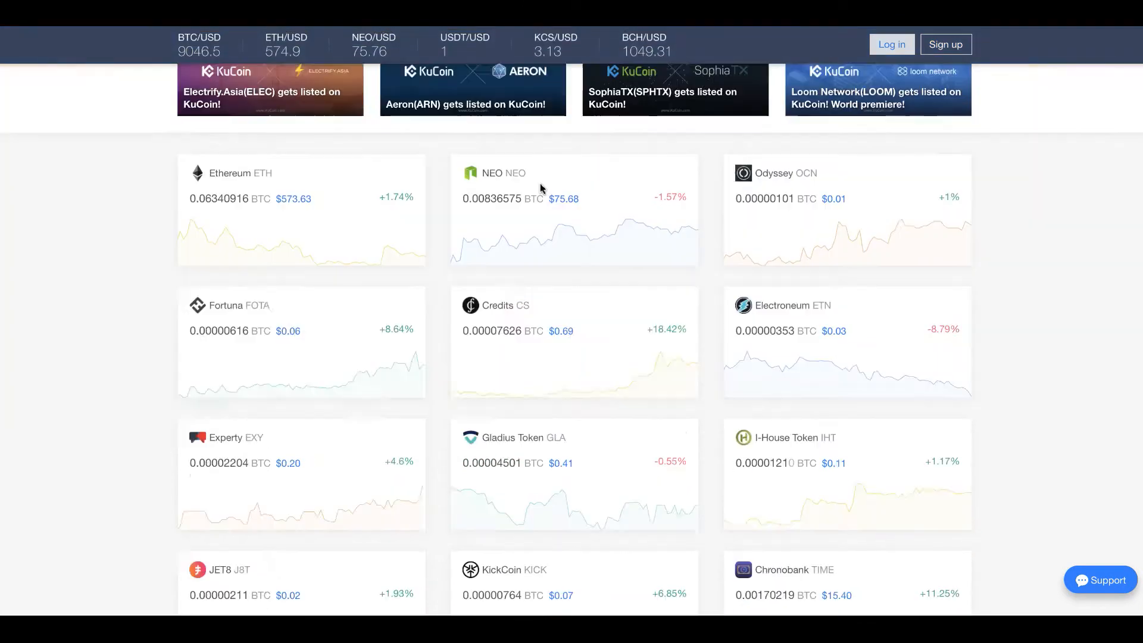
scroll(up, 3)
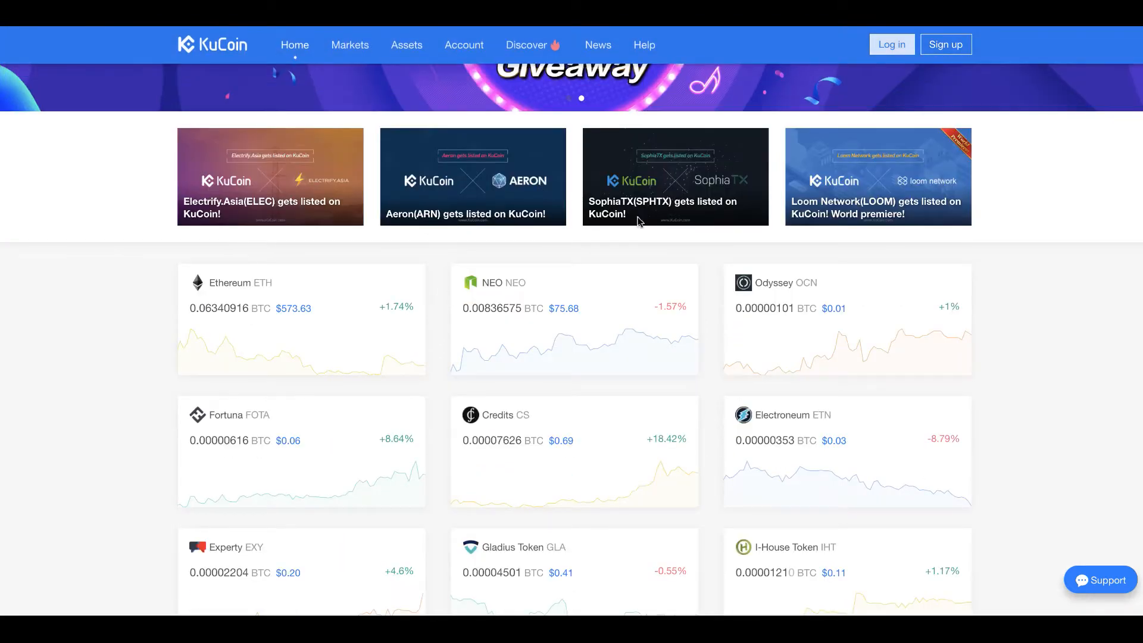
scroll(down, 3)
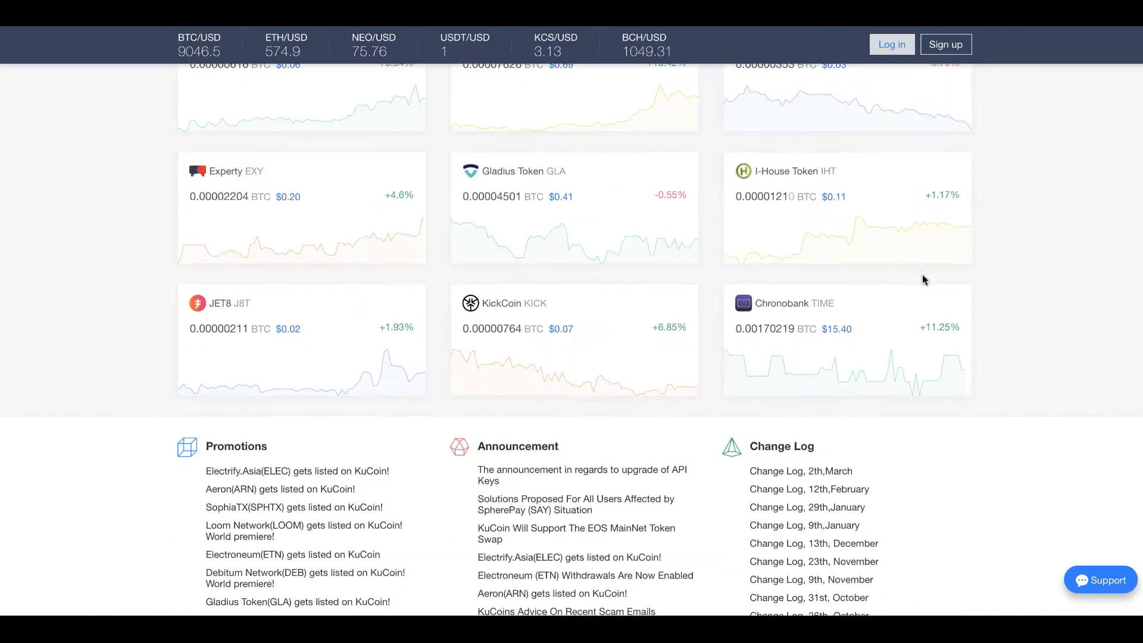
scroll(up, 3)
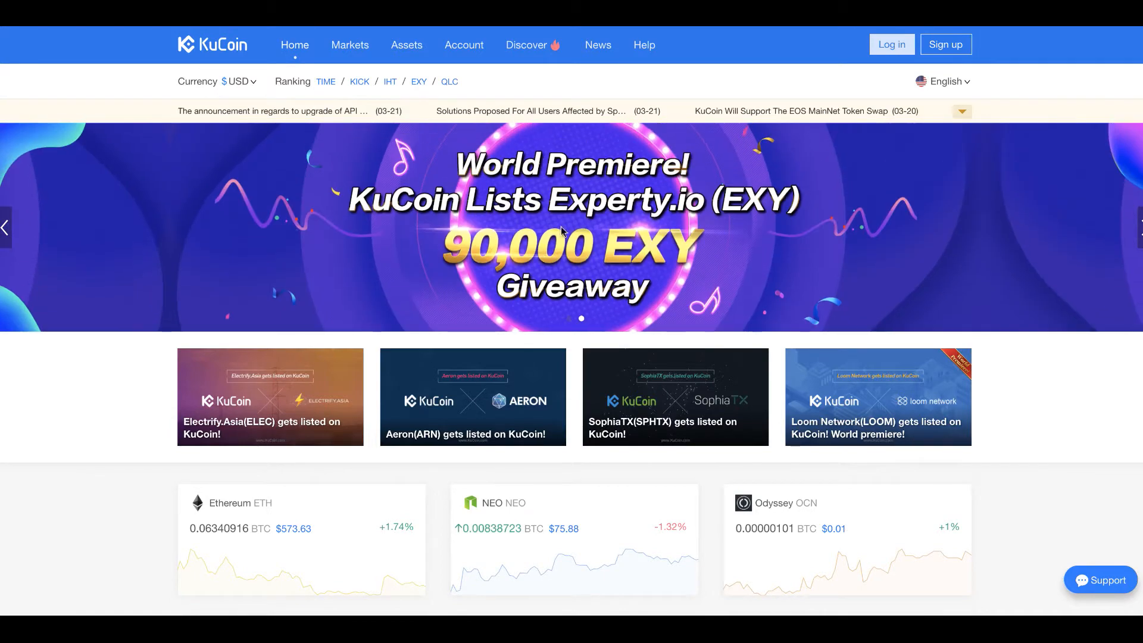
mouse_move(522, 208)
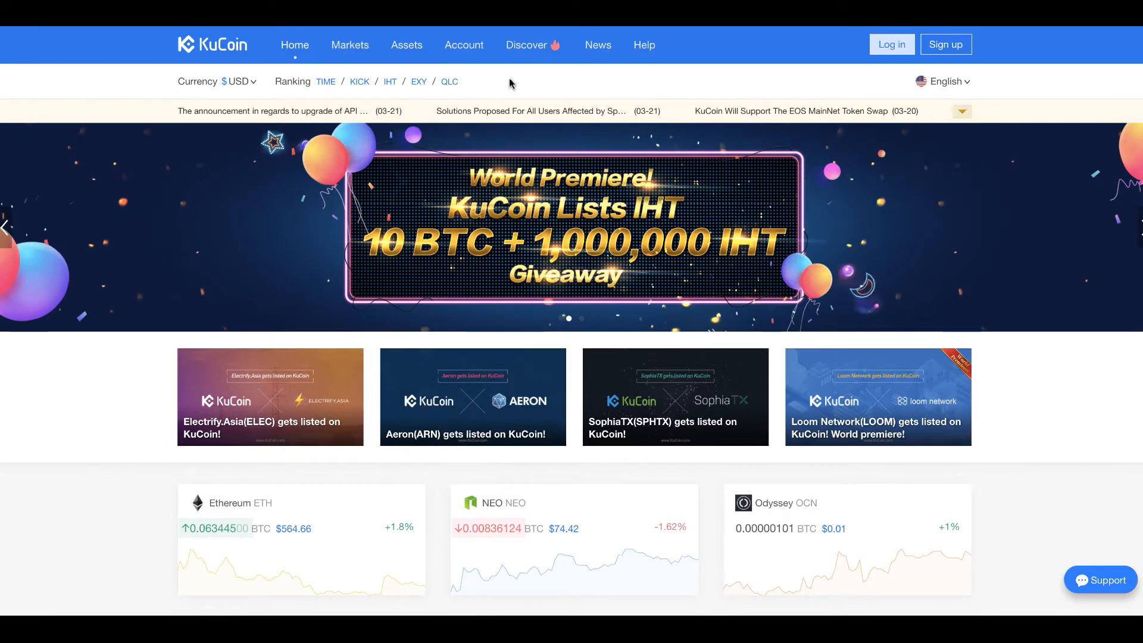
mouse_move(957, 48)
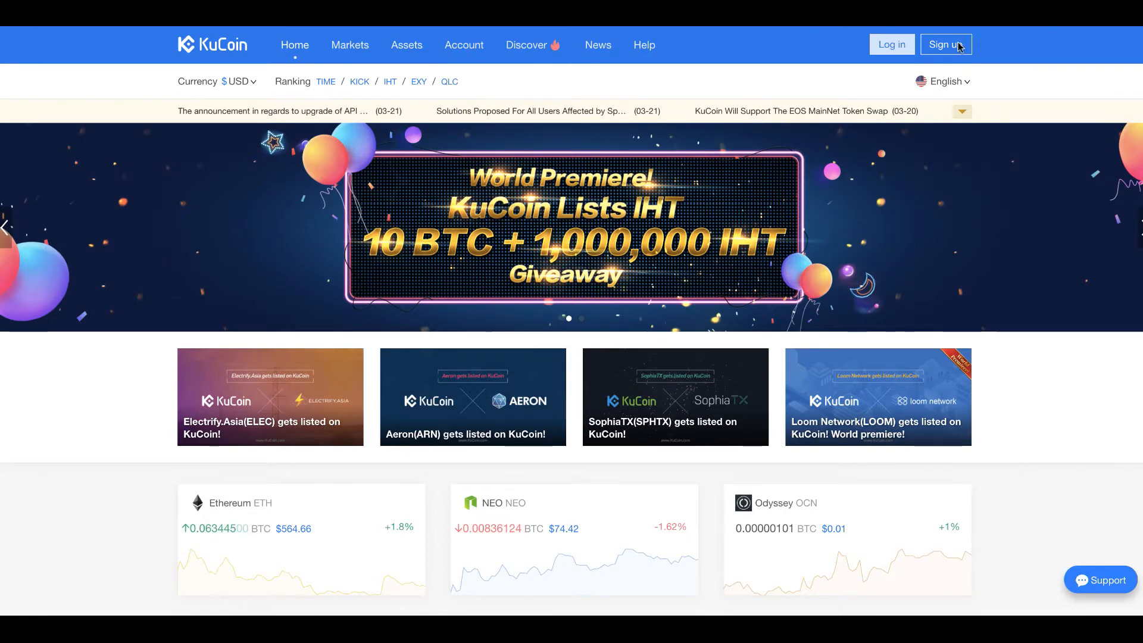
click(945, 44)
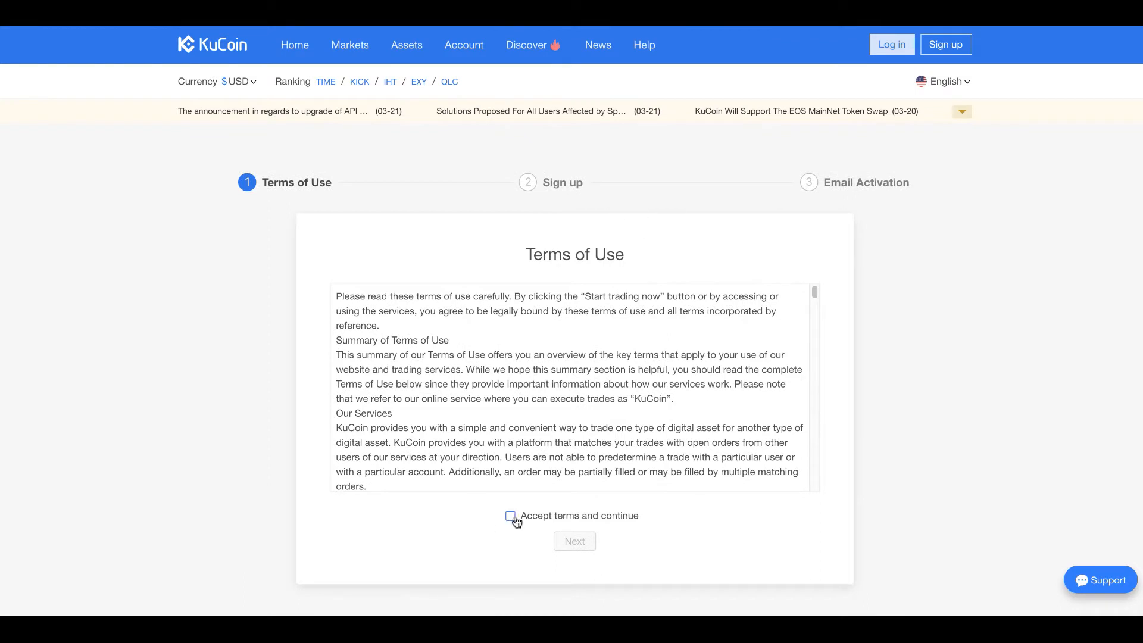
click(512, 516)
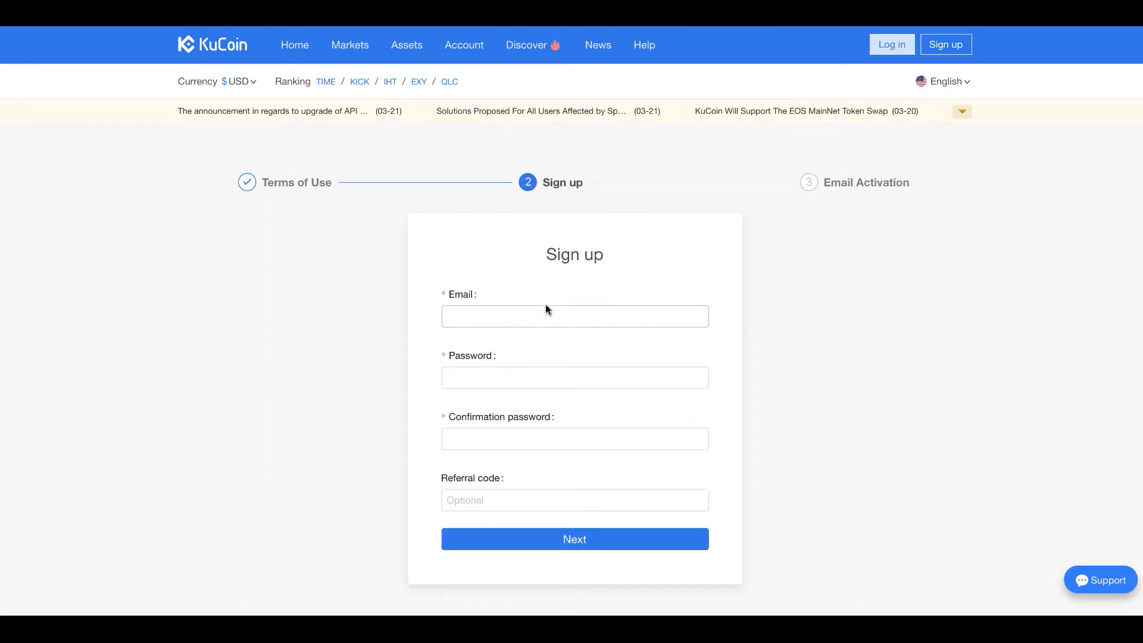
click(575, 316)
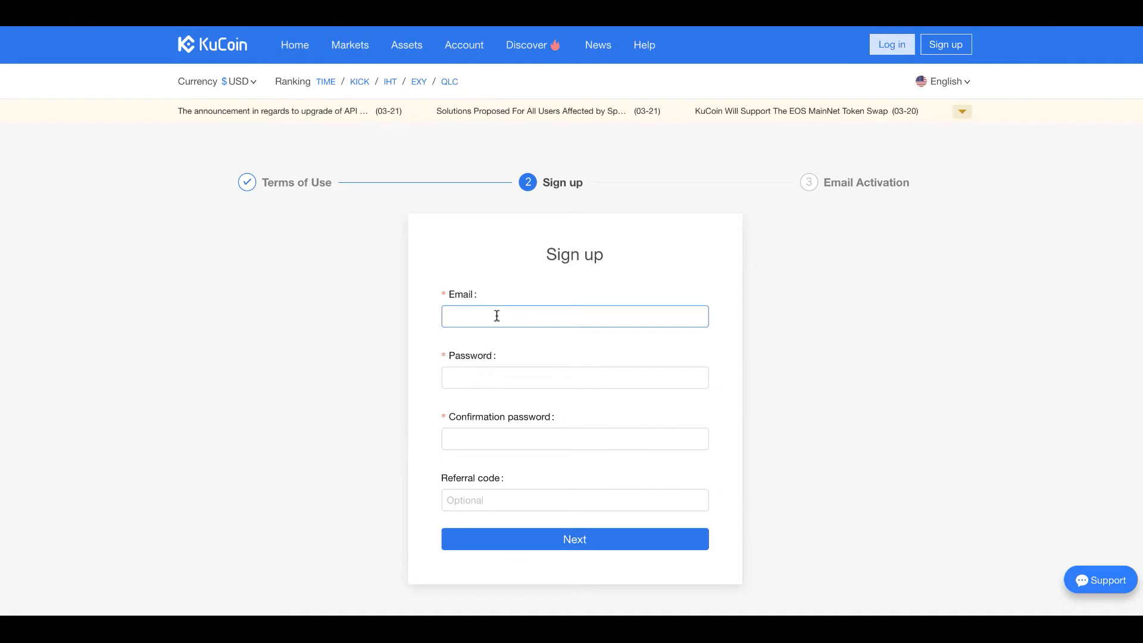
click(575, 377)
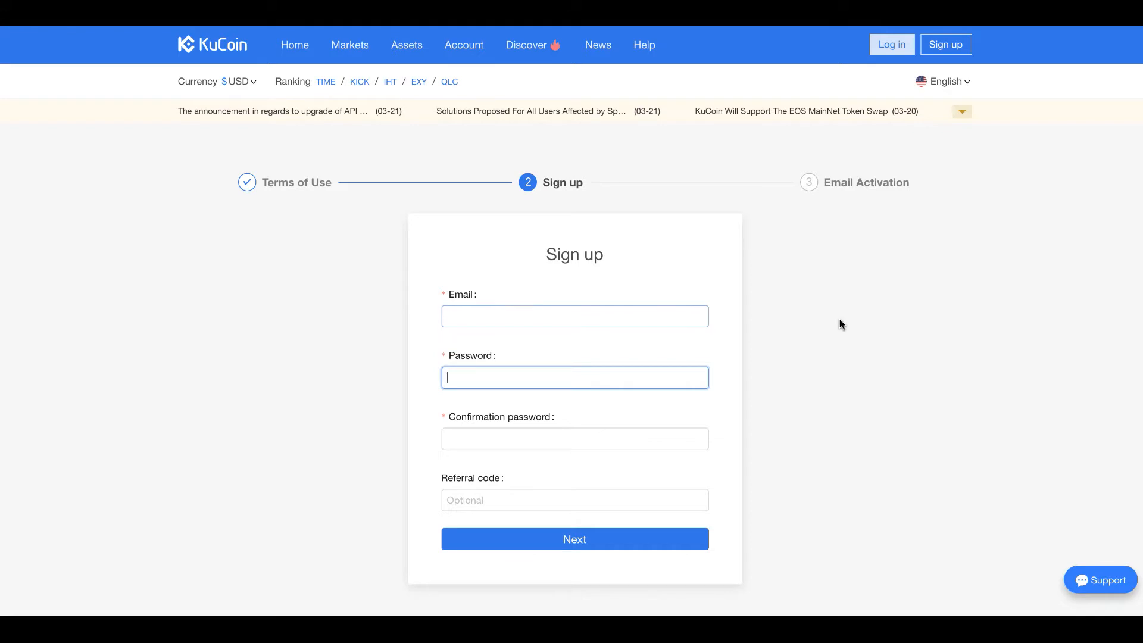
mouse_move(808, 307)
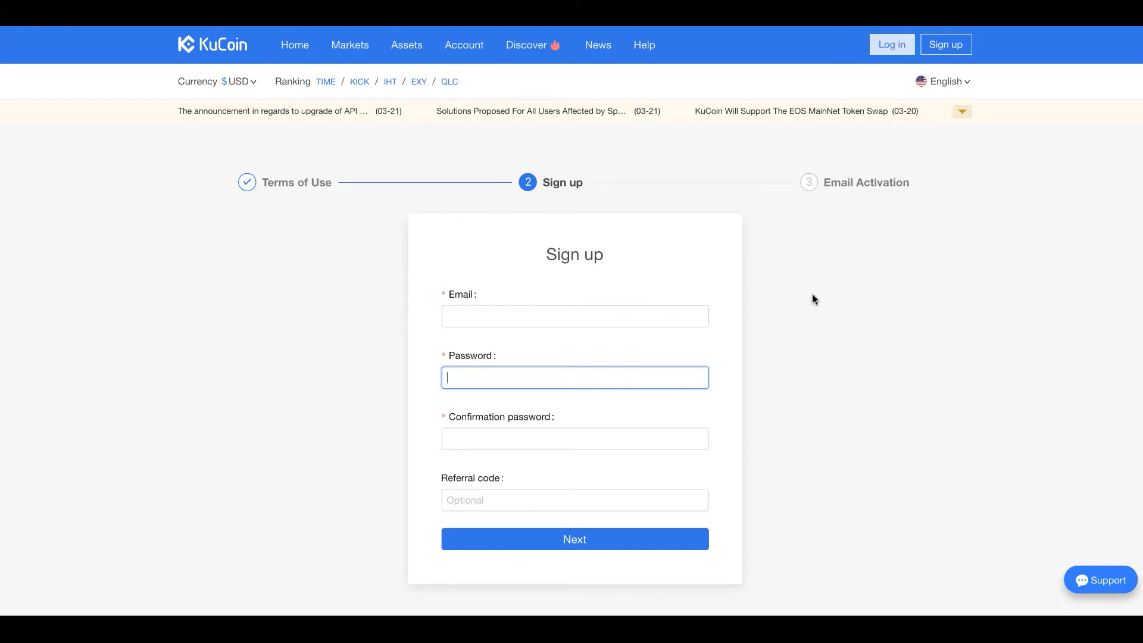
mouse_move(510, 343)
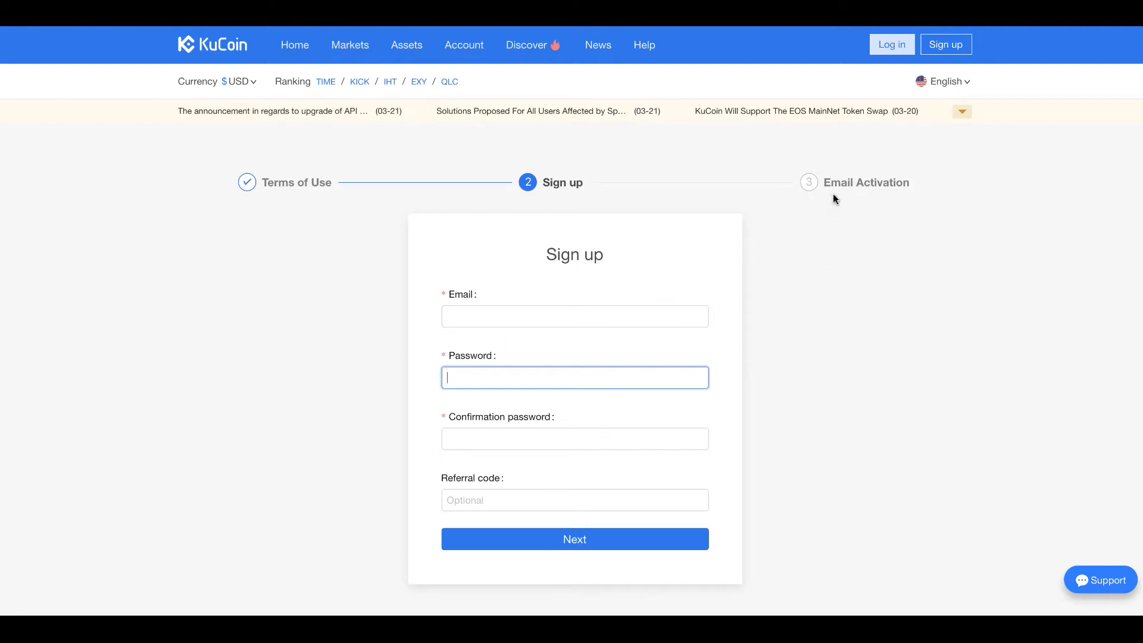
mouse_move(219, 29)
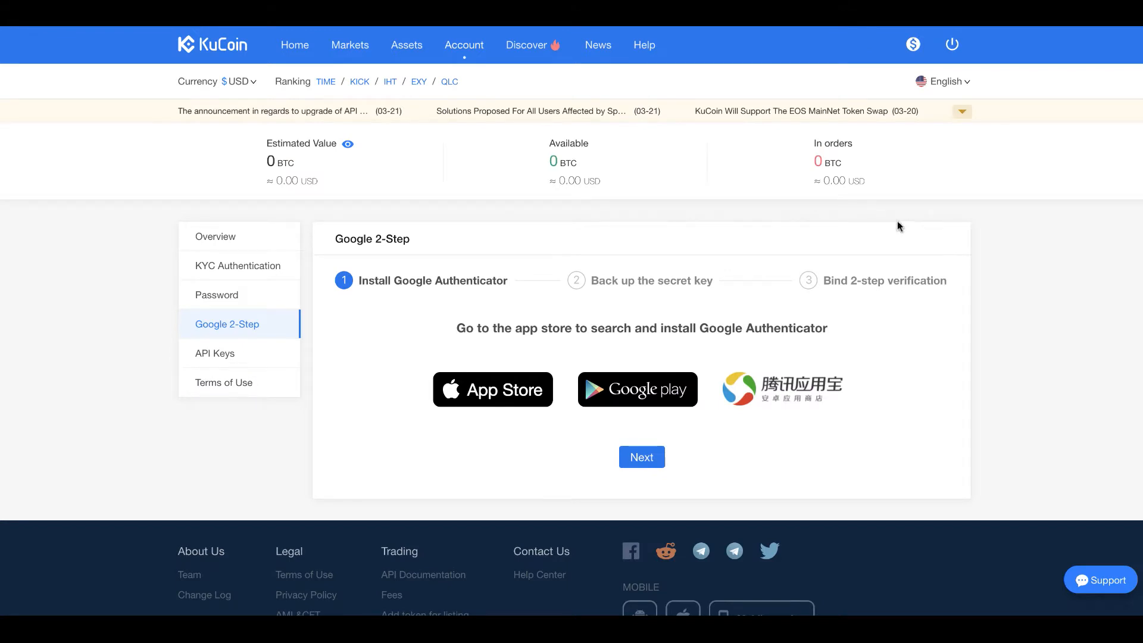
mouse_move(793, 212)
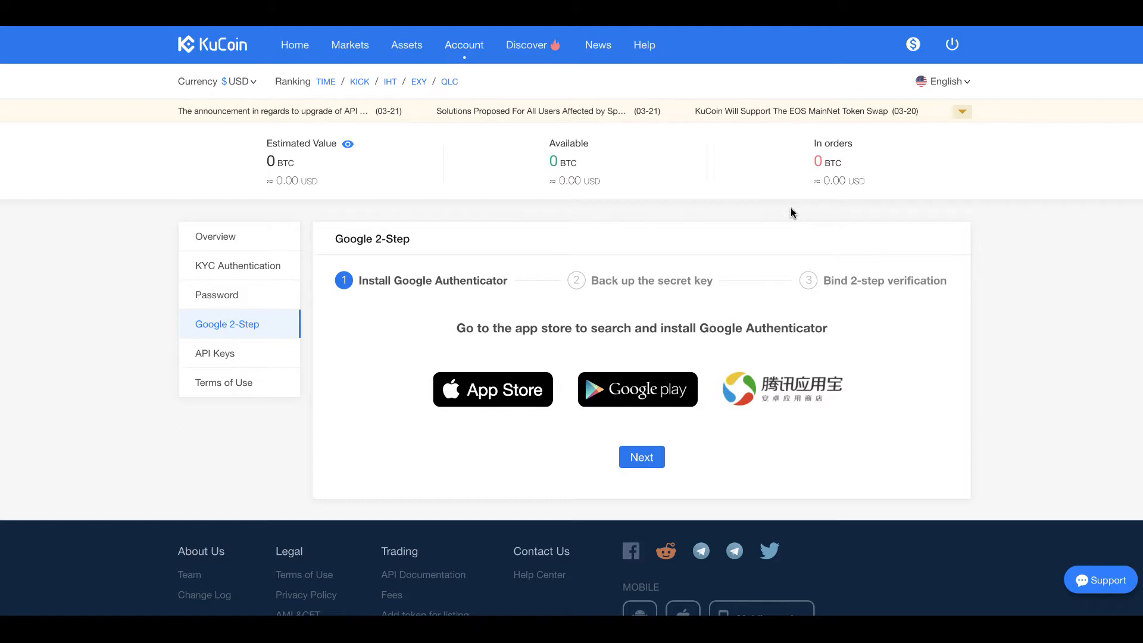
mouse_move(583, 219)
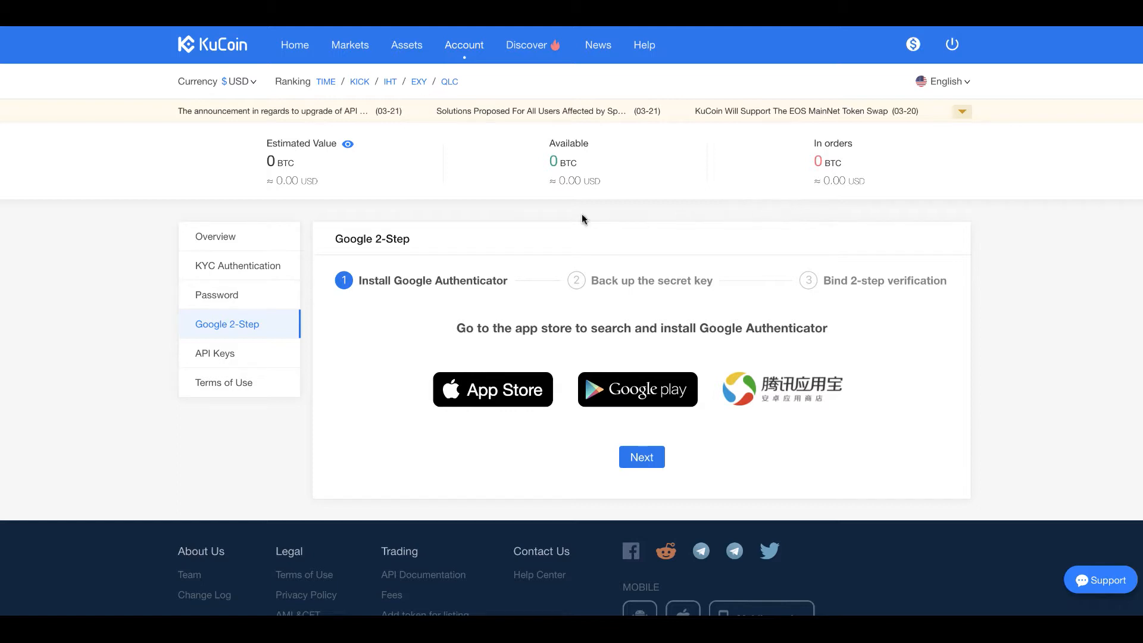
mouse_move(380, 251)
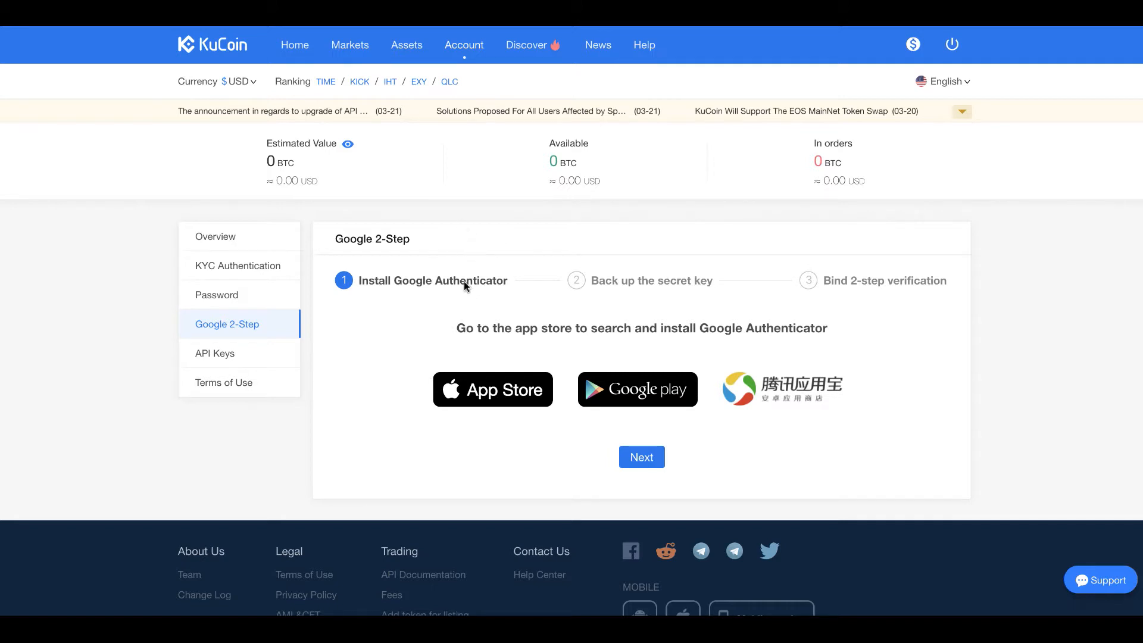
mouse_move(644, 283)
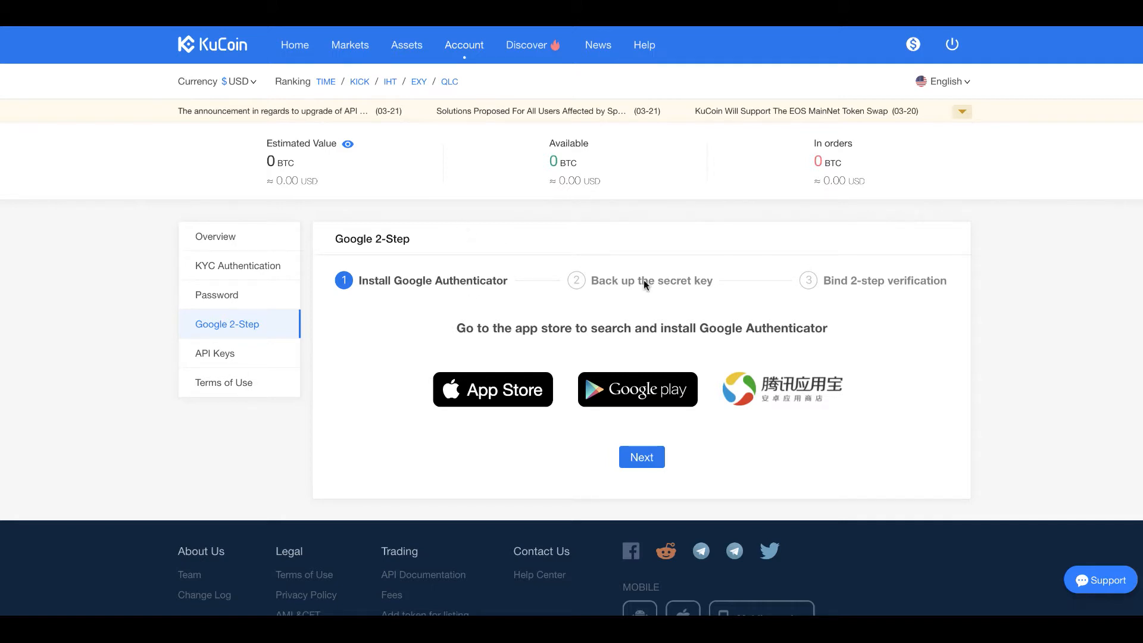
mouse_move(624, 286)
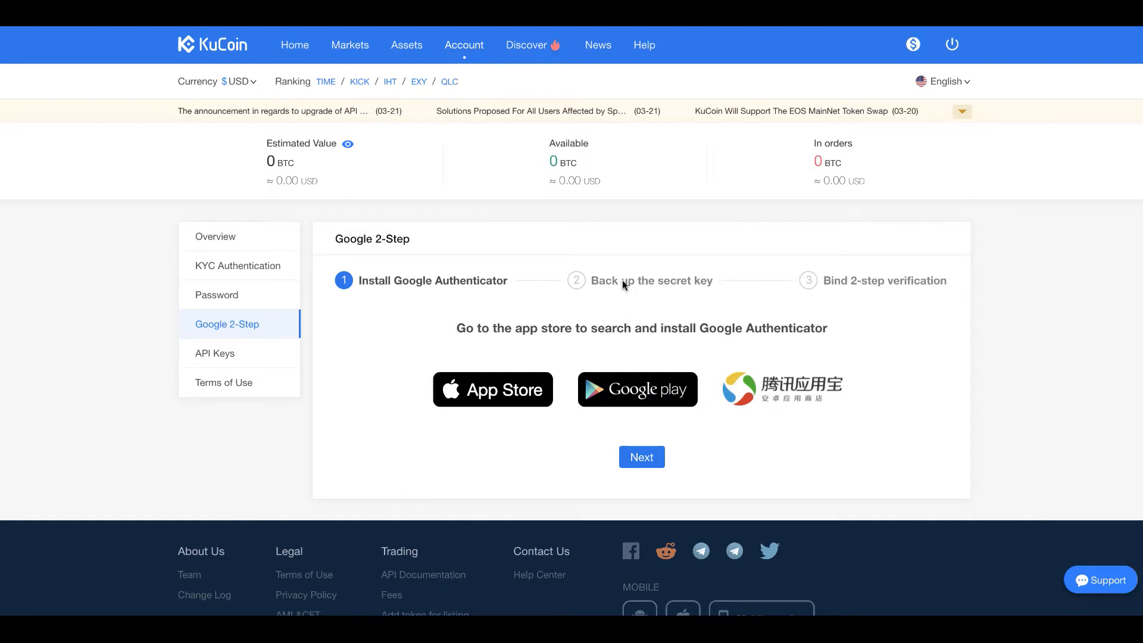
mouse_move(701, 267)
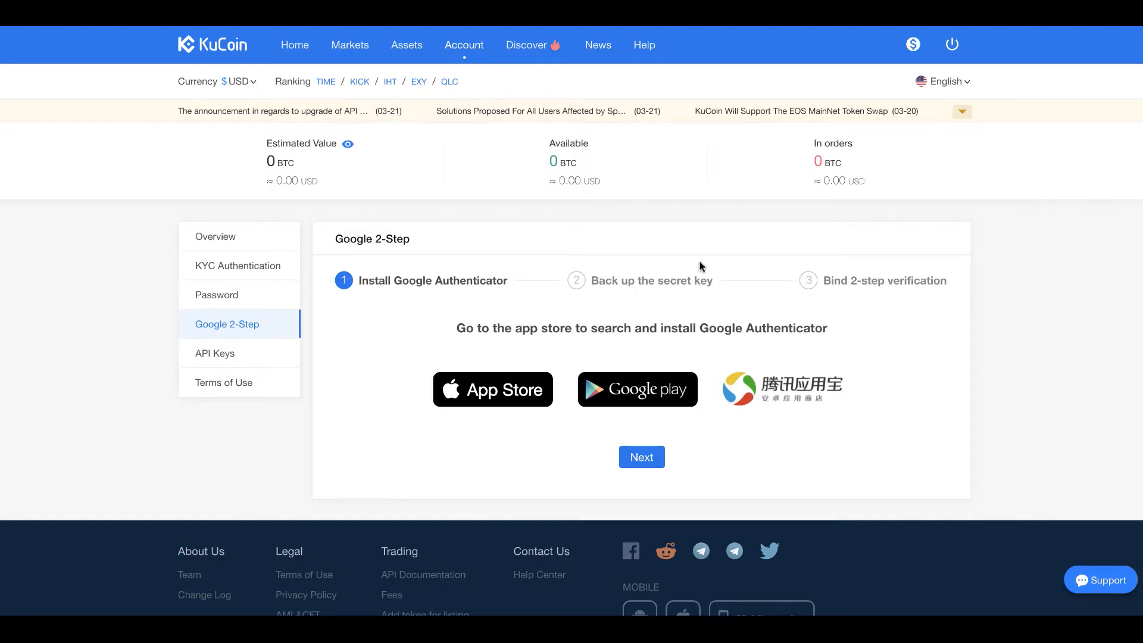
mouse_move(466, 279)
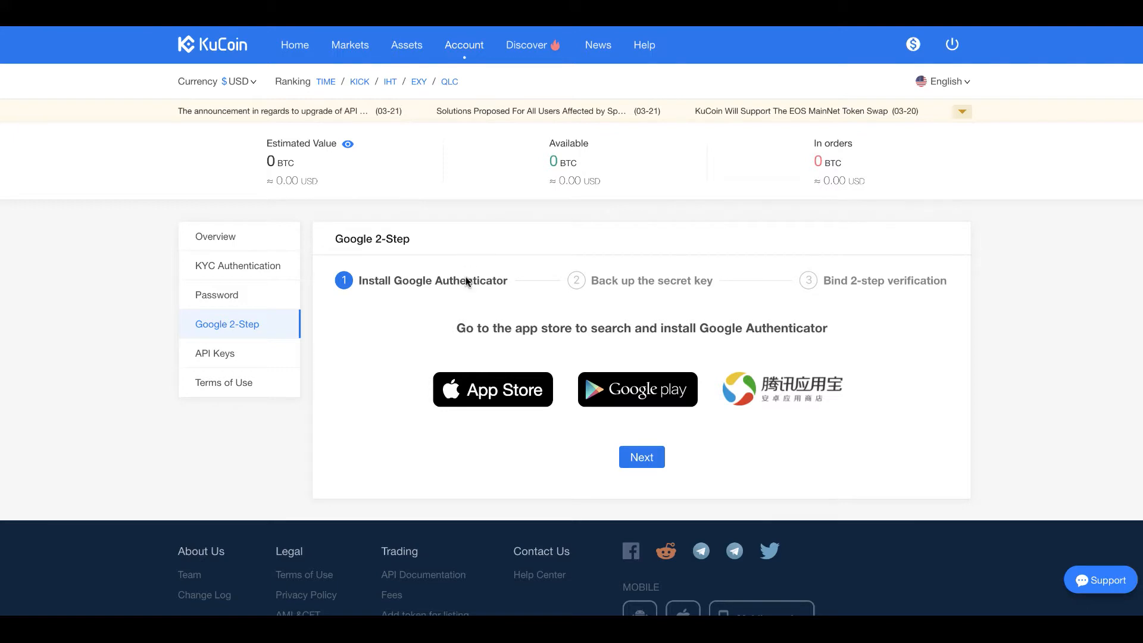
mouse_move(452, 283)
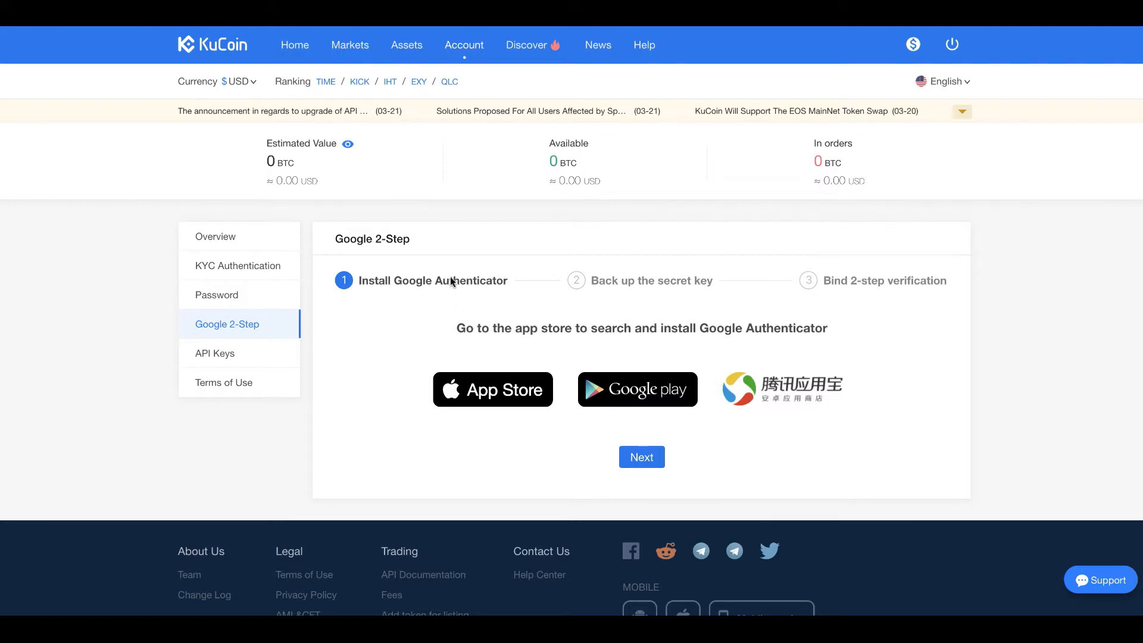
mouse_move(453, 282)
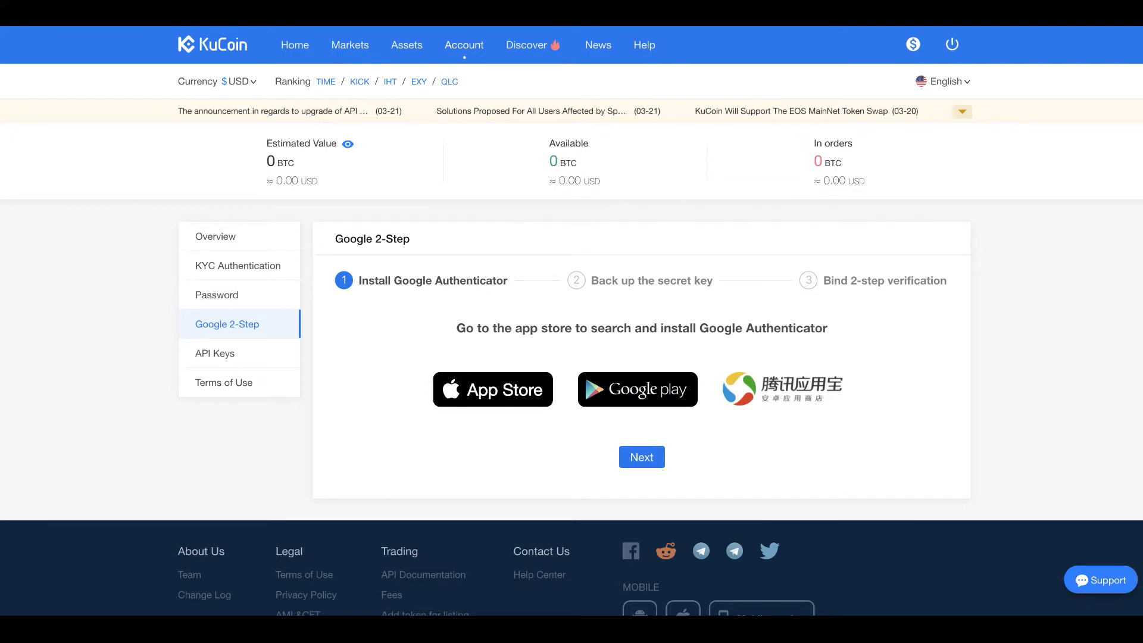
mouse_move(657, 279)
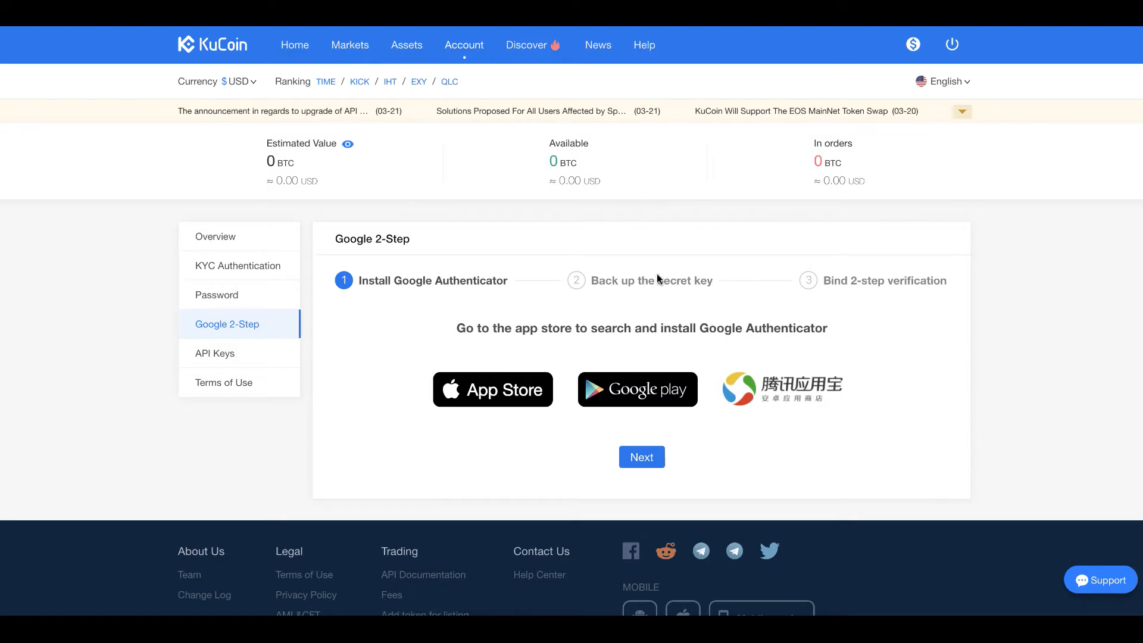
mouse_move(661, 274)
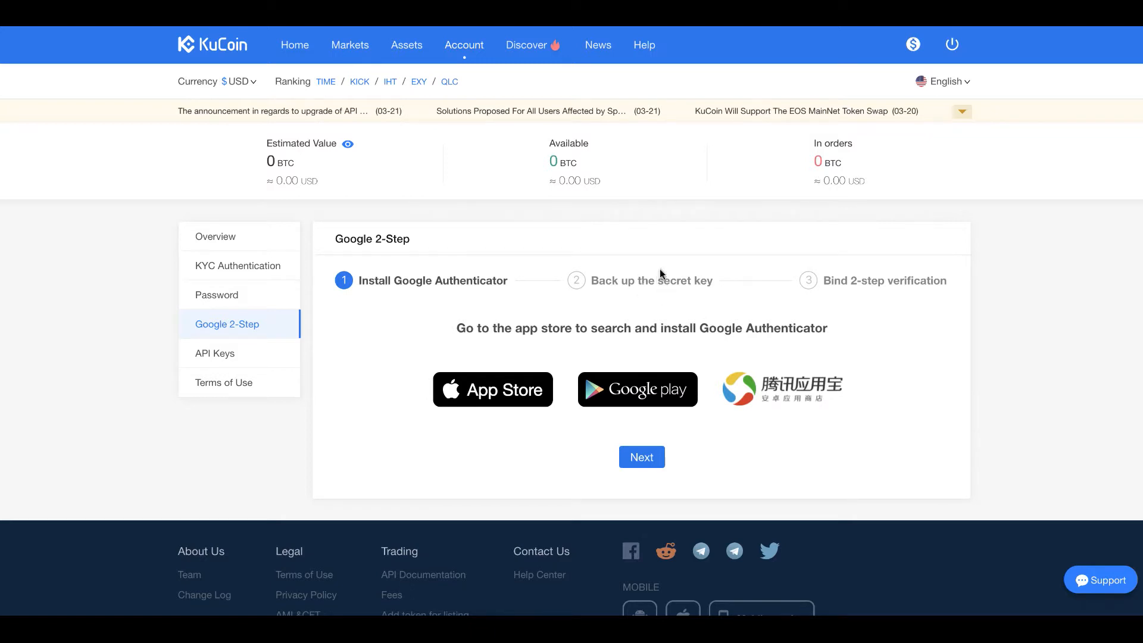
mouse_move(624, 274)
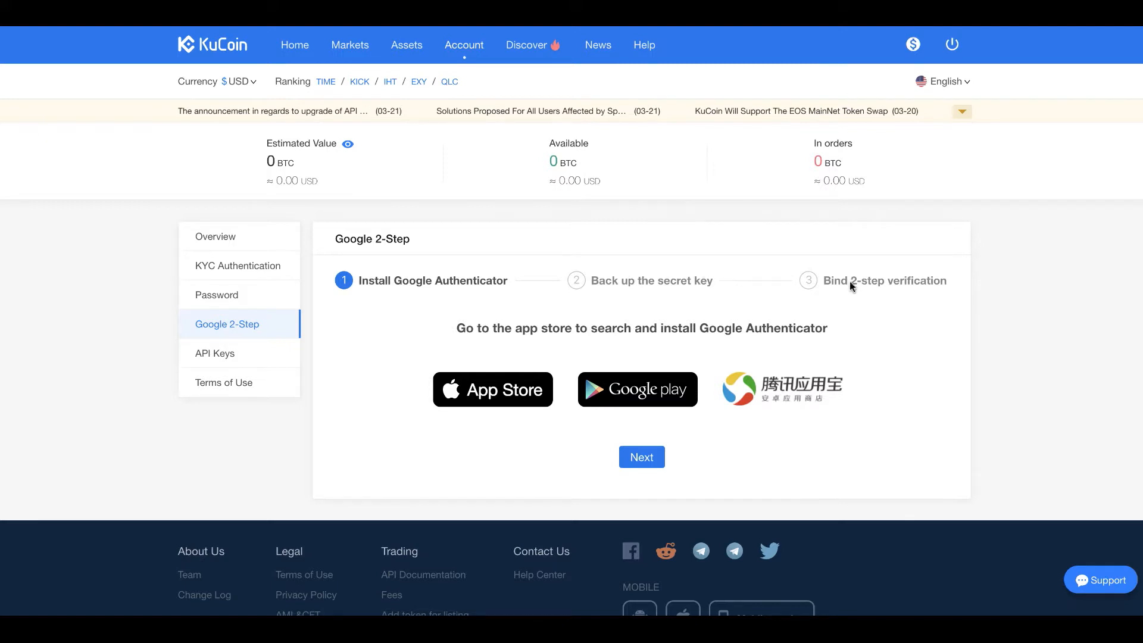
mouse_move(893, 276)
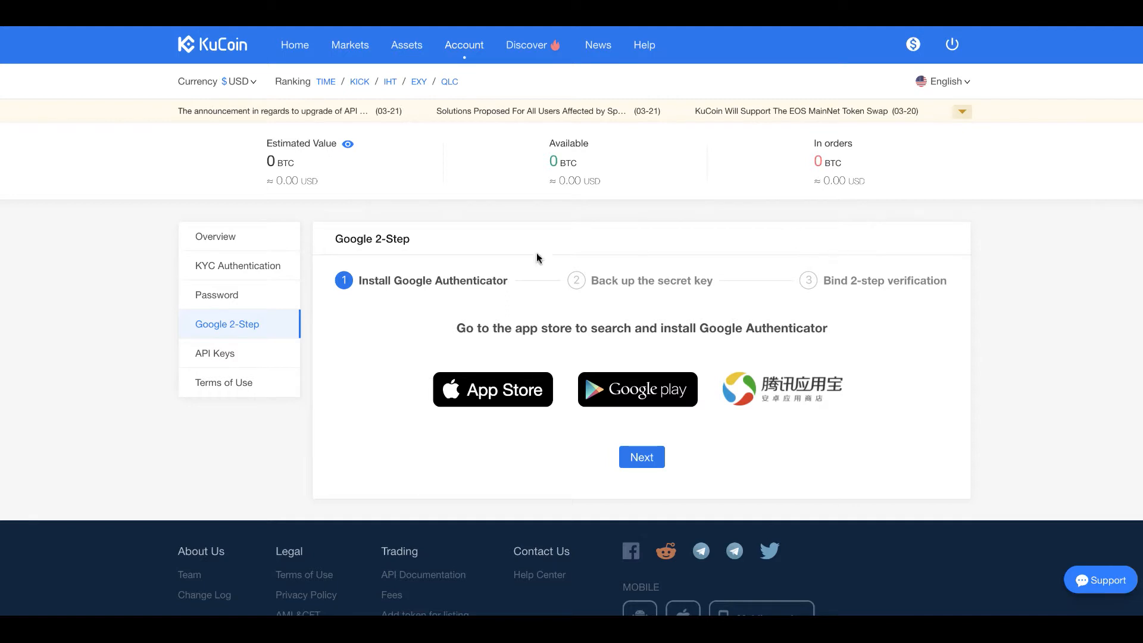
Return to the KuCoin exchange home page after viewing the Google 2-Step setup.
click(295, 46)
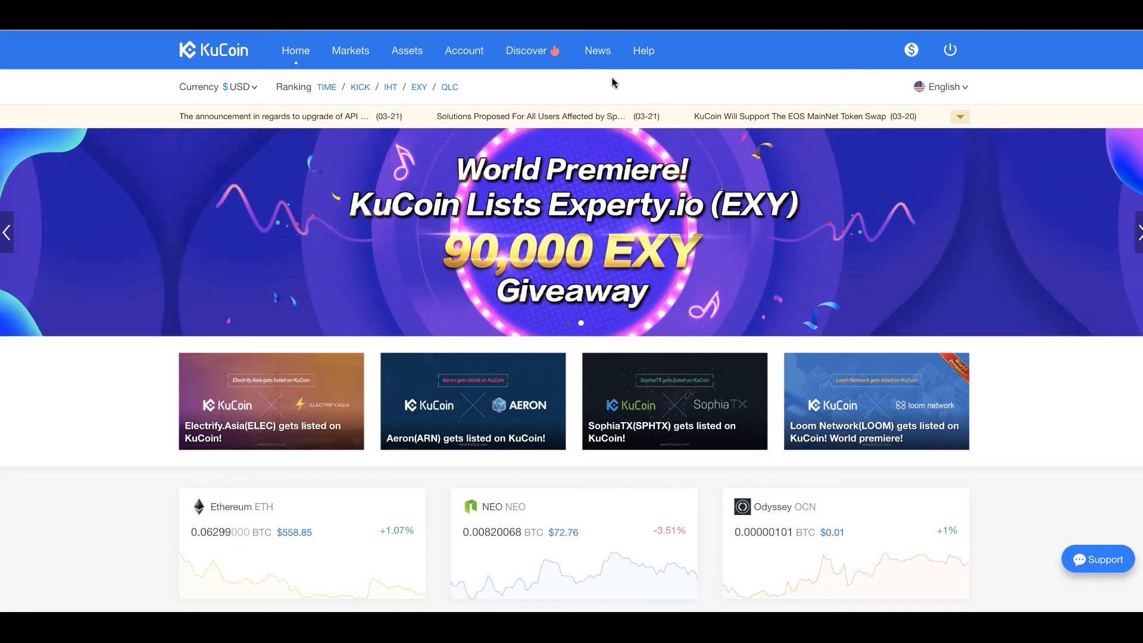
mouse_move(543, 90)
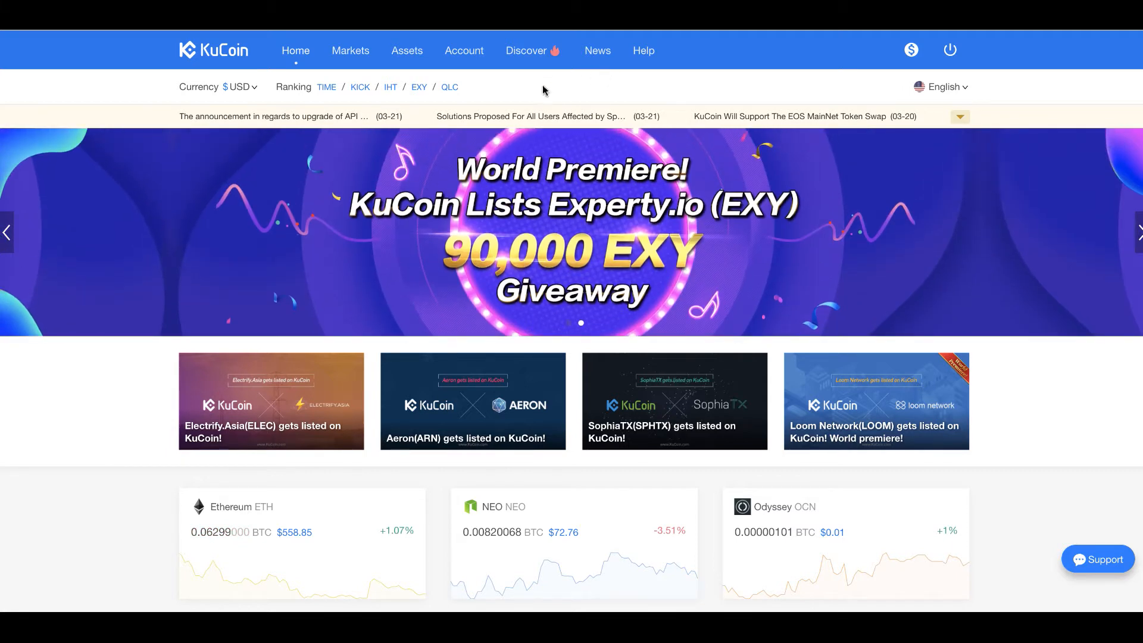
scroll(down, 3)
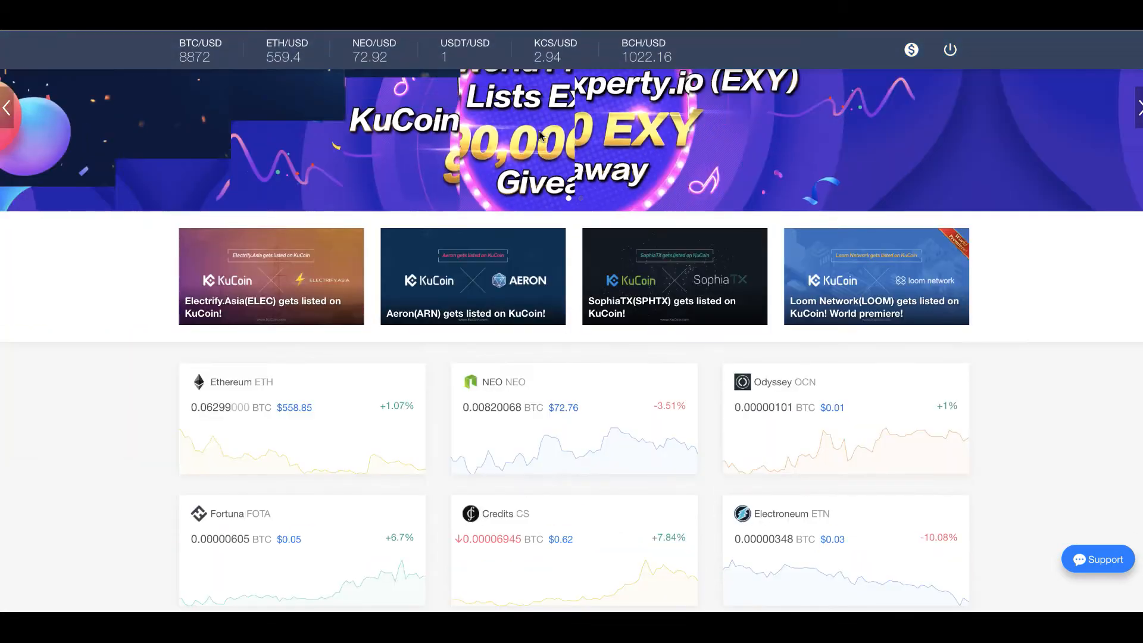
scroll(down, 3)
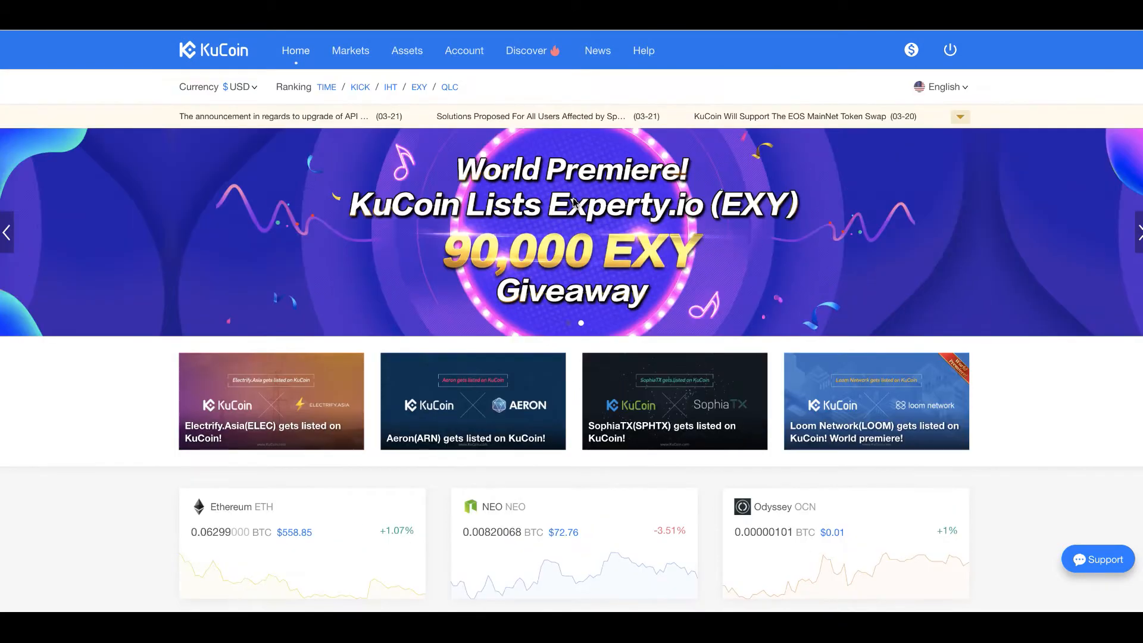
scroll(down, 3)
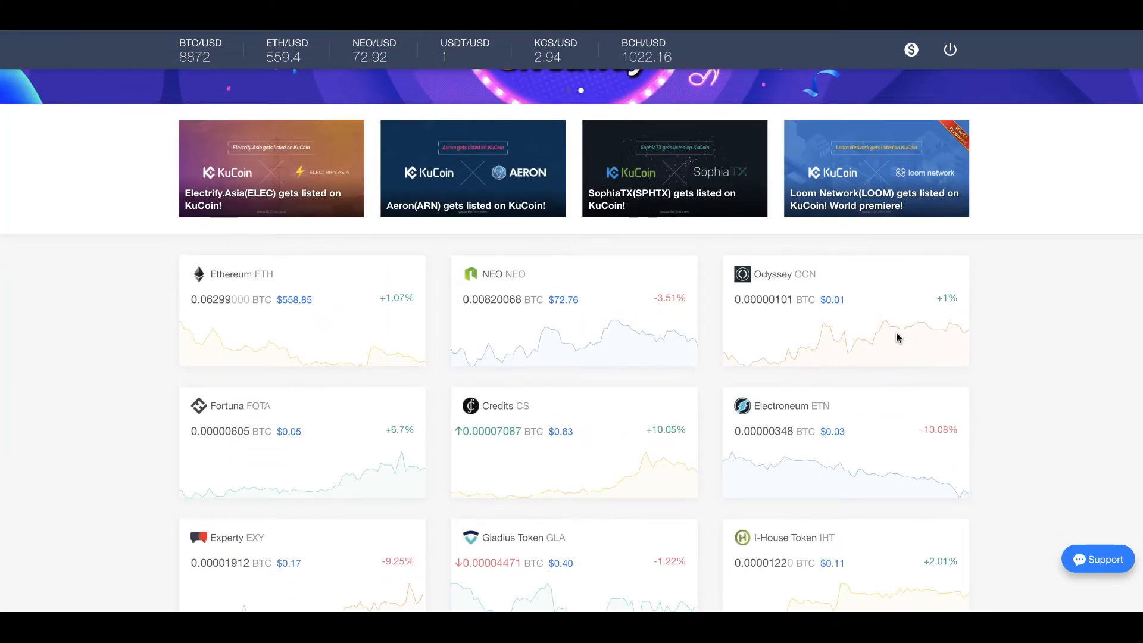
scroll(down, 3)
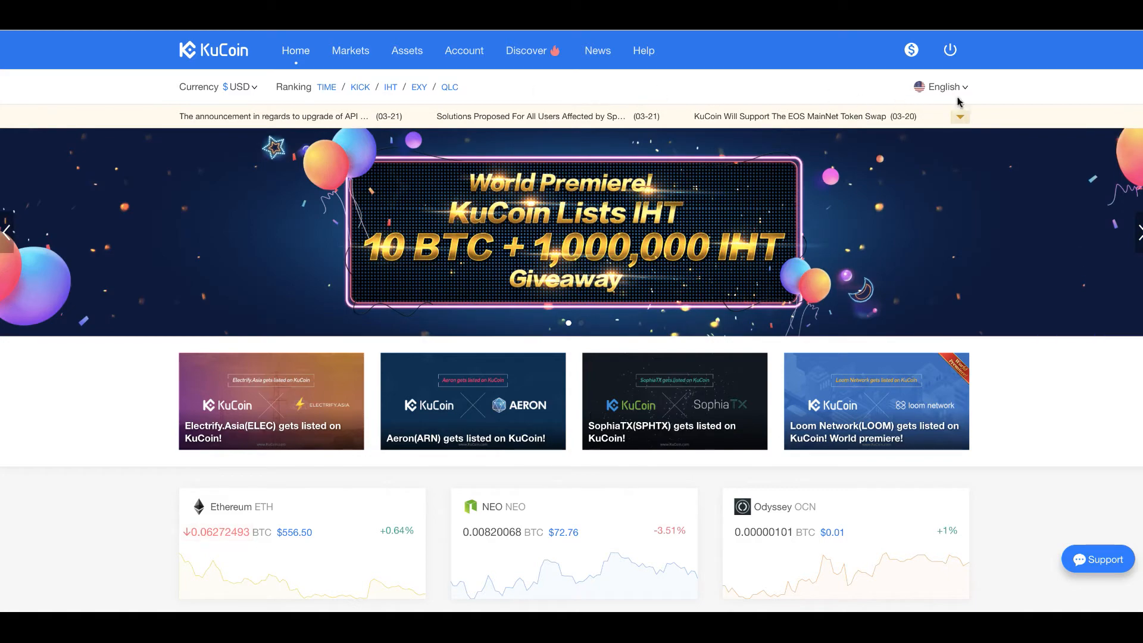
click(943, 87)
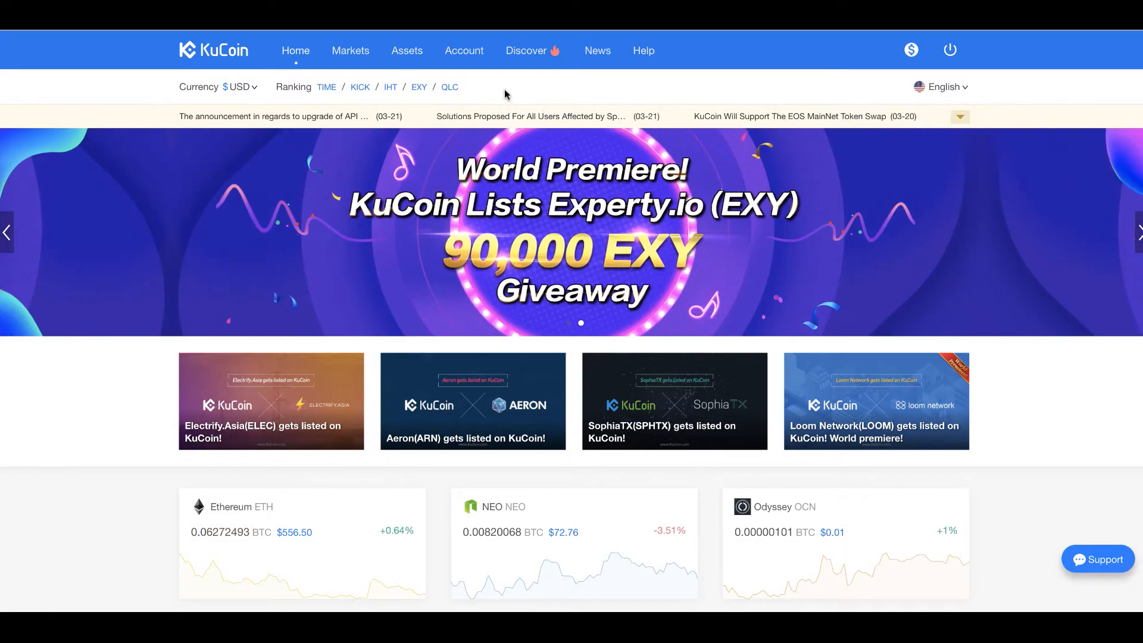
click(241, 87)
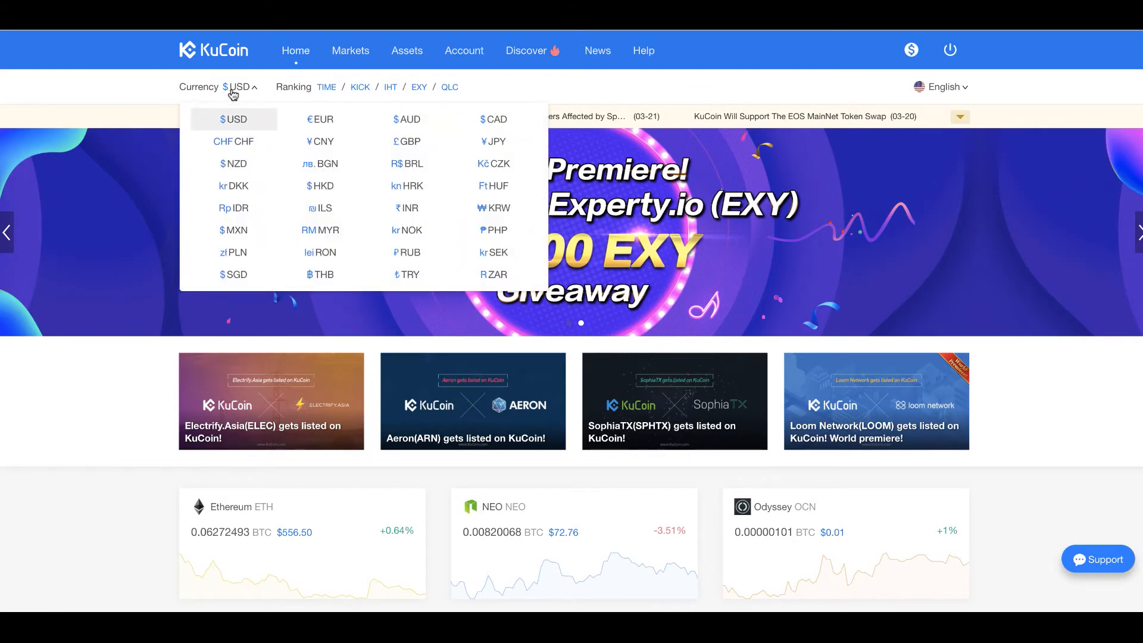
mouse_move(325, 125)
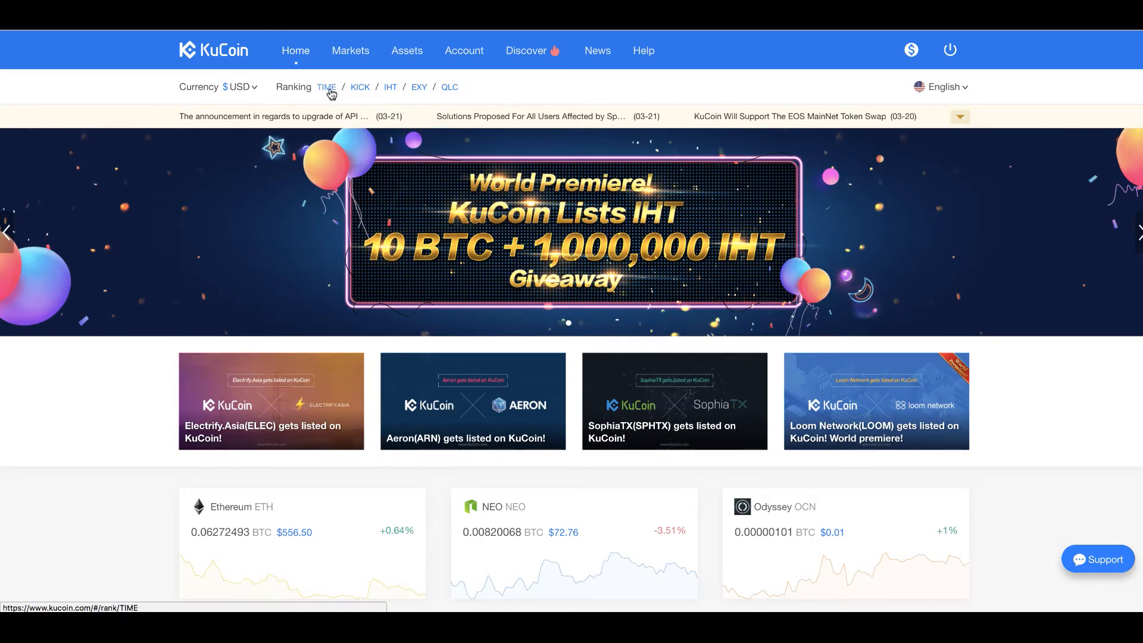
Browse the TIME trading competition ranking page.
click(326, 87)
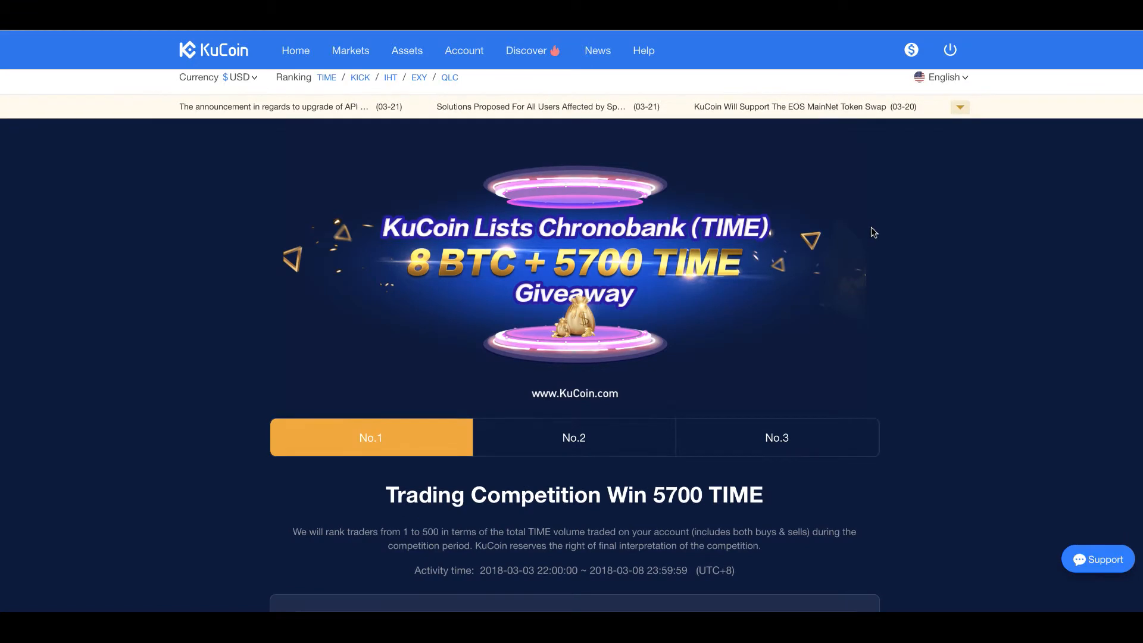
scroll(down, 3)
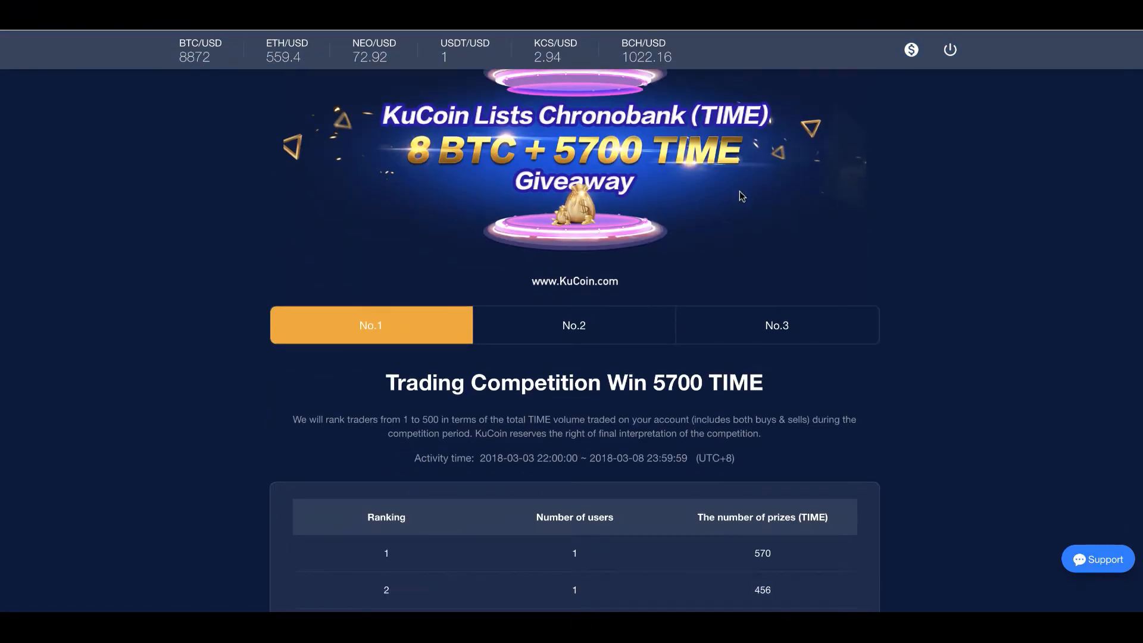
scroll(down, 3)
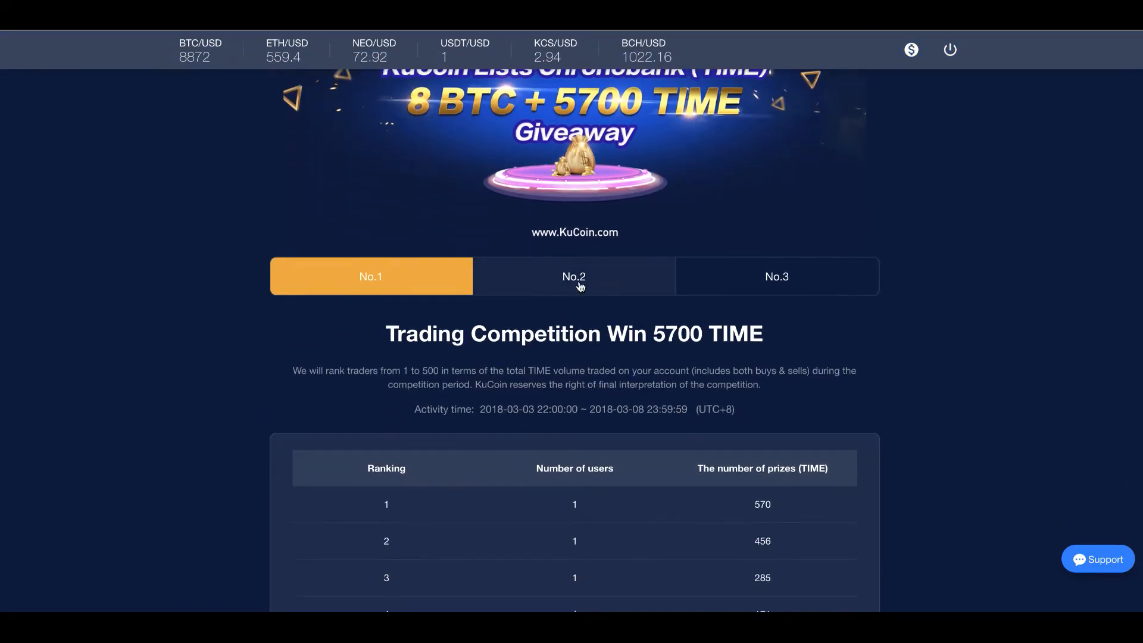
Browse the IHT competition ranking with its prize table, then the EXY ranking.
click(574, 276)
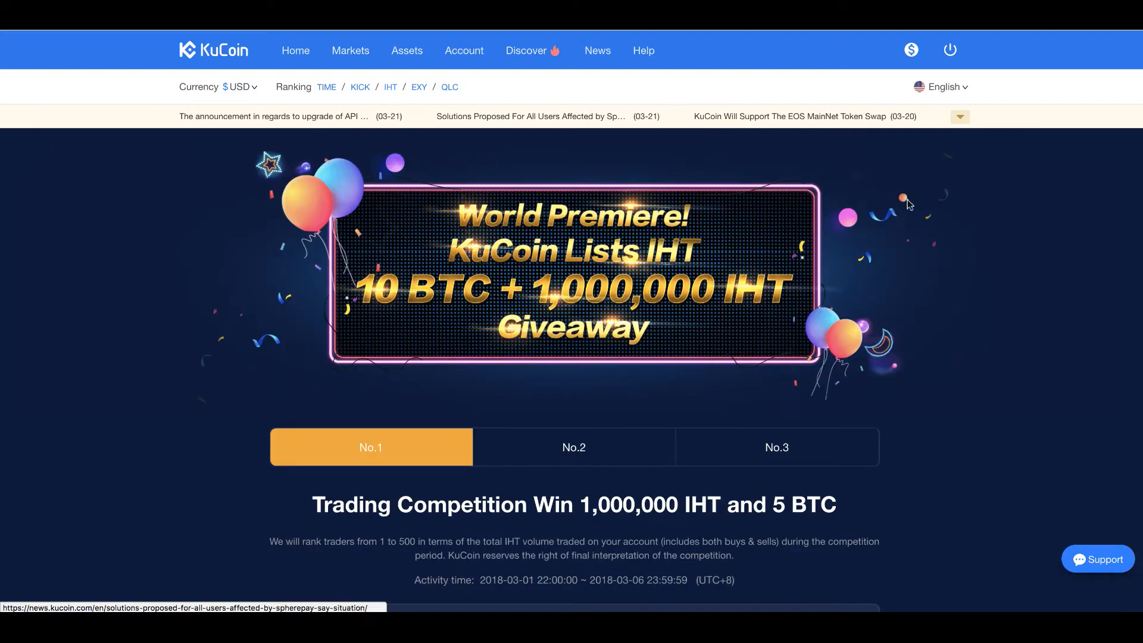
scroll(down, 3)
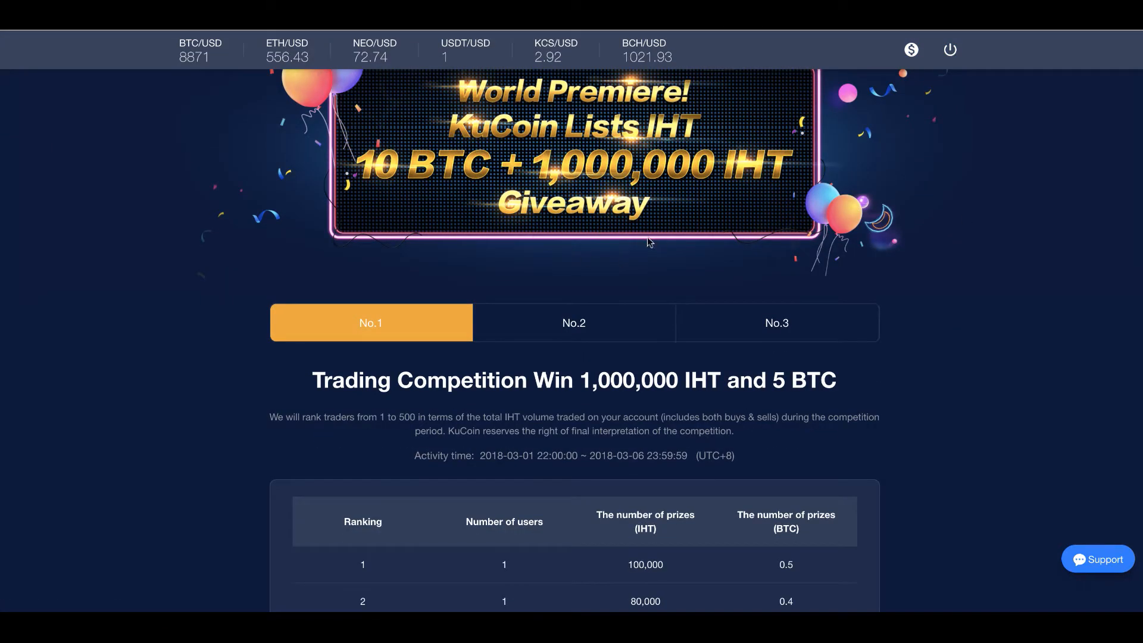
scroll(down, 3)
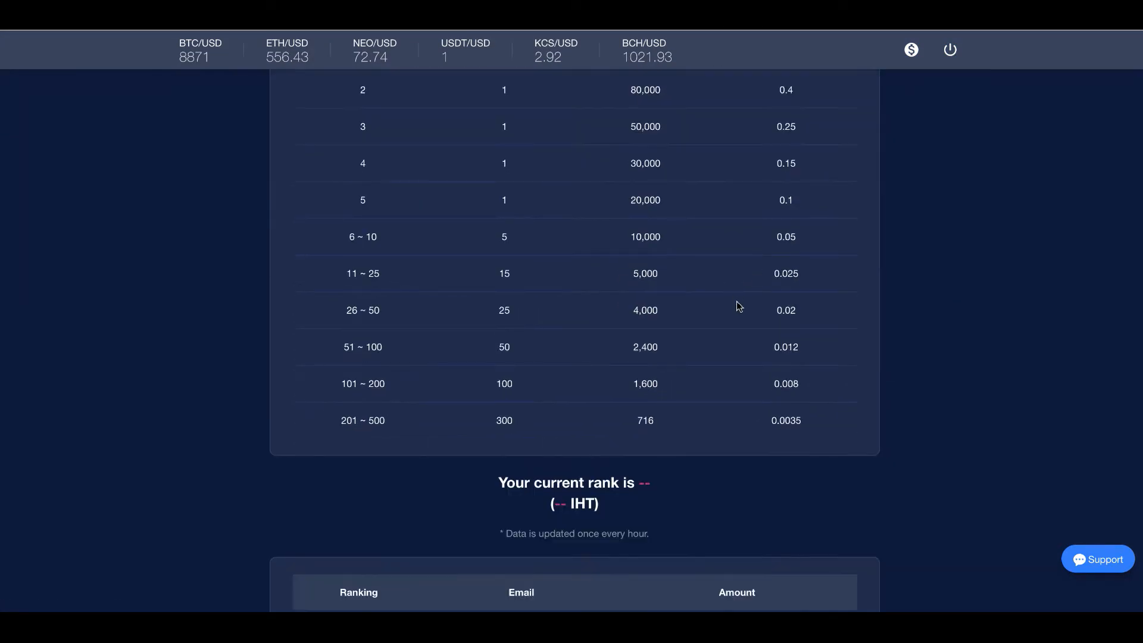
scroll(down, 3)
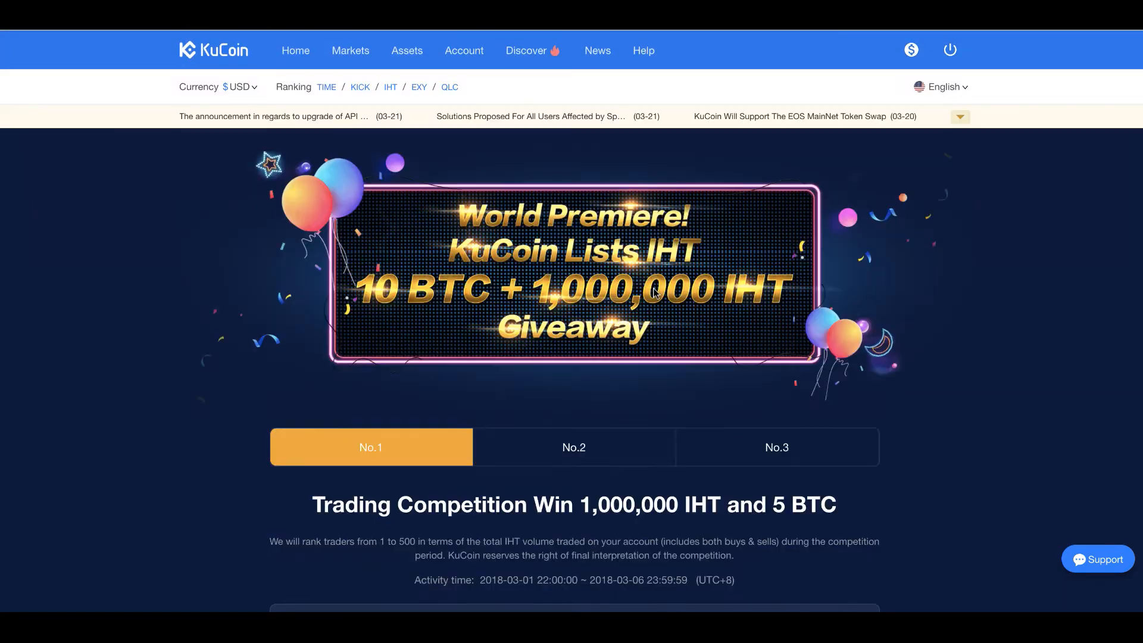
click(419, 87)
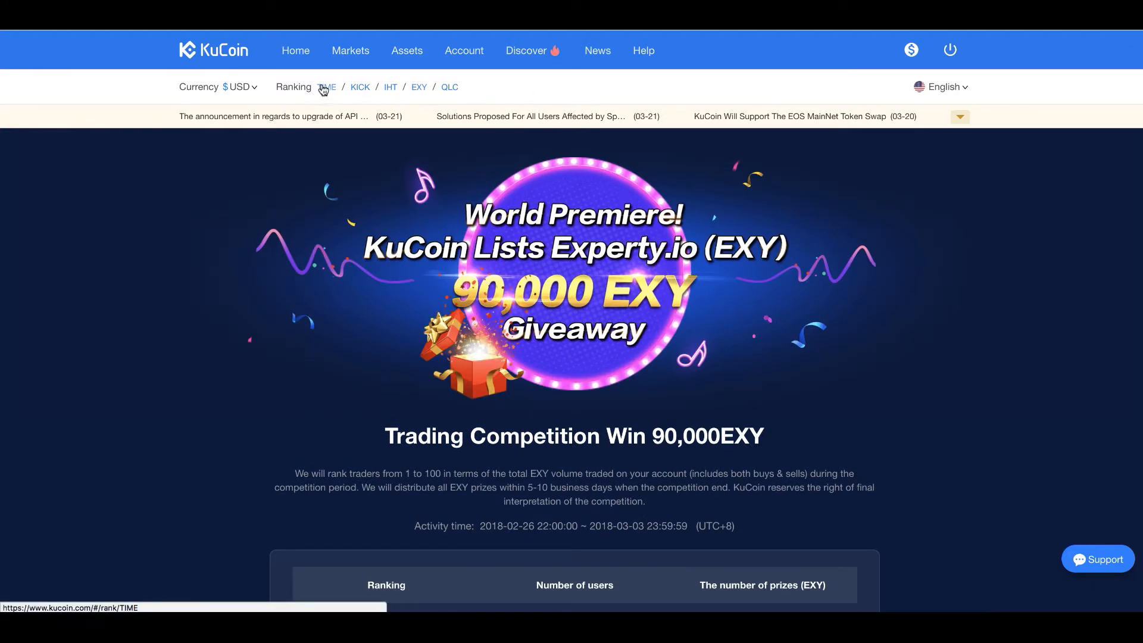
mouse_move(348, 56)
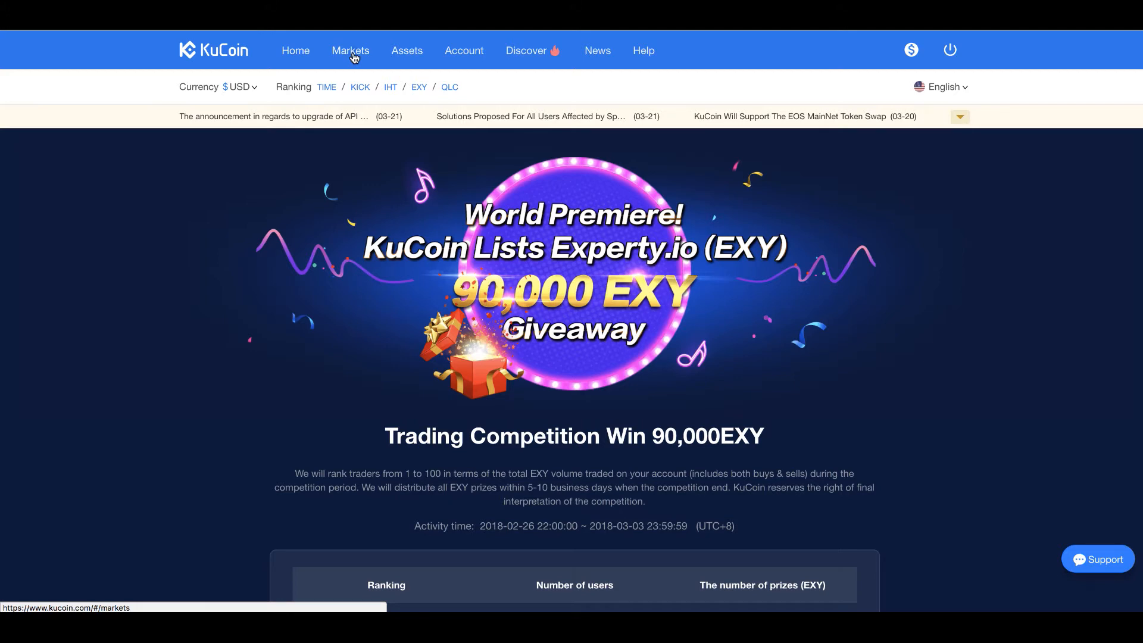
View the Markets list through the KCS and BCH pair tabs, ending on BTC pairs.
click(350, 50)
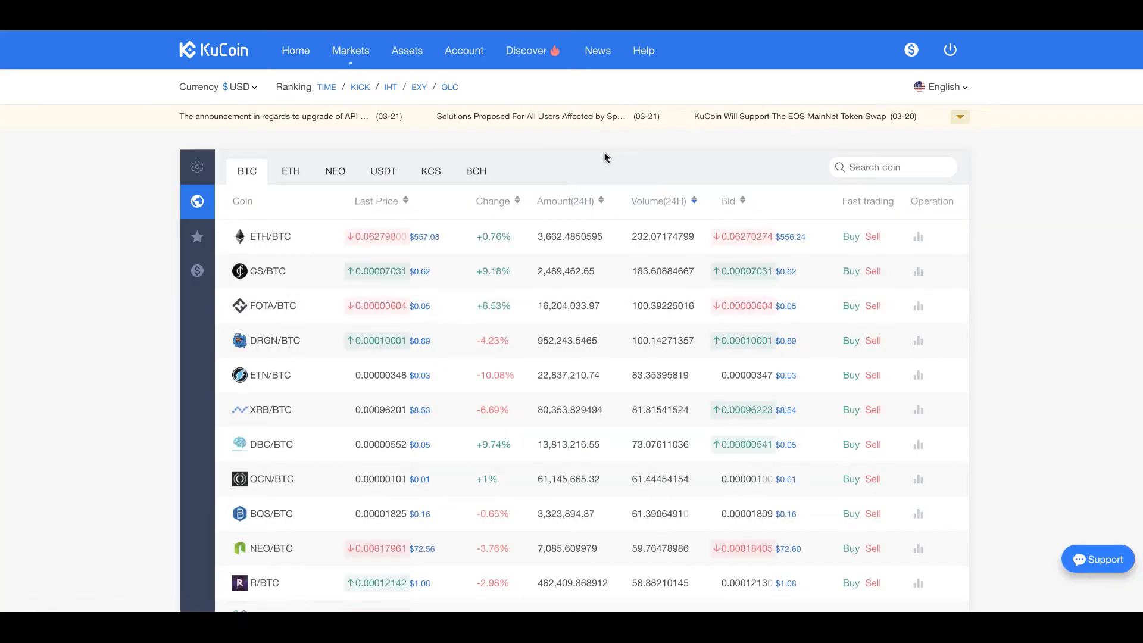
mouse_move(664, 148)
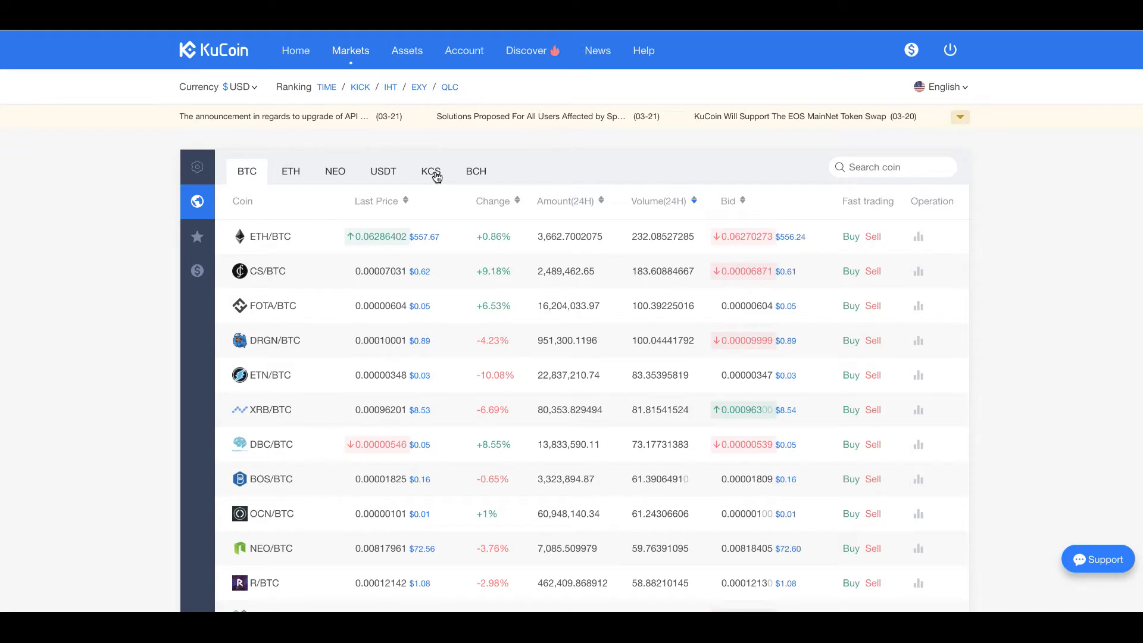
click(431, 172)
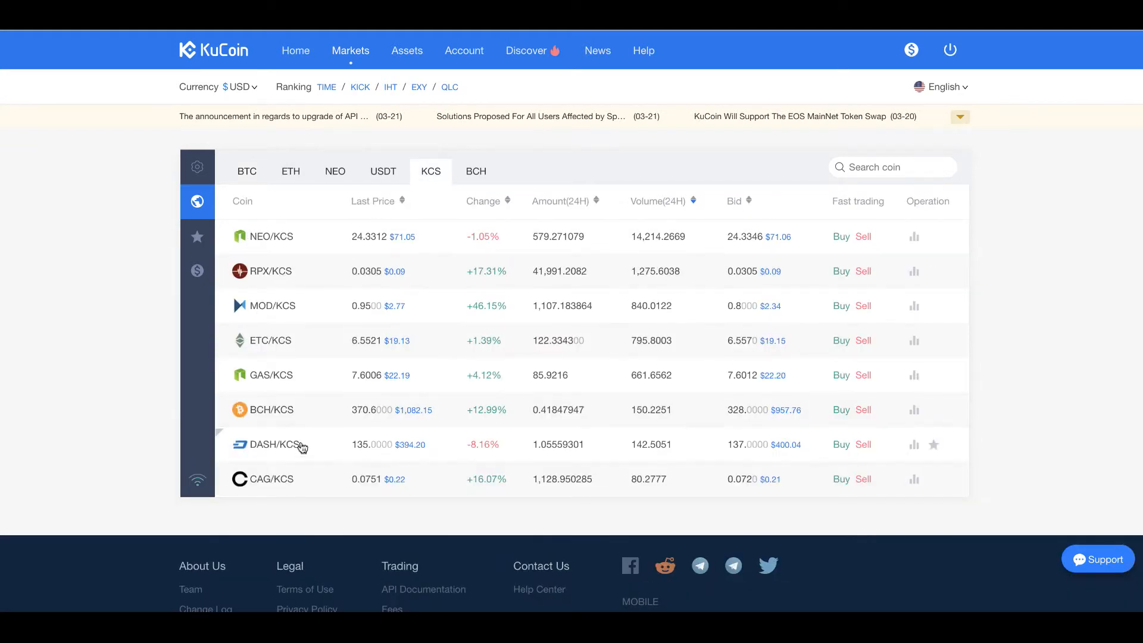
click(476, 172)
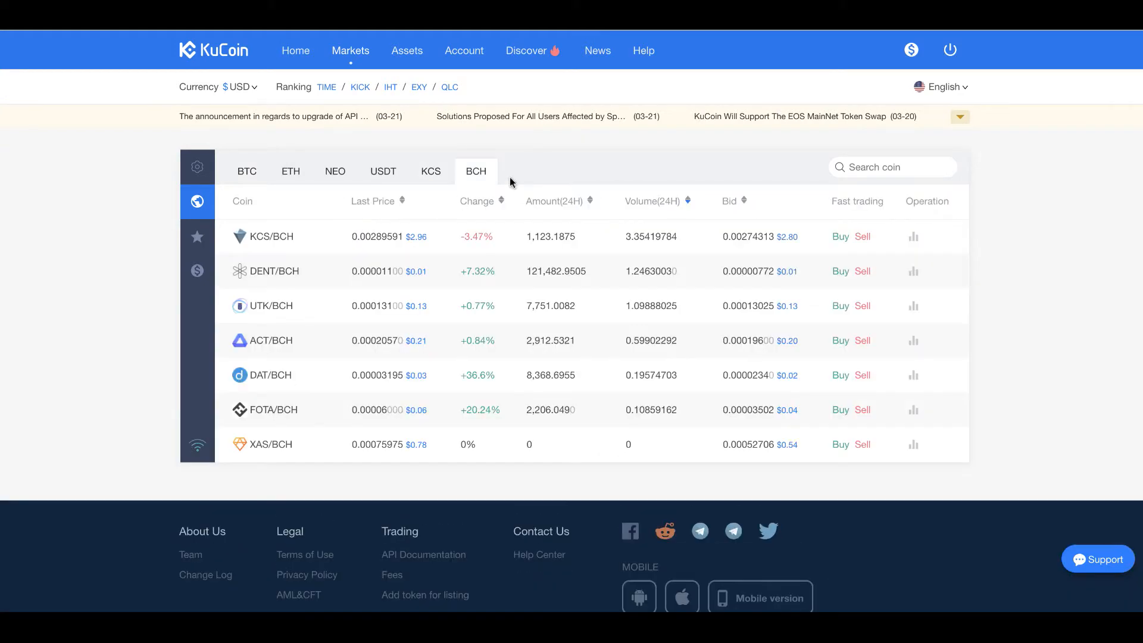
mouse_move(436, 164)
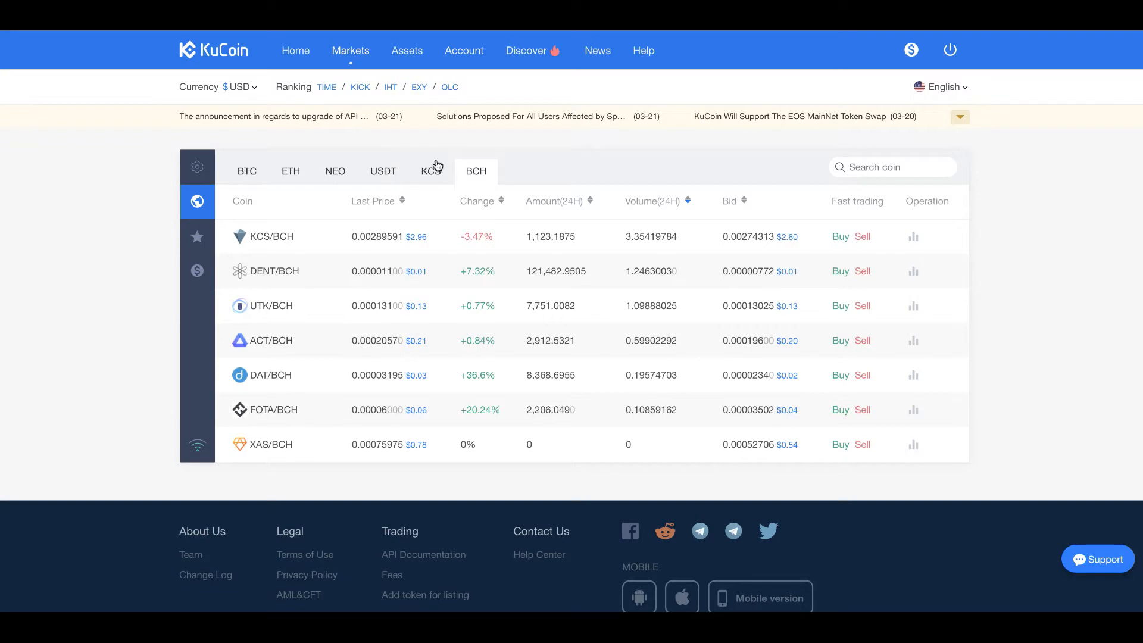
click(247, 172)
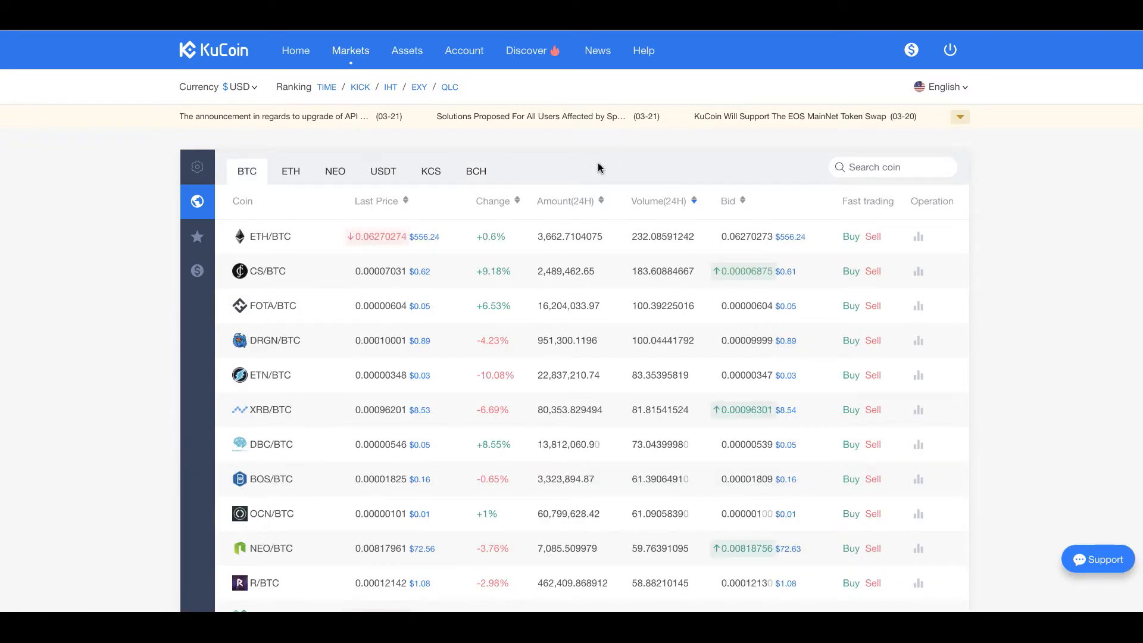
mouse_move(167, 164)
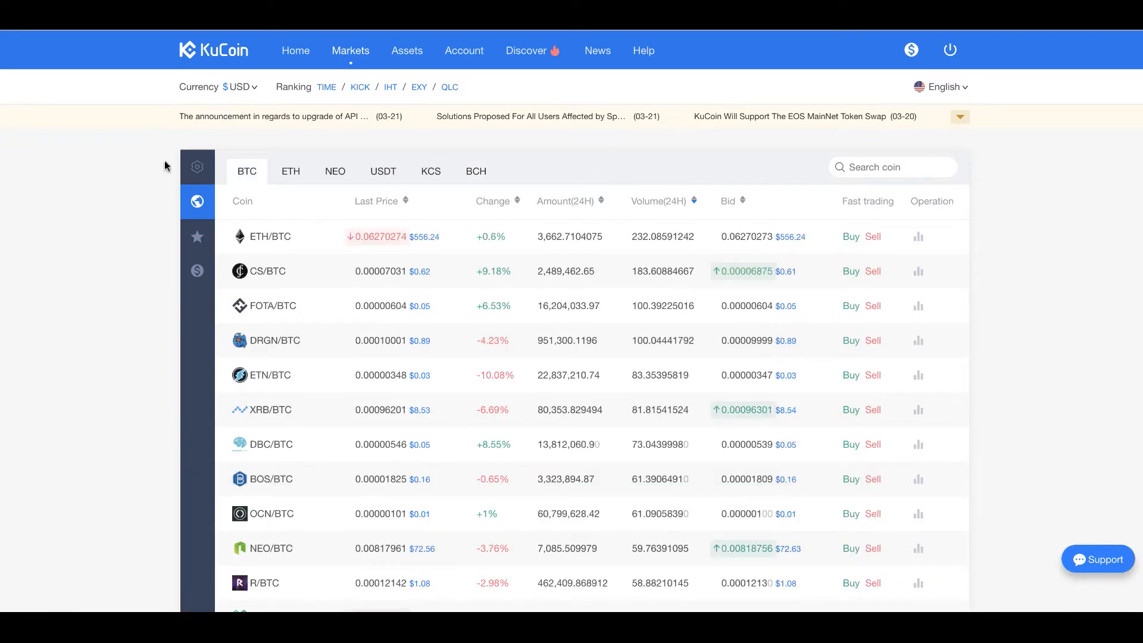
click(198, 167)
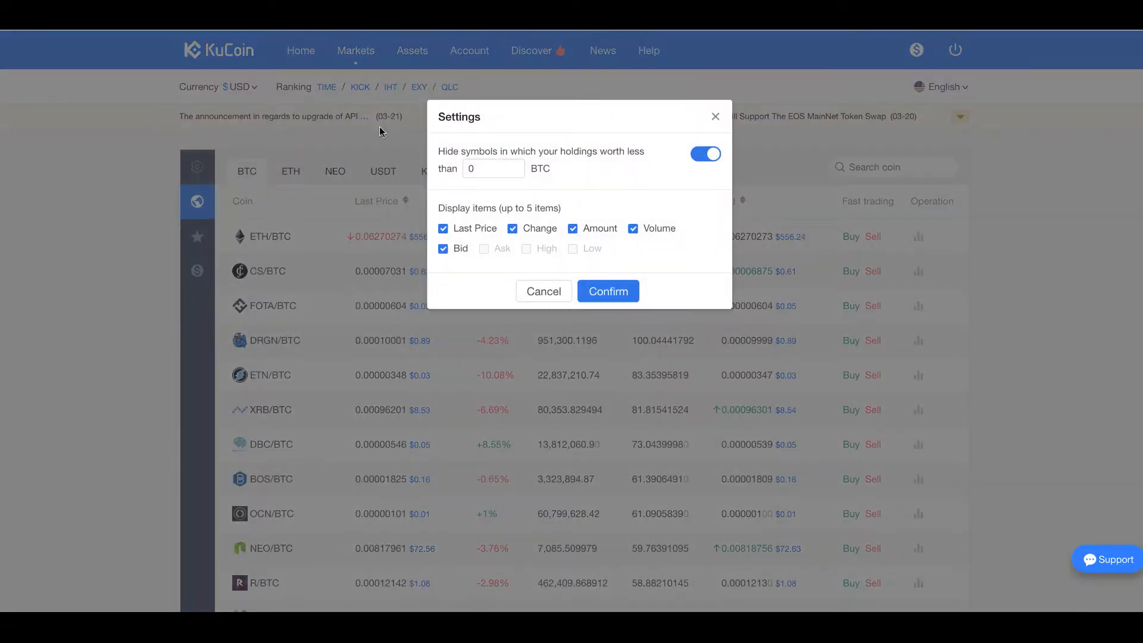
mouse_move(599, 138)
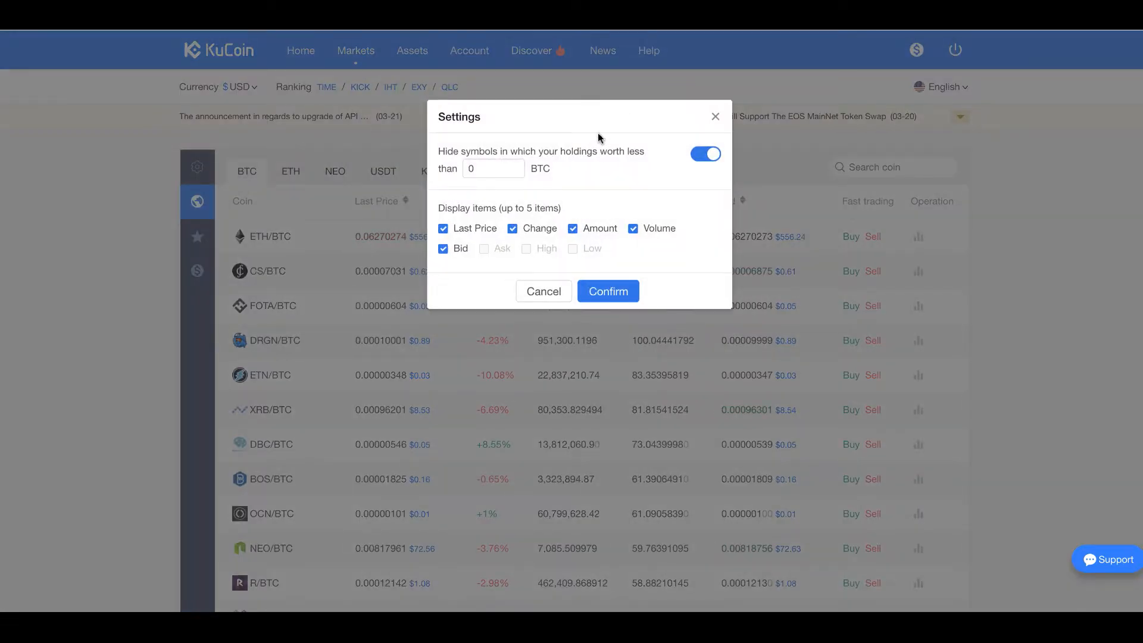
click(493, 167)
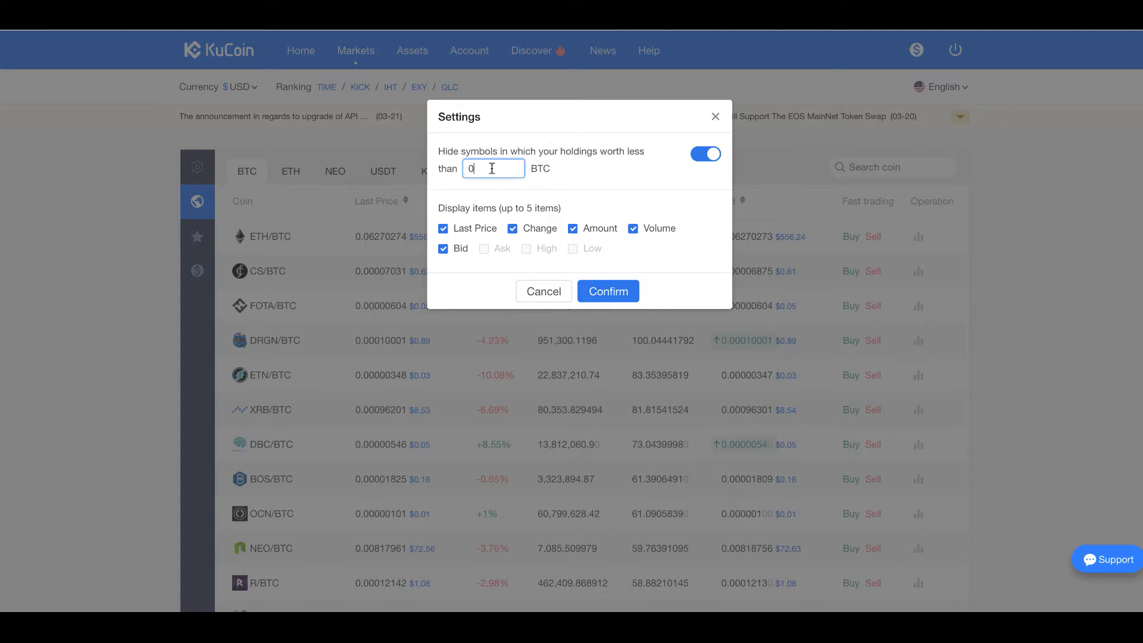
text(.1)
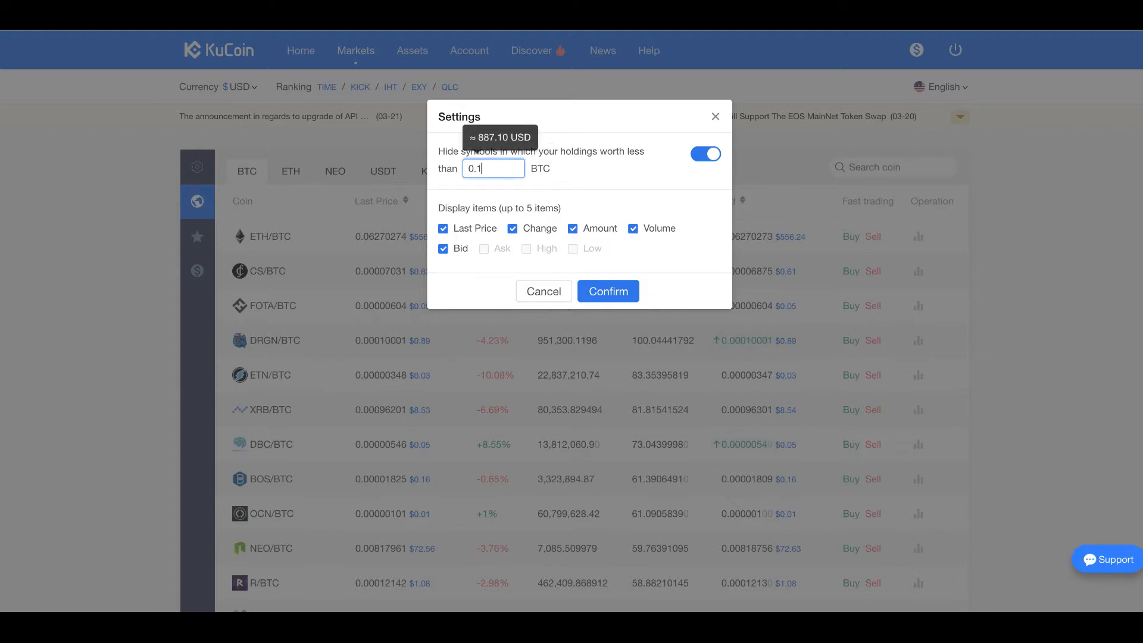
mouse_move(588, 169)
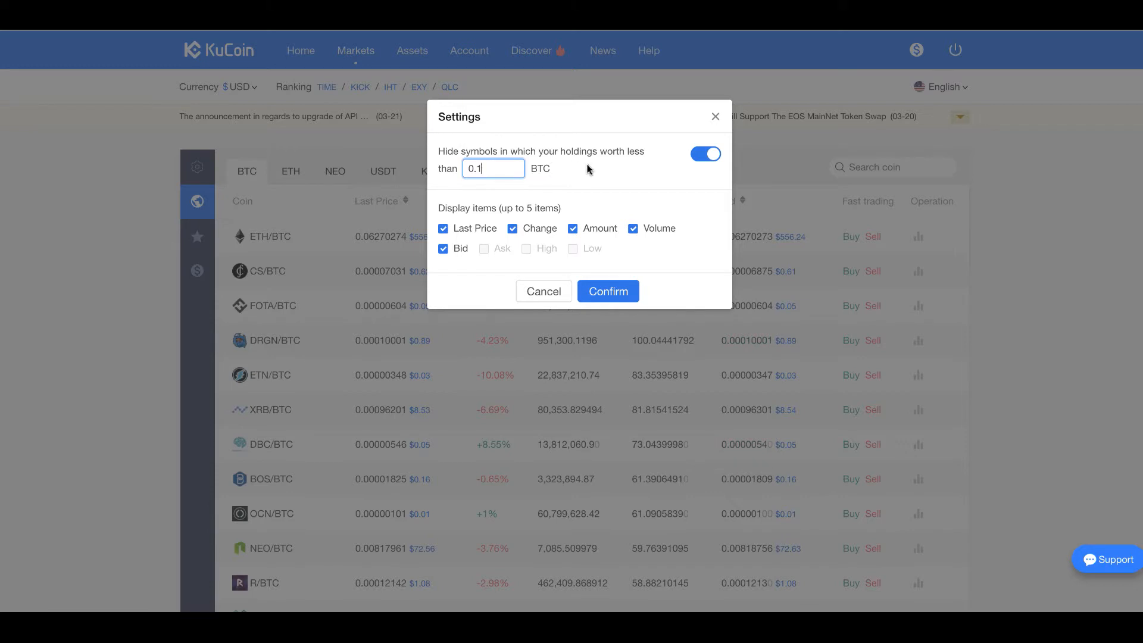
mouse_move(564, 172)
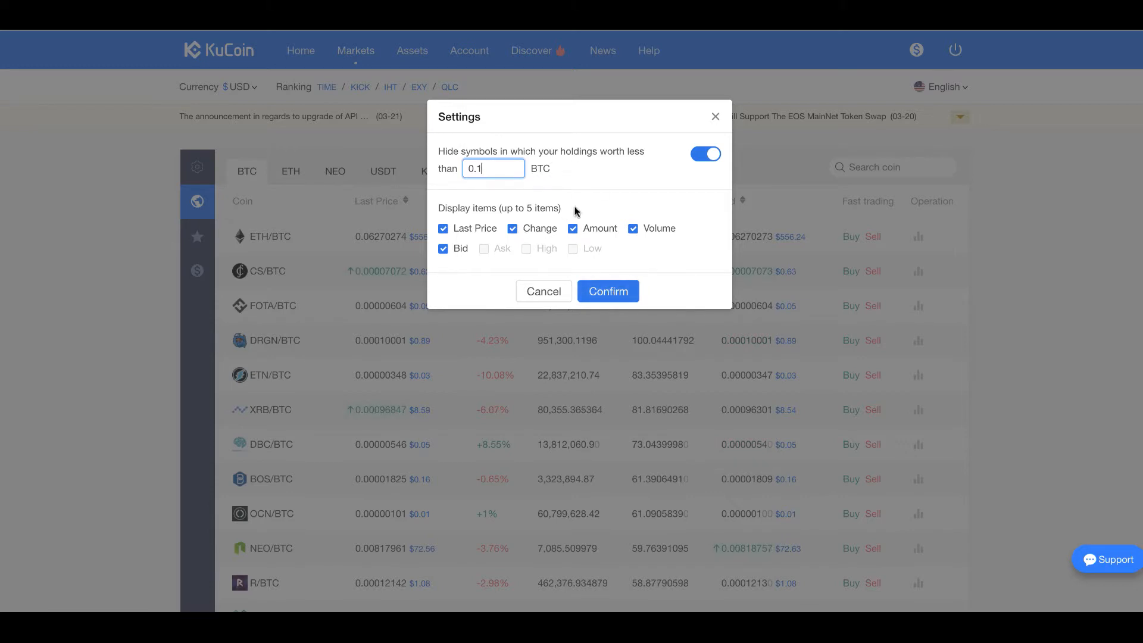
click(607, 290)
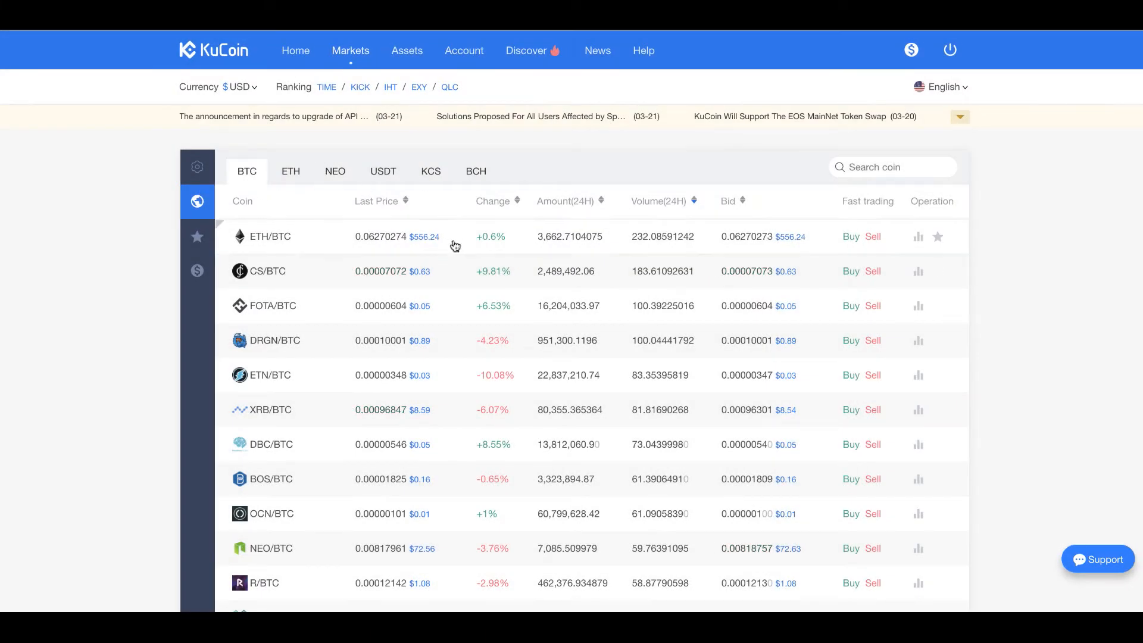
mouse_move(198, 166)
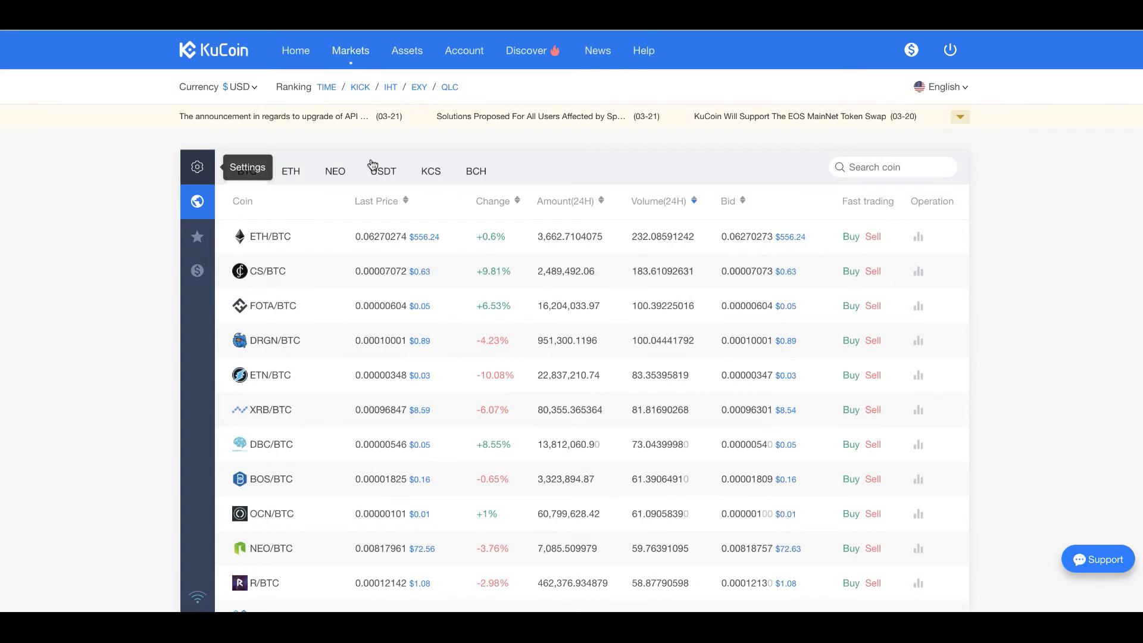
click(198, 166)
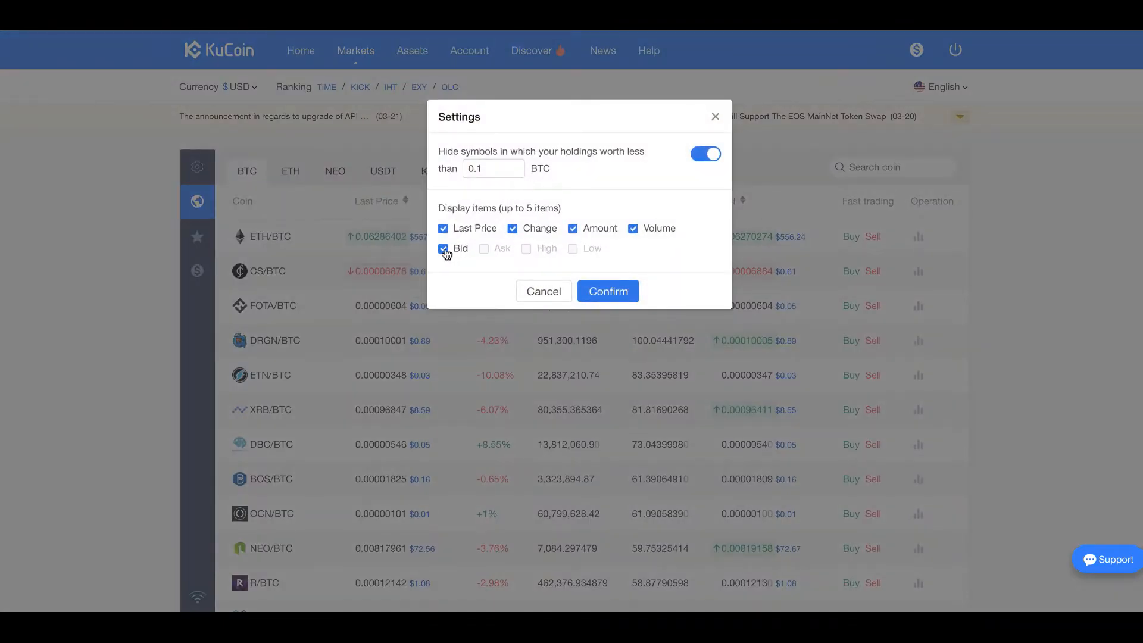
click(443, 248)
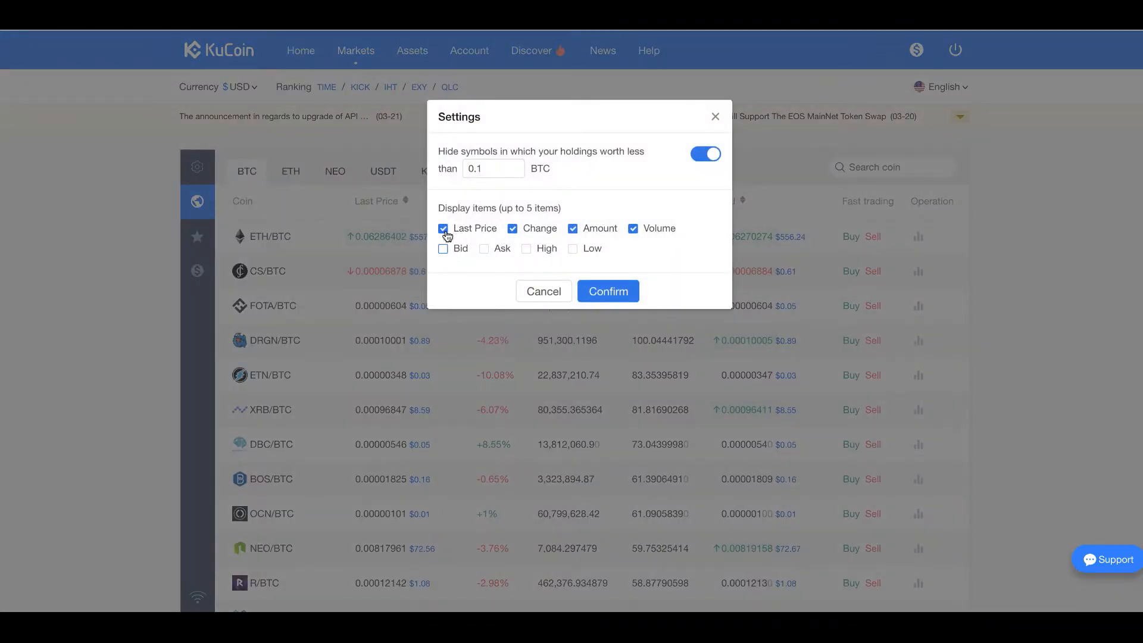
click(443, 228)
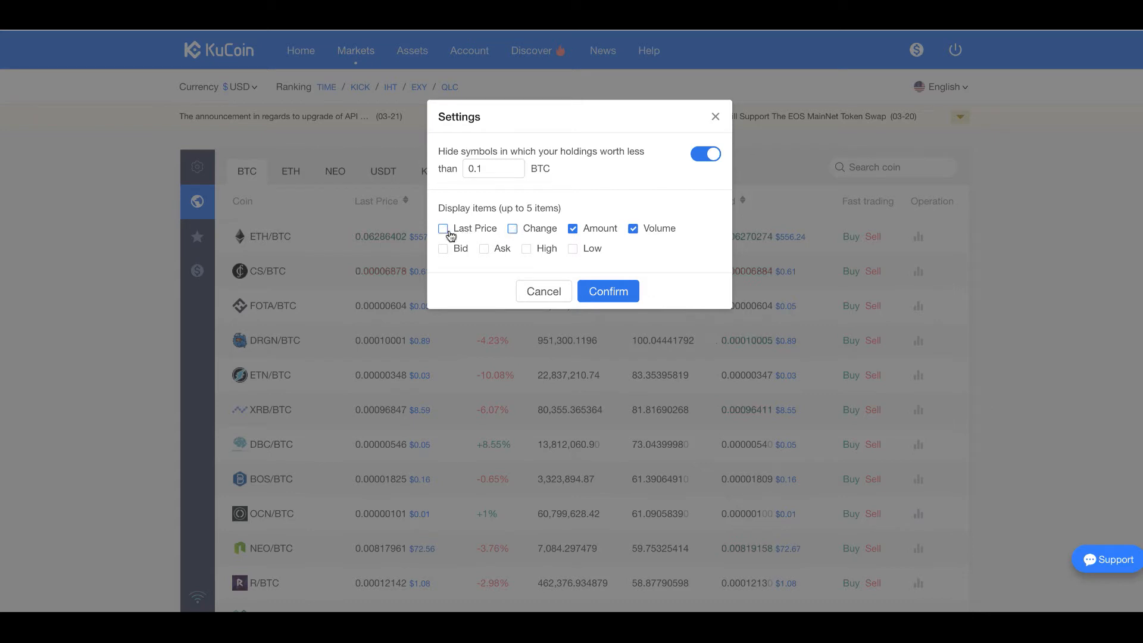
click(443, 227)
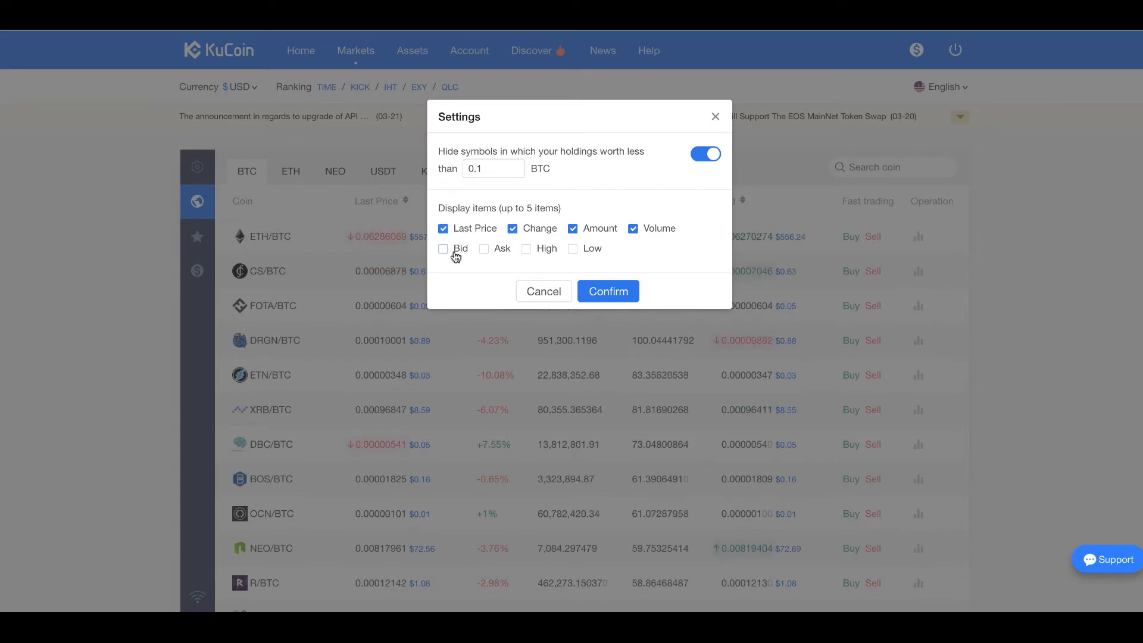
click(443, 248)
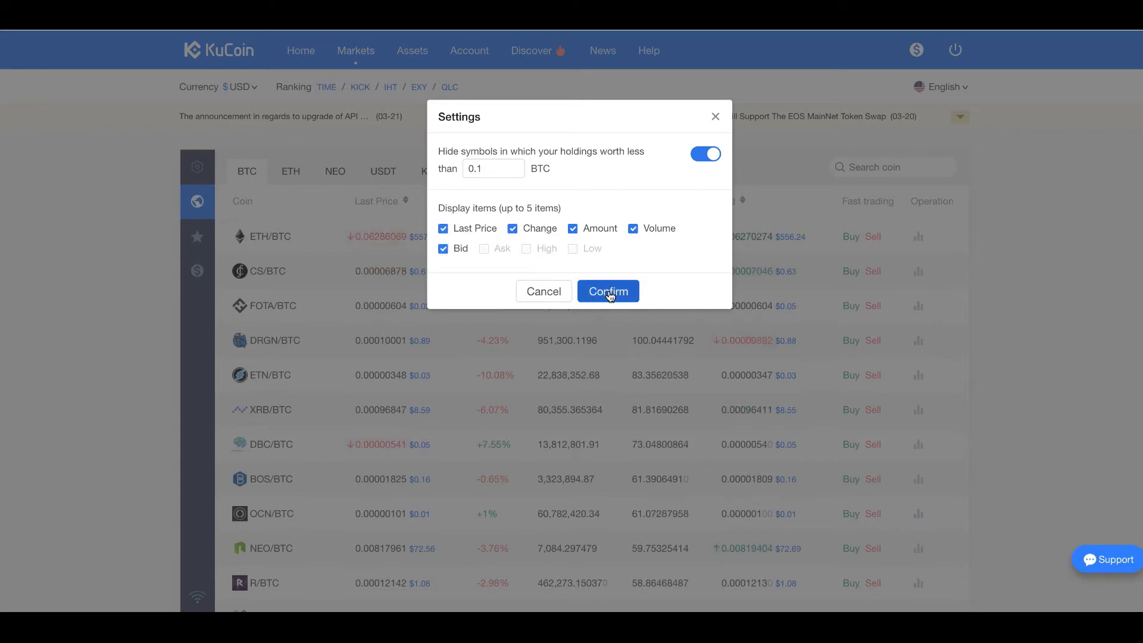
click(607, 290)
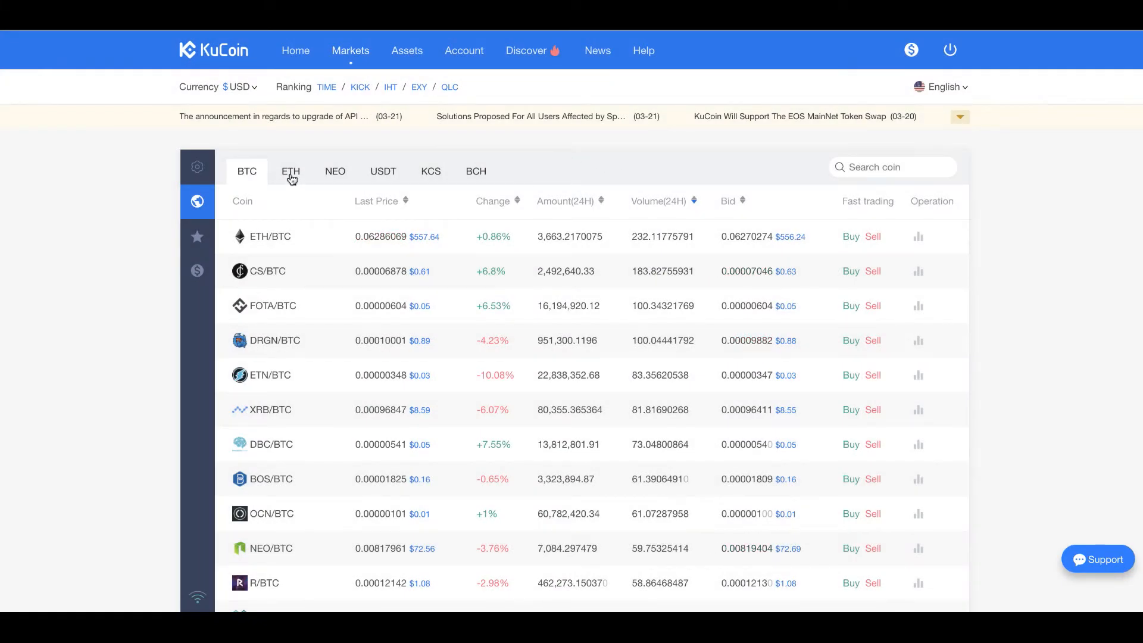
click(291, 172)
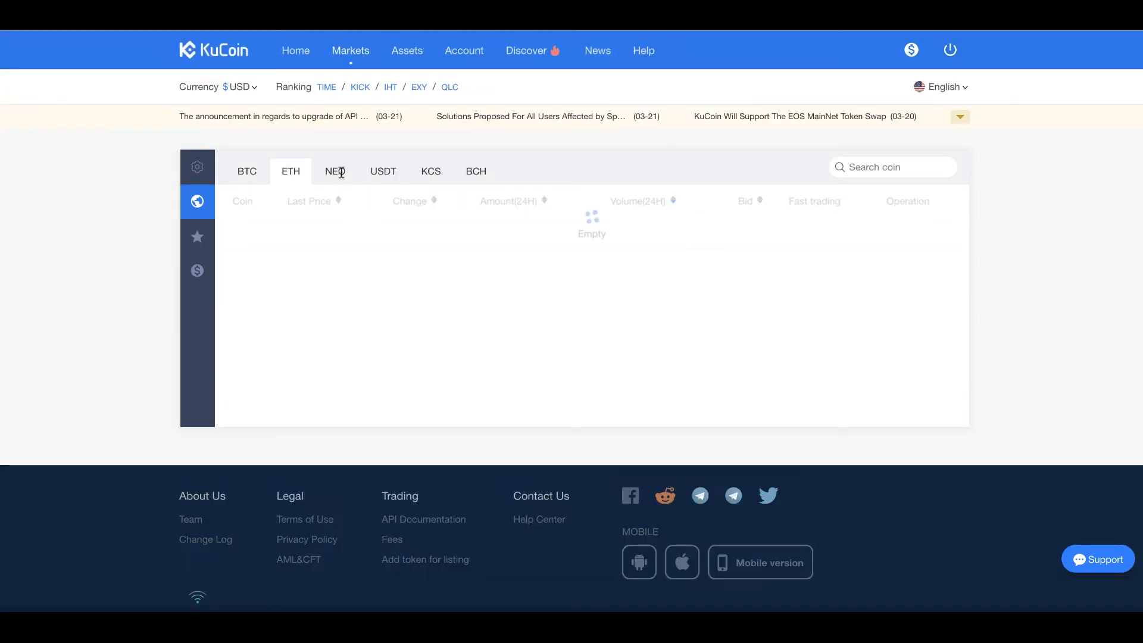
click(334, 172)
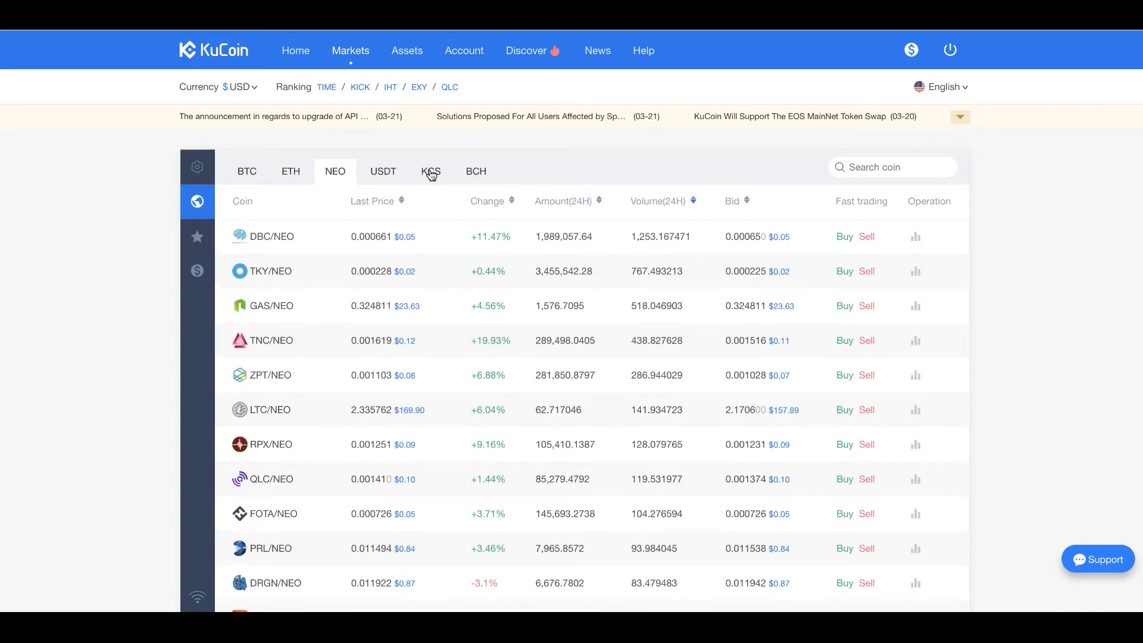
click(431, 172)
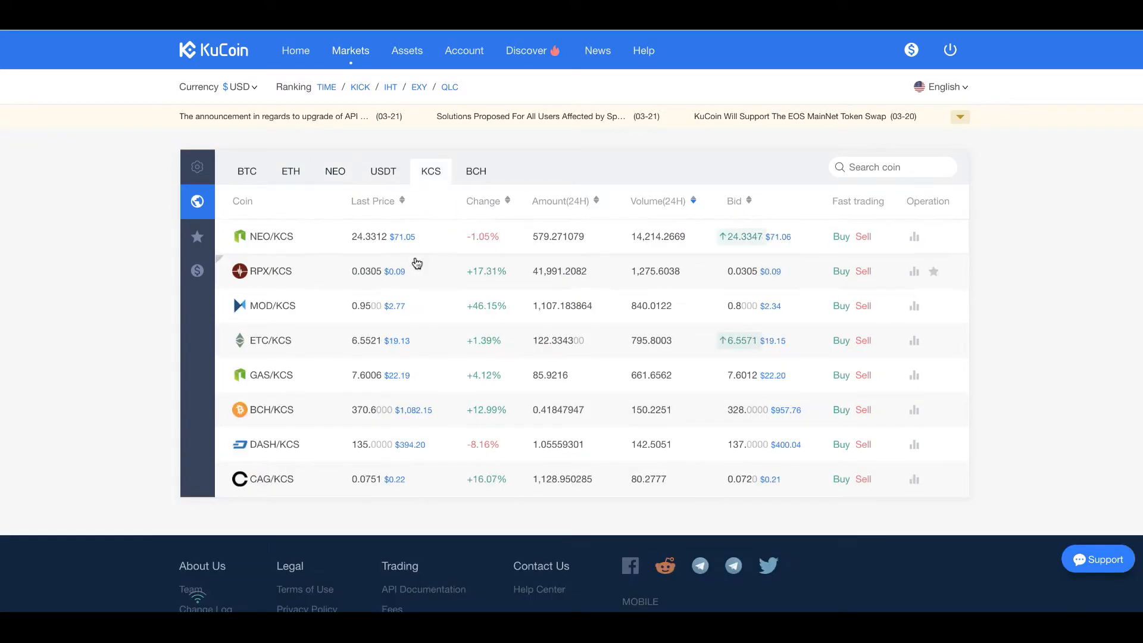
mouse_move(363, 340)
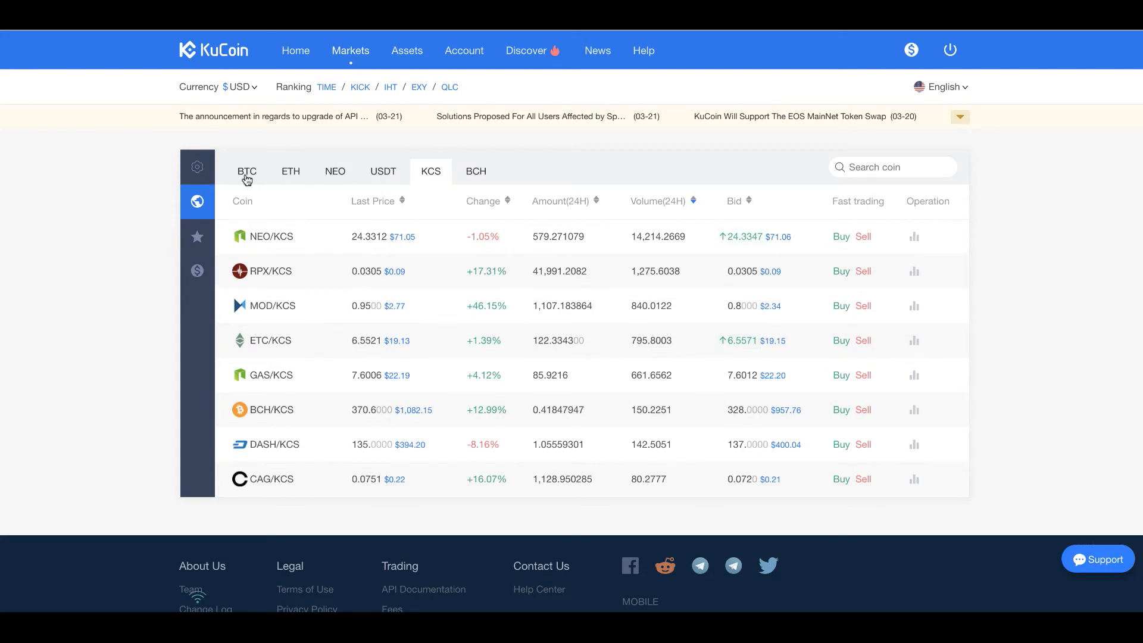
click(248, 172)
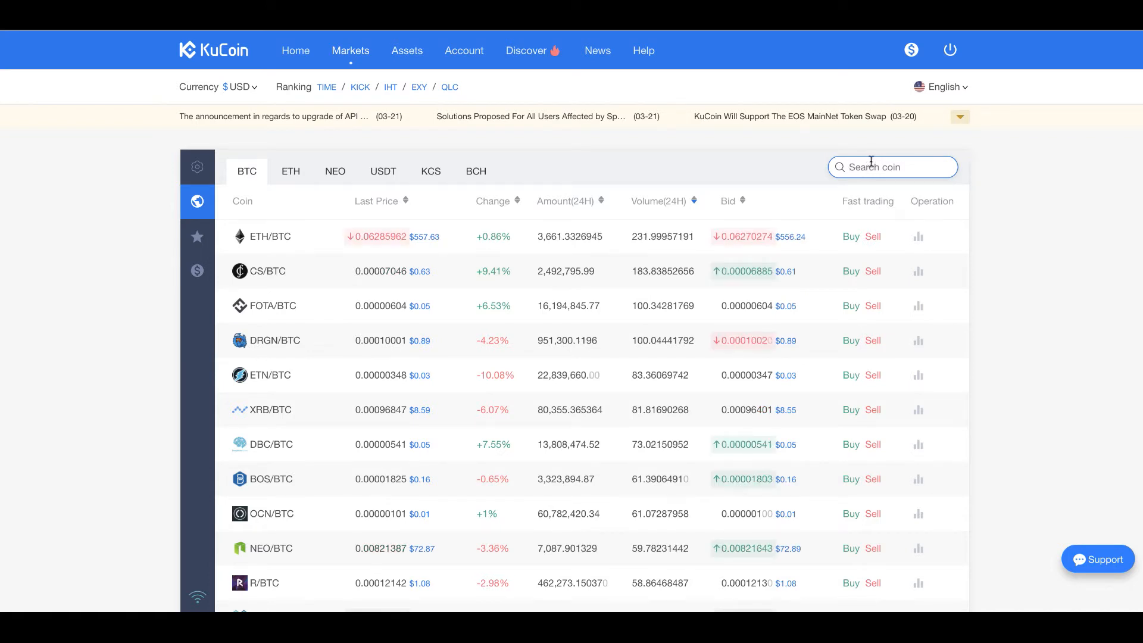
Search the market for 'wtc' and 'et', then star ETH/BTC as a favourite pair.
scroll(down, 3)
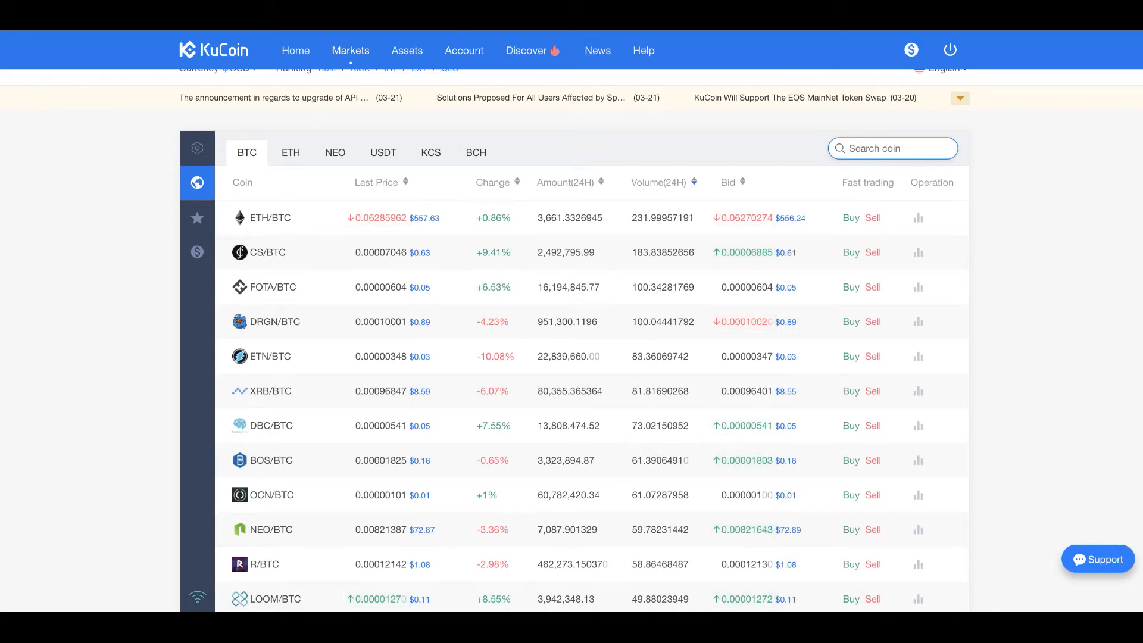
text(wtc)
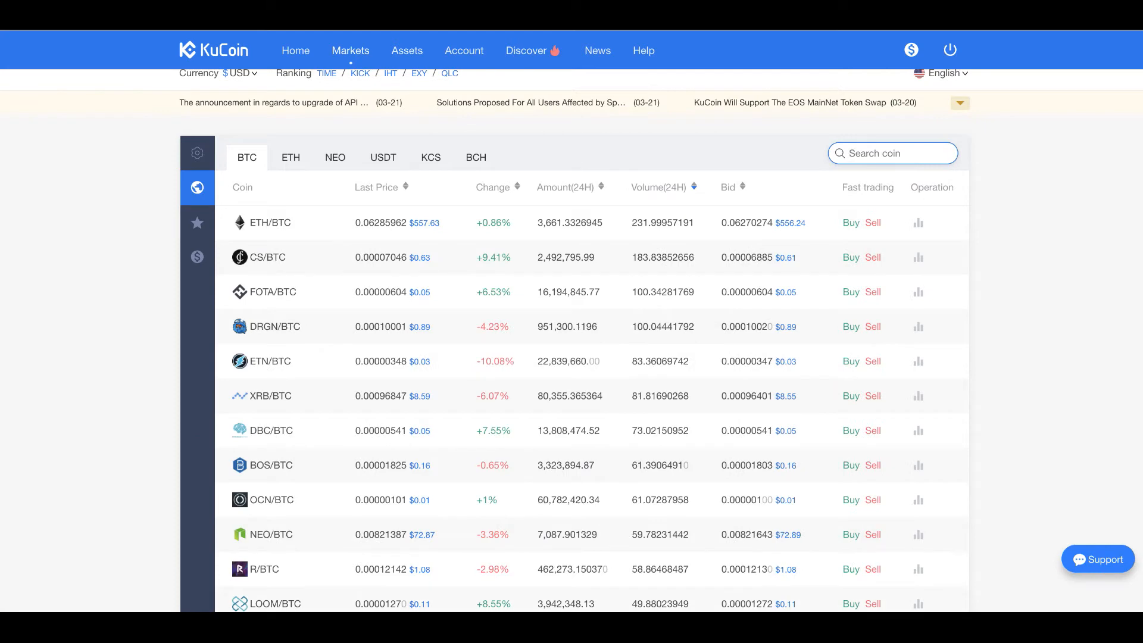
text(et)
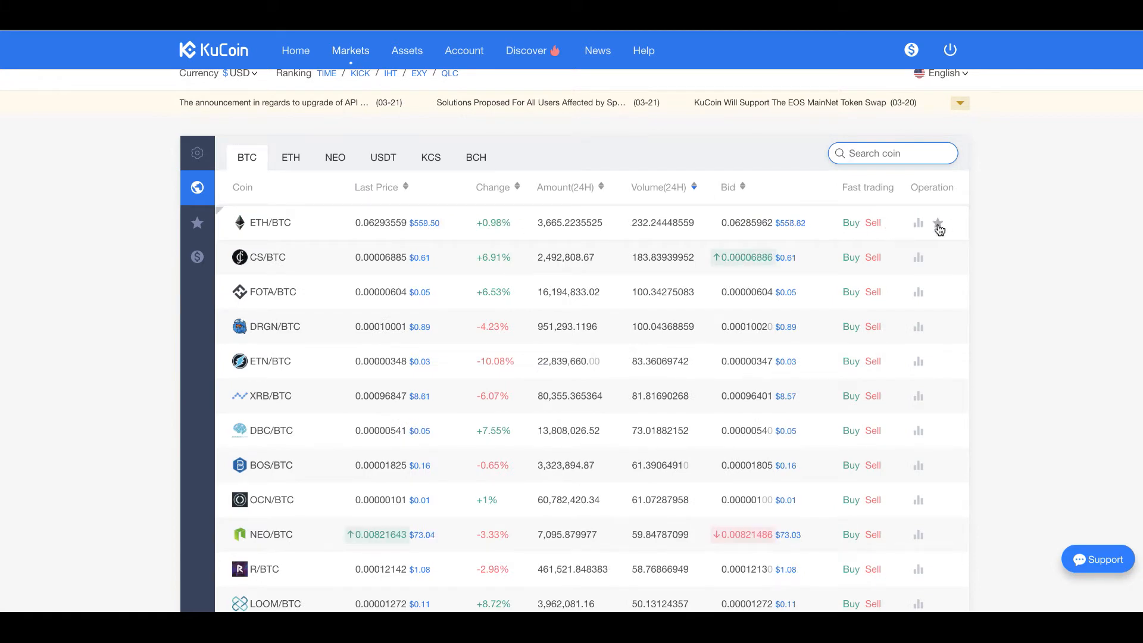
mouse_move(938, 227)
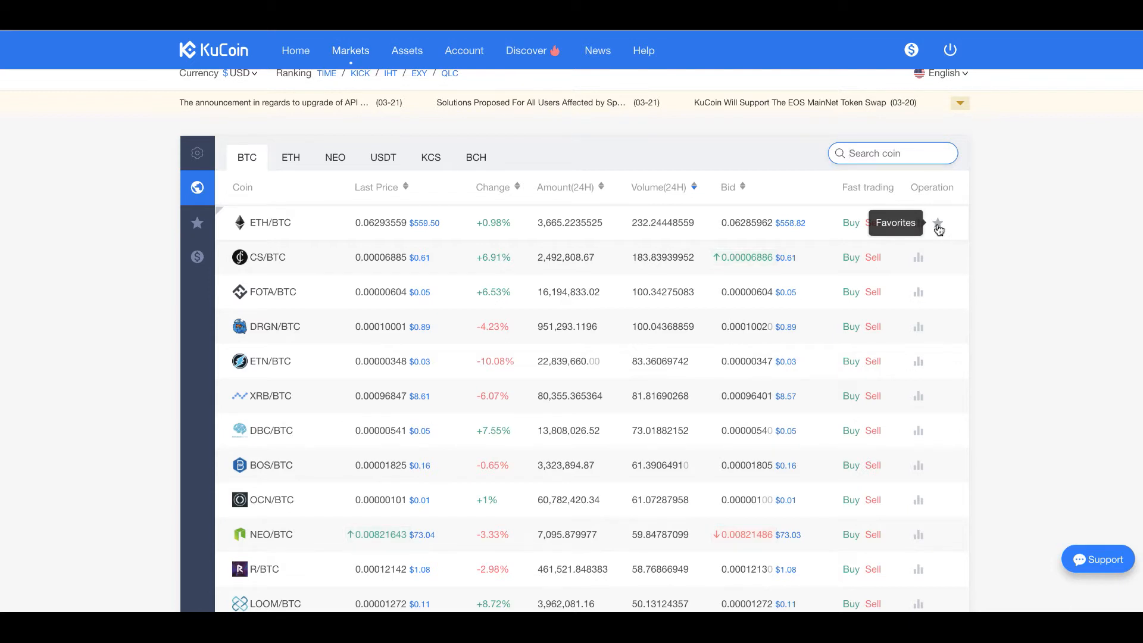
click(938, 222)
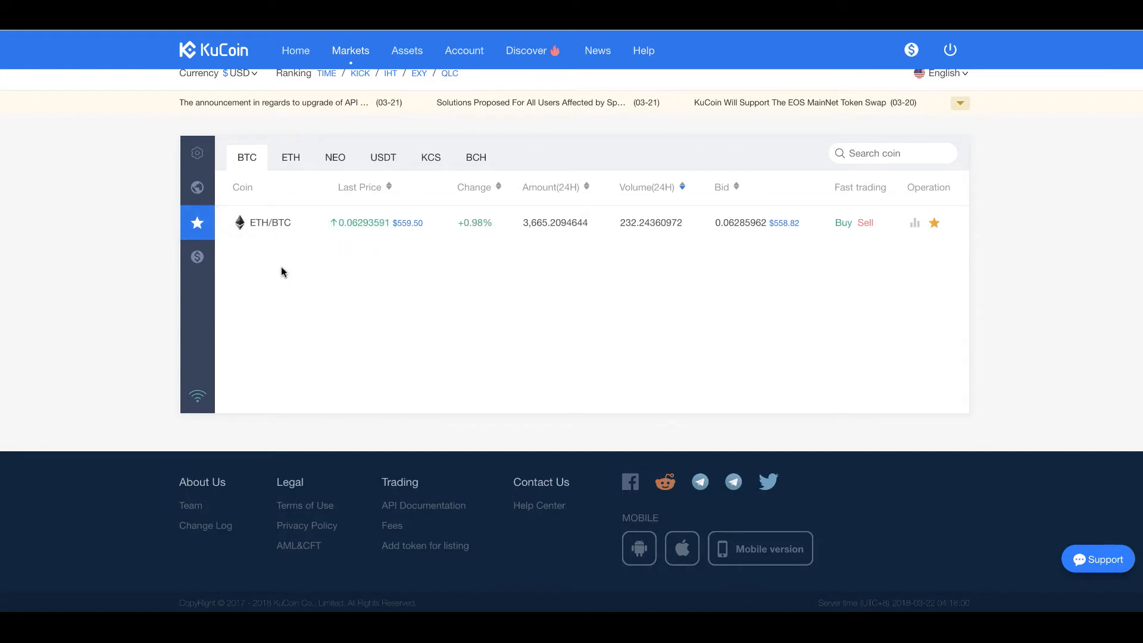
Check the held-coins side tab and return to the full market list.
click(198, 258)
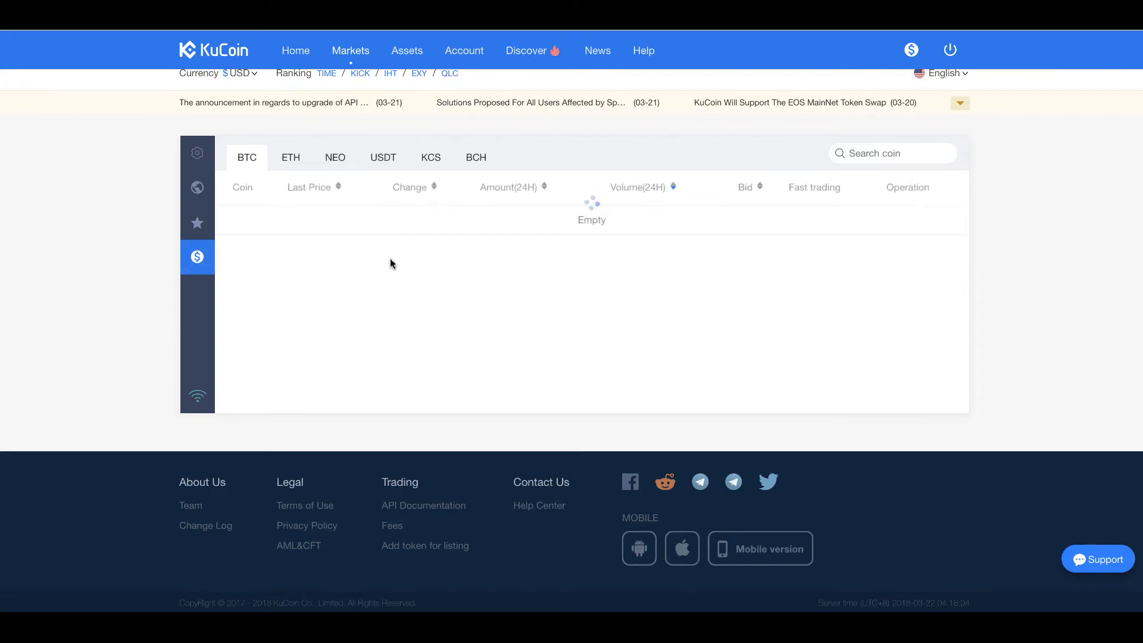
mouse_move(198, 188)
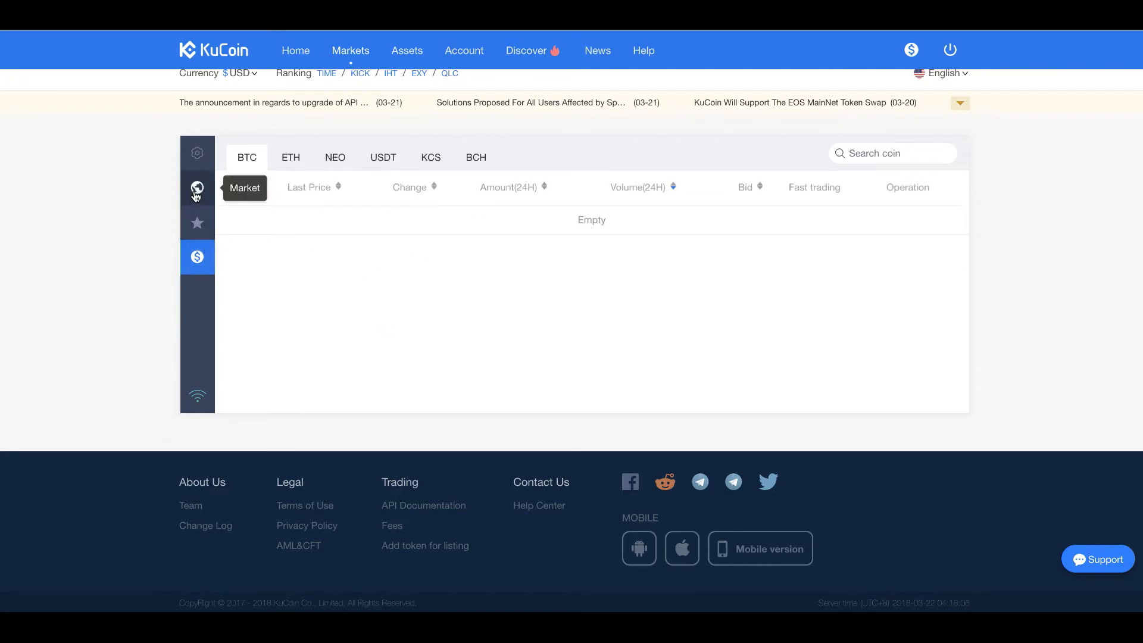
click(198, 188)
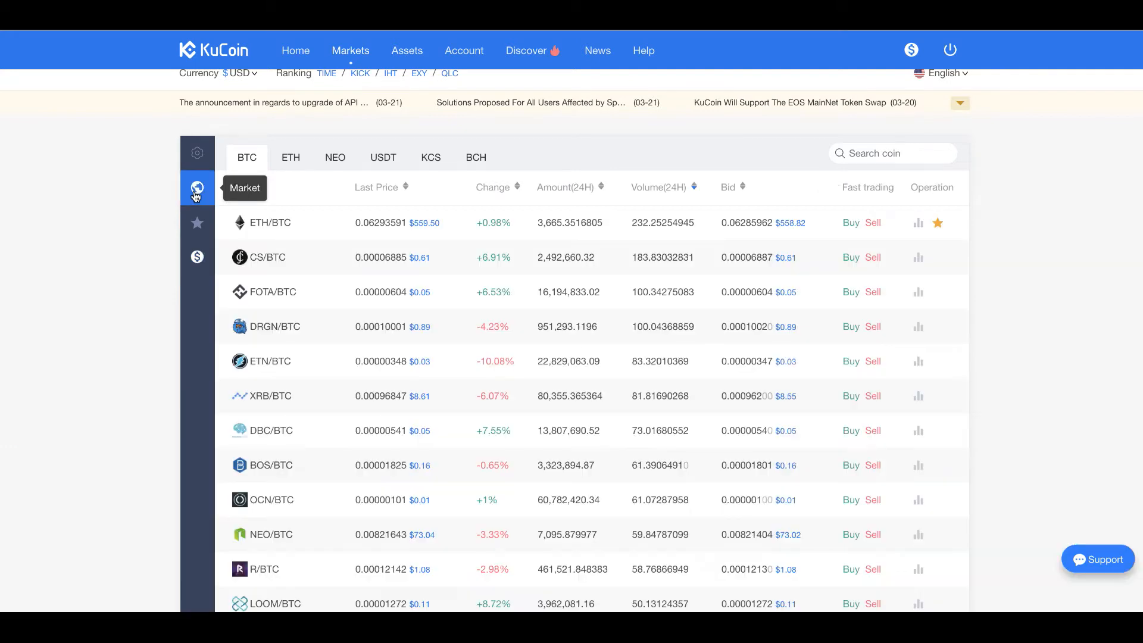
mouse_move(301, 225)
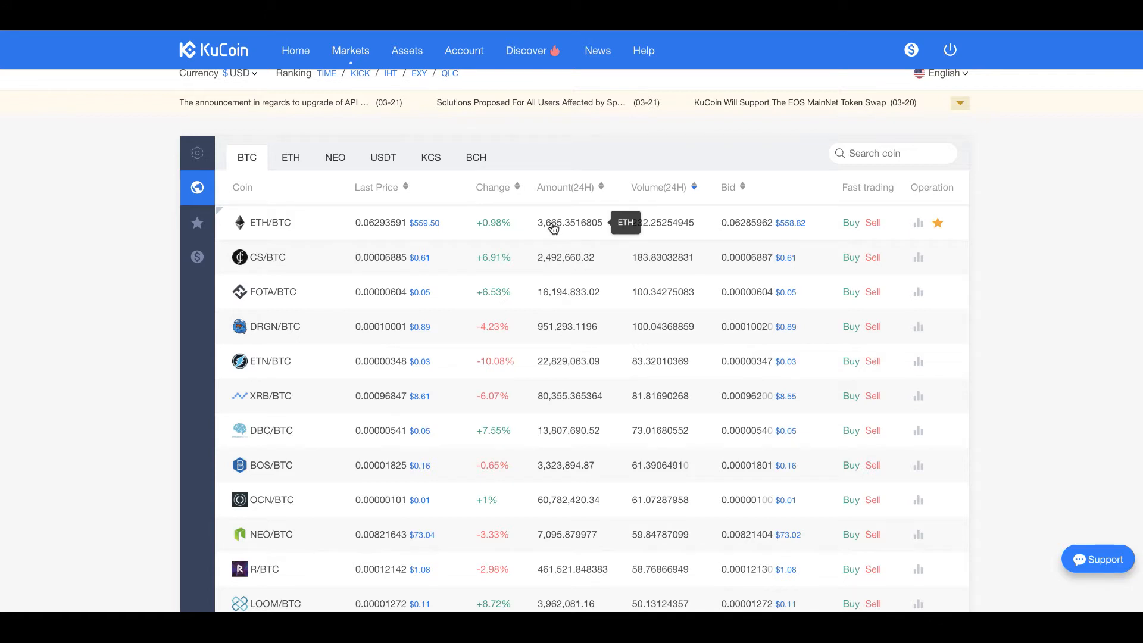
click(850, 223)
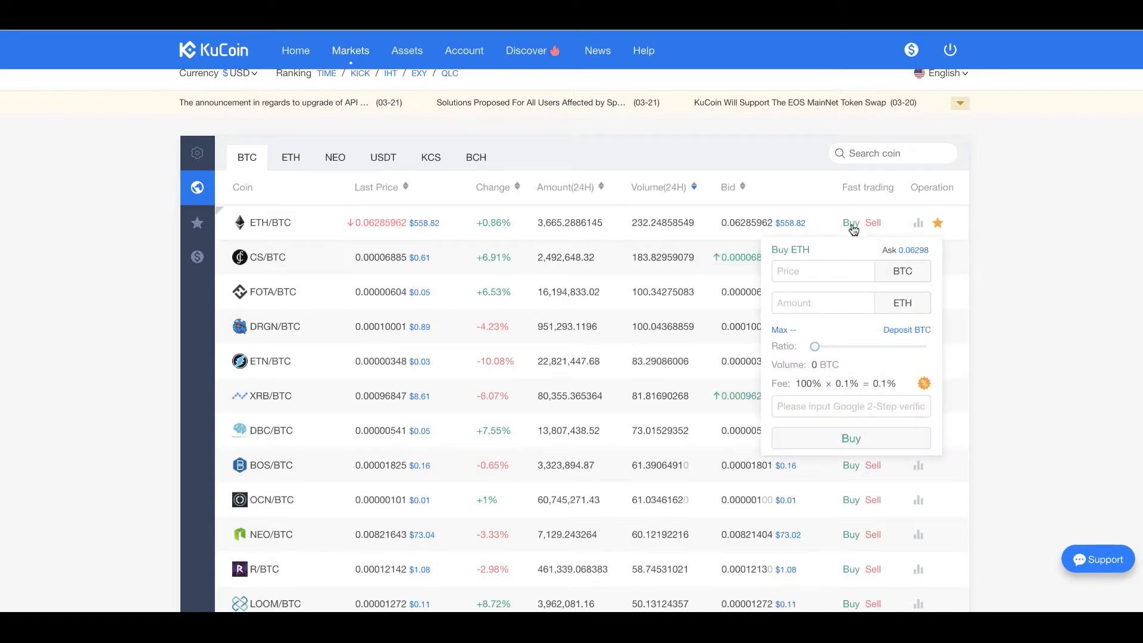
click(824, 272)
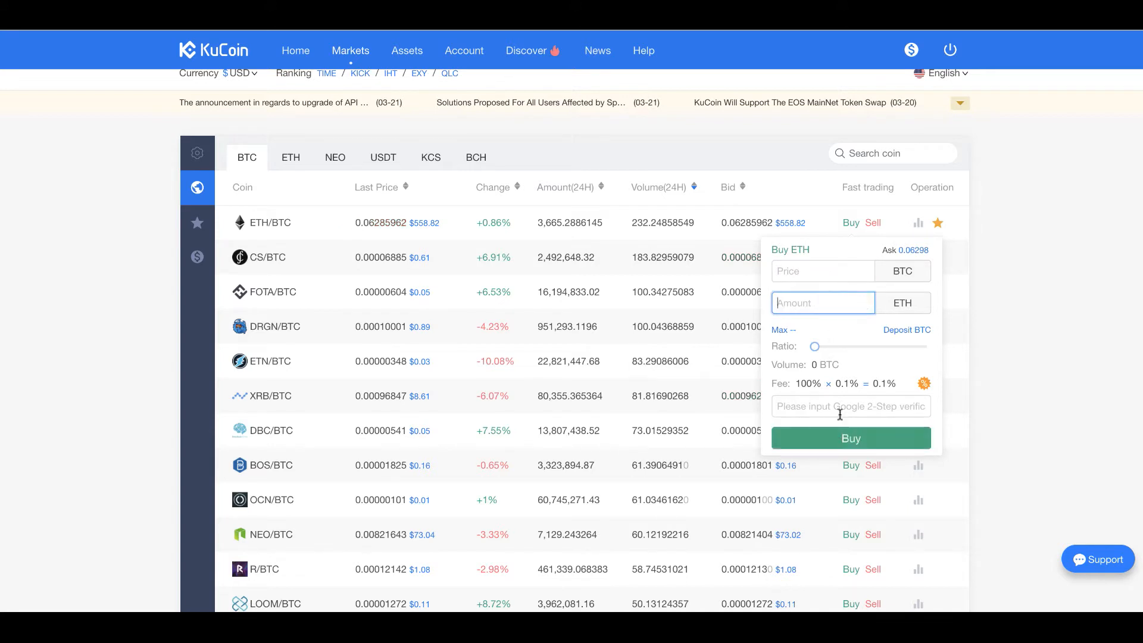
click(850, 407)
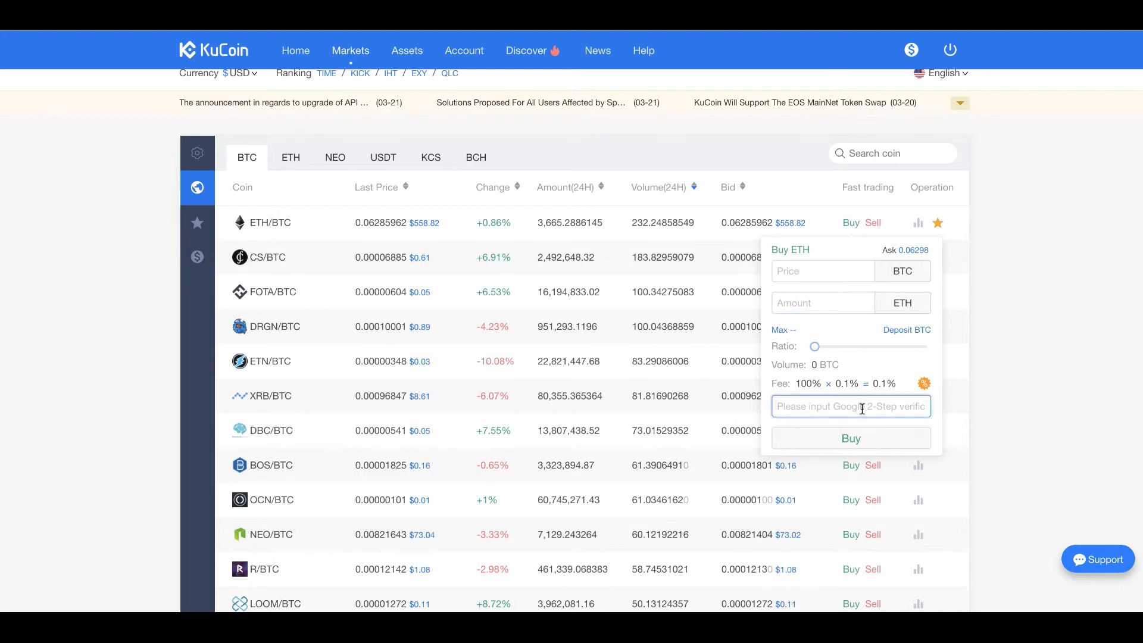
mouse_move(872, 350)
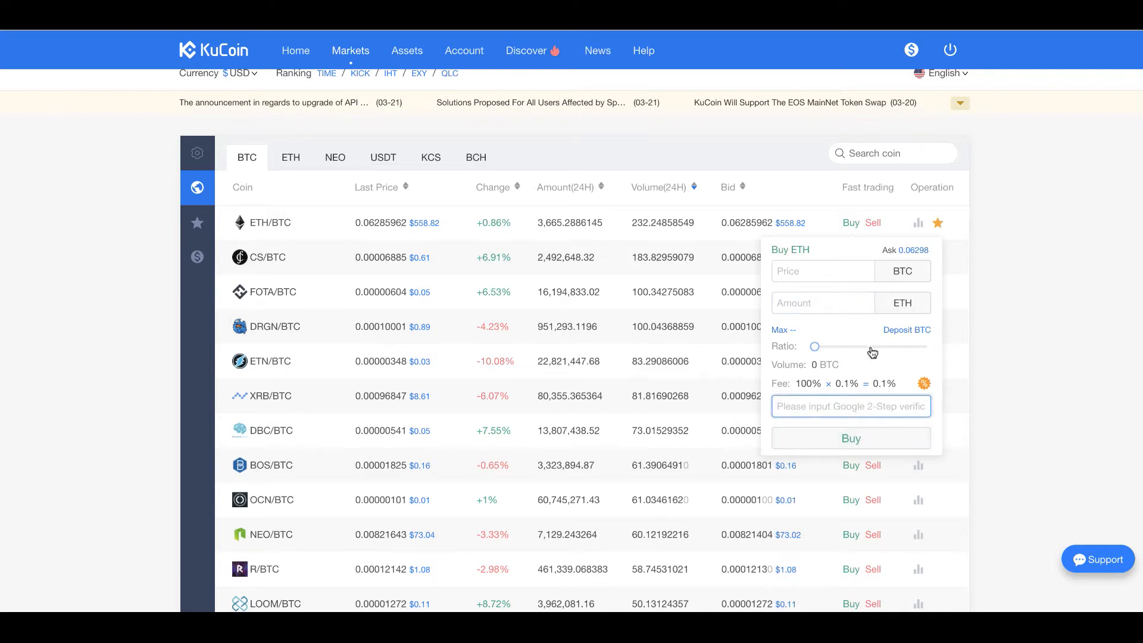
click(872, 223)
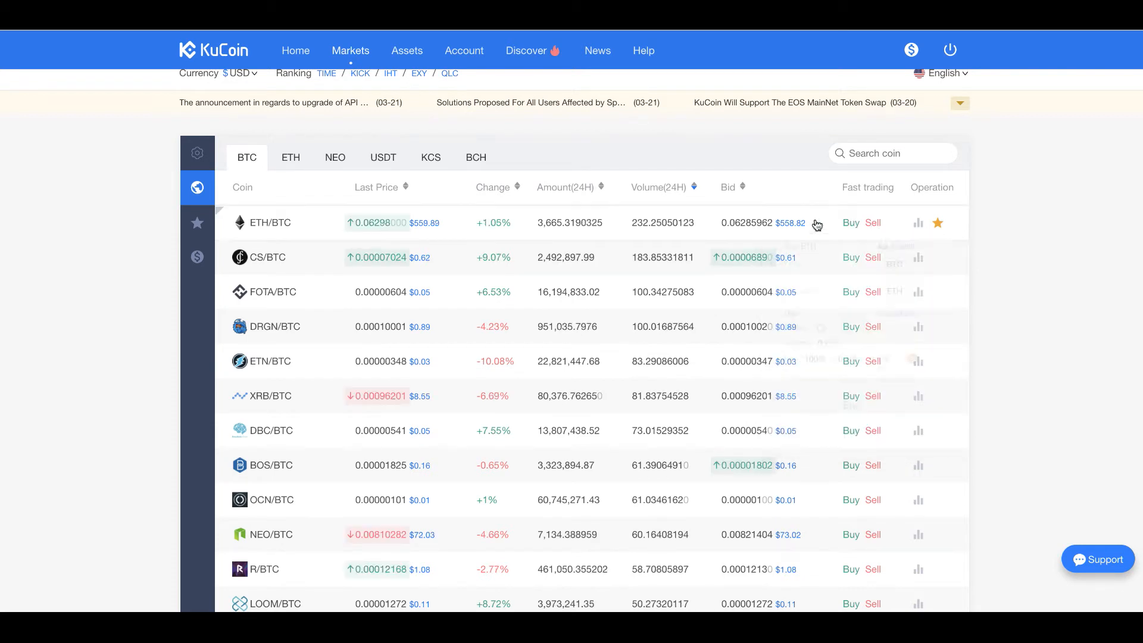
mouse_move(815, 191)
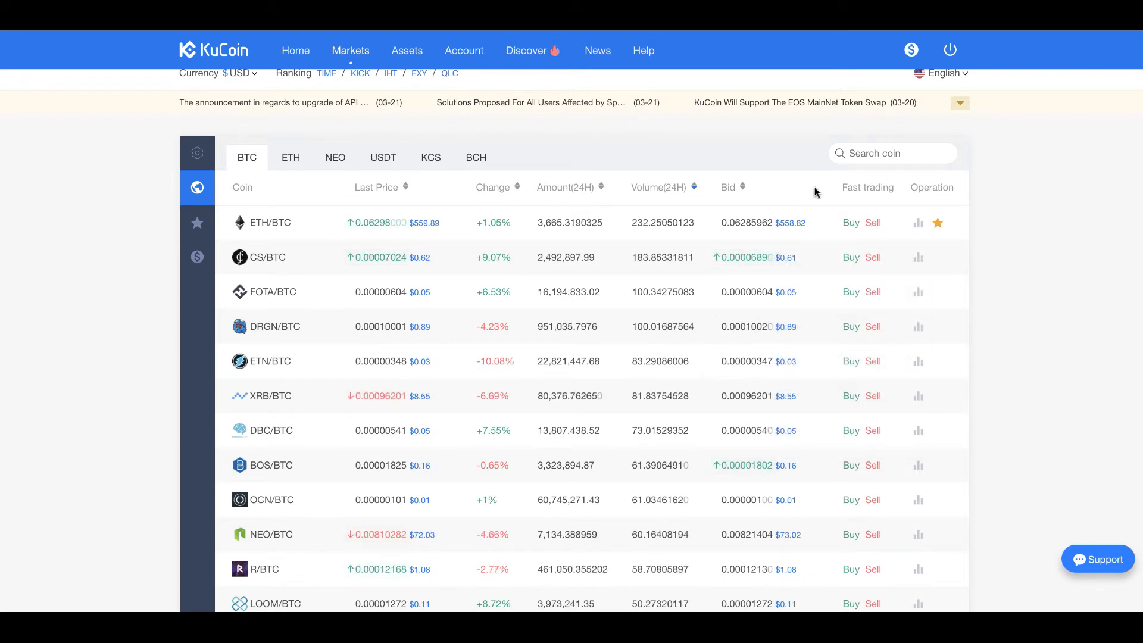
click(850, 223)
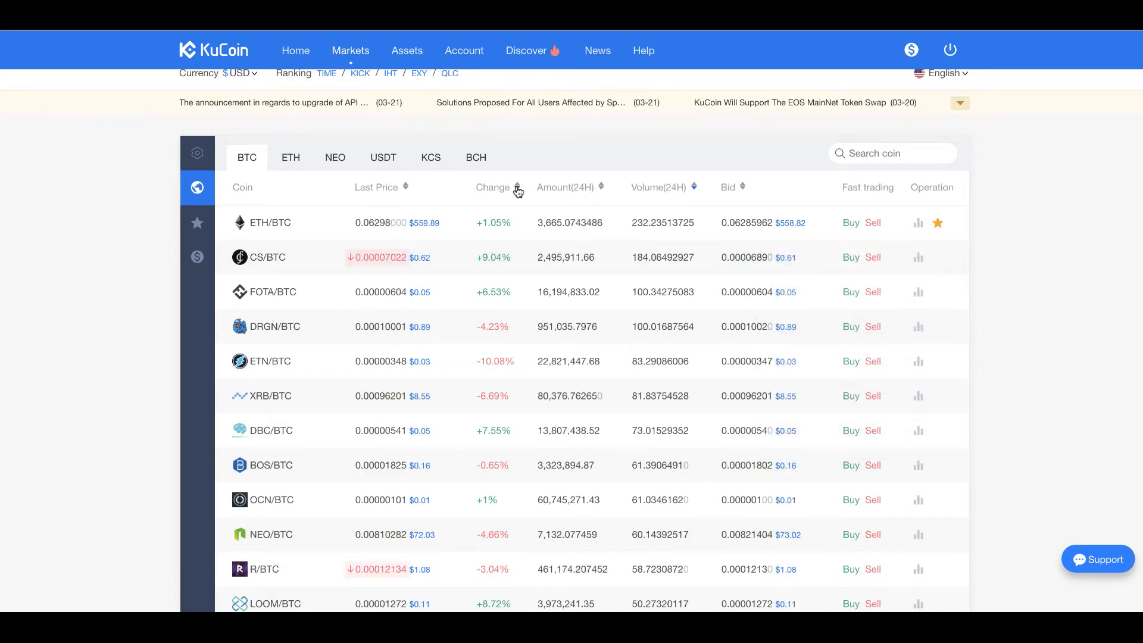
Sort the BTC pairs by 24-hour change, then by bid with highest bids first.
click(519, 187)
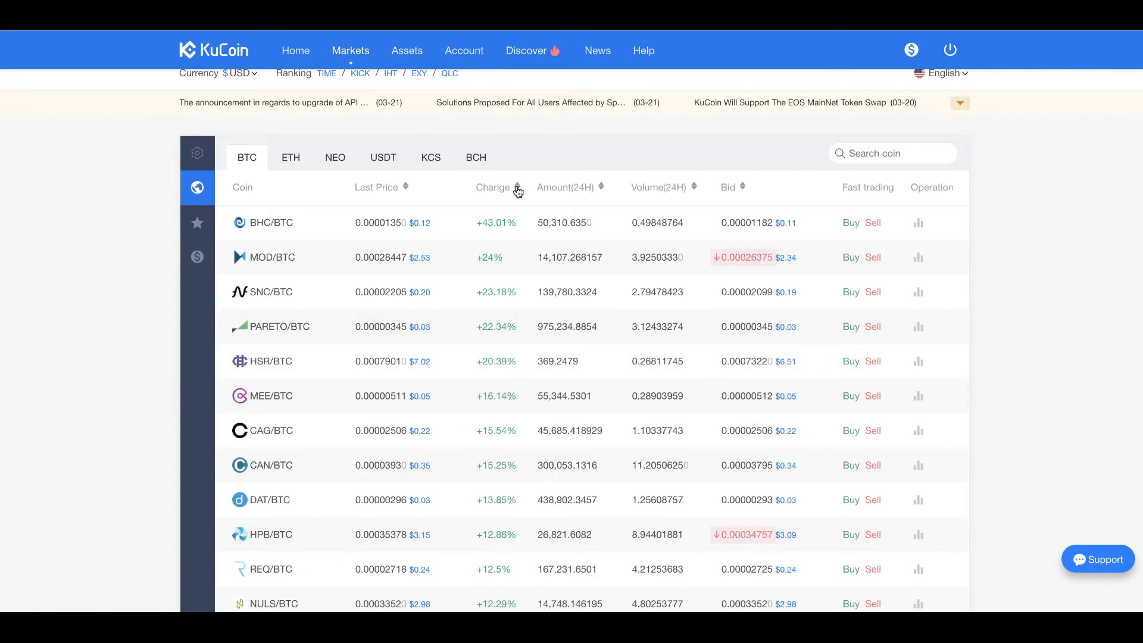
mouse_move(698, 189)
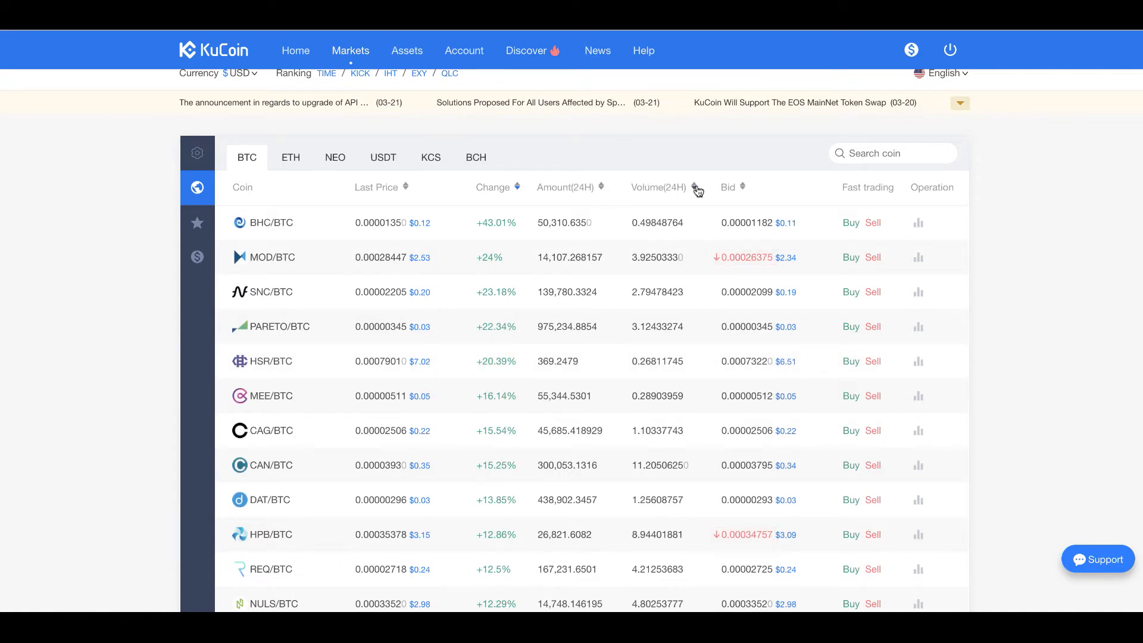
mouse_move(743, 188)
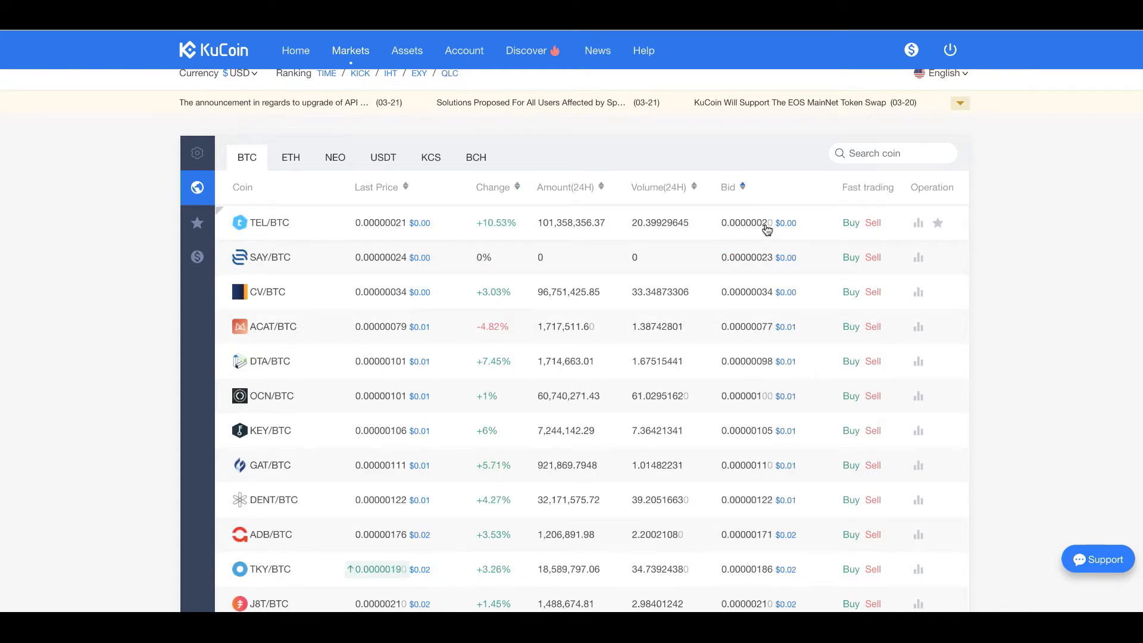
mouse_move(750, 381)
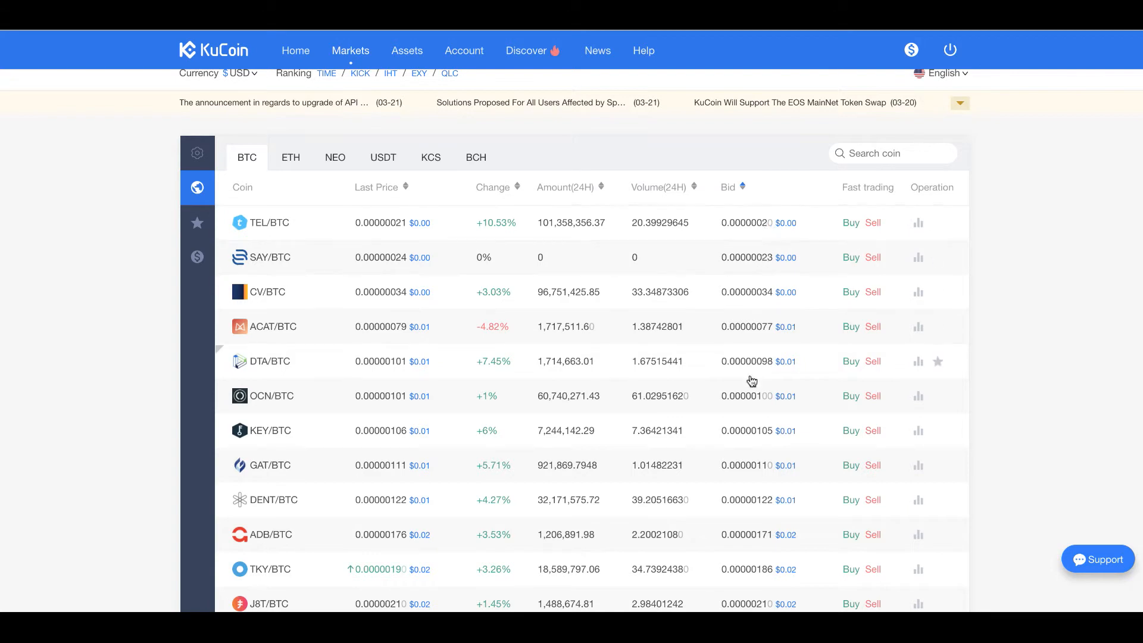
click(744, 186)
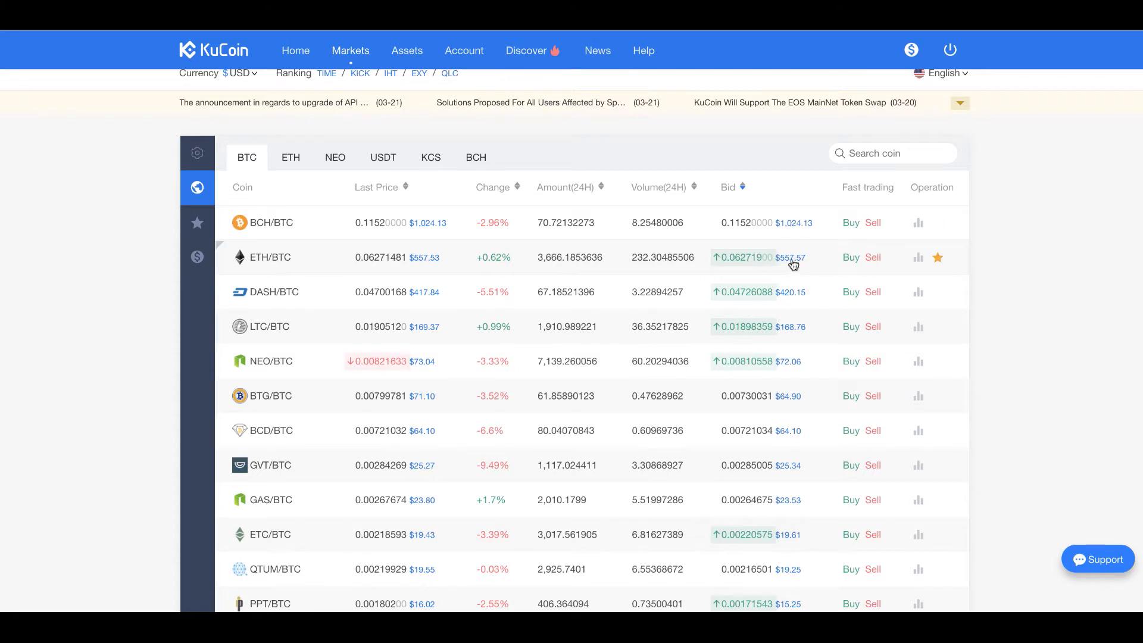
mouse_move(515, 152)
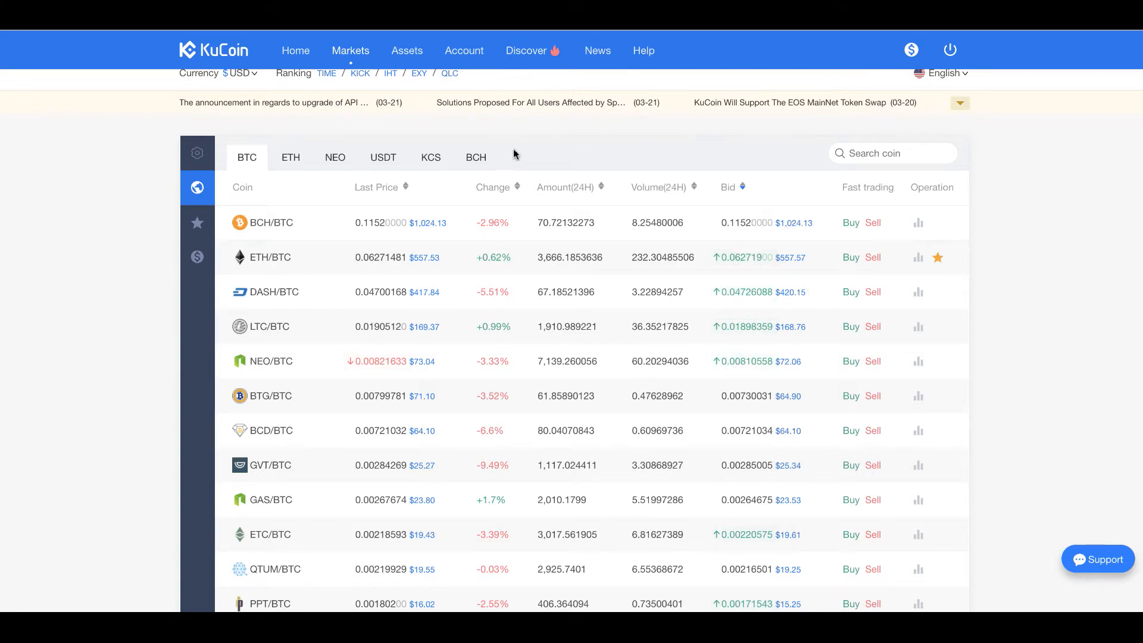
mouse_move(755, 153)
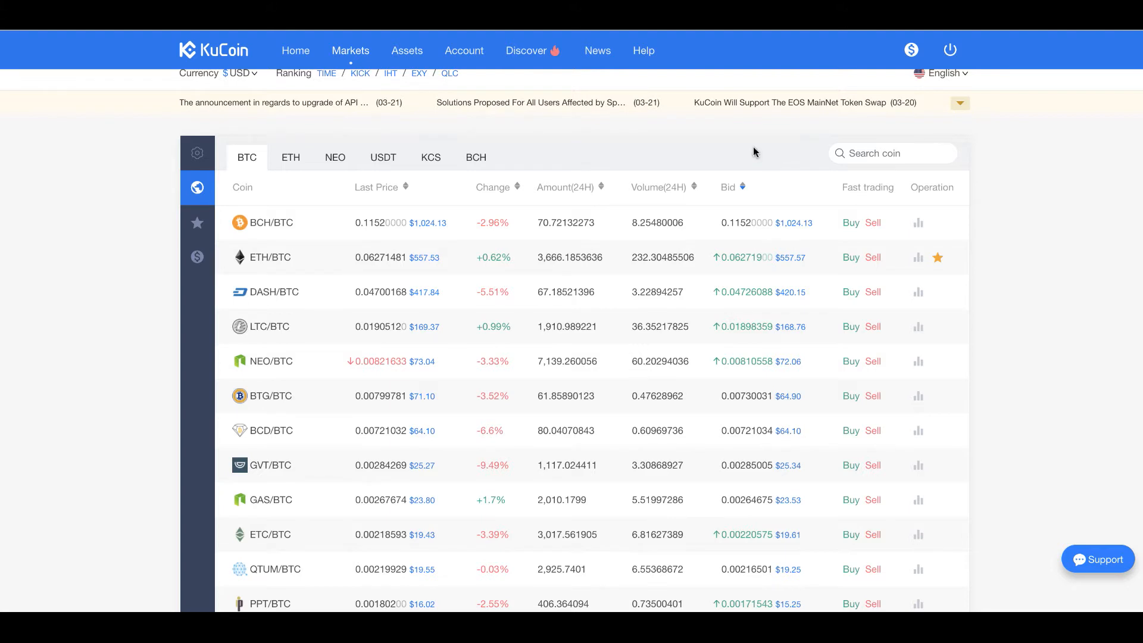
mouse_move(822, 205)
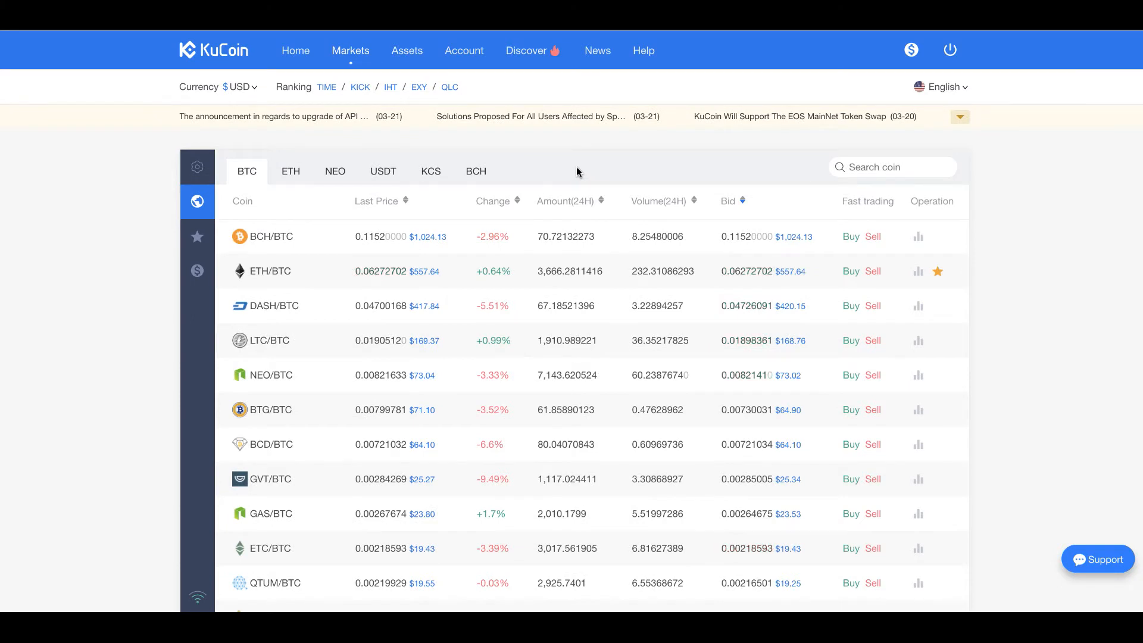
mouse_move(581, 163)
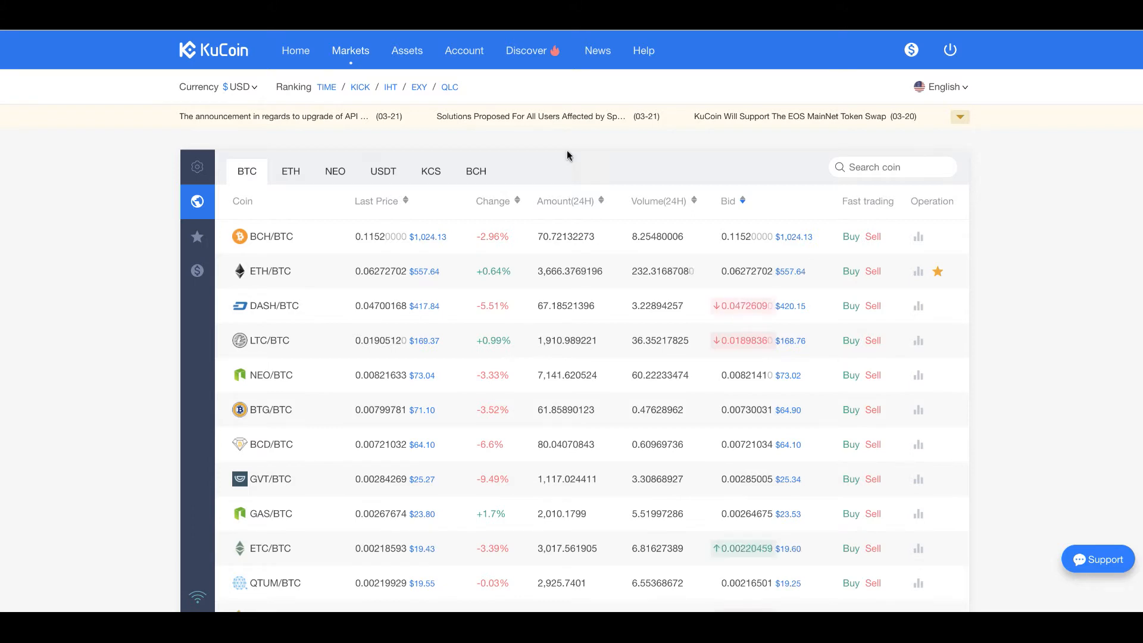
click(850, 236)
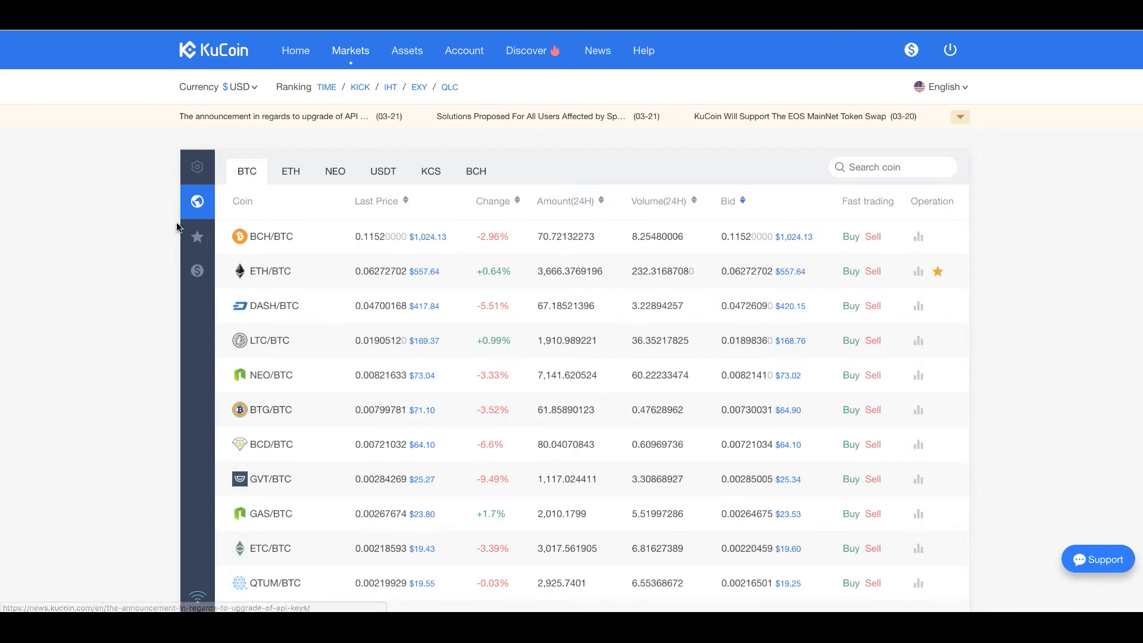
mouse_move(197, 236)
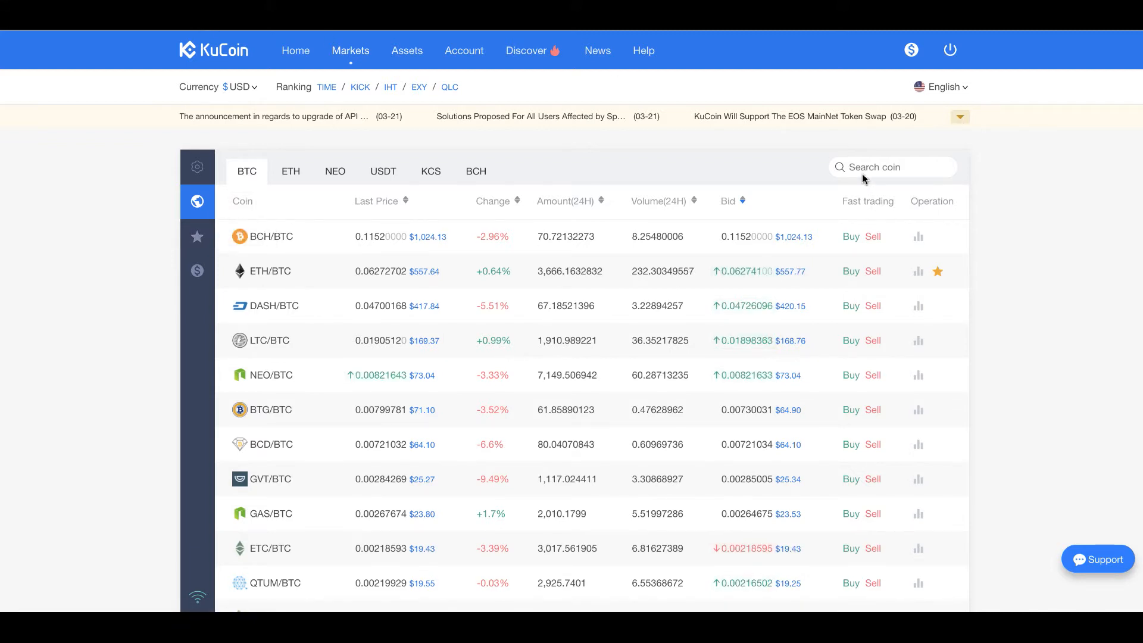
mouse_move(941, 240)
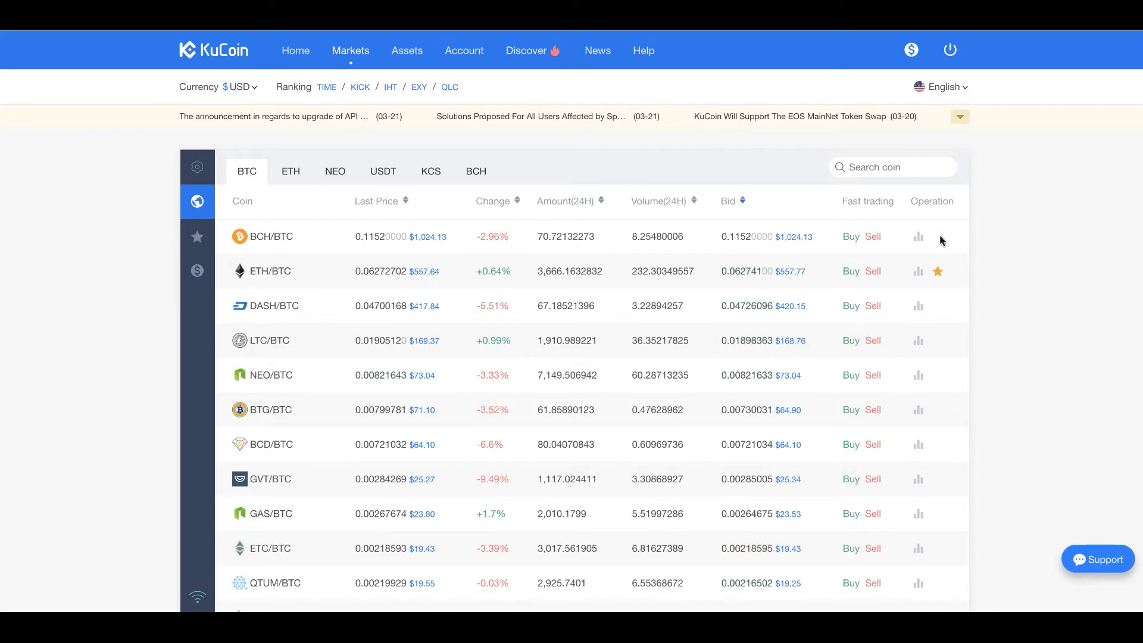
mouse_move(428, 198)
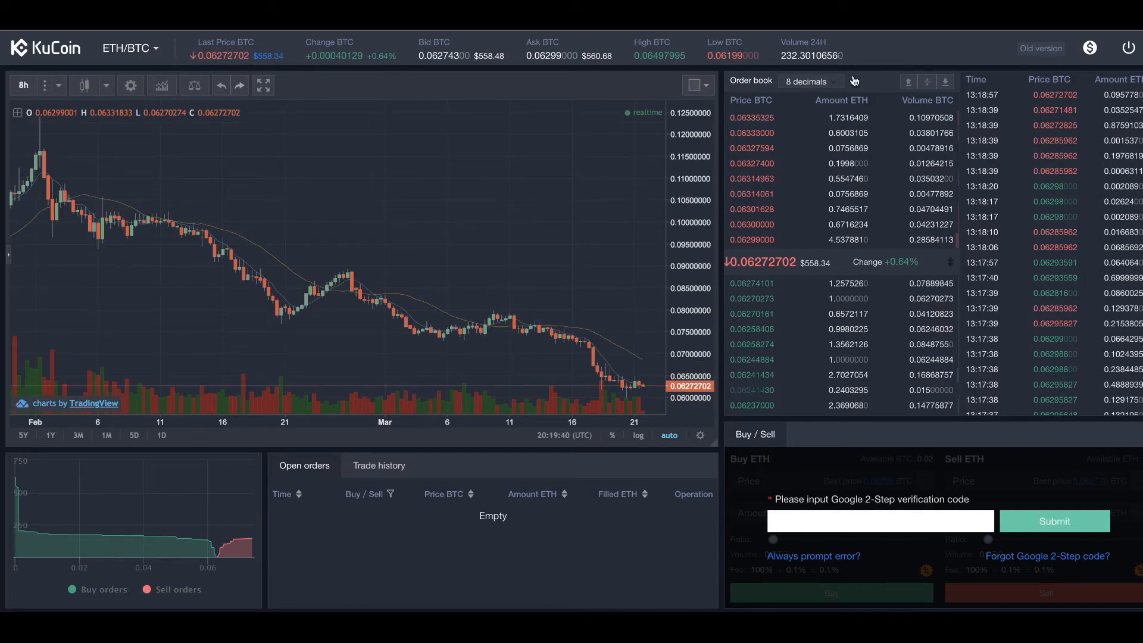
mouse_move(679, 162)
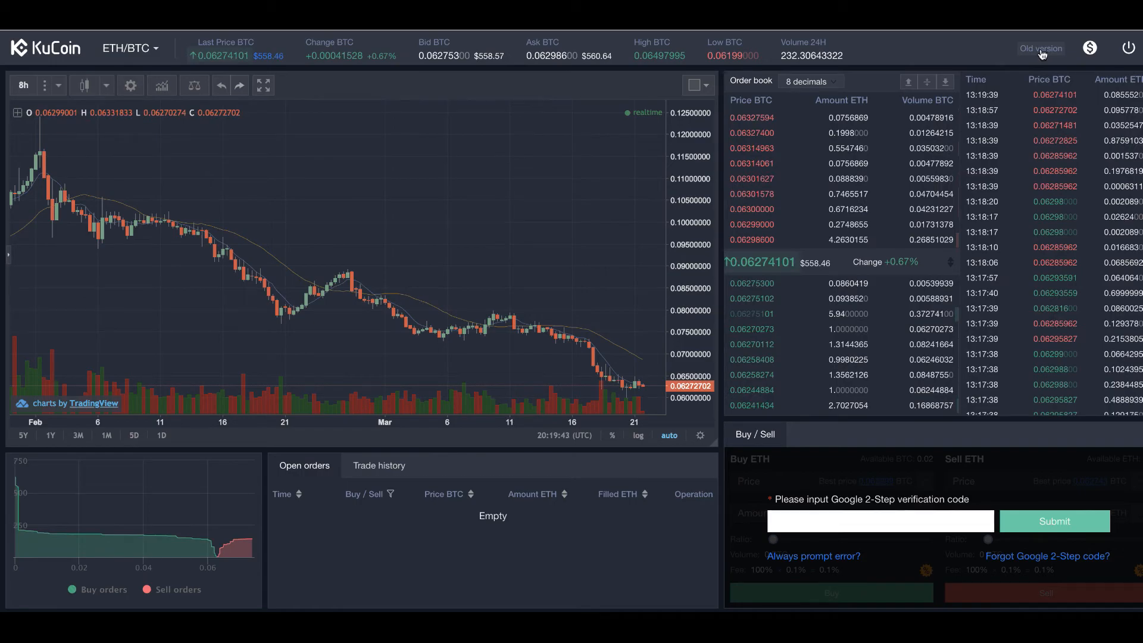
Open the ETH/BTC trading page with its chart, order book and trade history.
click(1041, 48)
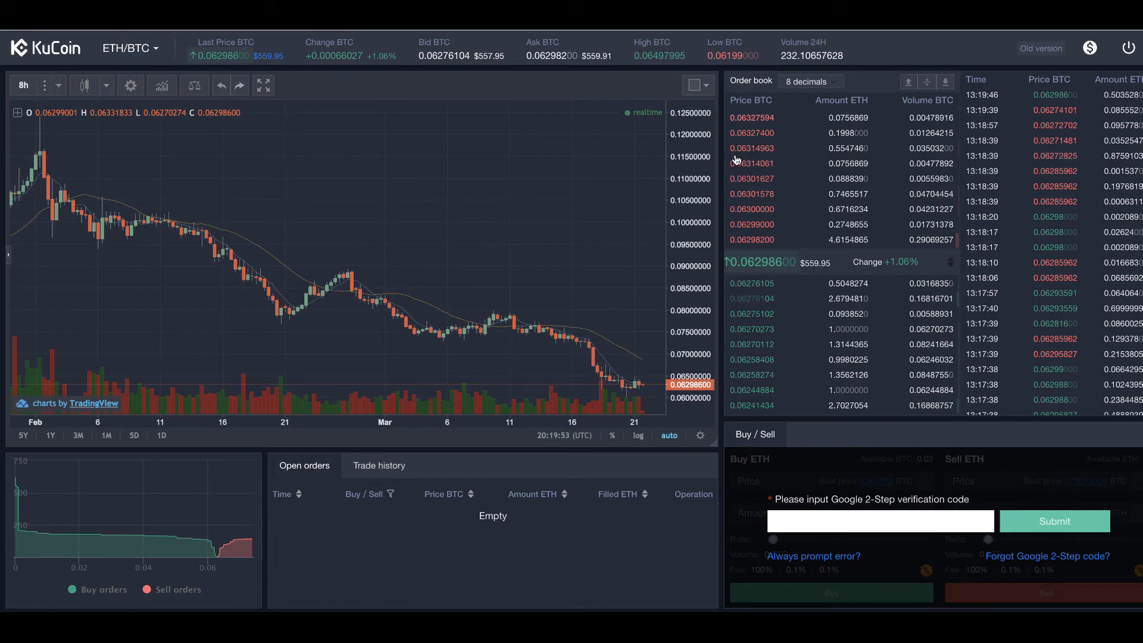
mouse_move(467, 87)
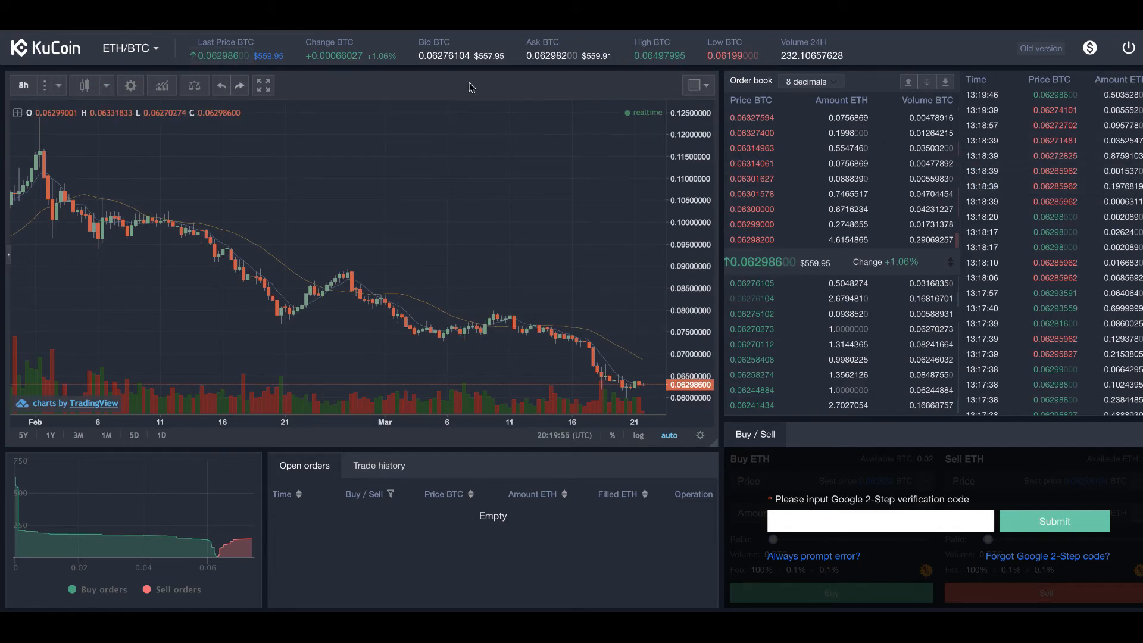
mouse_move(313, 266)
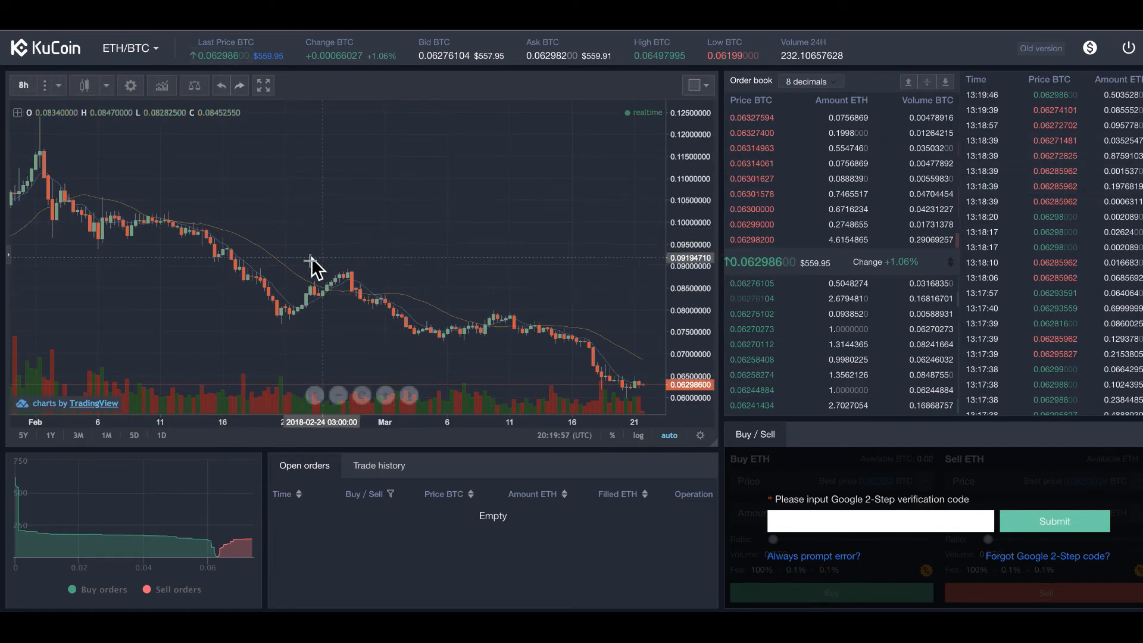
mouse_move(325, 163)
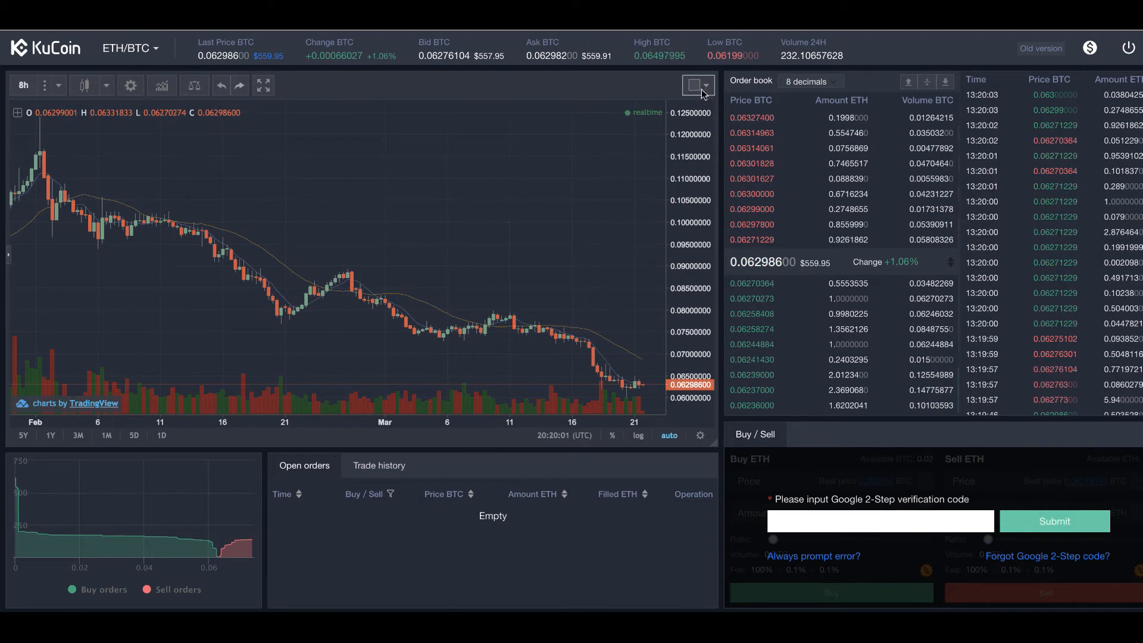
click(697, 84)
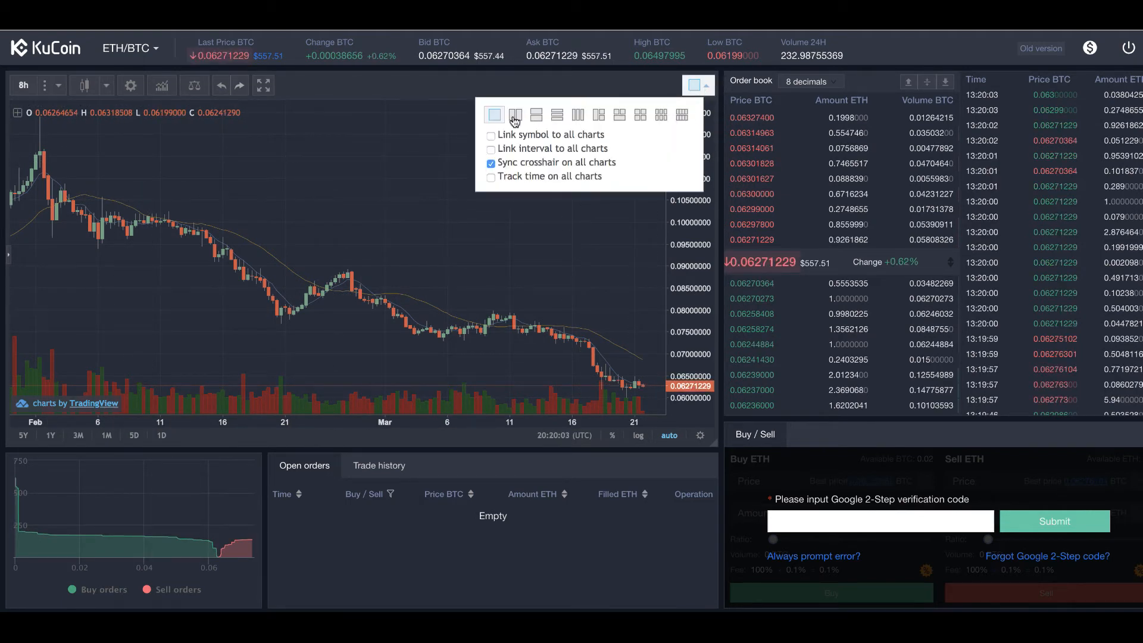
click(514, 114)
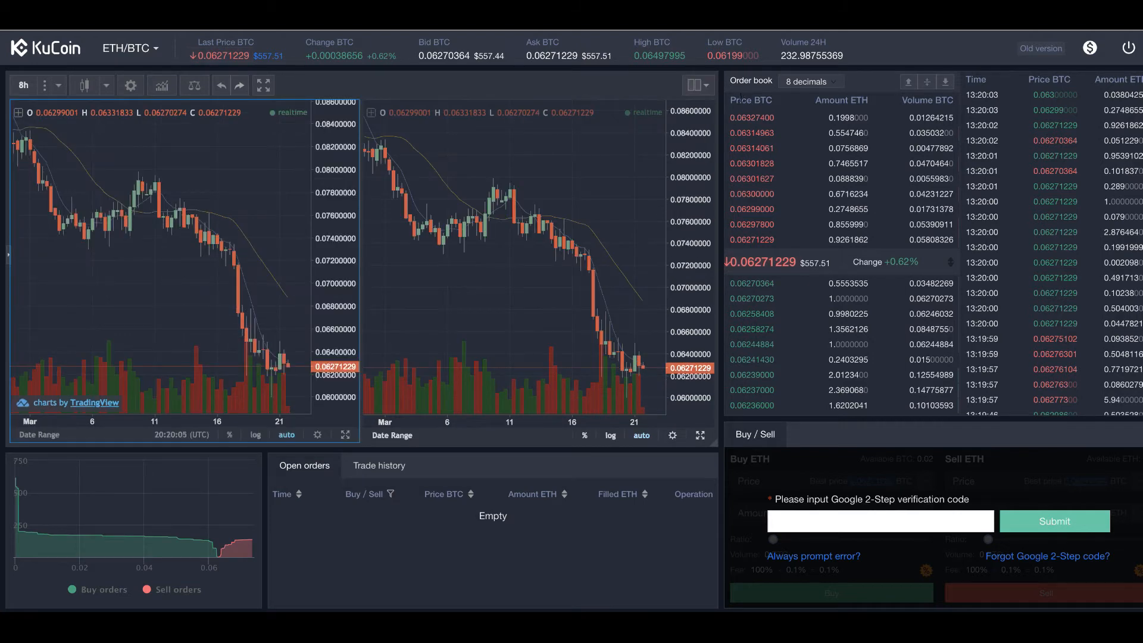
click(692, 86)
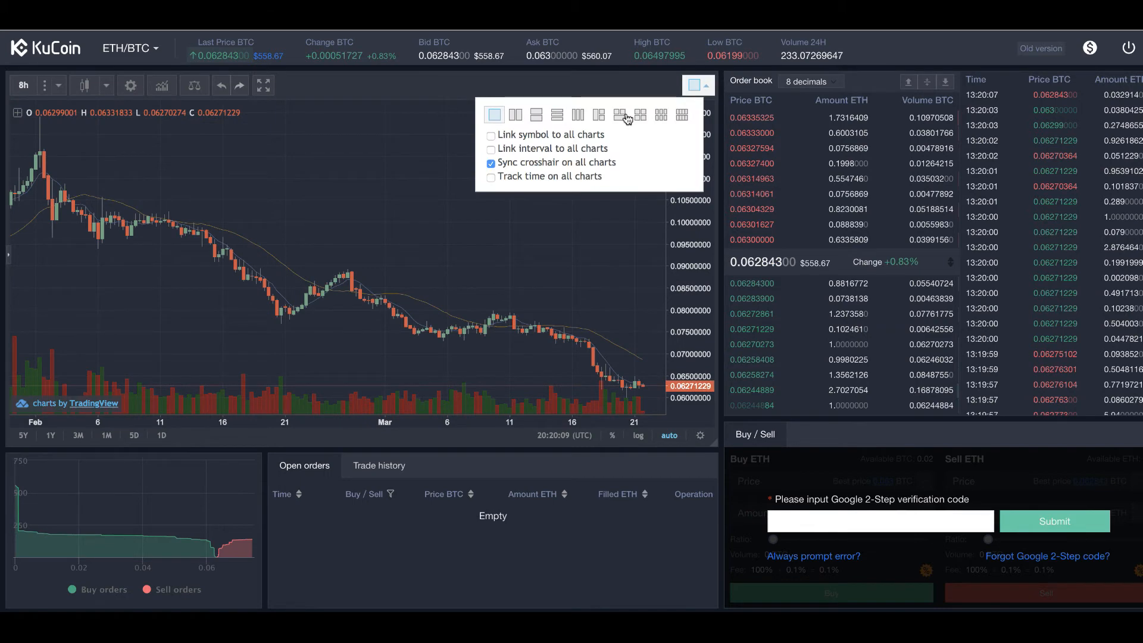
click(630, 115)
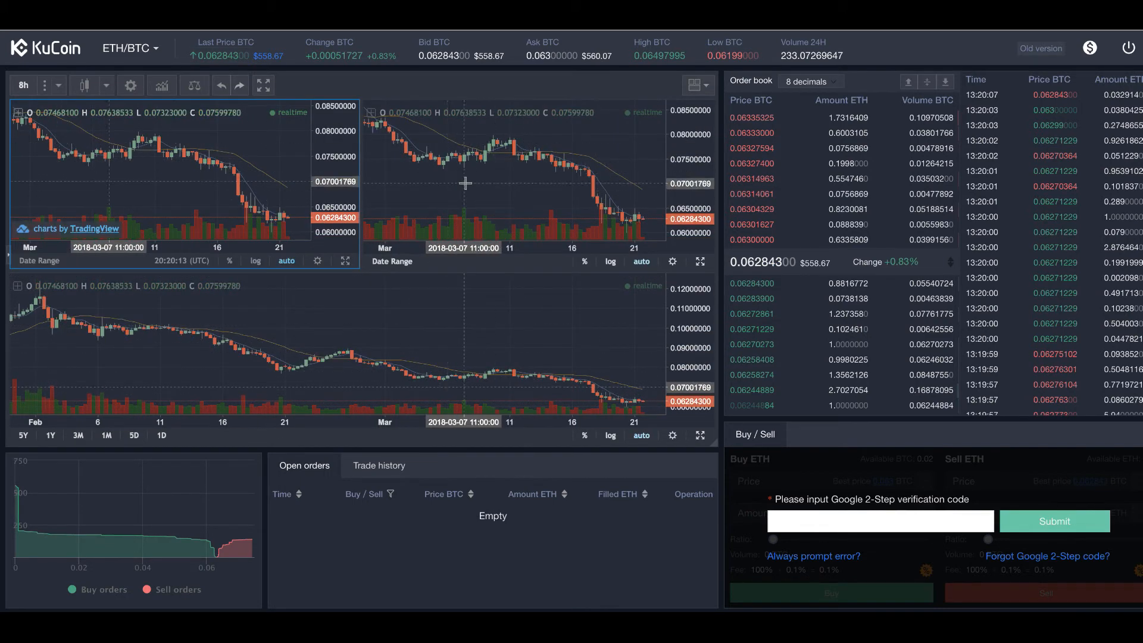
click(695, 86)
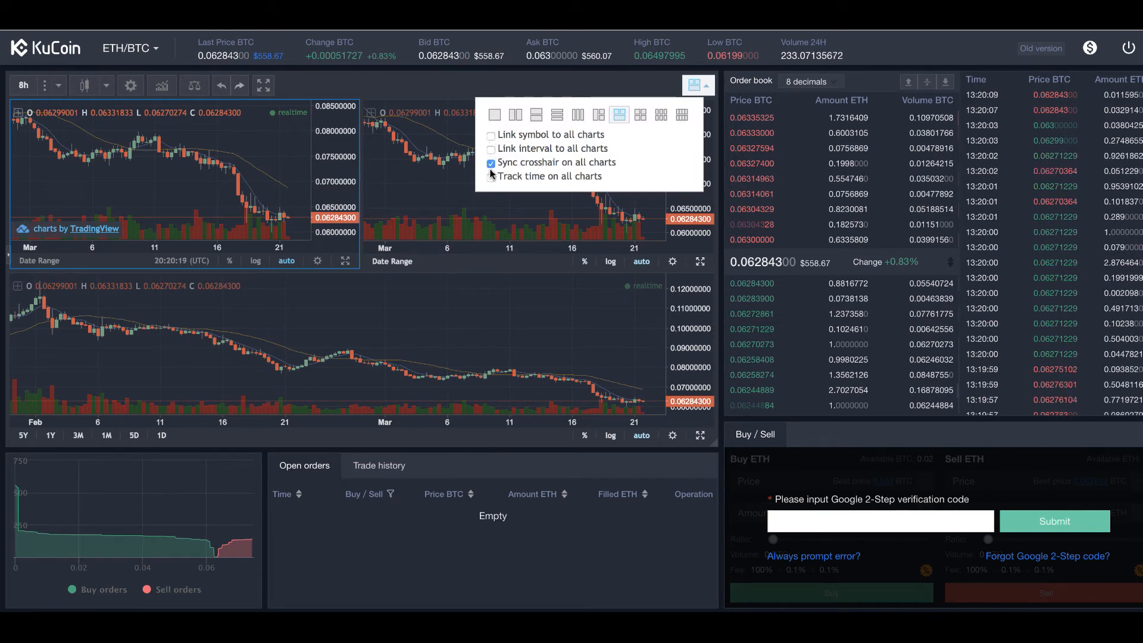
click(494, 116)
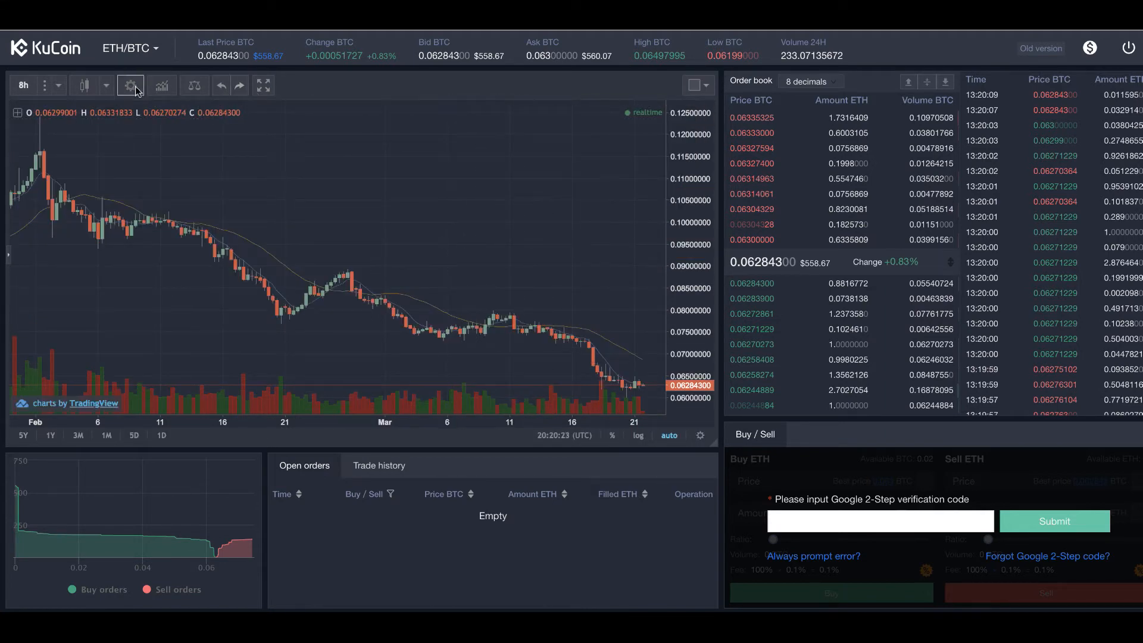
click(162, 86)
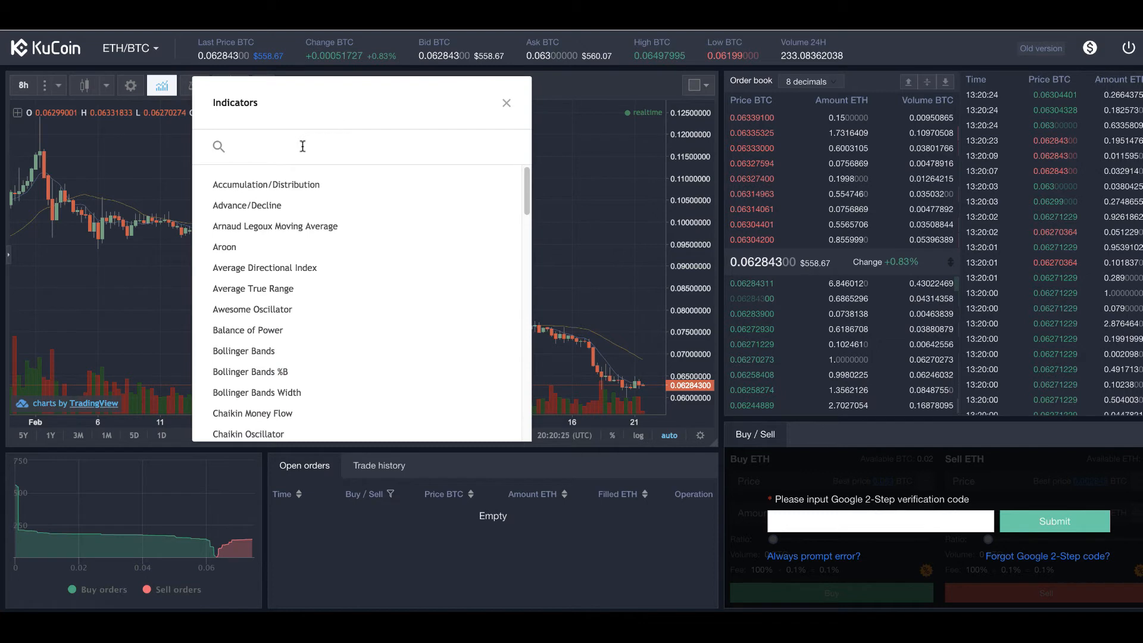
text(volume)
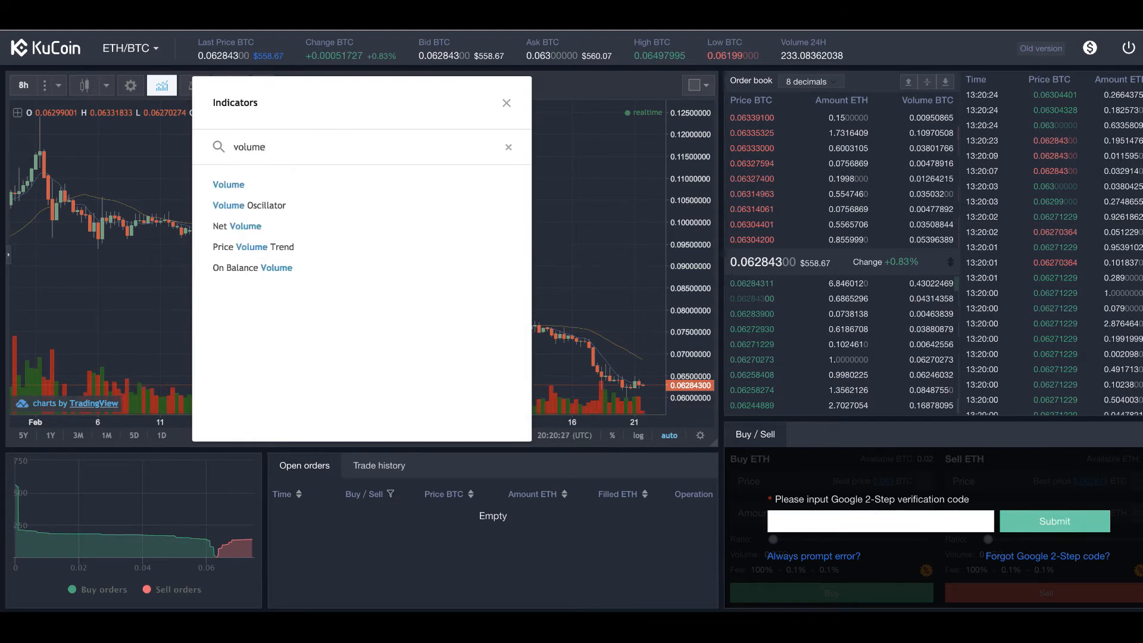
mouse_move(507, 103)
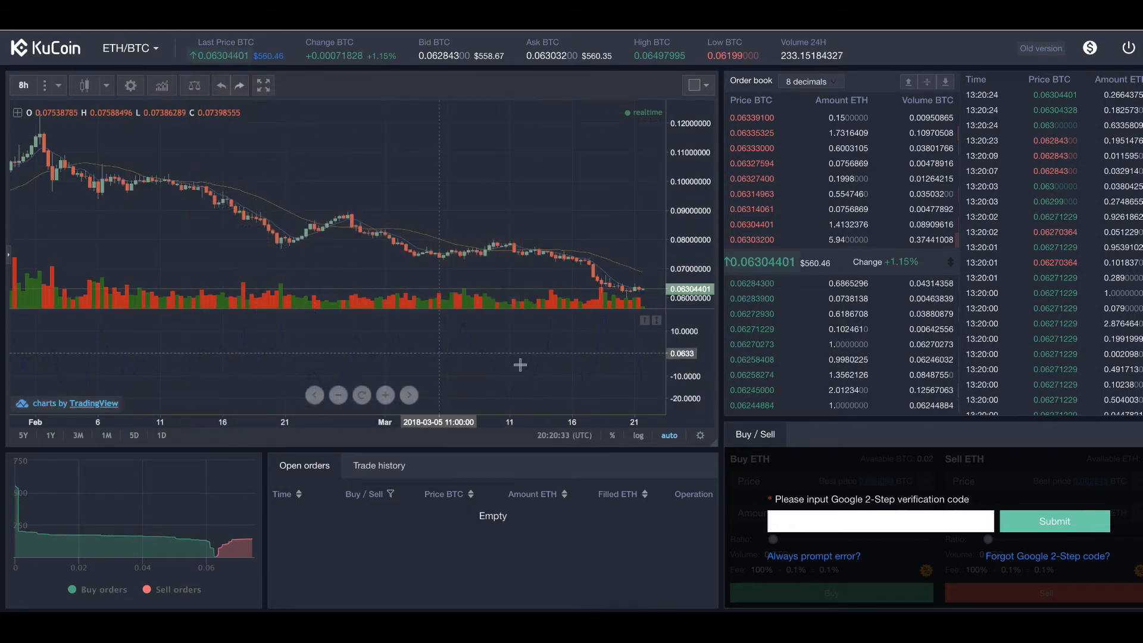
mouse_move(368, 384)
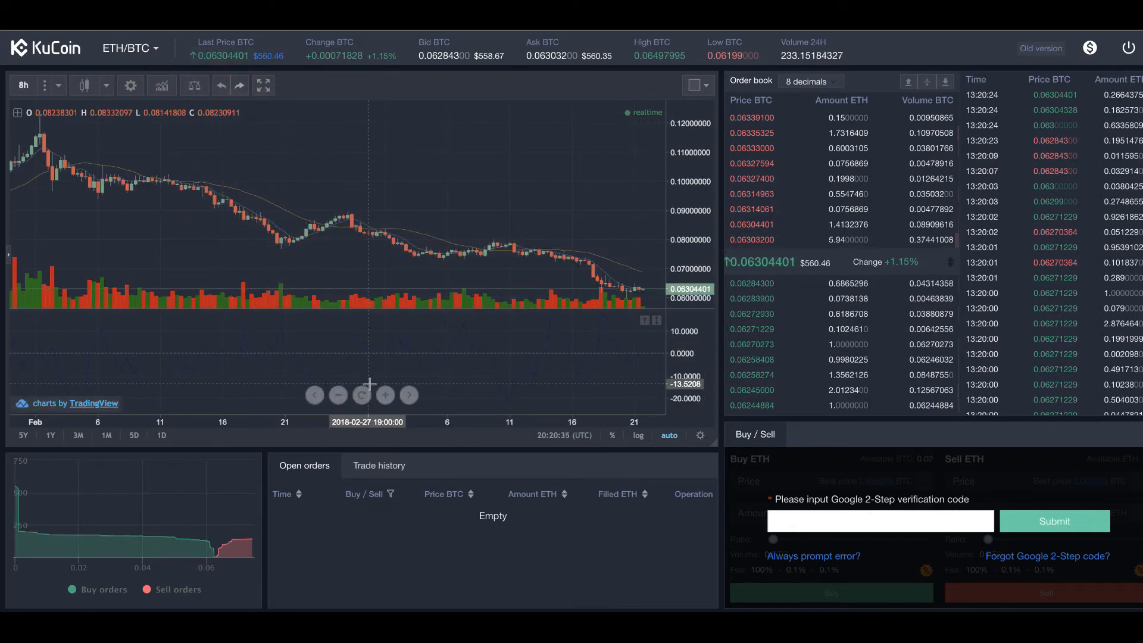
mouse_move(88, 86)
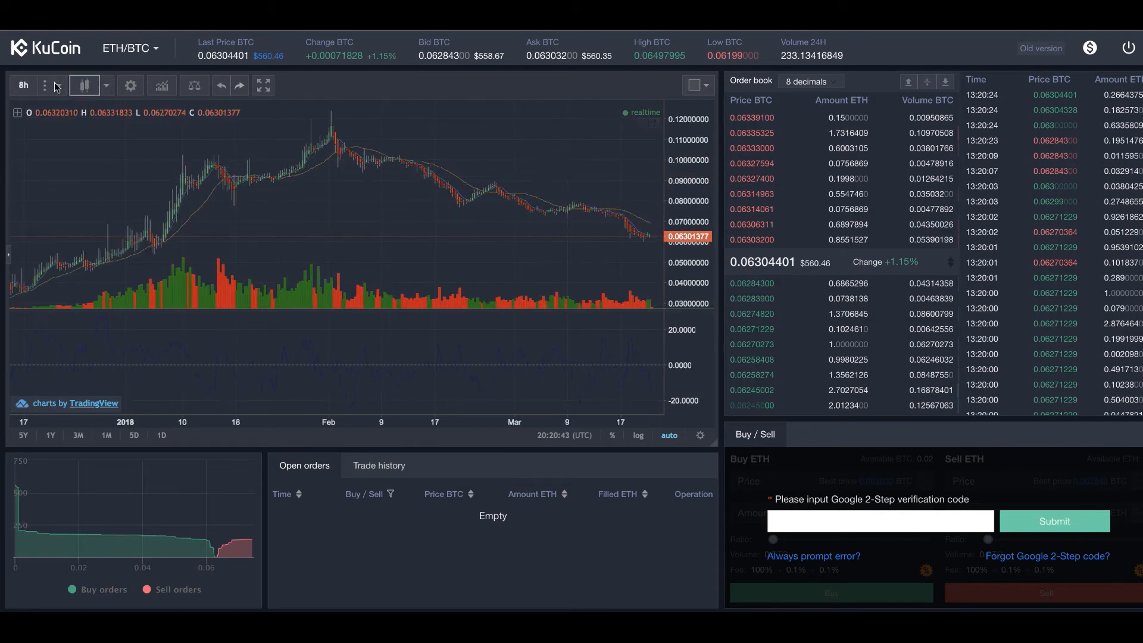
mouse_move(361, 87)
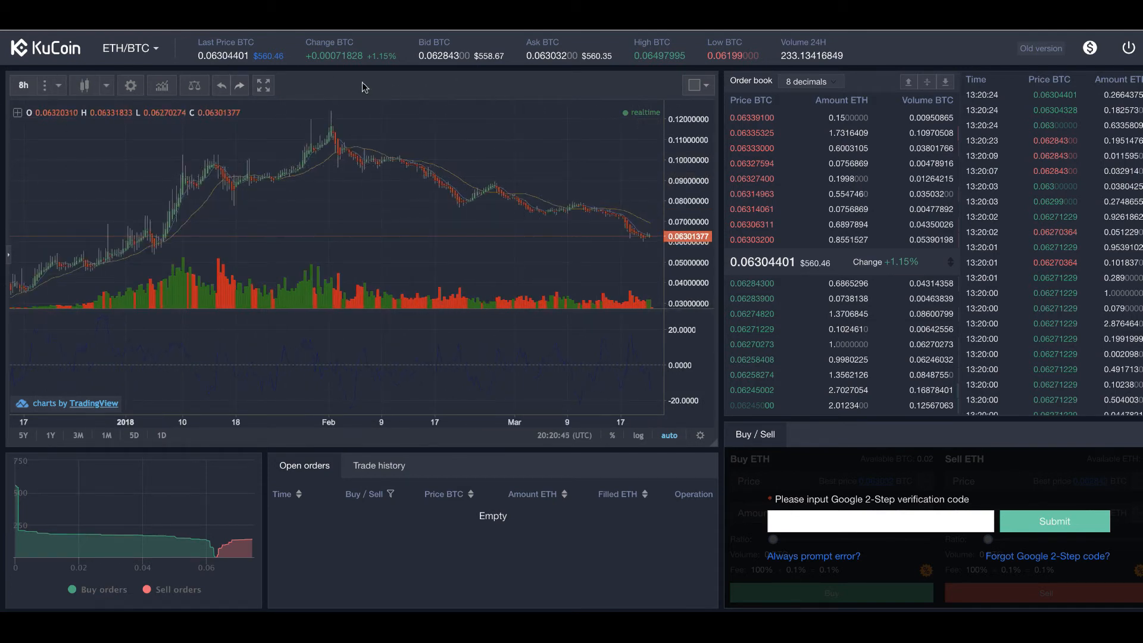
click(193, 86)
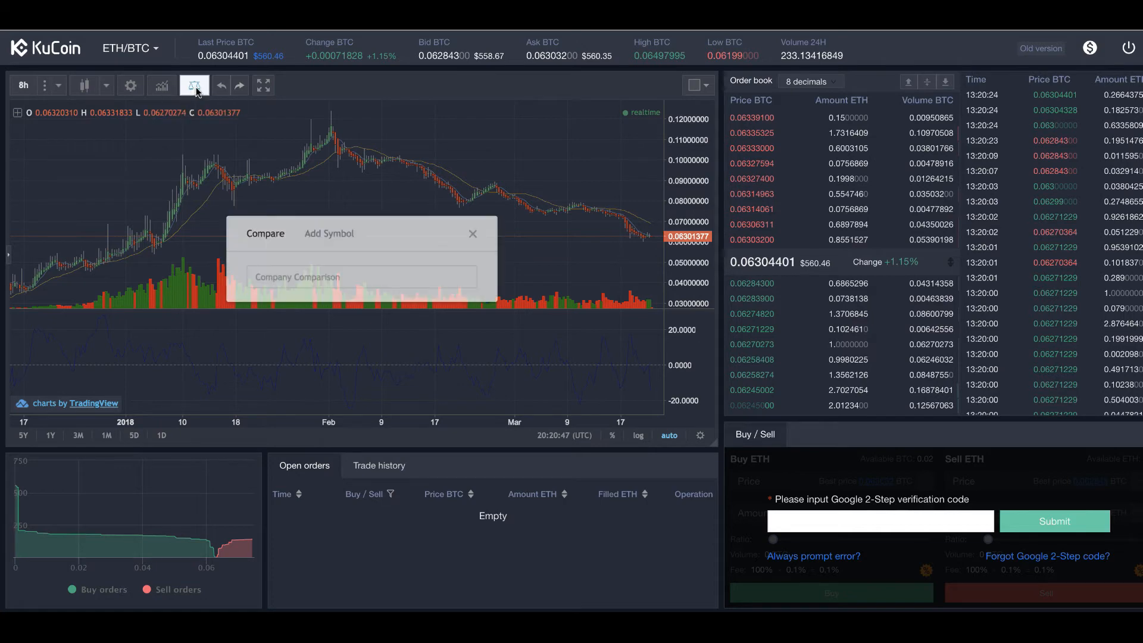
click(472, 233)
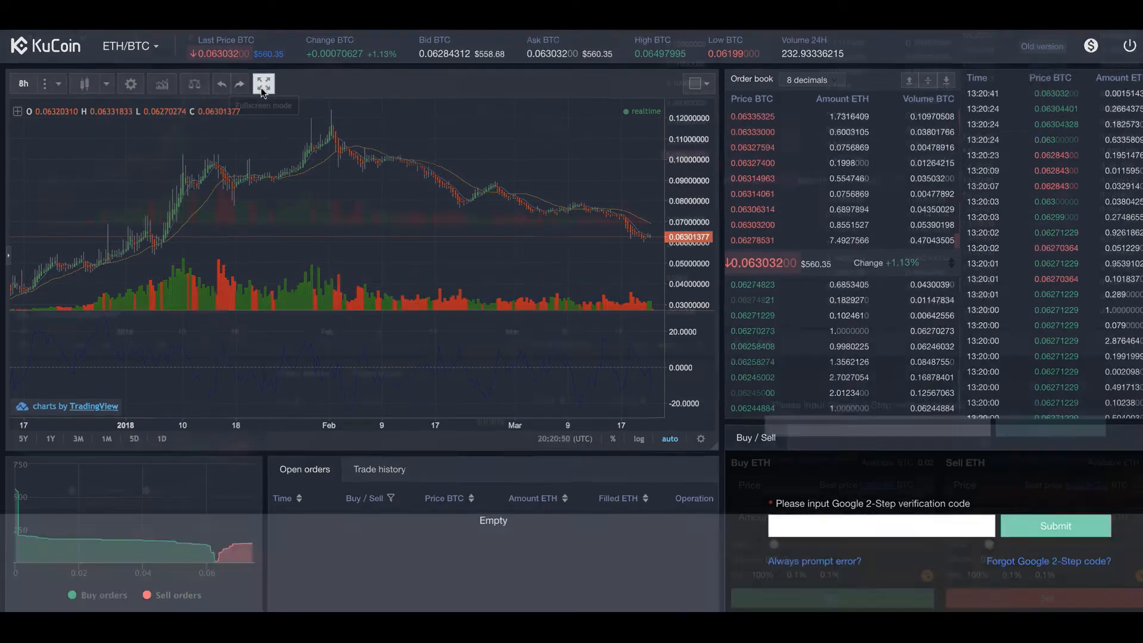
click(265, 84)
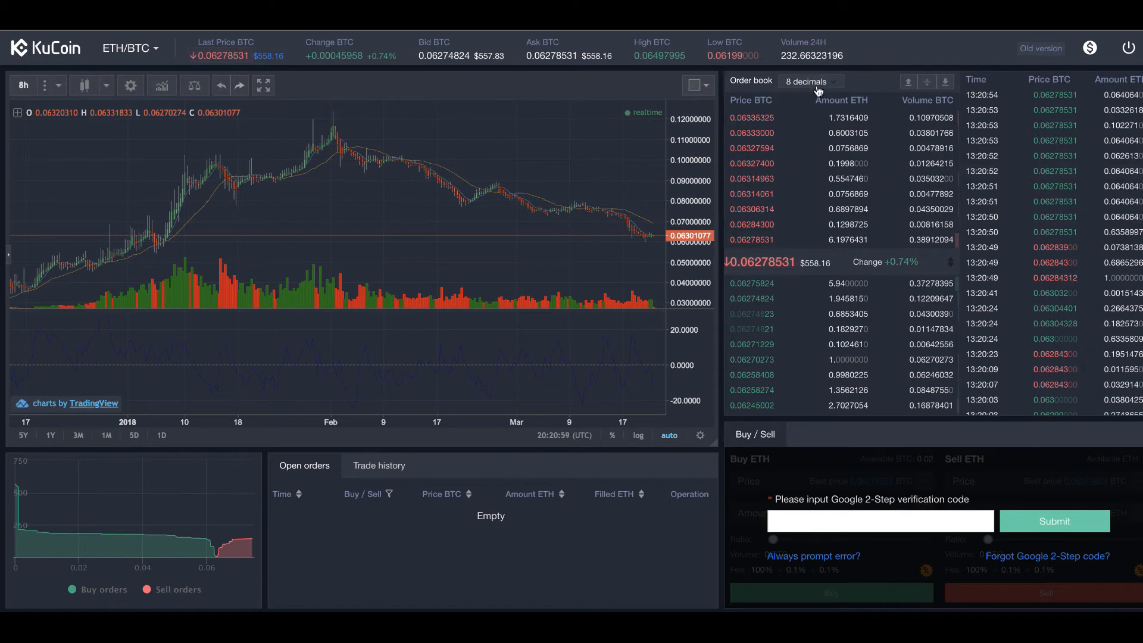
Group the ETH/BTC order book prices to 6 decimals instead of 8.
click(812, 81)
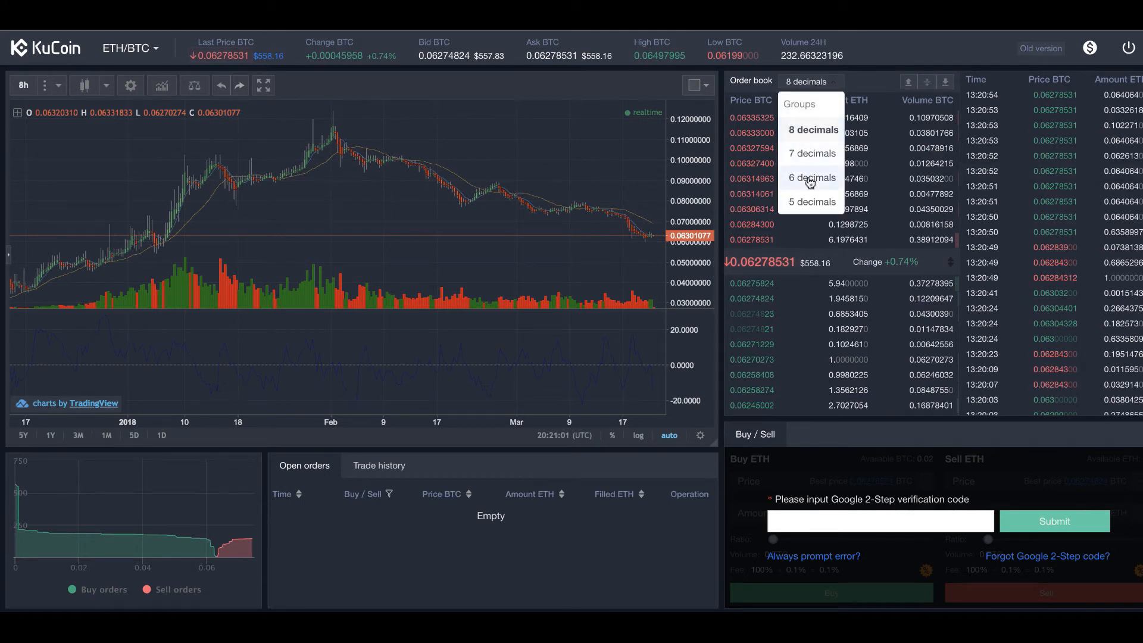
click(811, 177)
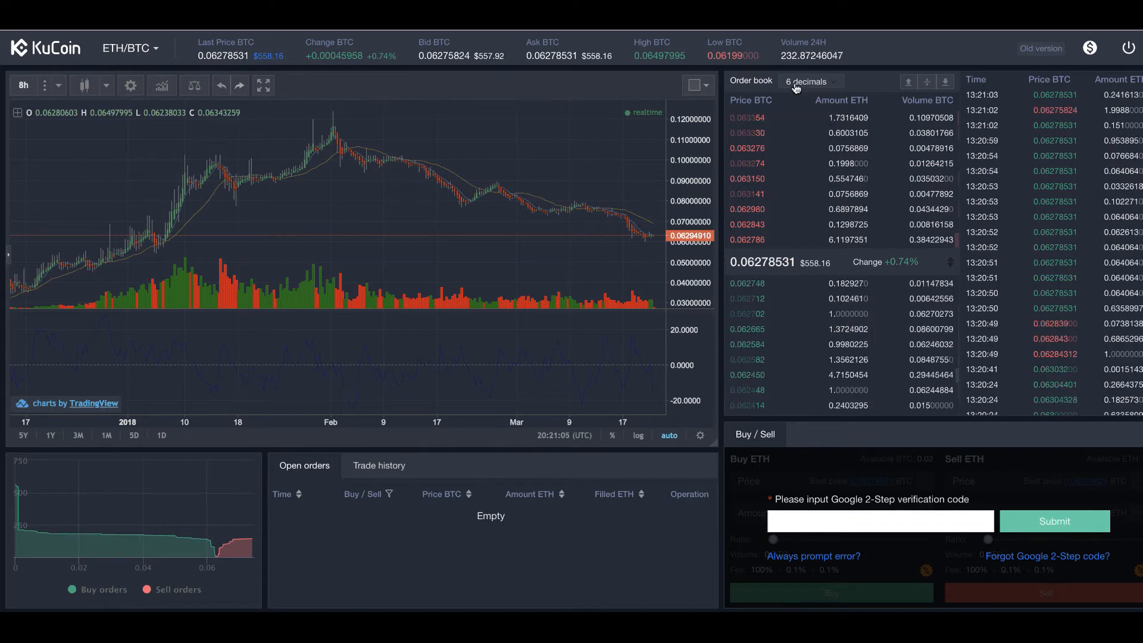
mouse_move(962, 253)
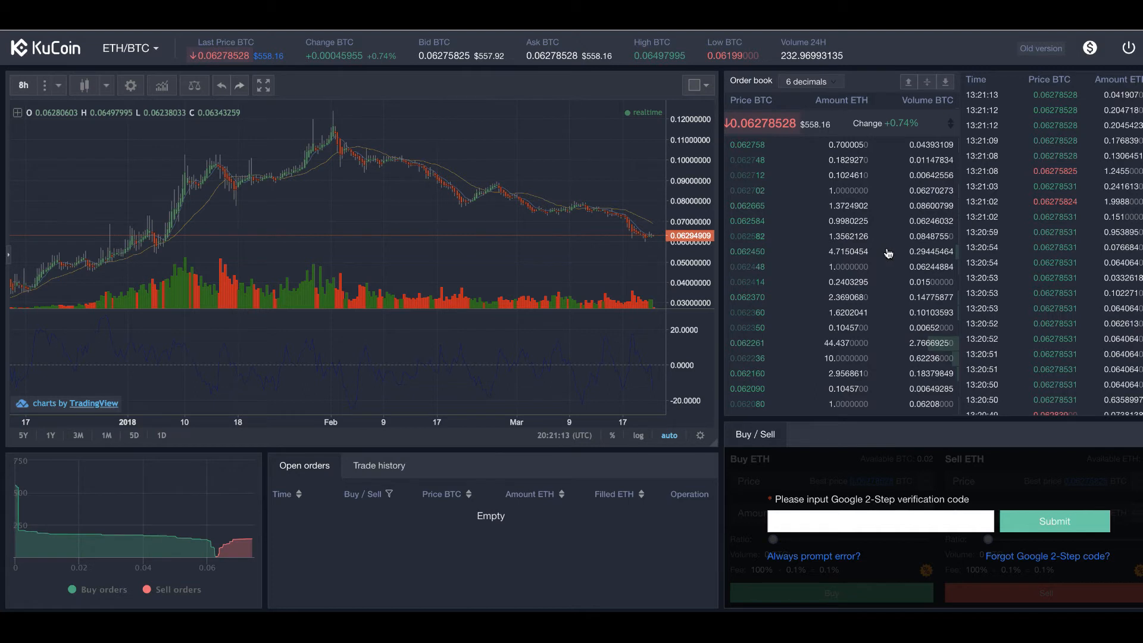
mouse_move(843, 323)
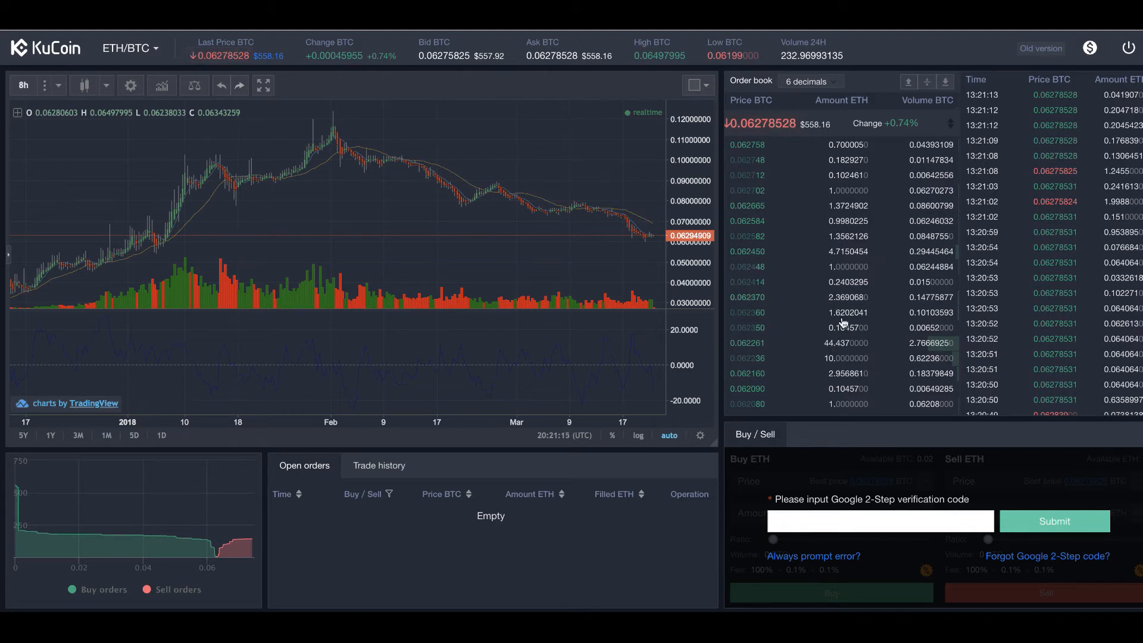
mouse_move(852, 272)
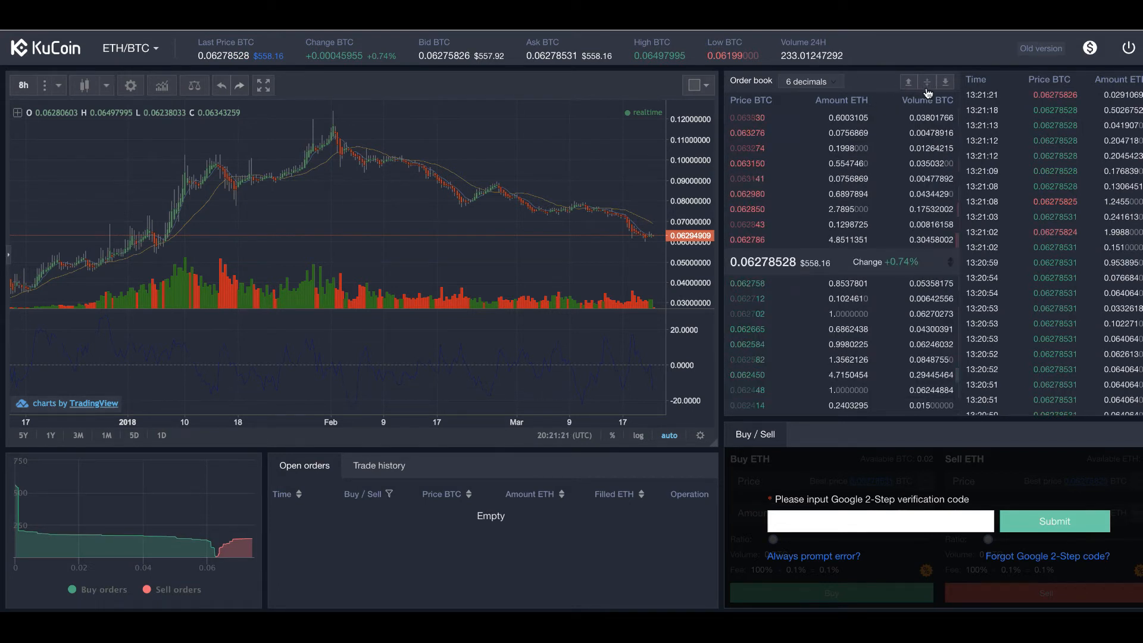
mouse_move(946, 252)
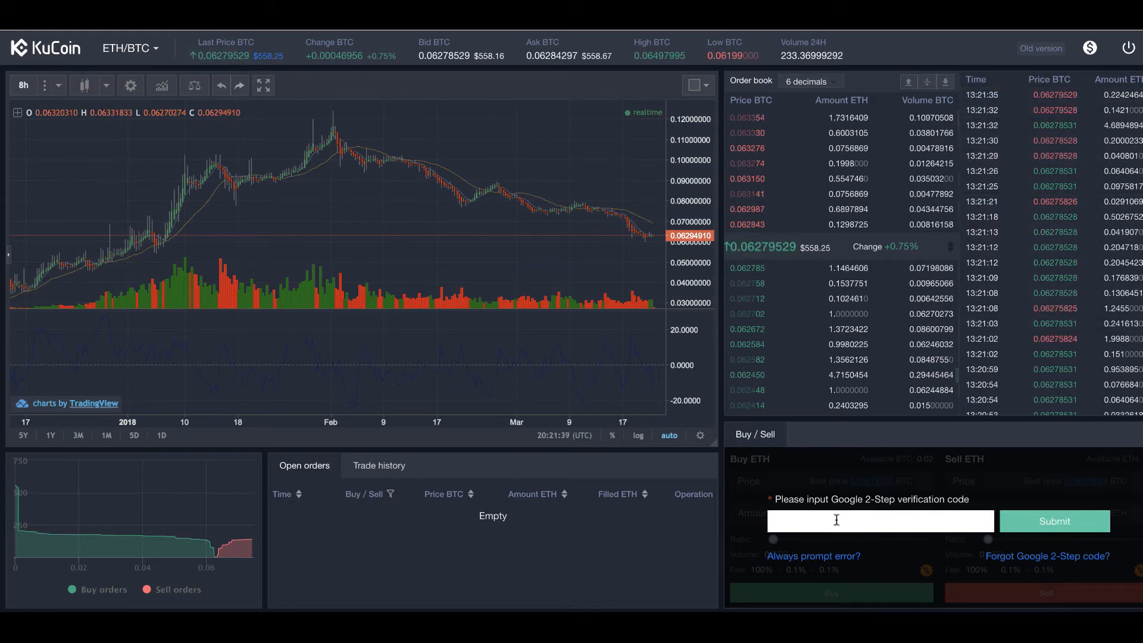
mouse_move(838, 524)
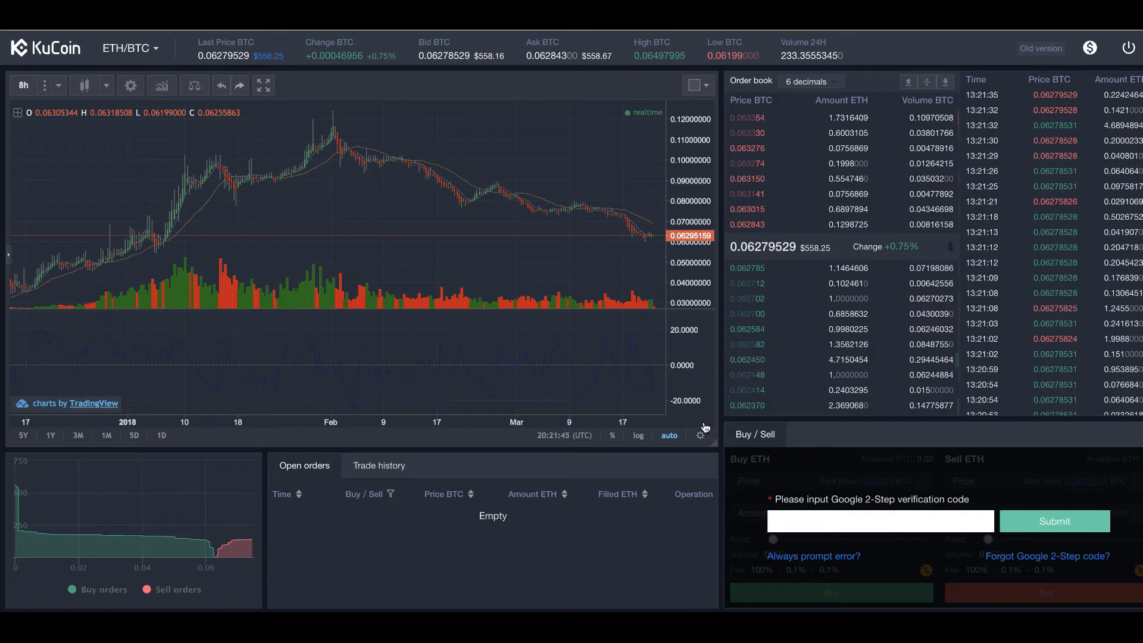
Change options on the ETH/BTC trading page, then bring up the trading pair list.
click(379, 466)
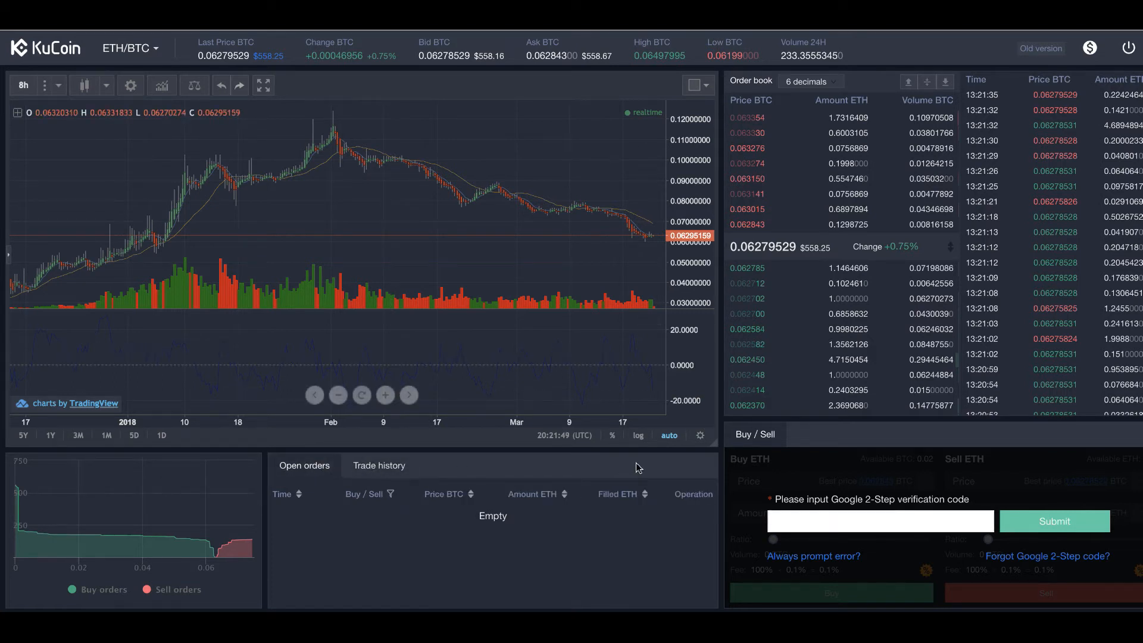
click(880, 522)
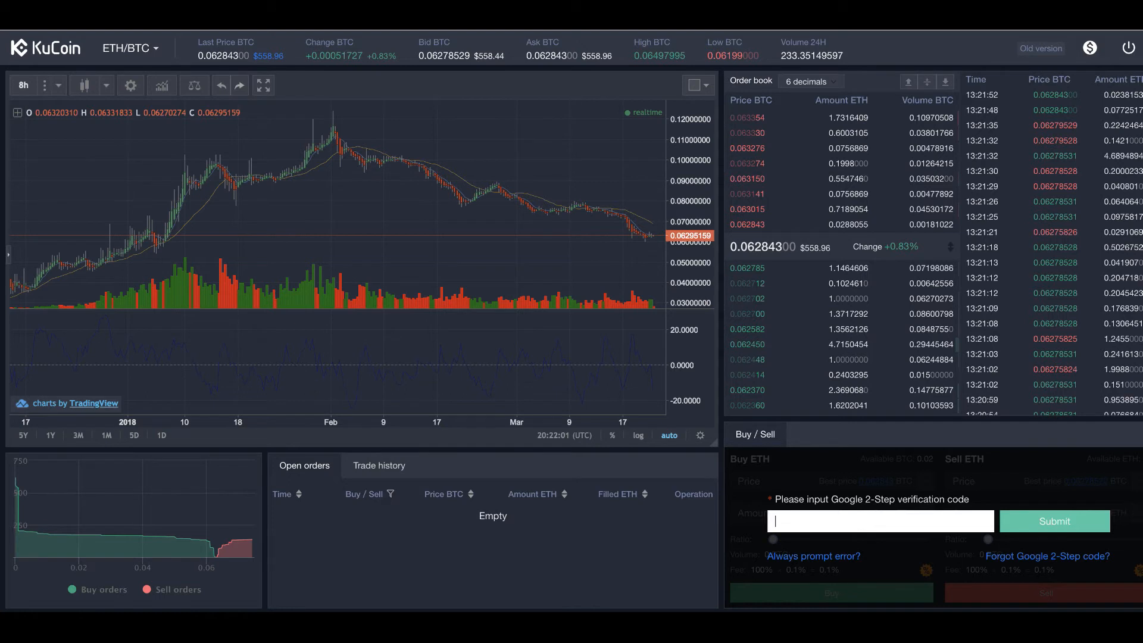
click(150, 47)
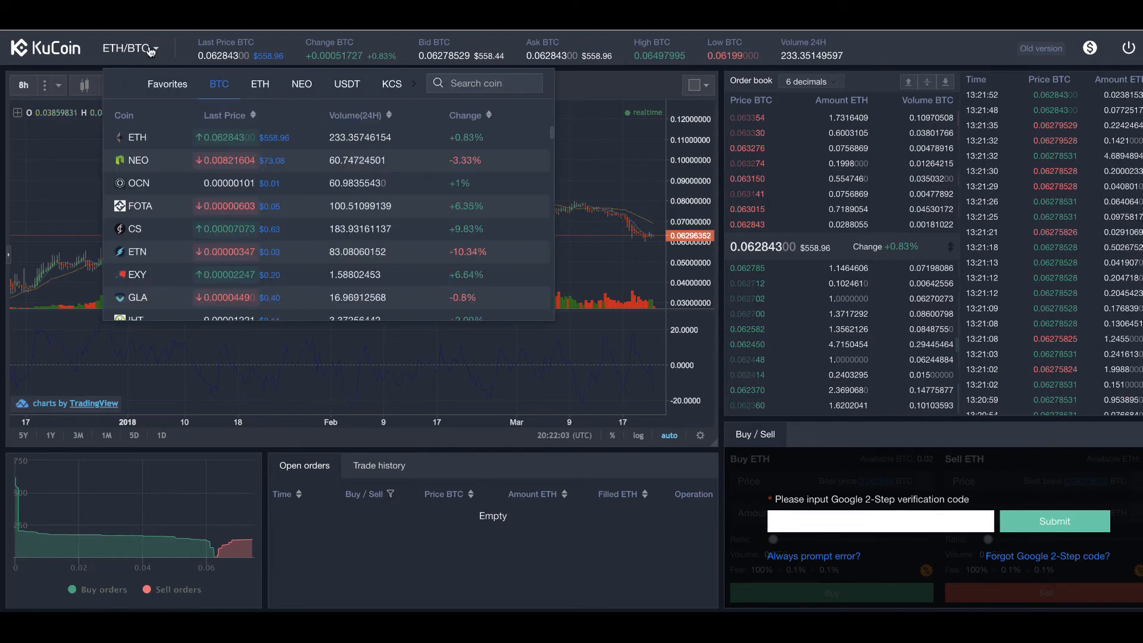
mouse_move(150, 166)
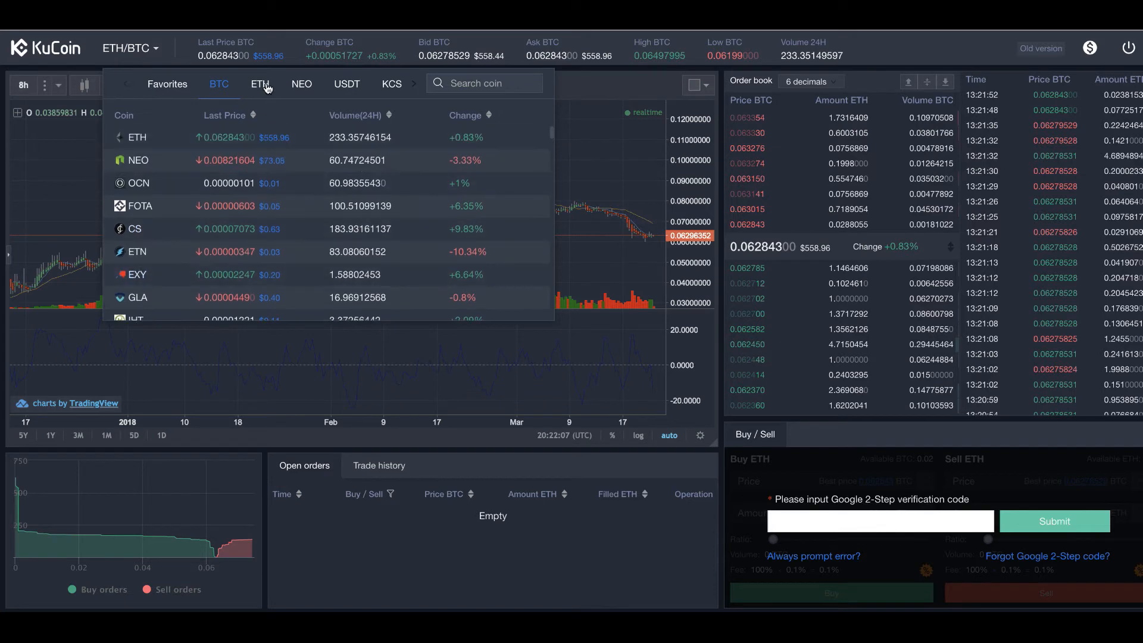
Browse the pair list through ETH, BTC and Favorites markets before closing it.
click(260, 84)
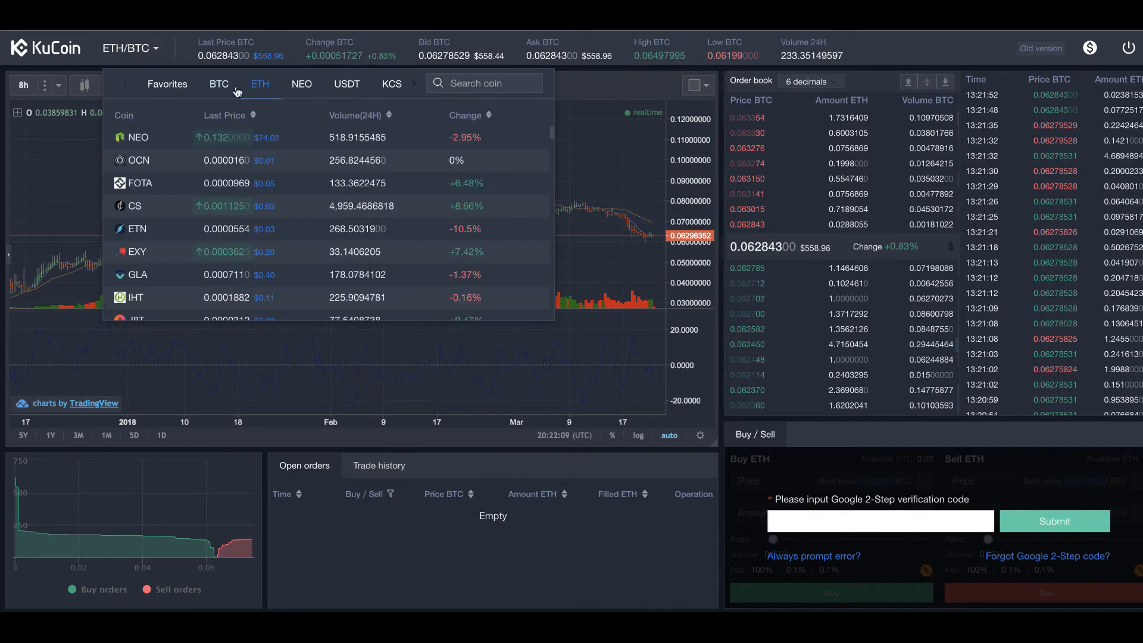
click(219, 84)
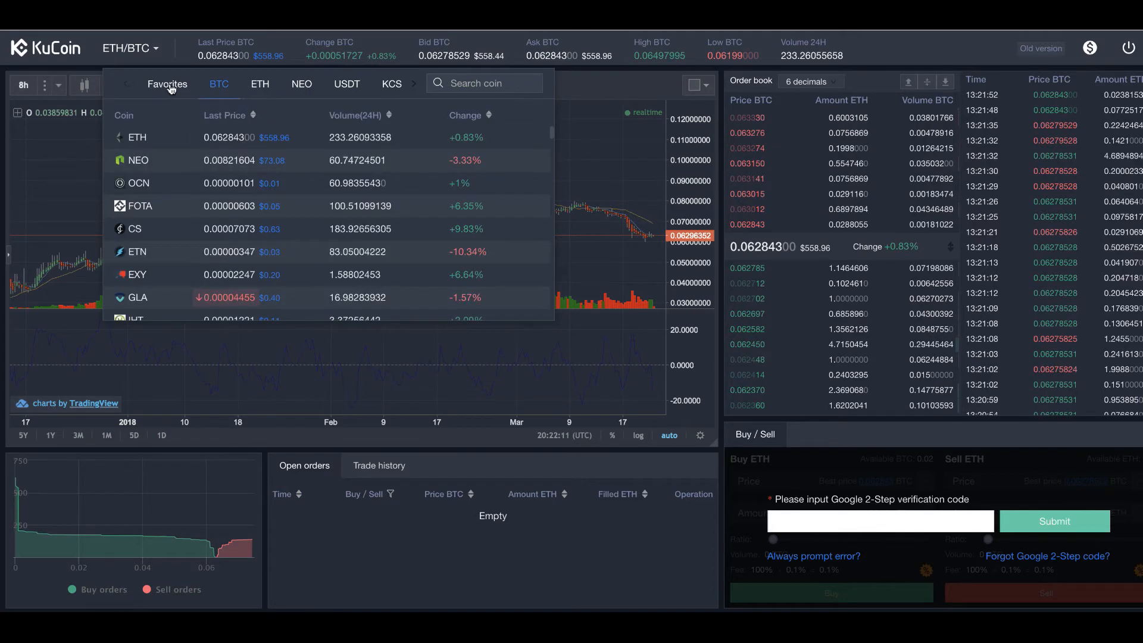
click(166, 84)
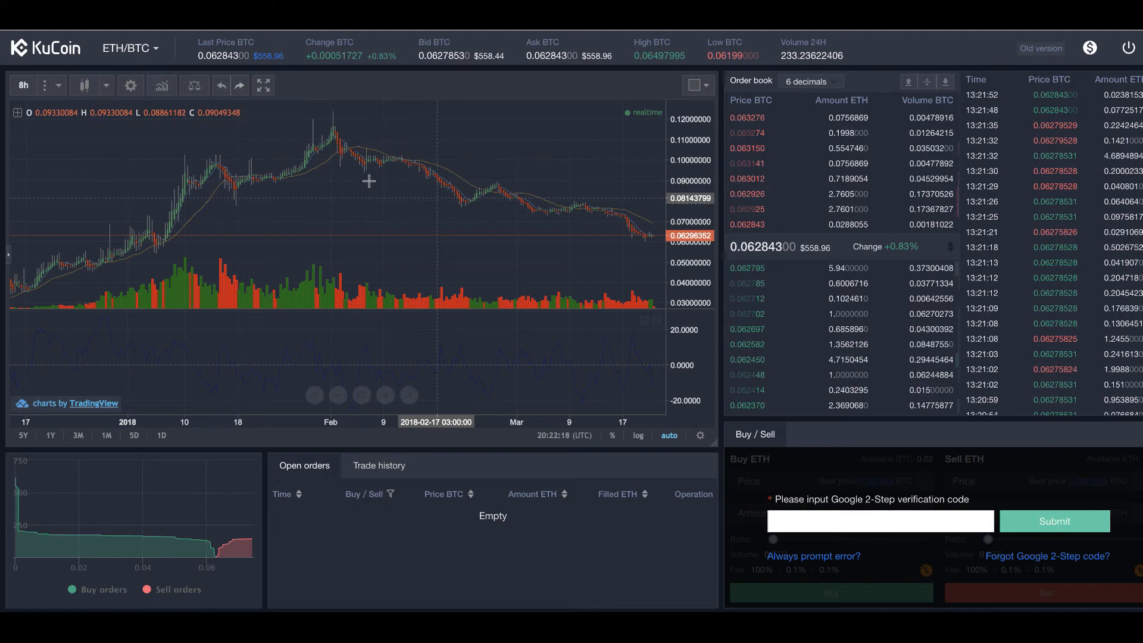
Zoom the ETH/BTC chart out to December, return to Open orders and dismiss the 2-Step prompt.
click(386, 394)
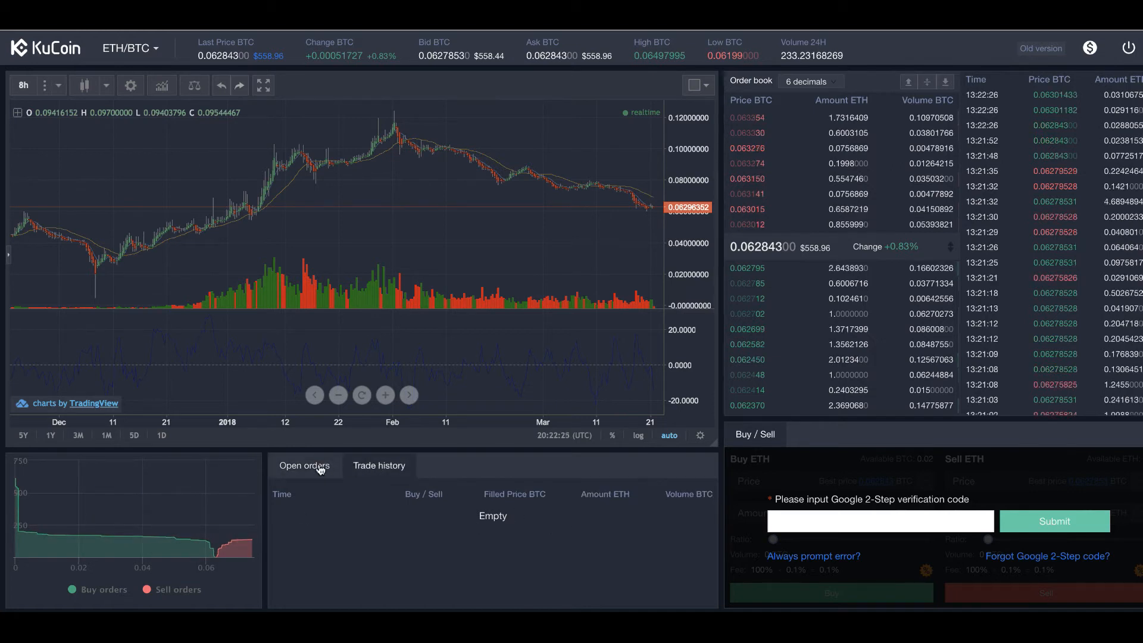
click(304, 466)
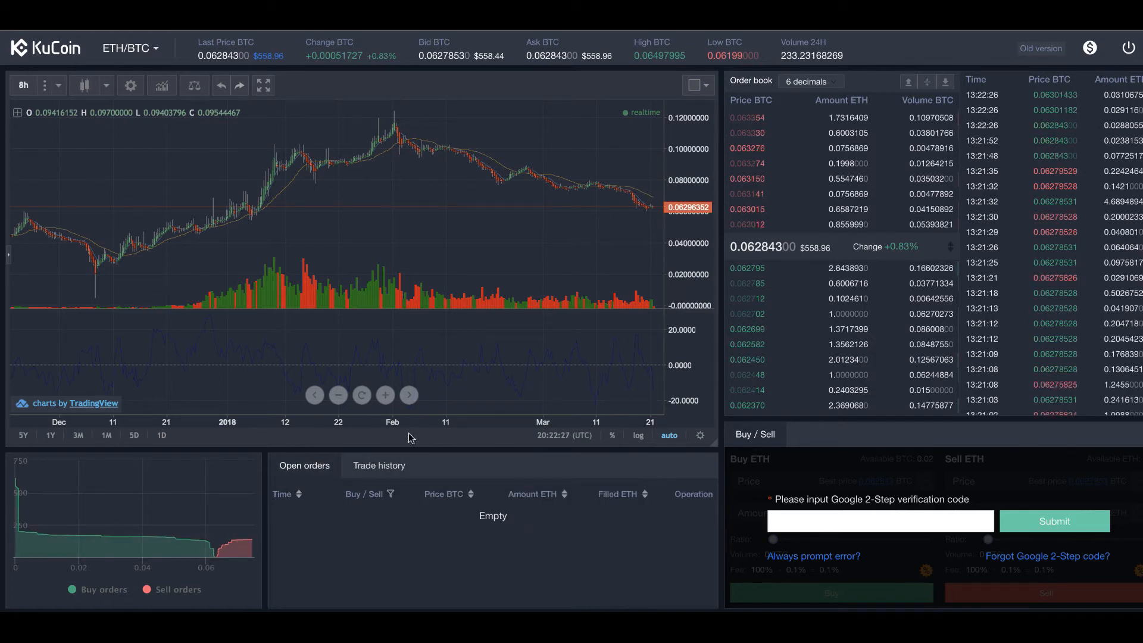
click(847, 521)
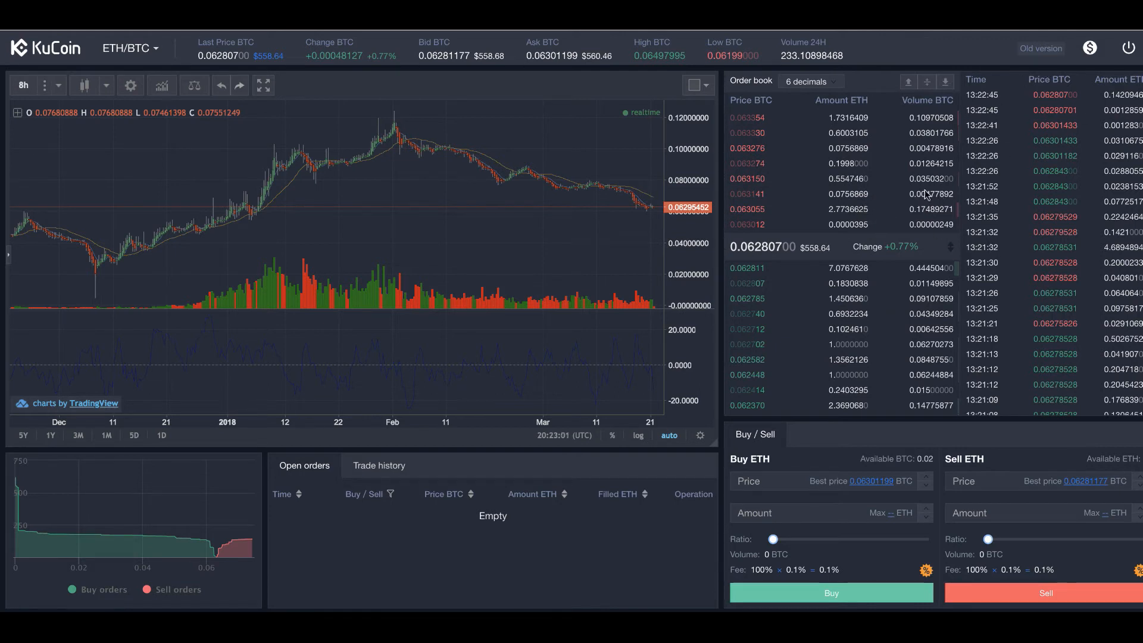
mouse_move(474, 184)
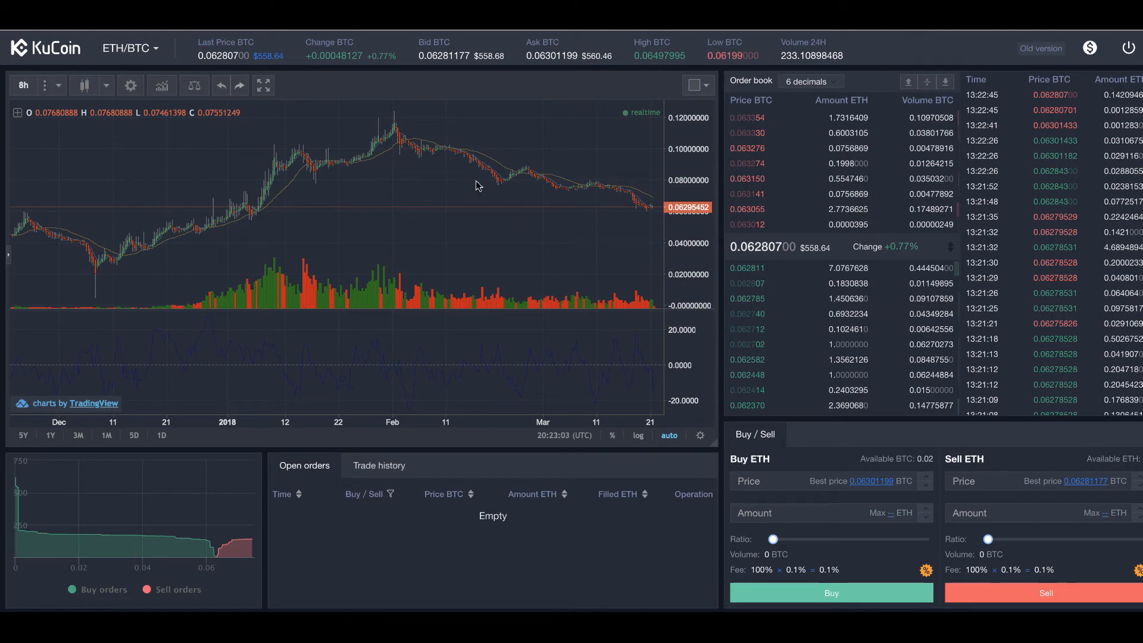
mouse_move(468, 212)
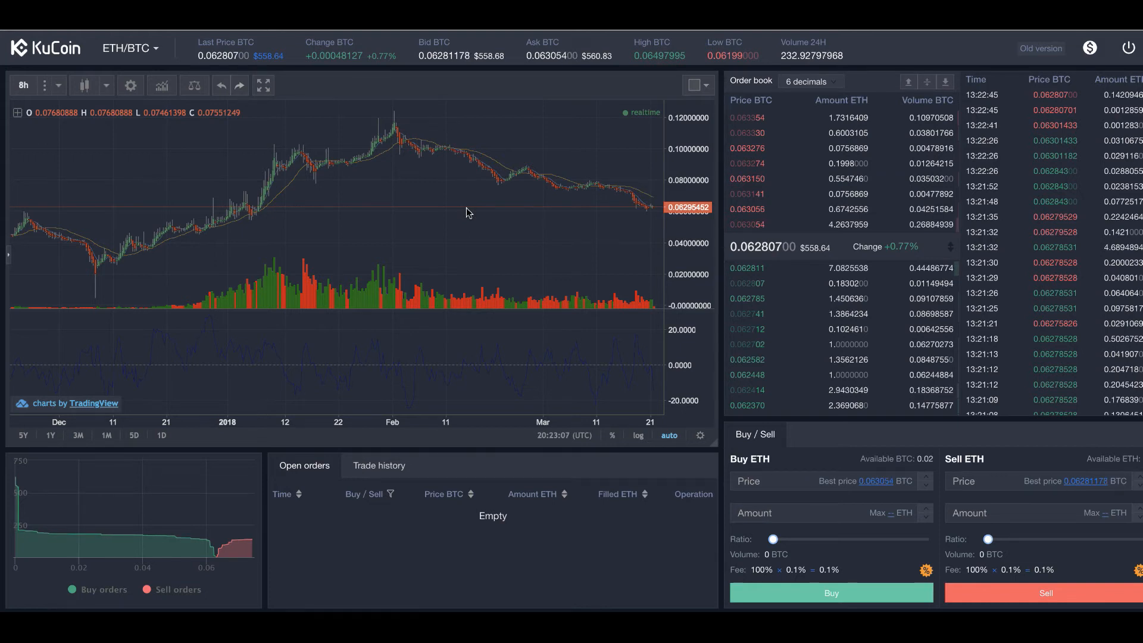
mouse_move(819, 481)
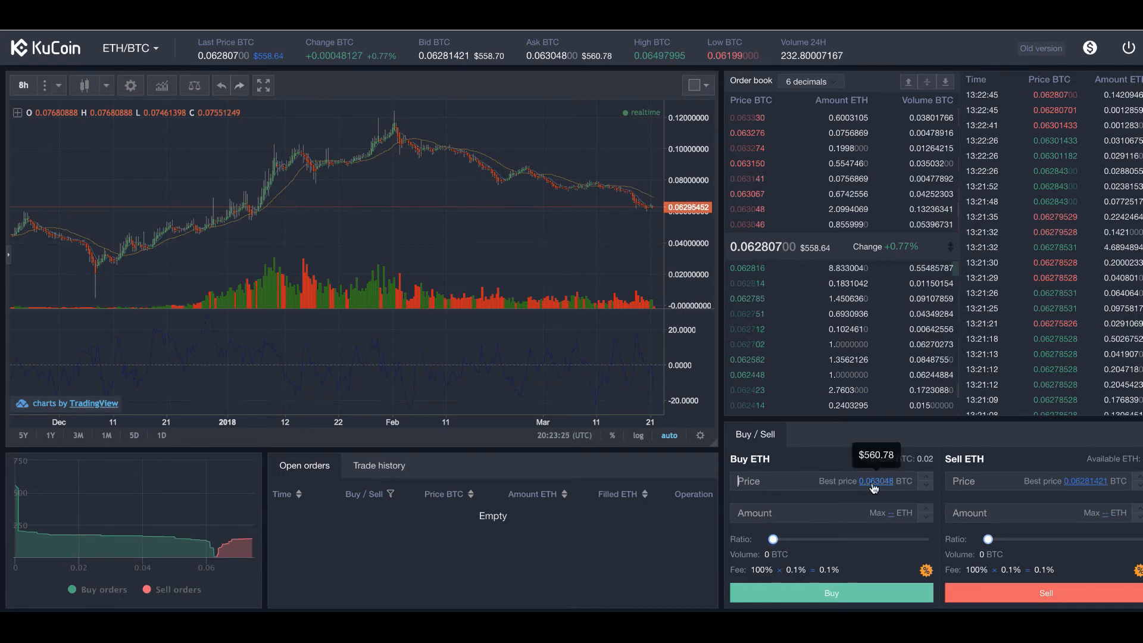
Enter a buy price of 0.062 for ETH, then add white dot markers via Chart Properties.
click(876, 481)
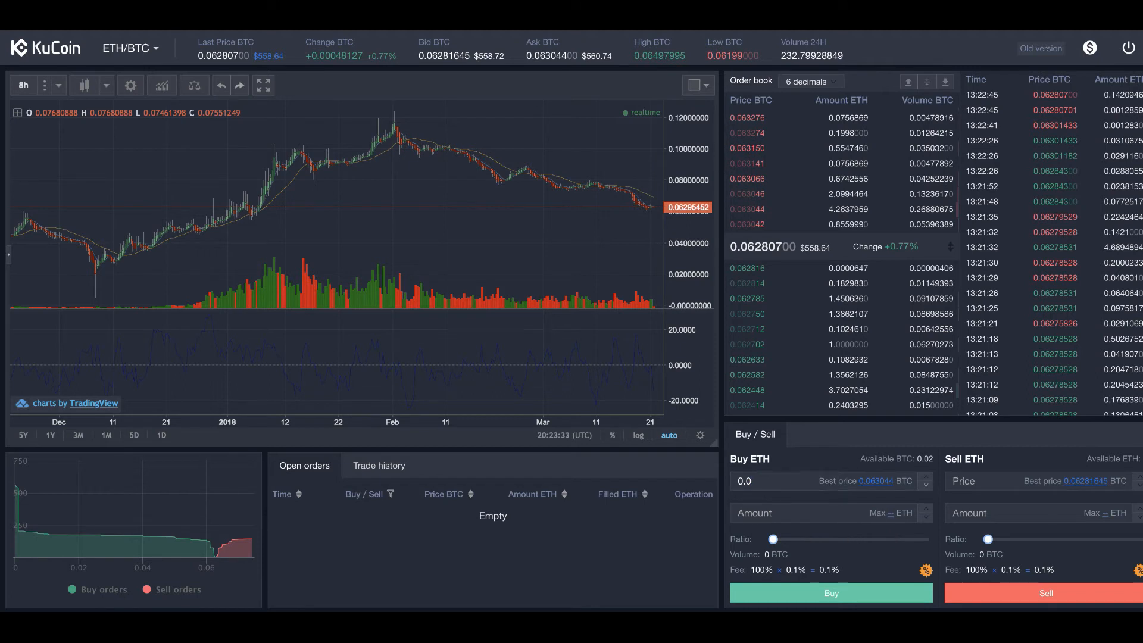
text(0.062)
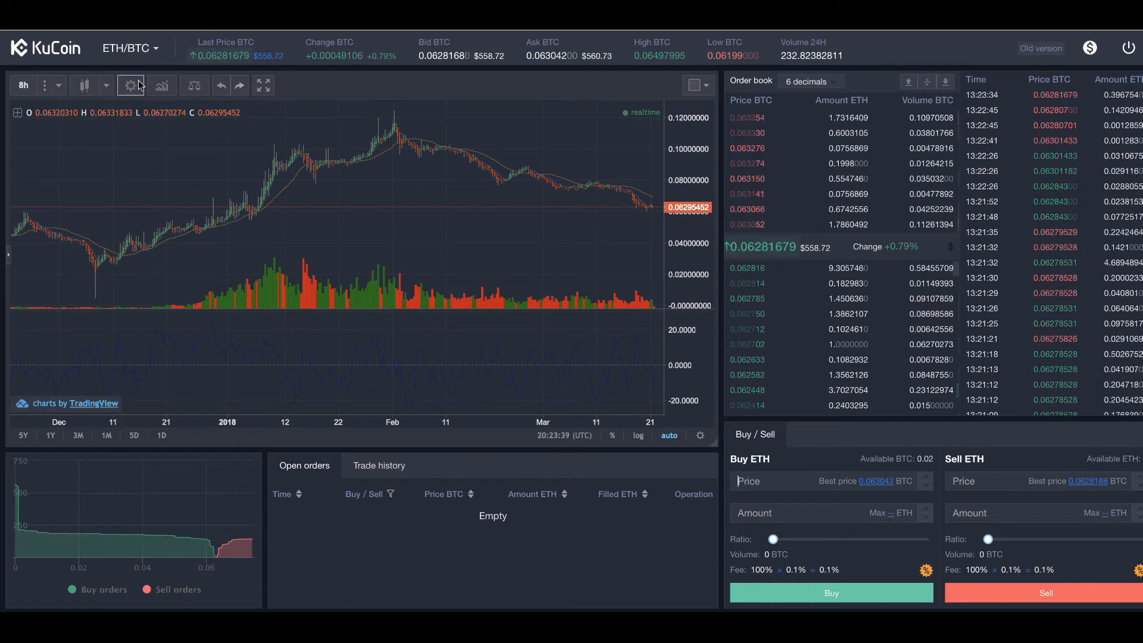
mouse_move(131, 85)
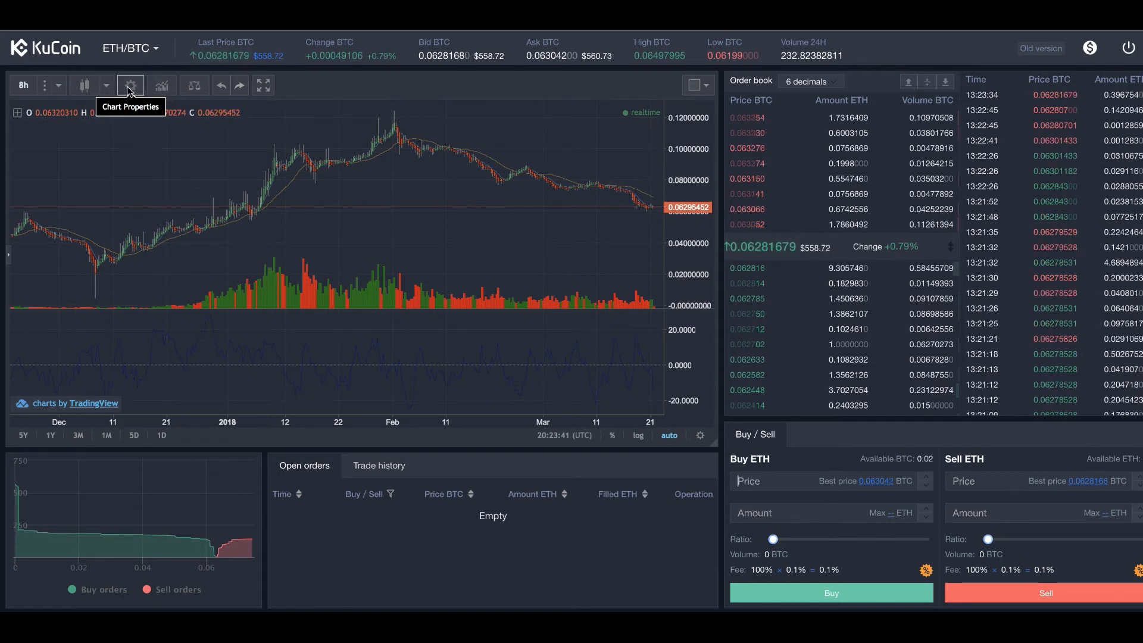
click(131, 85)
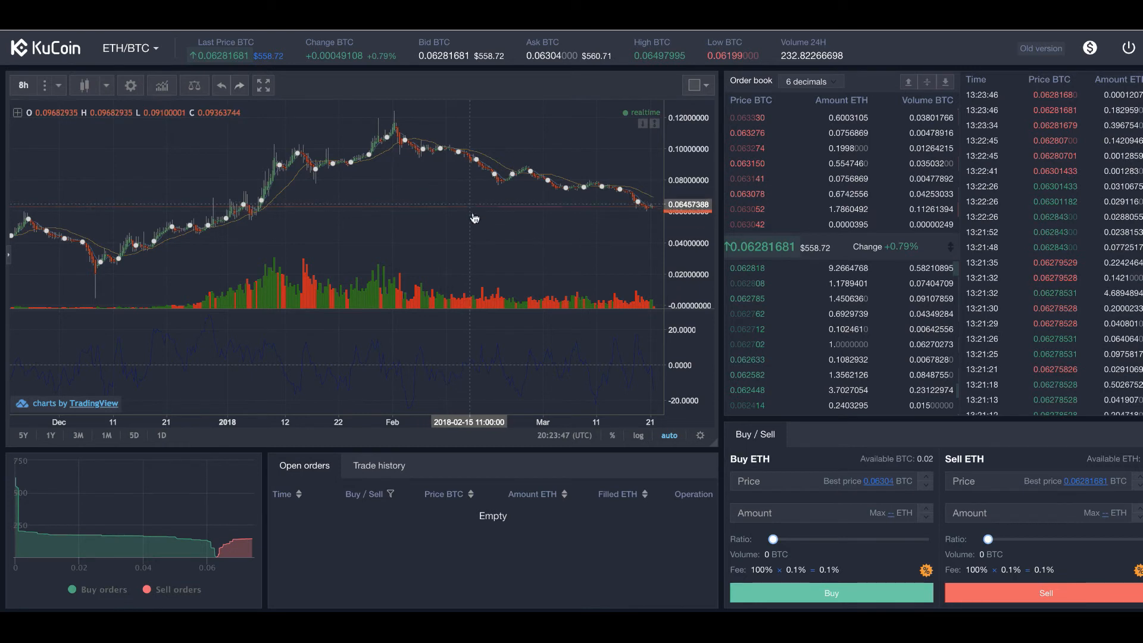
mouse_move(500, 212)
text(0.1)
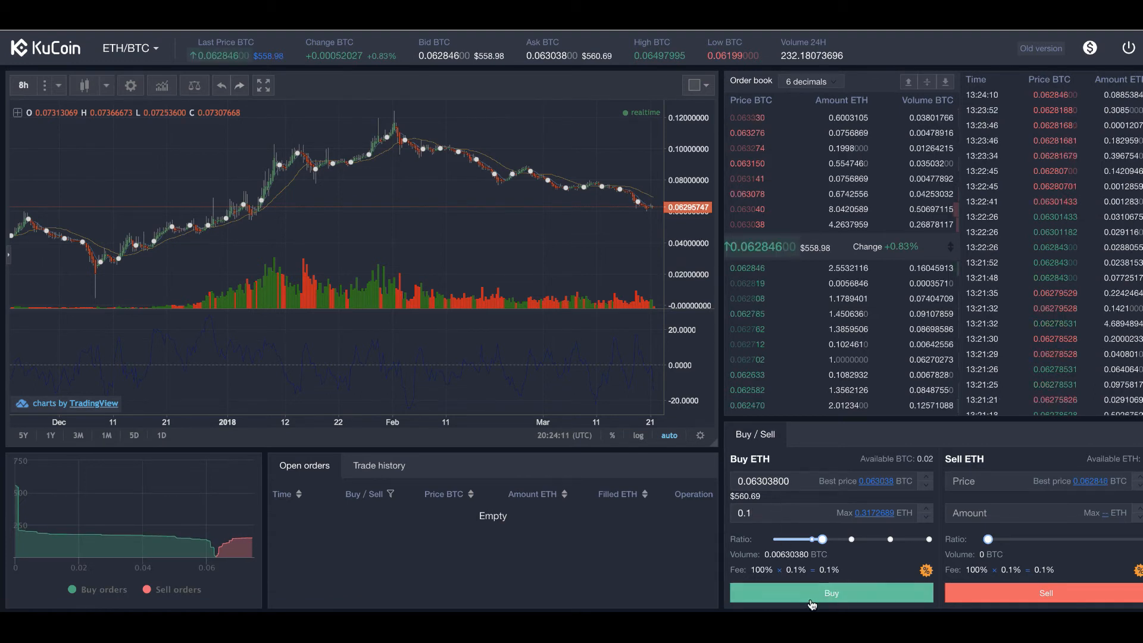
Place the 0.1 ETH buy at 0.063036 BTC and see it filled in Trade history.
click(831, 593)
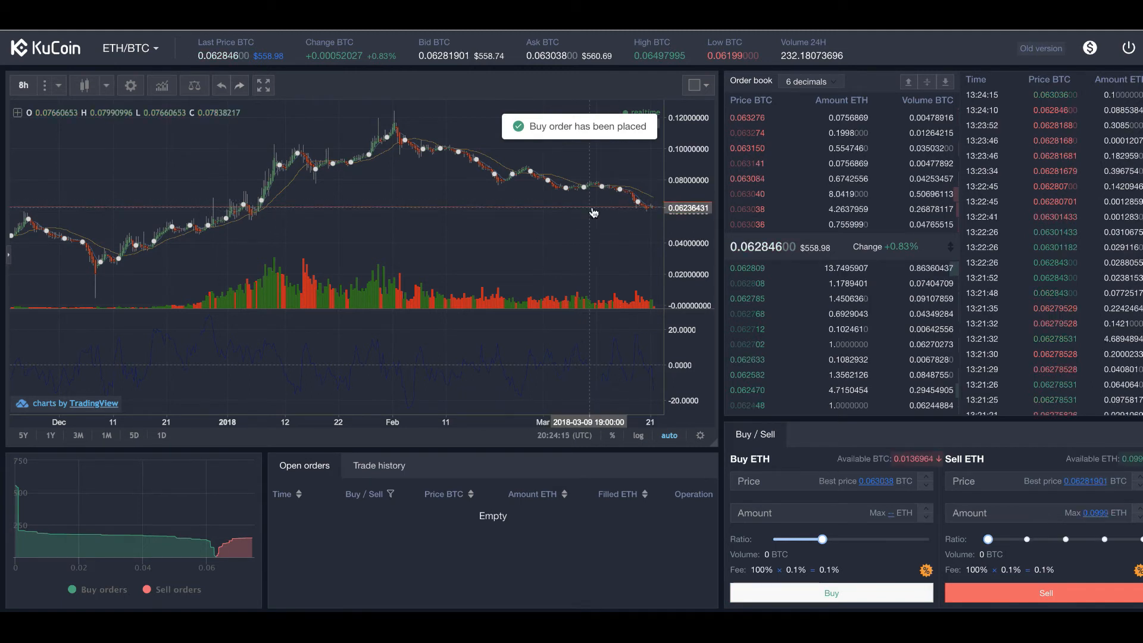
click(379, 466)
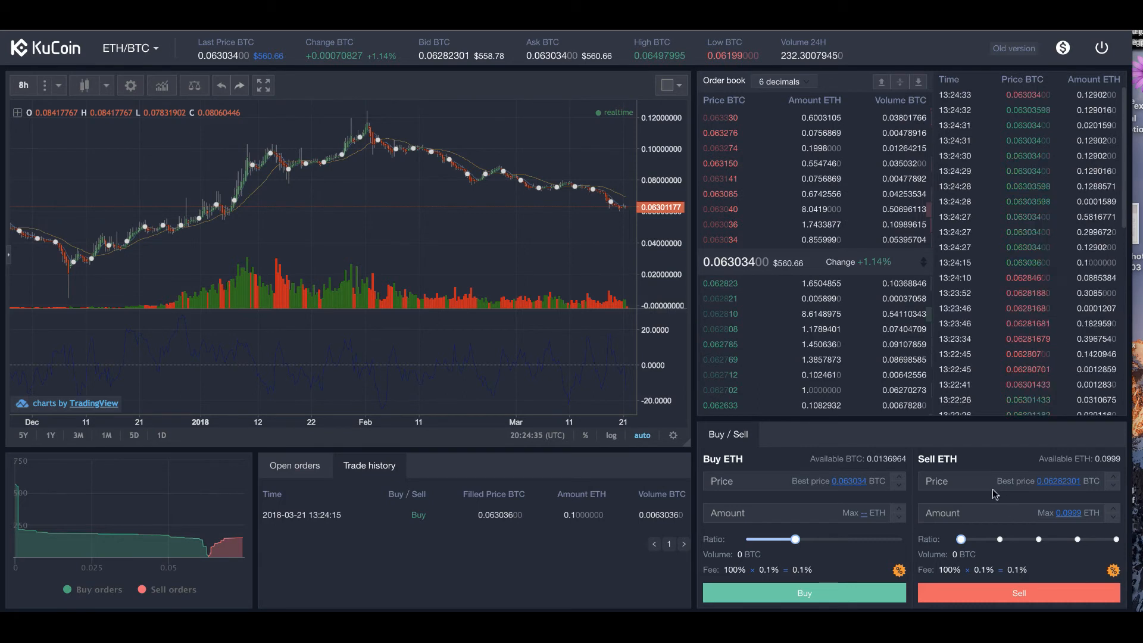
mouse_move(1065, 491)
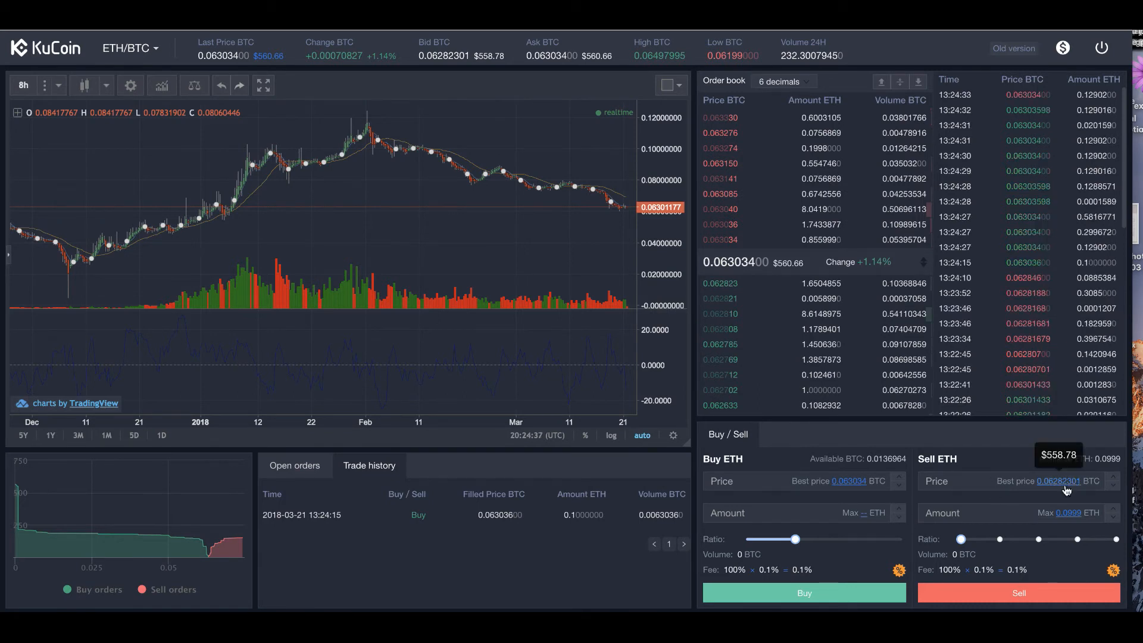
Sell the full ETH balance (0.099454 ETH) at the best bid of 0.06284303 BTC.
click(1063, 481)
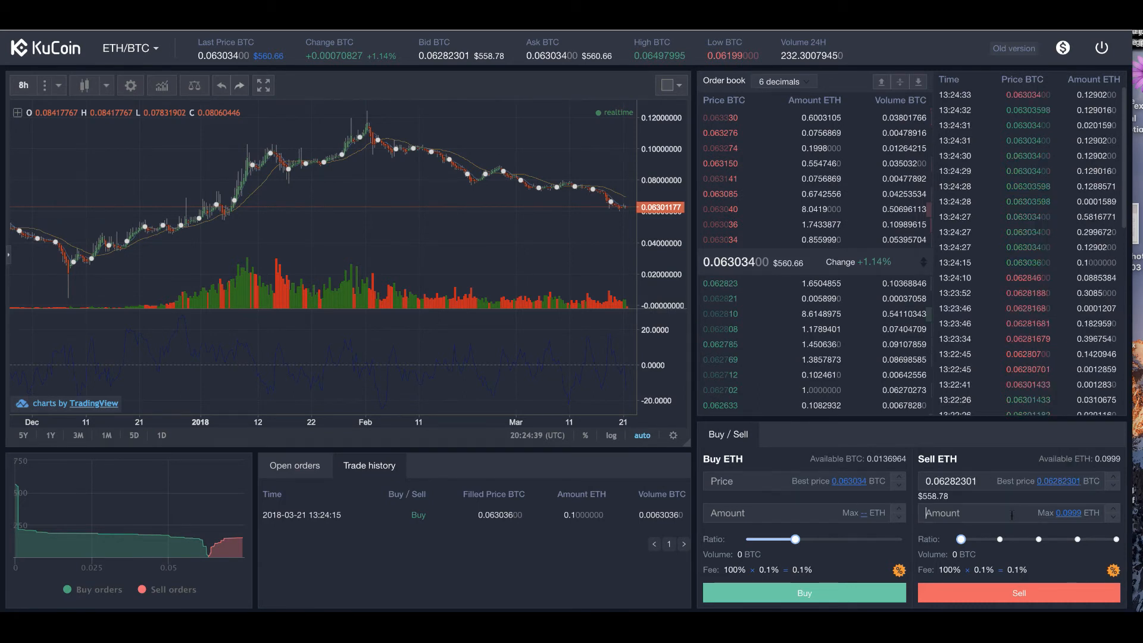
click(1120, 537)
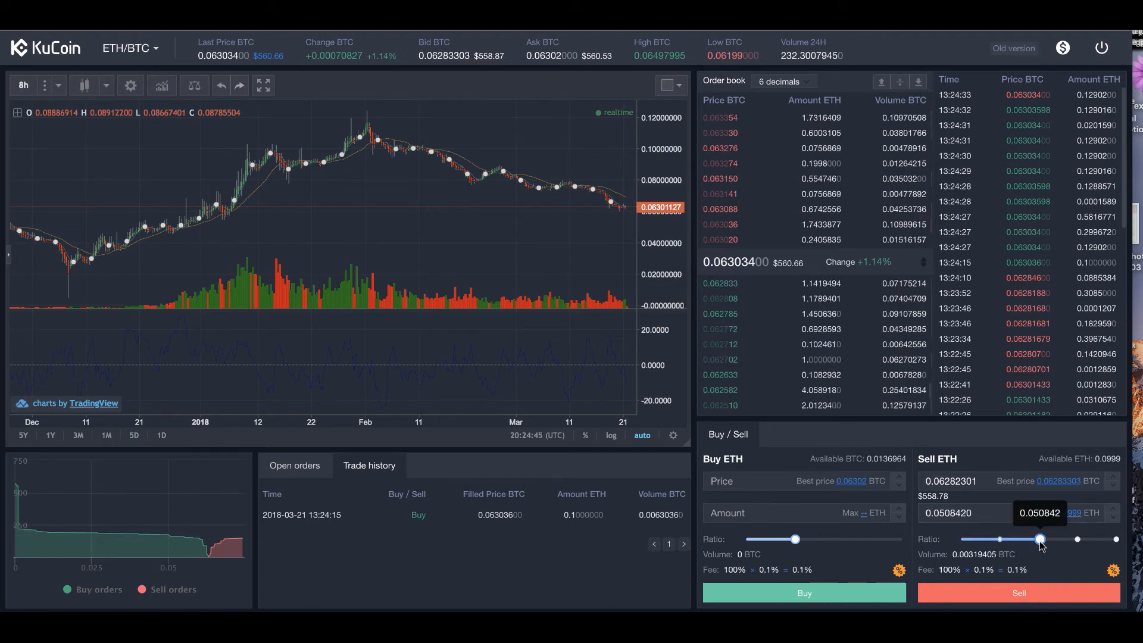
drag(1041, 539, 1078, 538)
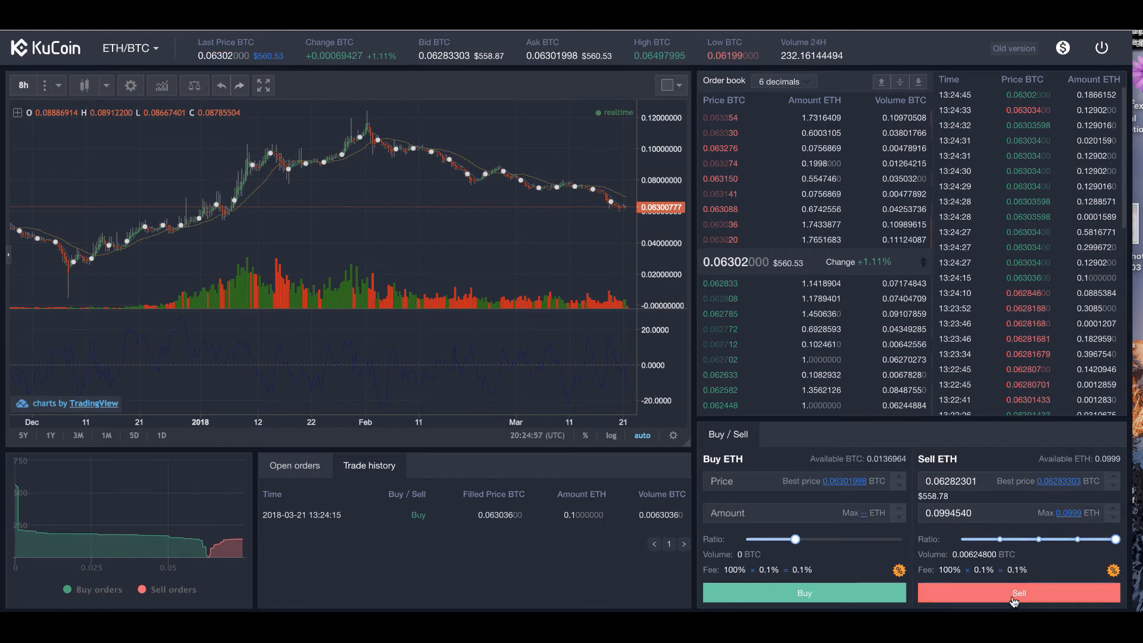
click(1019, 593)
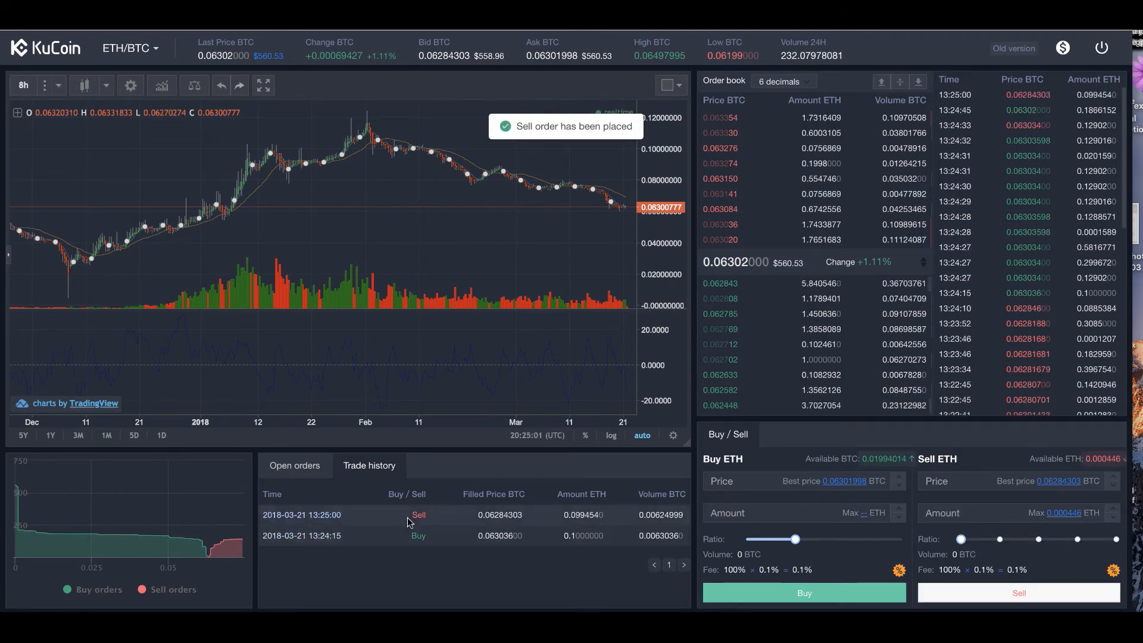
Confirm no pending orders remain and the sale is listed in Trade history.
click(295, 466)
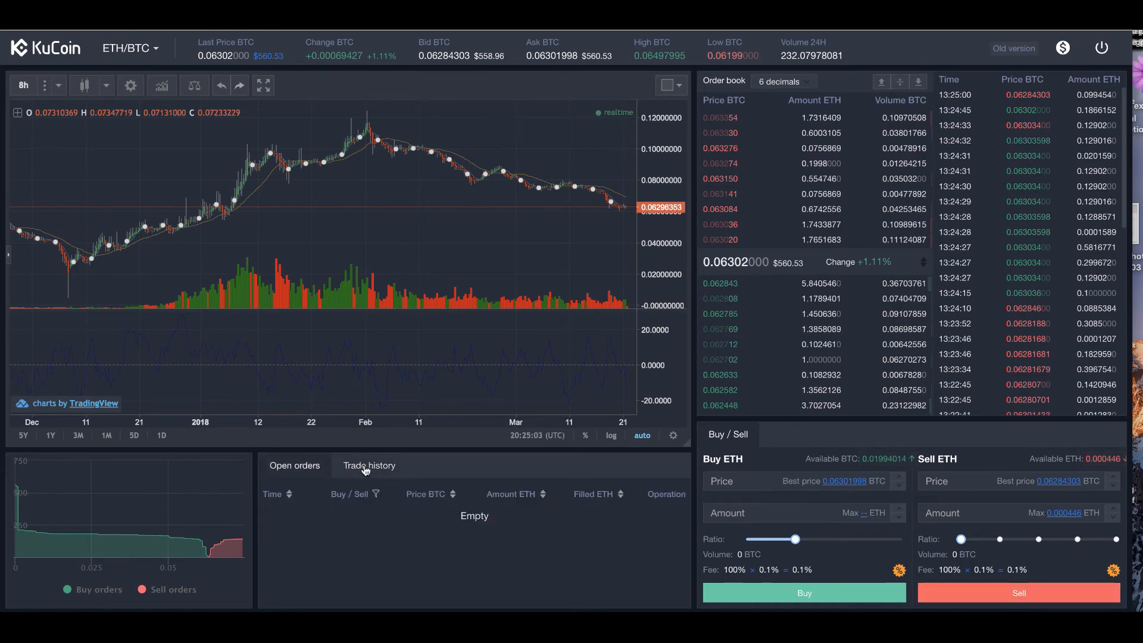
click(369, 466)
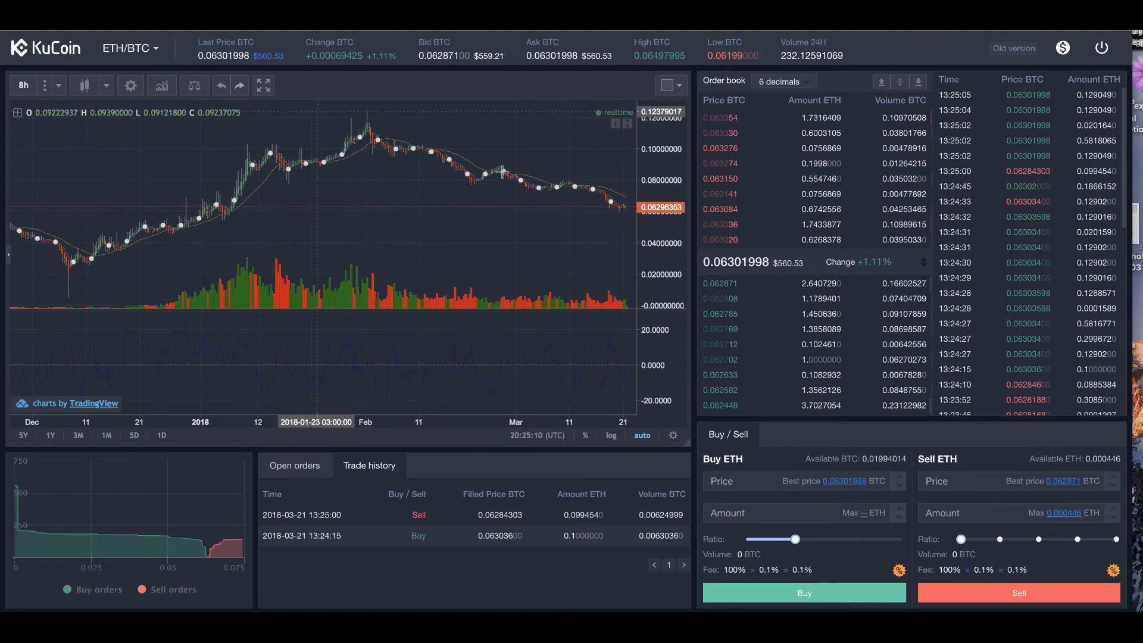
mouse_move(193, 86)
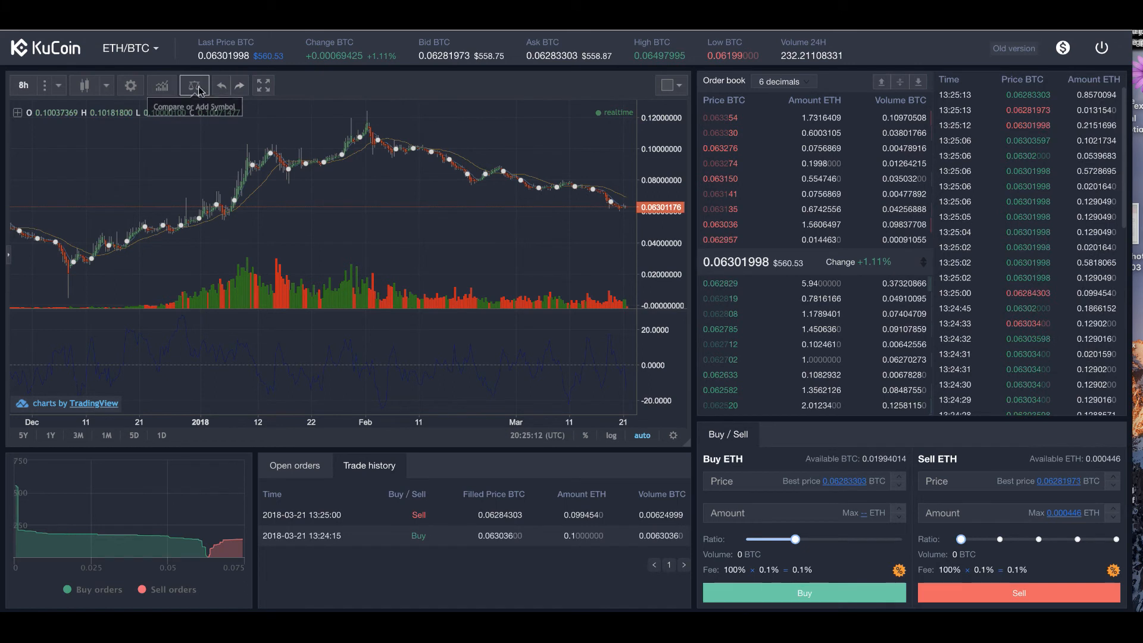
mouse_move(329, 85)
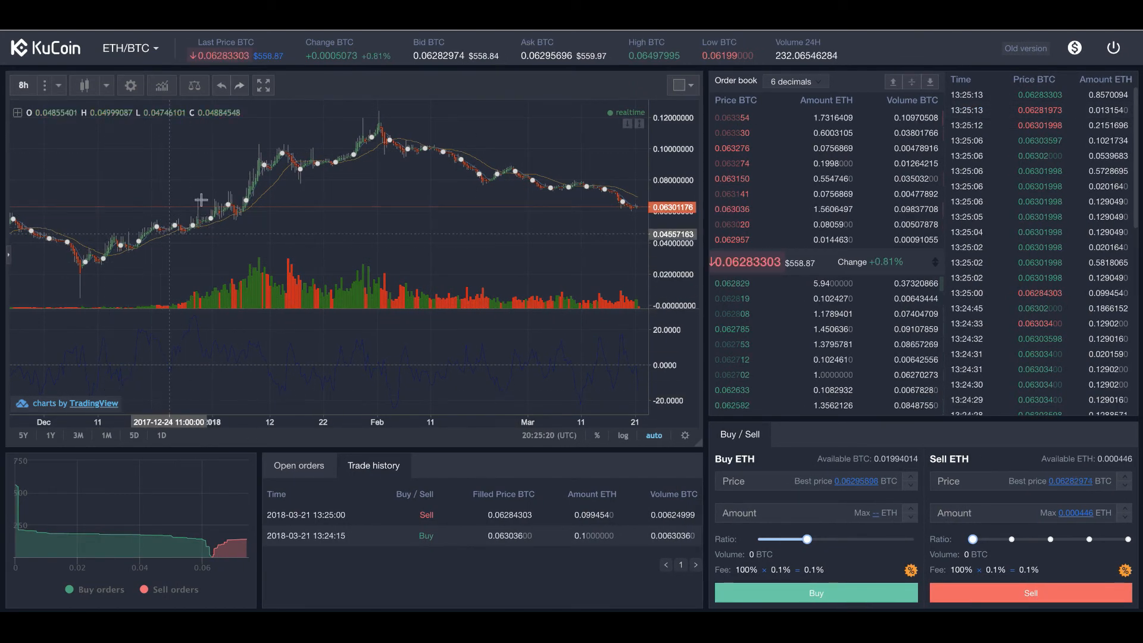
mouse_move(407, 224)
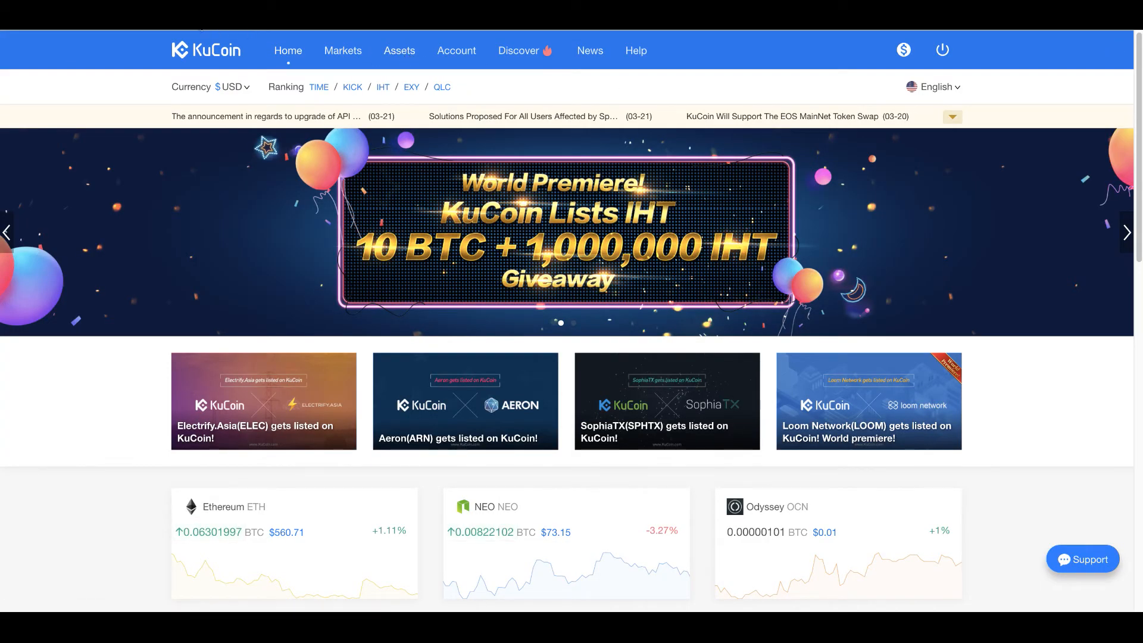
Show the Assets overview with the ~0.01996848 BTC and small ETH balances, expanding announcements.
click(343, 50)
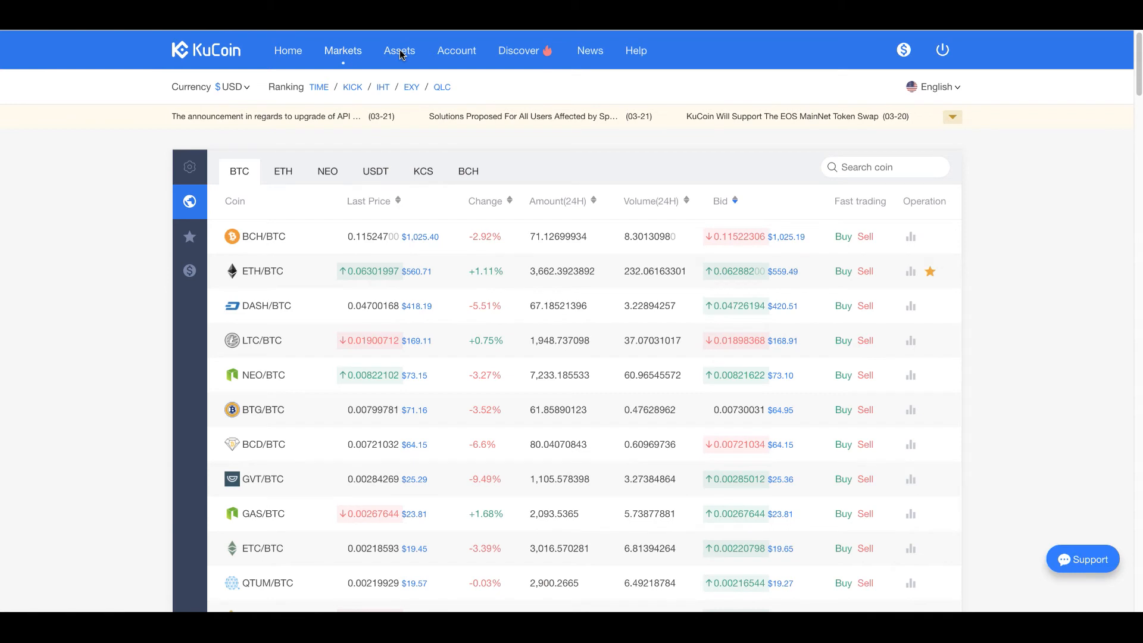
click(399, 50)
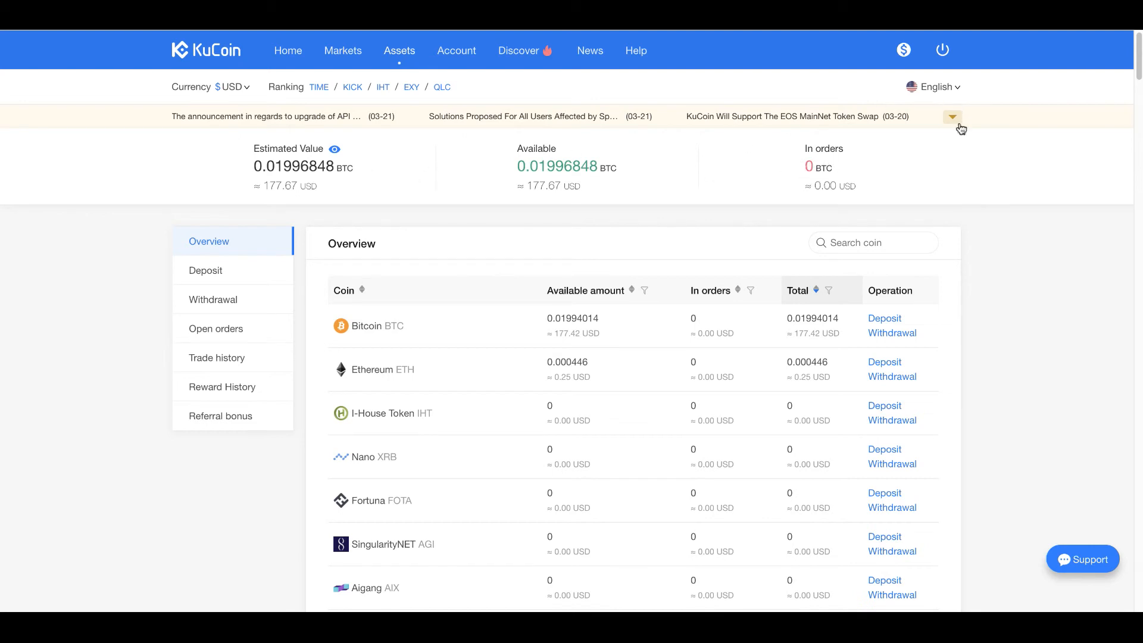
click(953, 117)
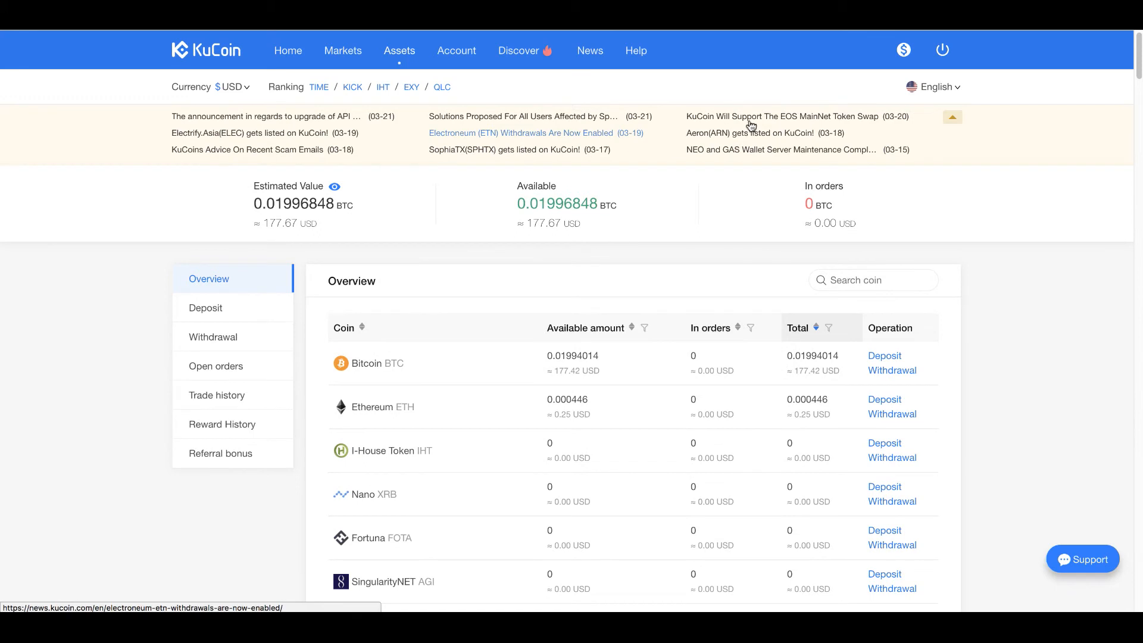
mouse_move(791, 152)
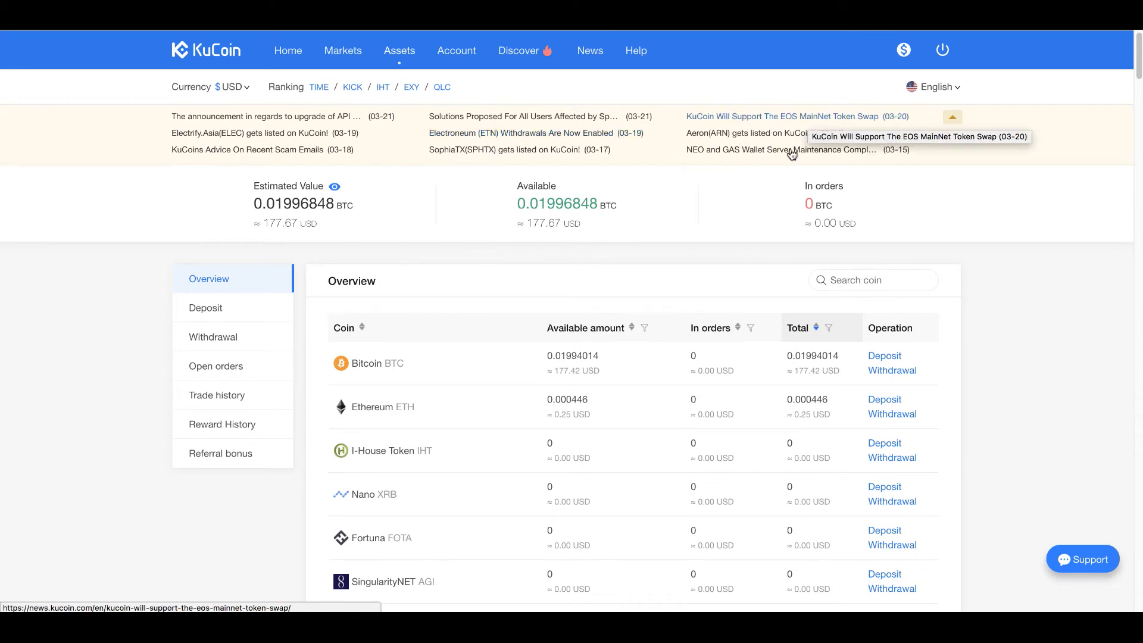
mouse_move(476, 136)
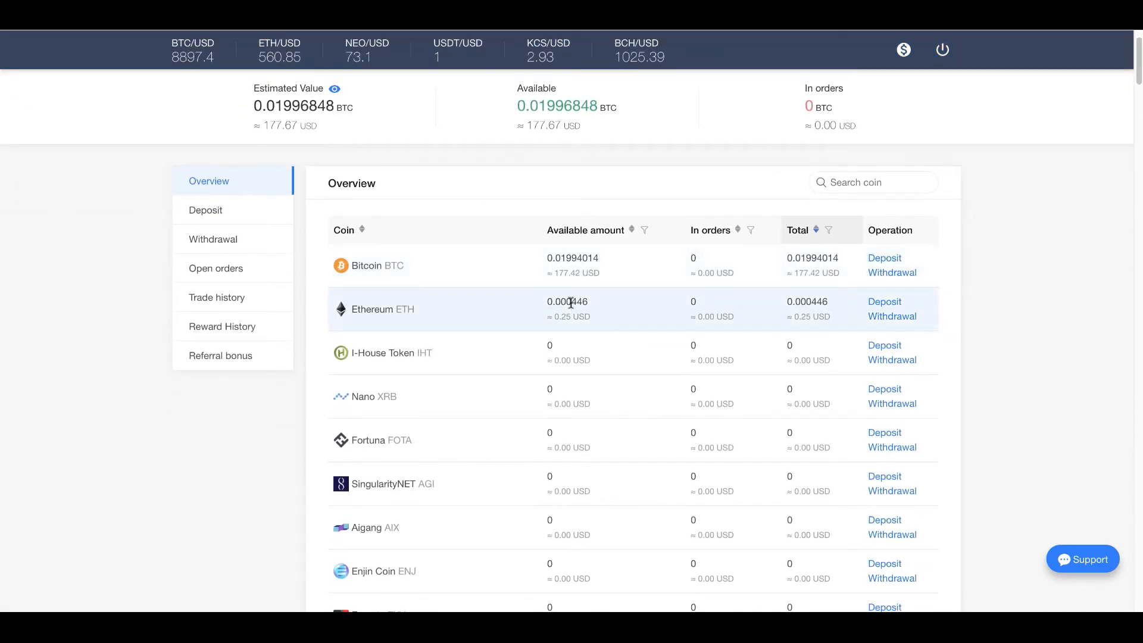
mouse_move(433, 274)
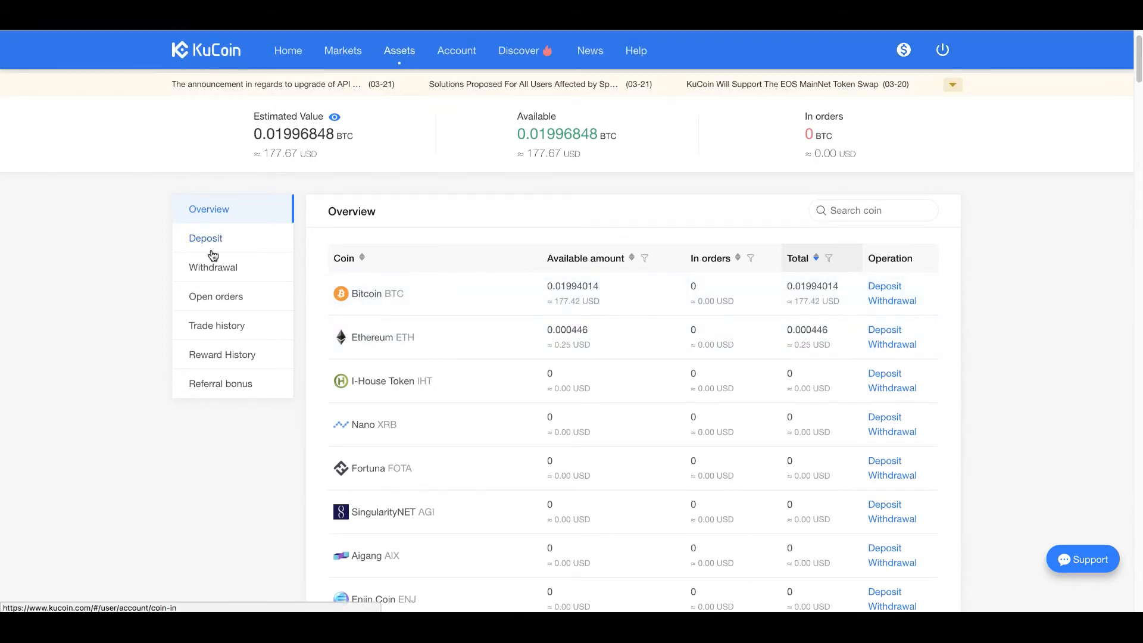
mouse_move(220, 242)
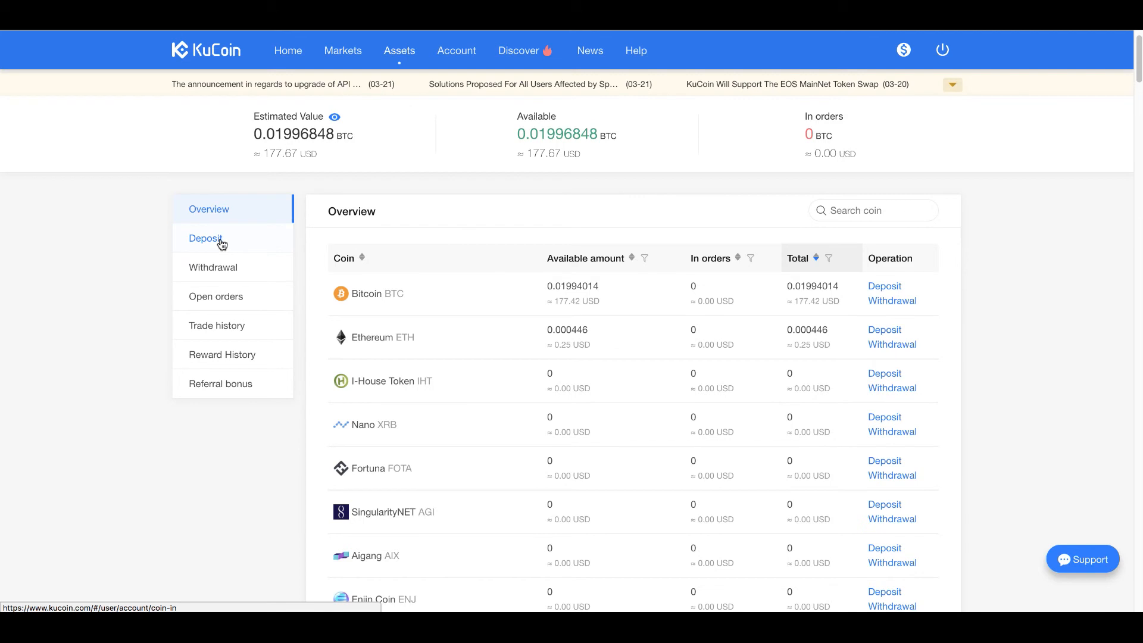
Open the Deposit page and choose Bitcoin BTC, showing its deposit address notice.
click(205, 238)
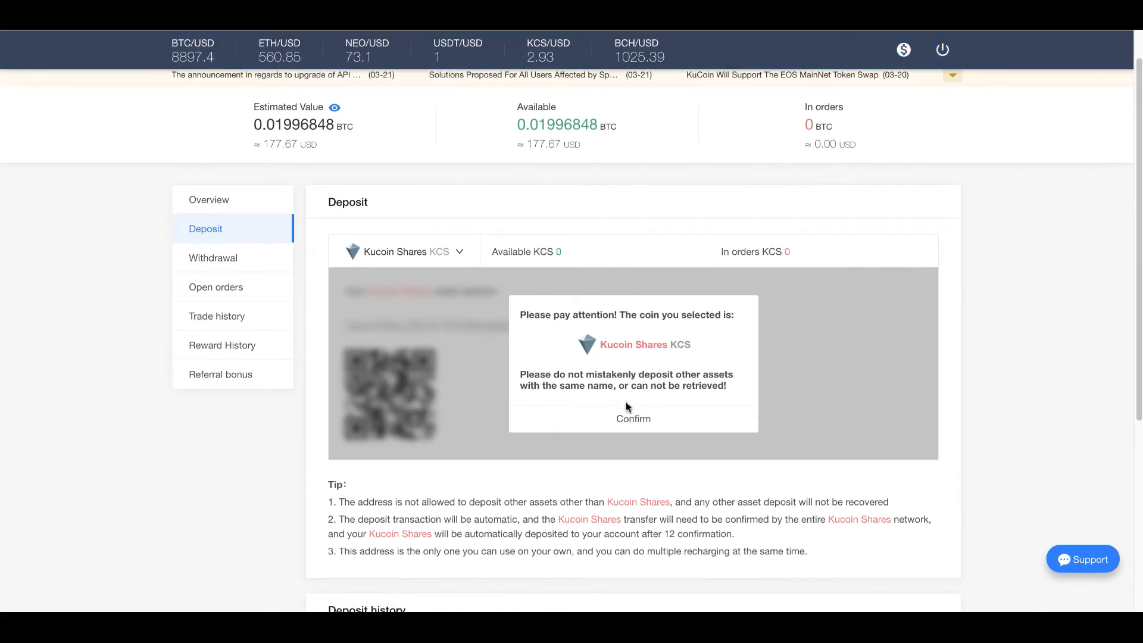
click(438, 252)
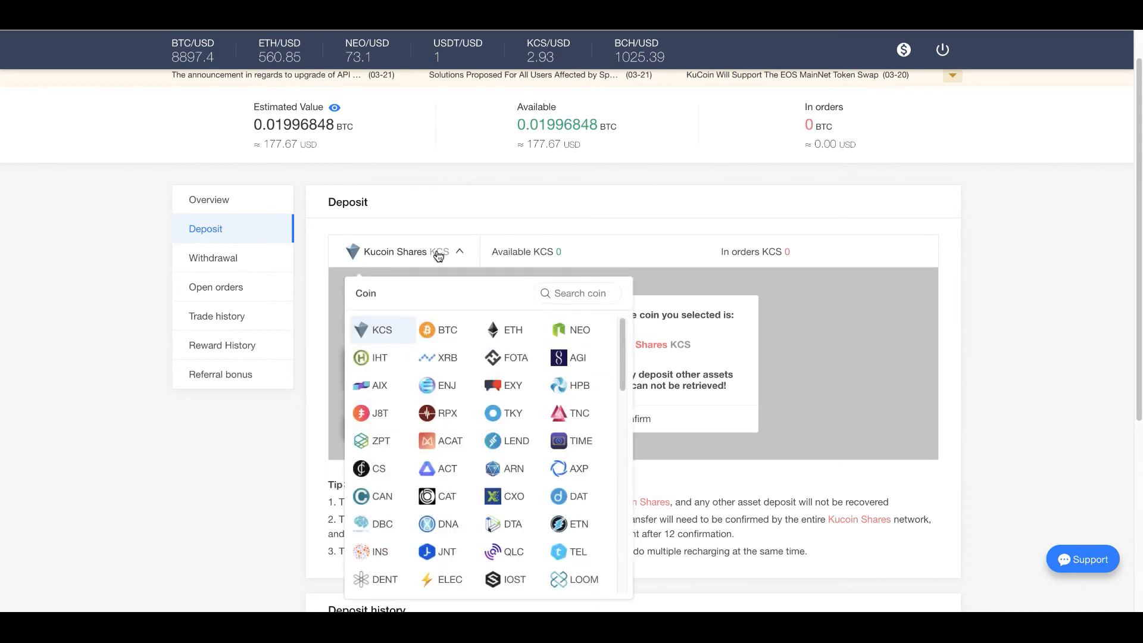
click(446, 329)
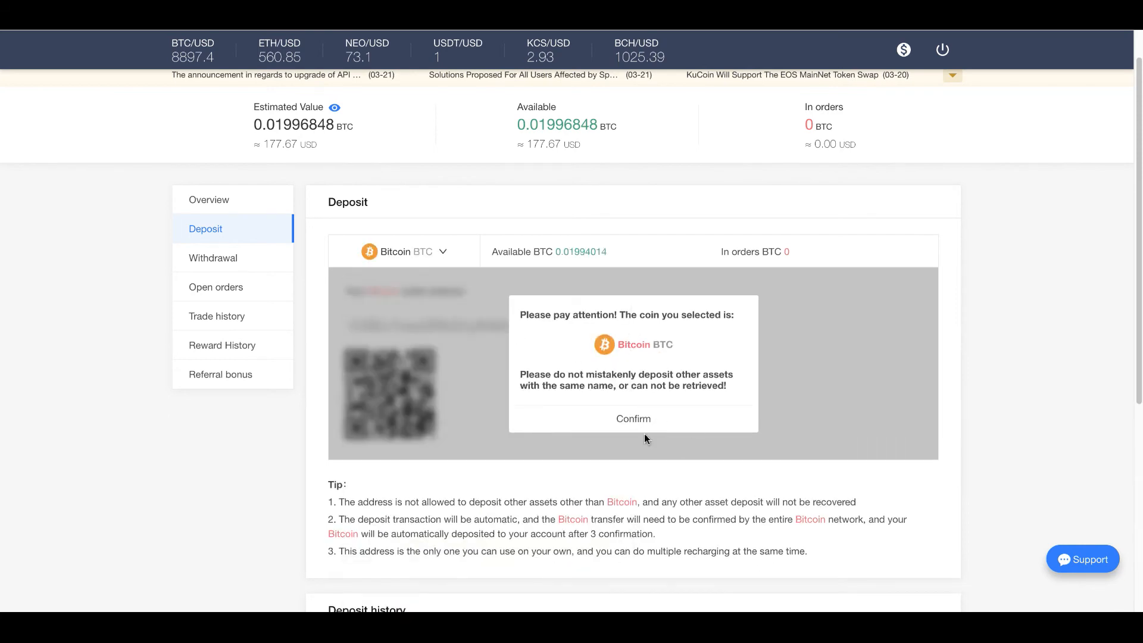
mouse_move(640, 256)
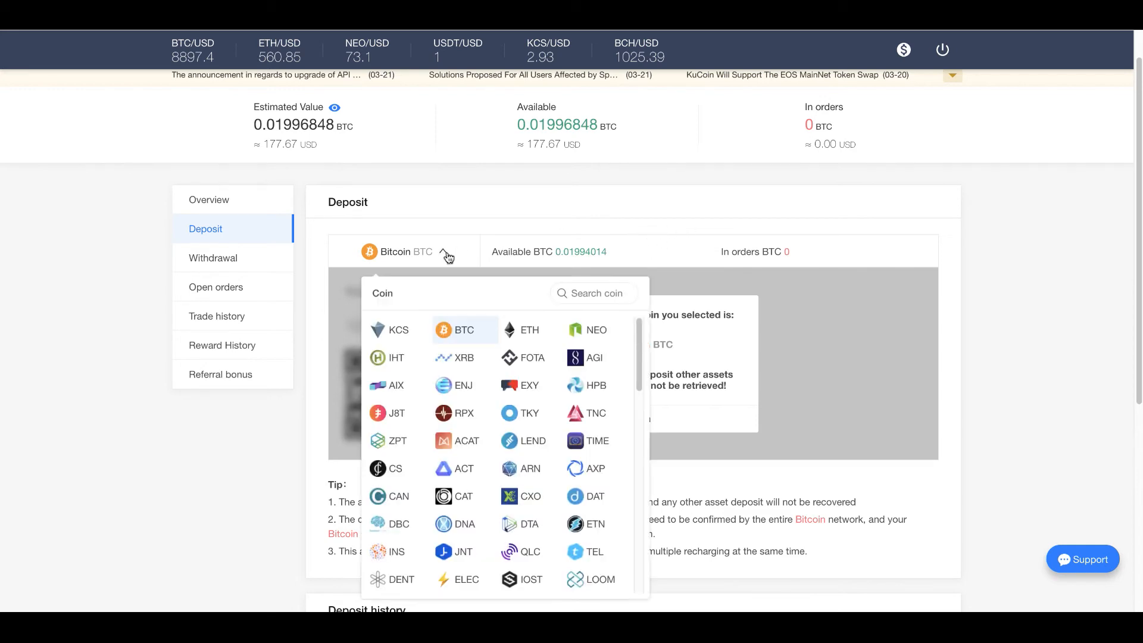
scroll(down, 3)
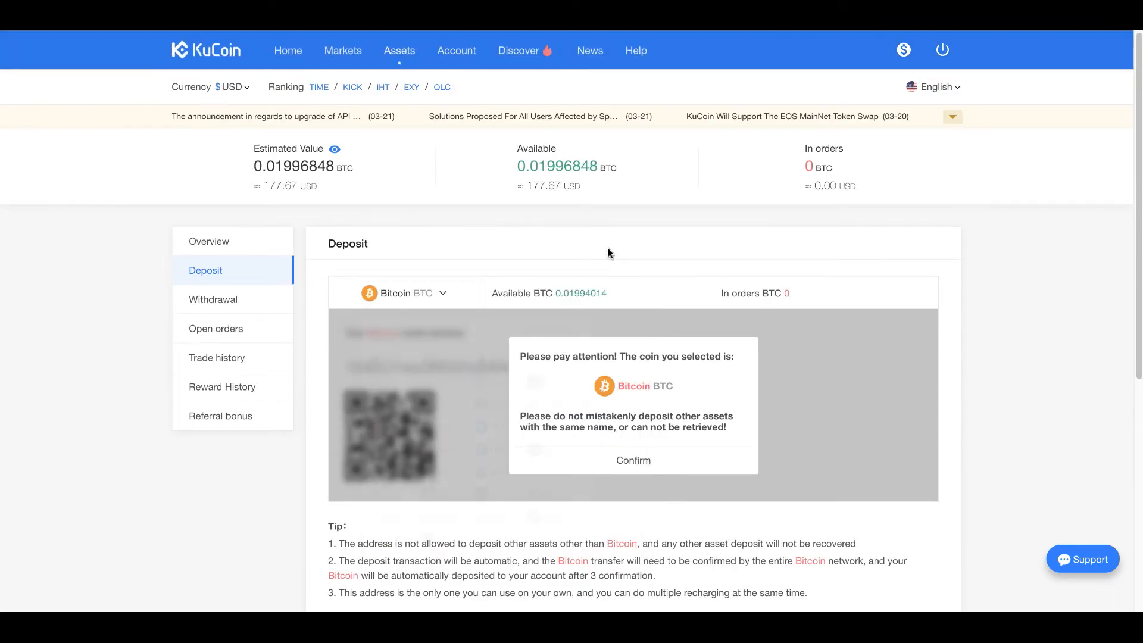
scroll(down, 3)
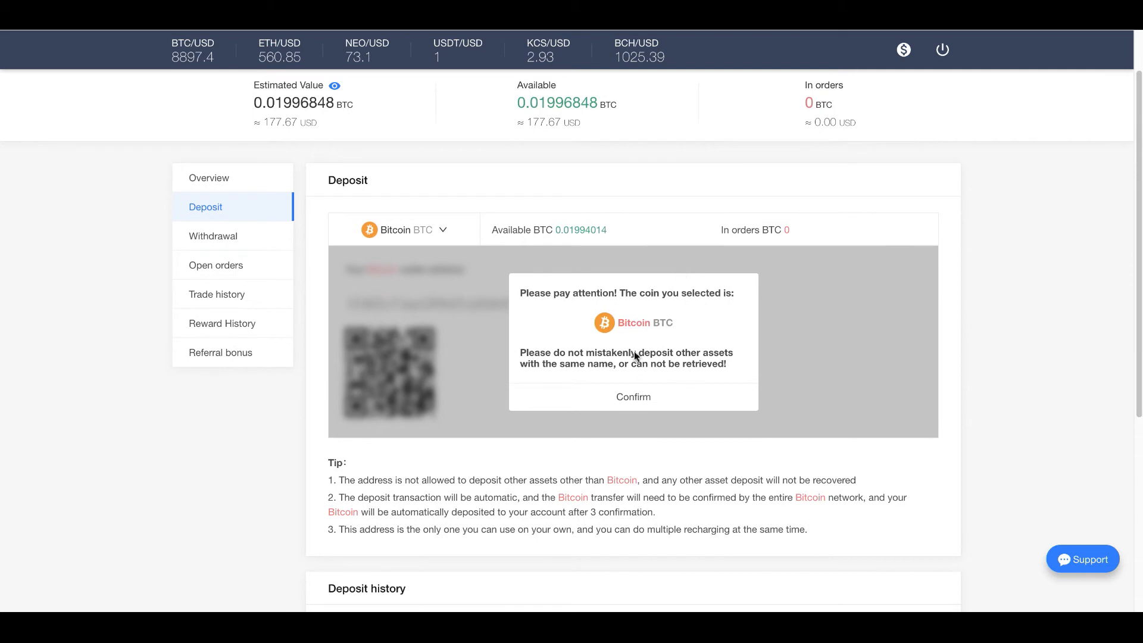
mouse_move(410, 355)
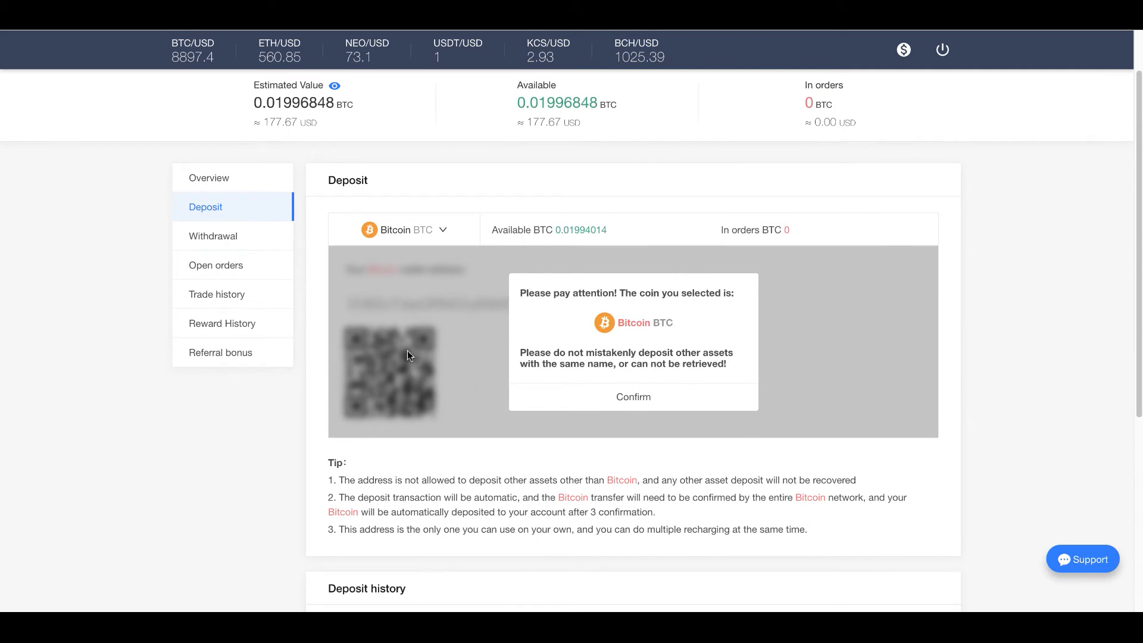
scroll(down, 3)
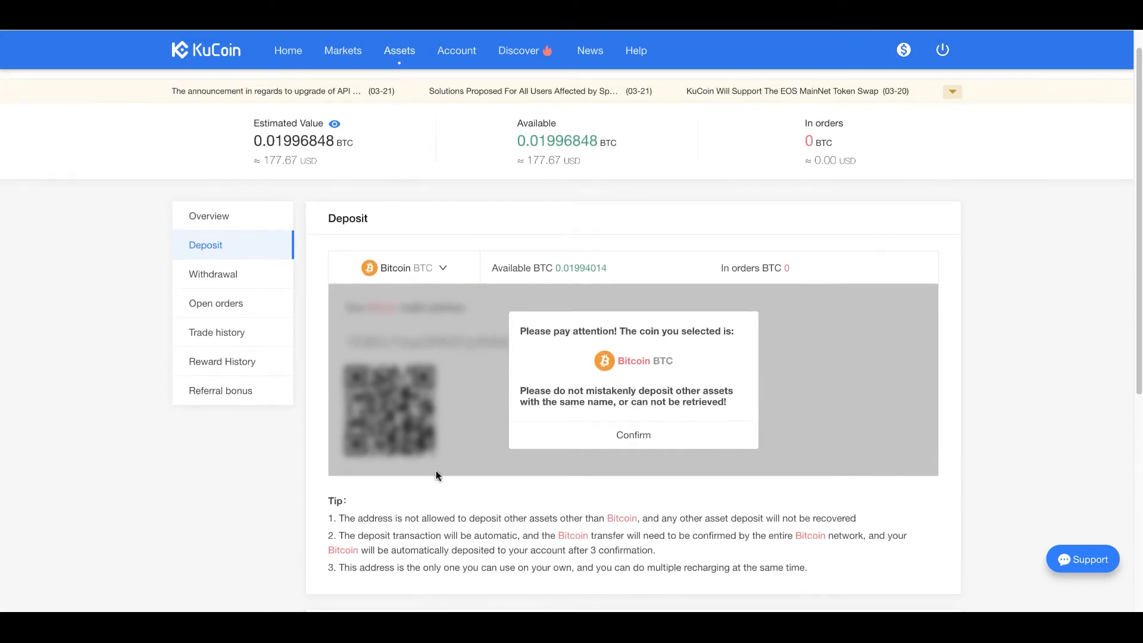
mouse_move(493, 538)
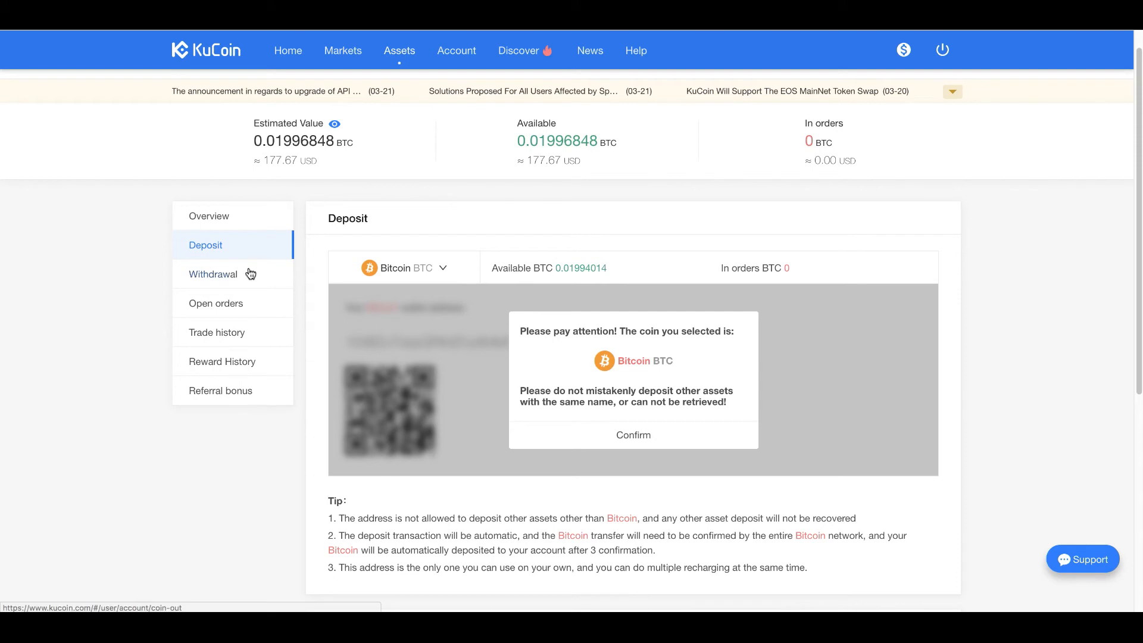
mouse_move(221, 279)
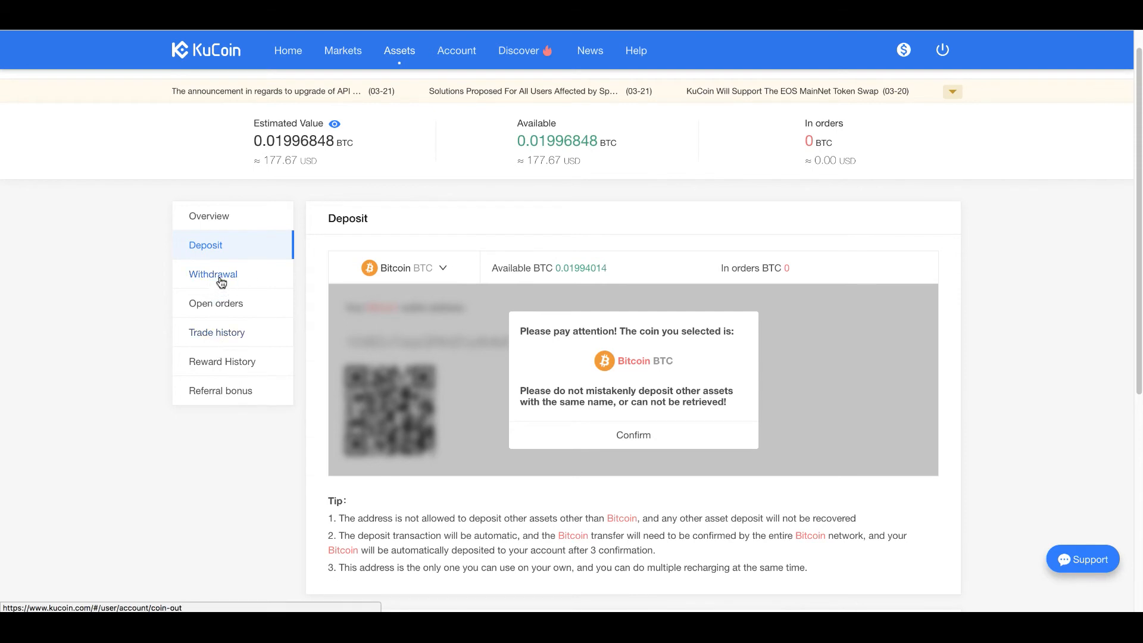
mouse_move(223, 402)
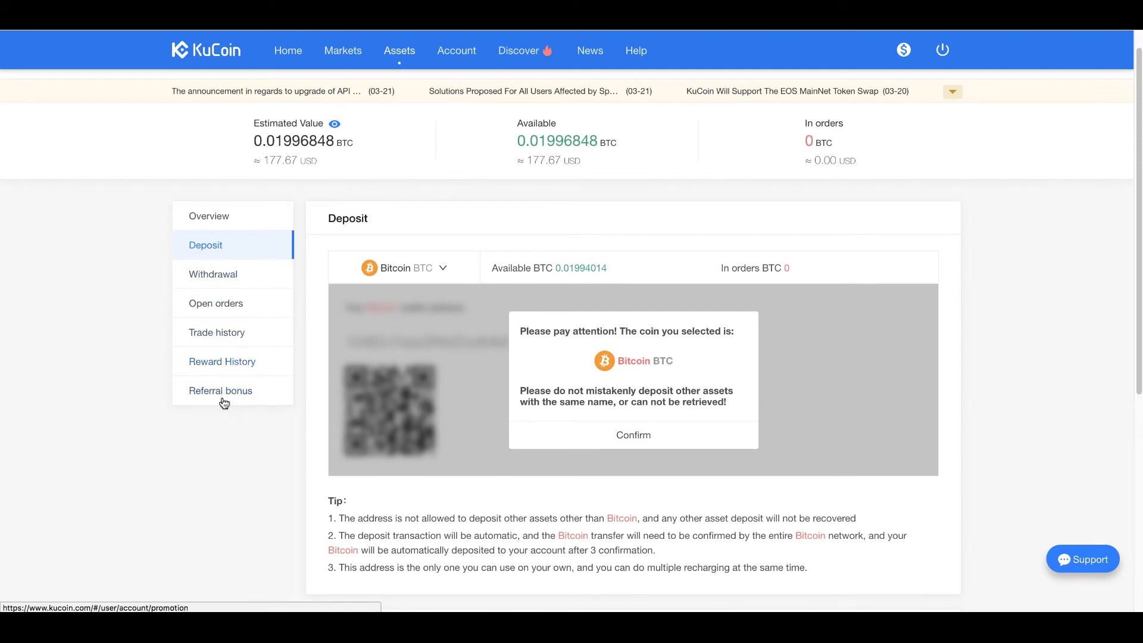
Show the account's empty Referral bonus records from the Assets sidebar.
click(221, 390)
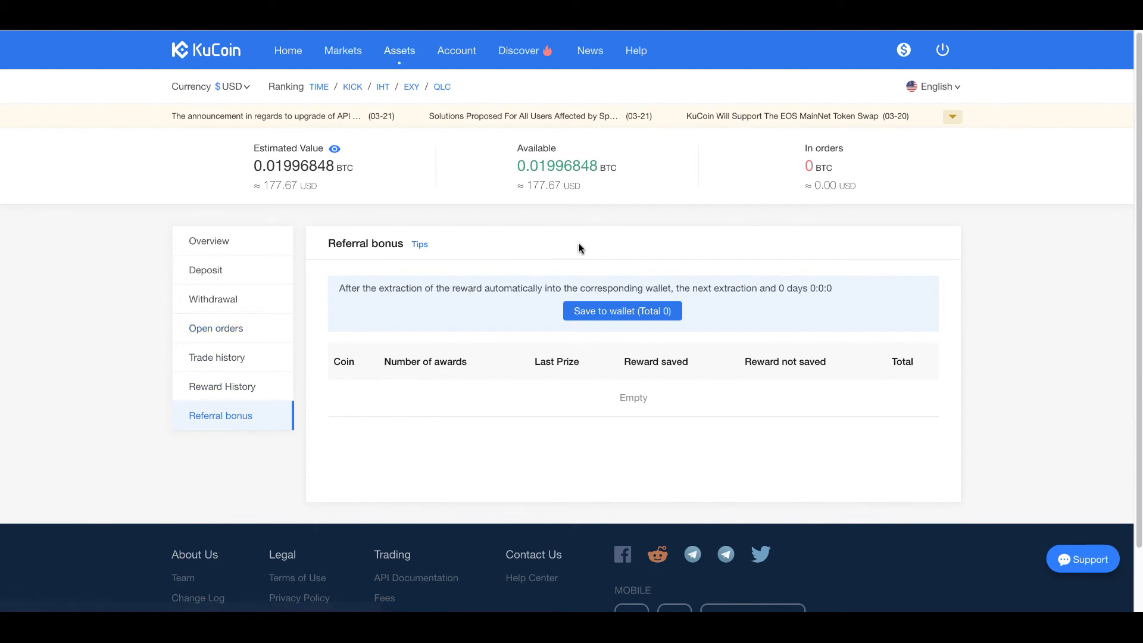
mouse_move(534, 250)
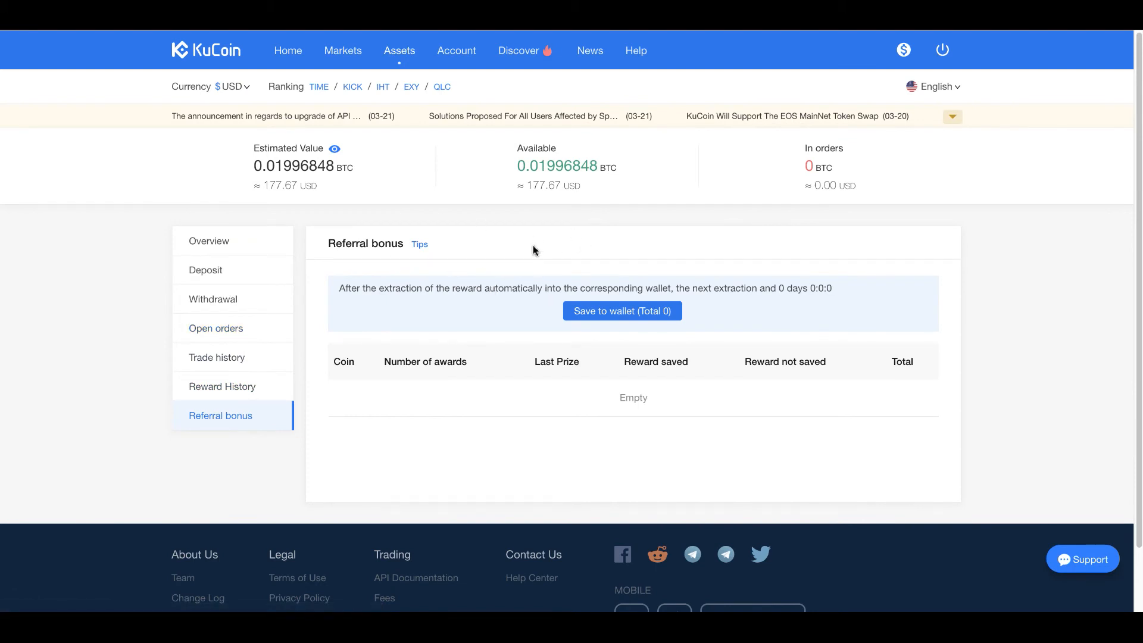
mouse_move(541, 243)
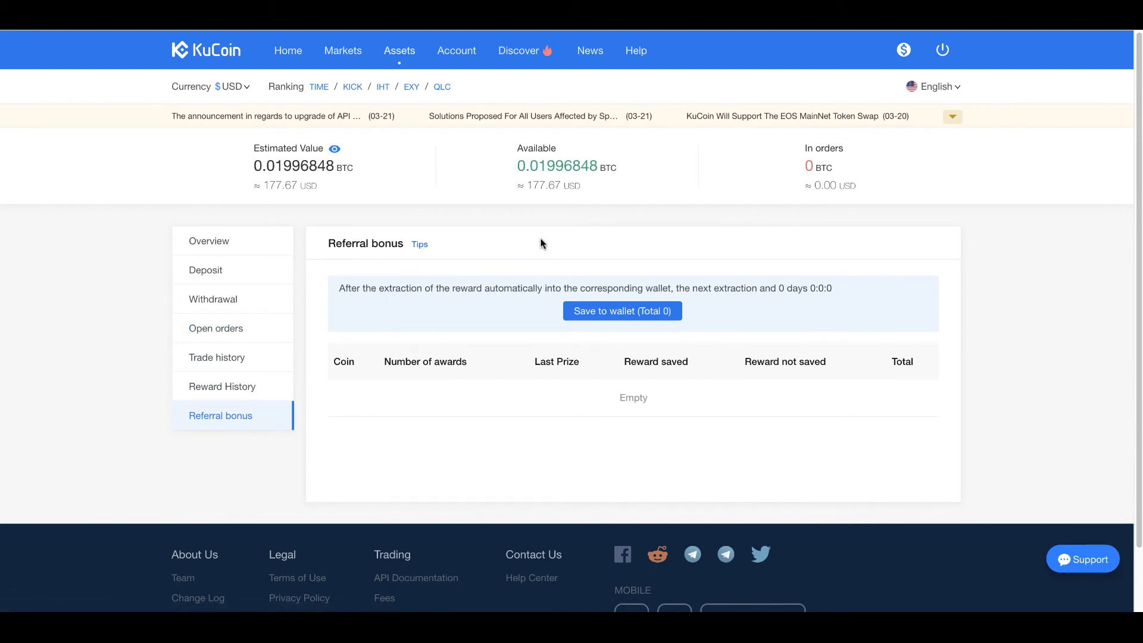
mouse_move(553, 235)
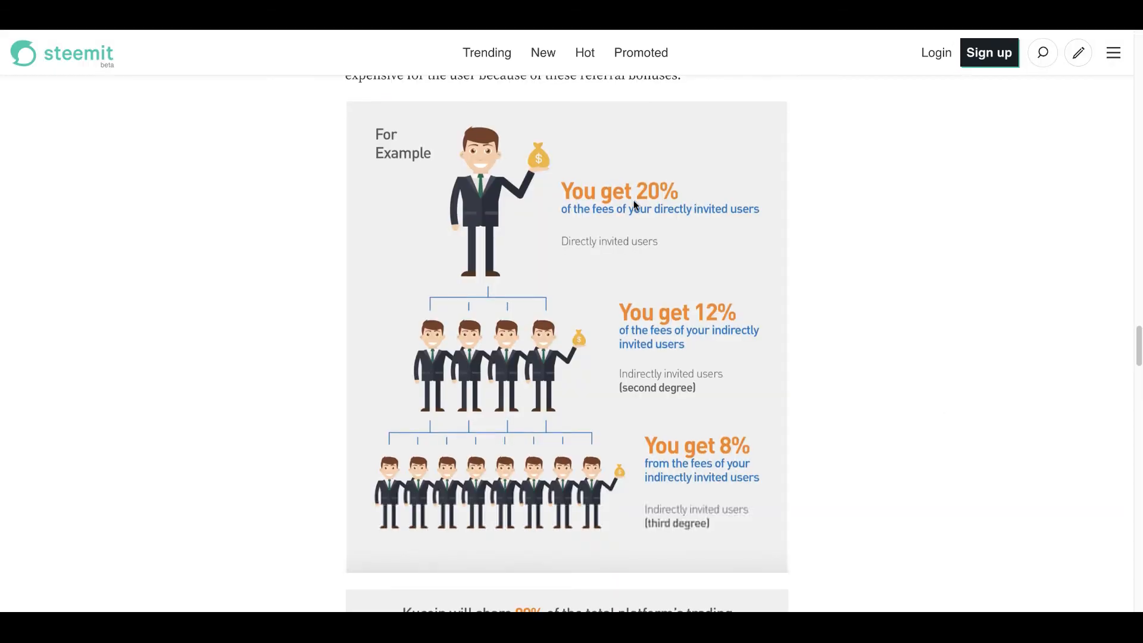
mouse_move(555, 195)
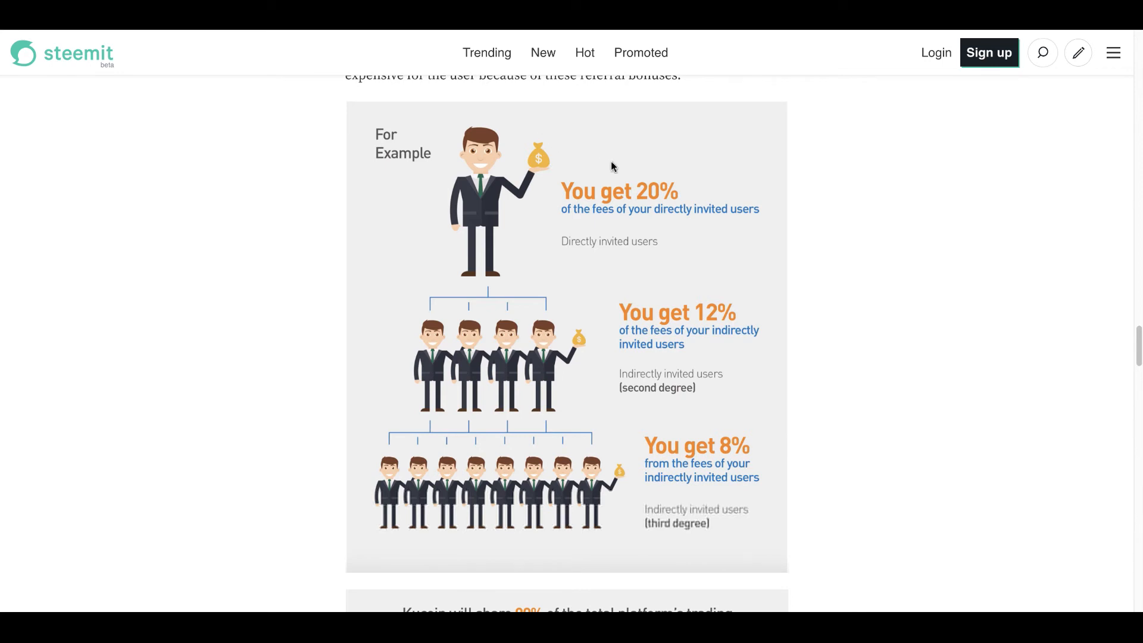
mouse_move(572, 174)
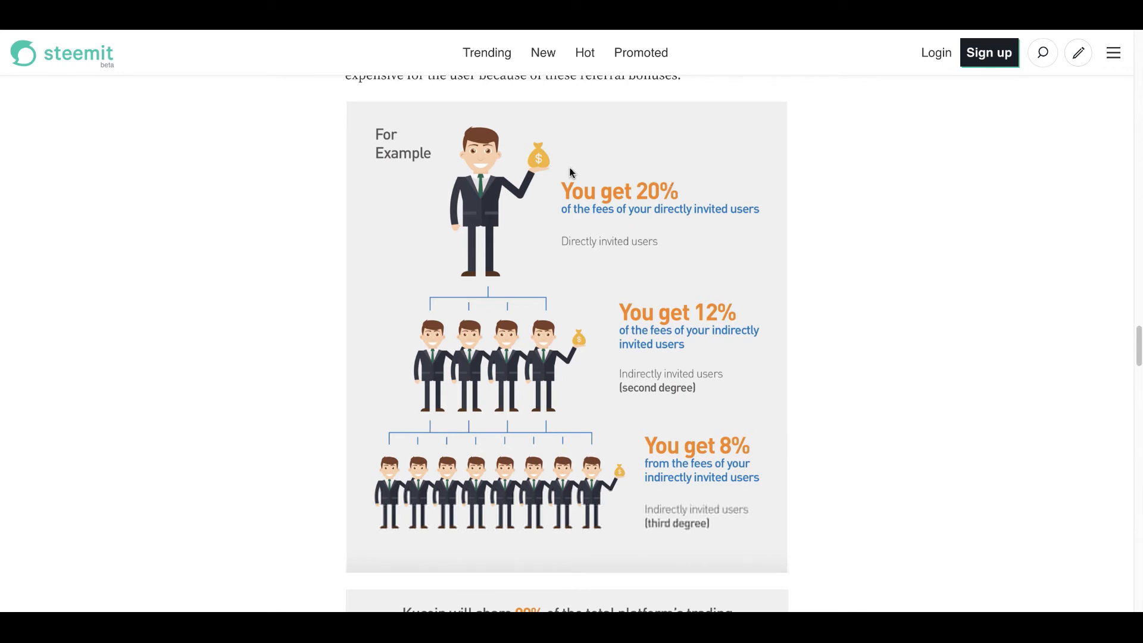
mouse_move(655, 226)
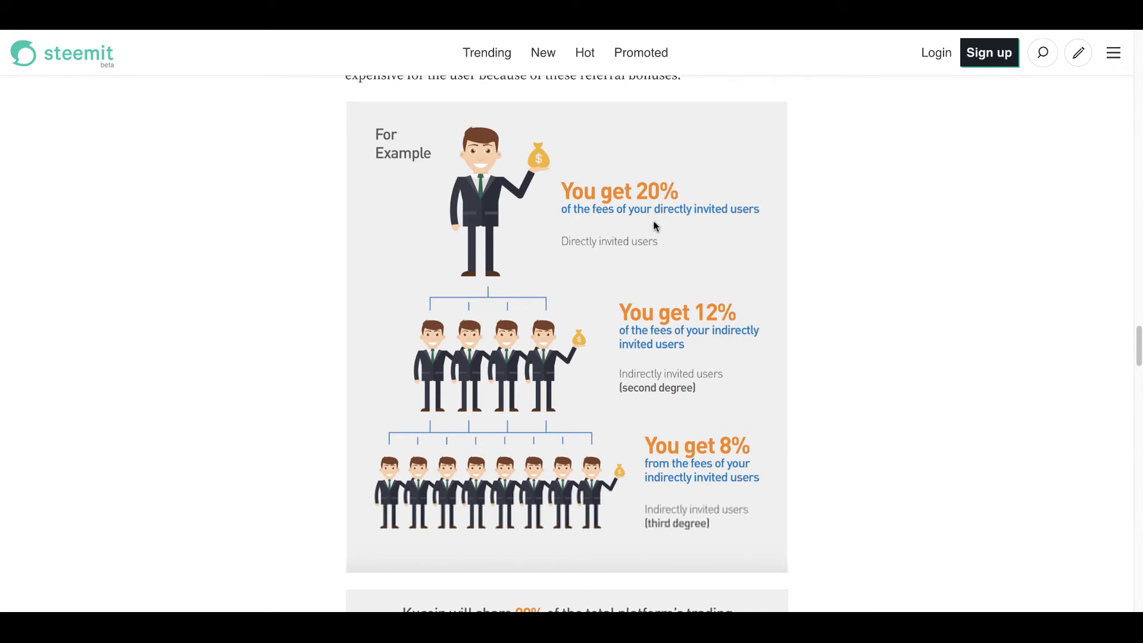
mouse_move(662, 315)
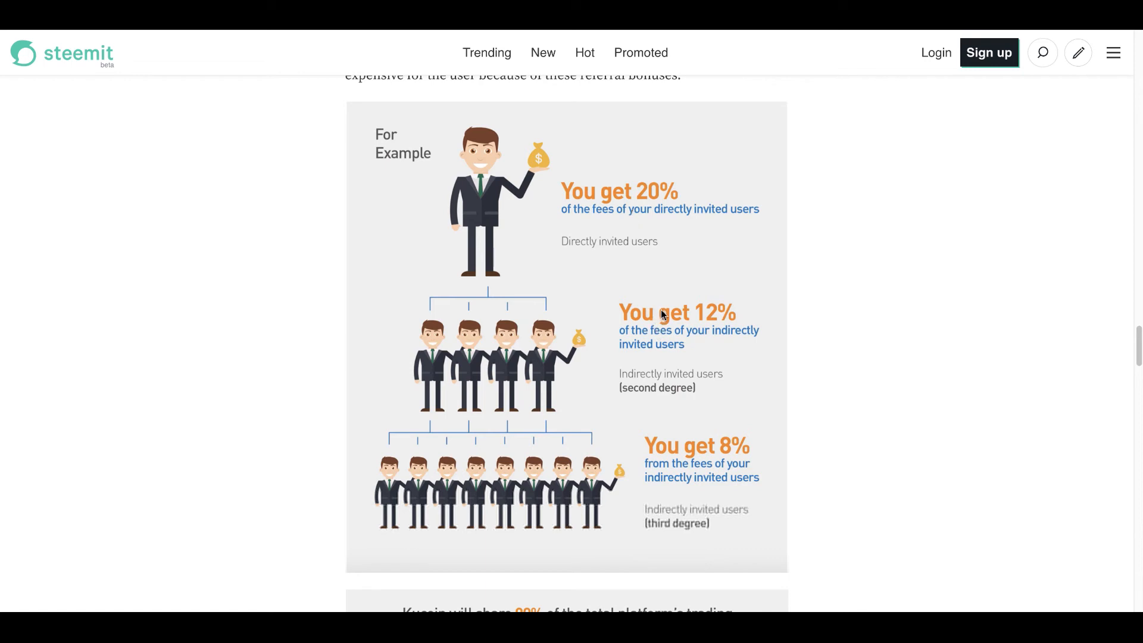
Scroll the Steemit article through the referral tiers to the 90% fee-sharing pie chart.
scroll(down, 3)
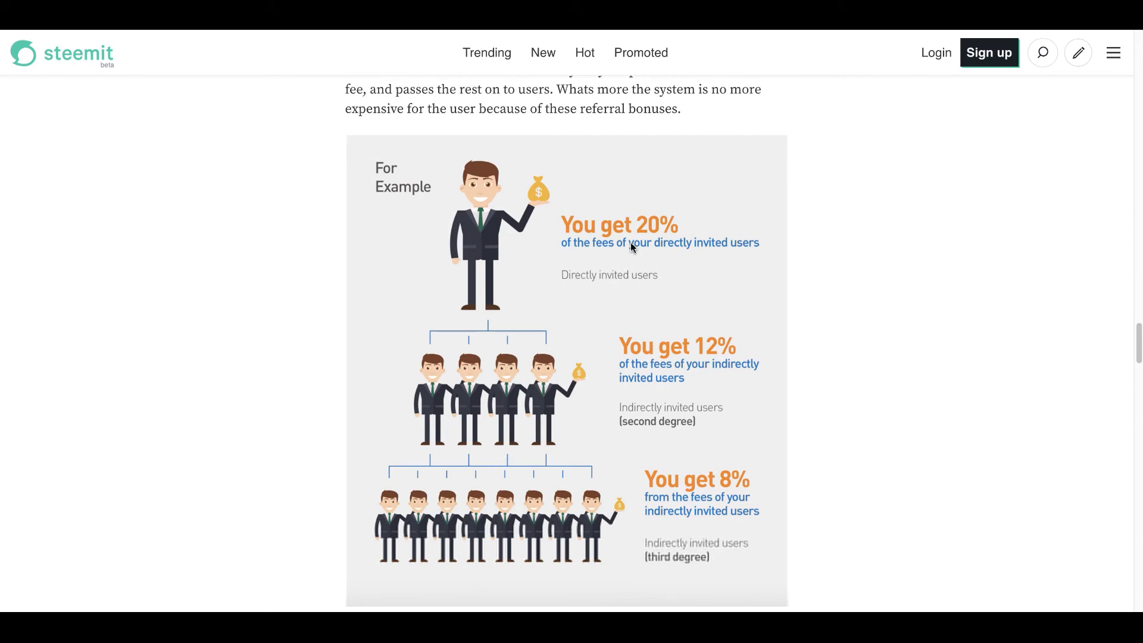
scroll(down, 3)
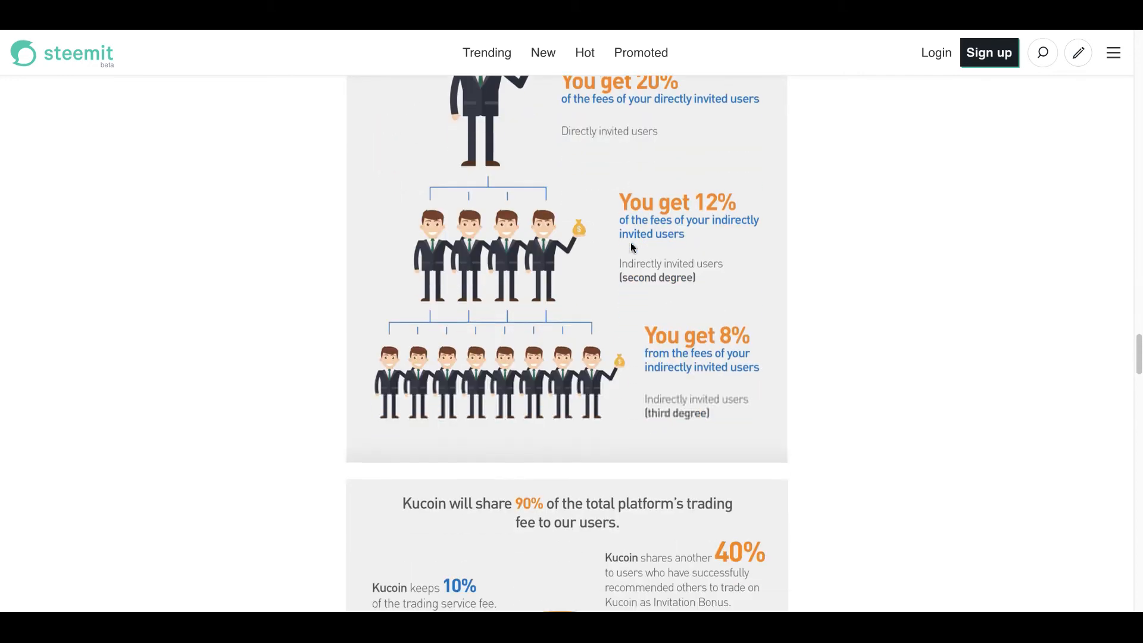
scroll(down, 3)
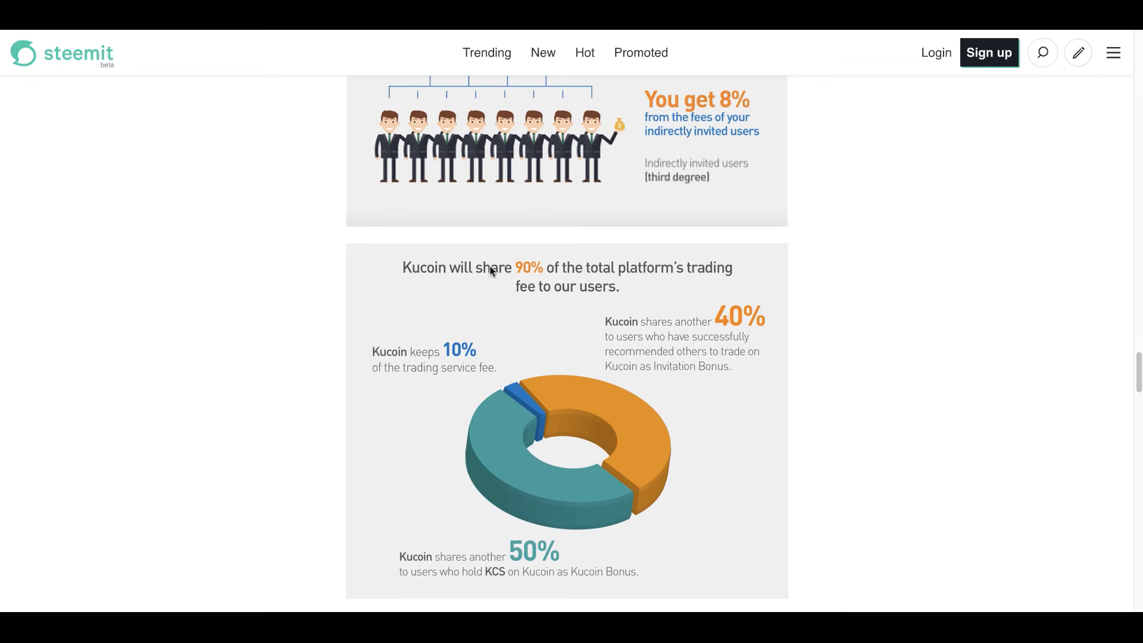
mouse_move(593, 217)
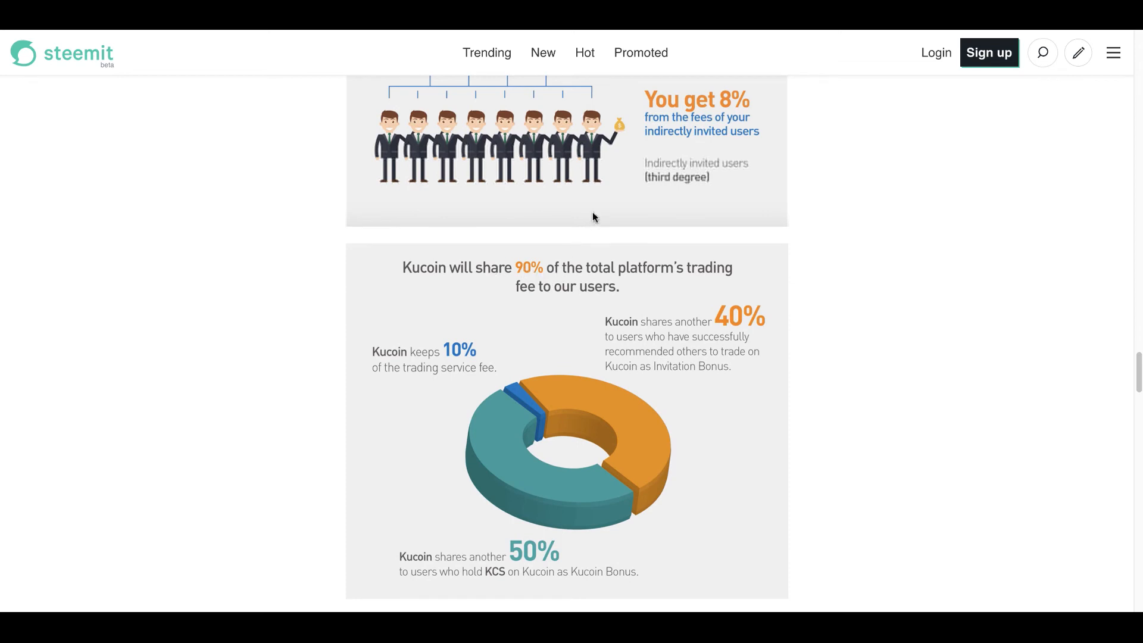
mouse_move(625, 219)
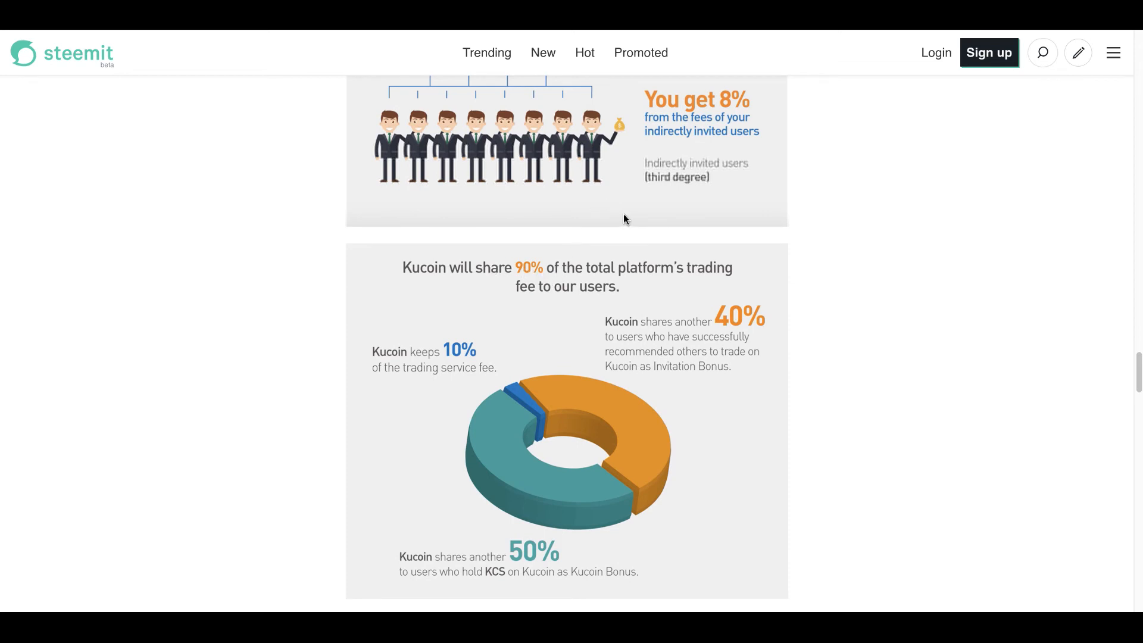
mouse_move(610, 224)
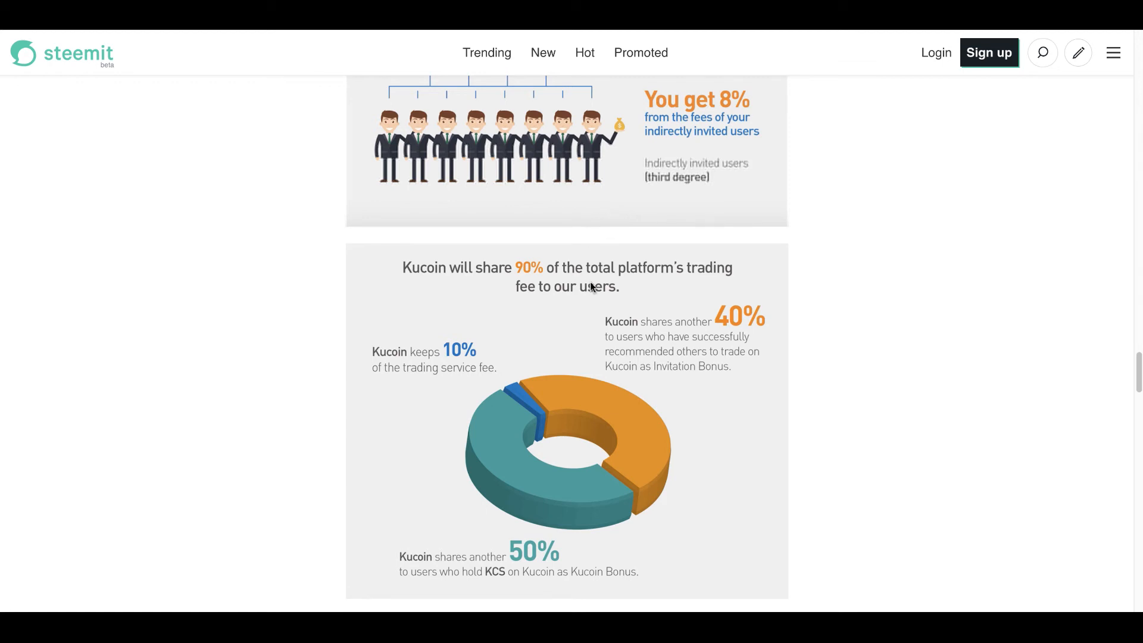
mouse_move(481, 324)
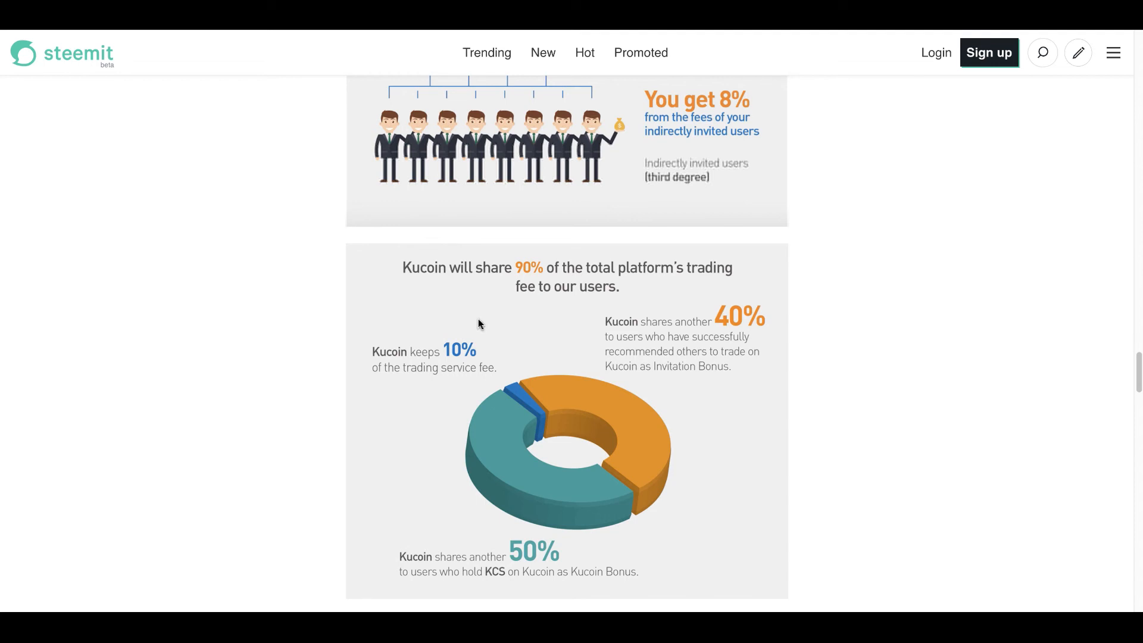
mouse_move(505, 320)
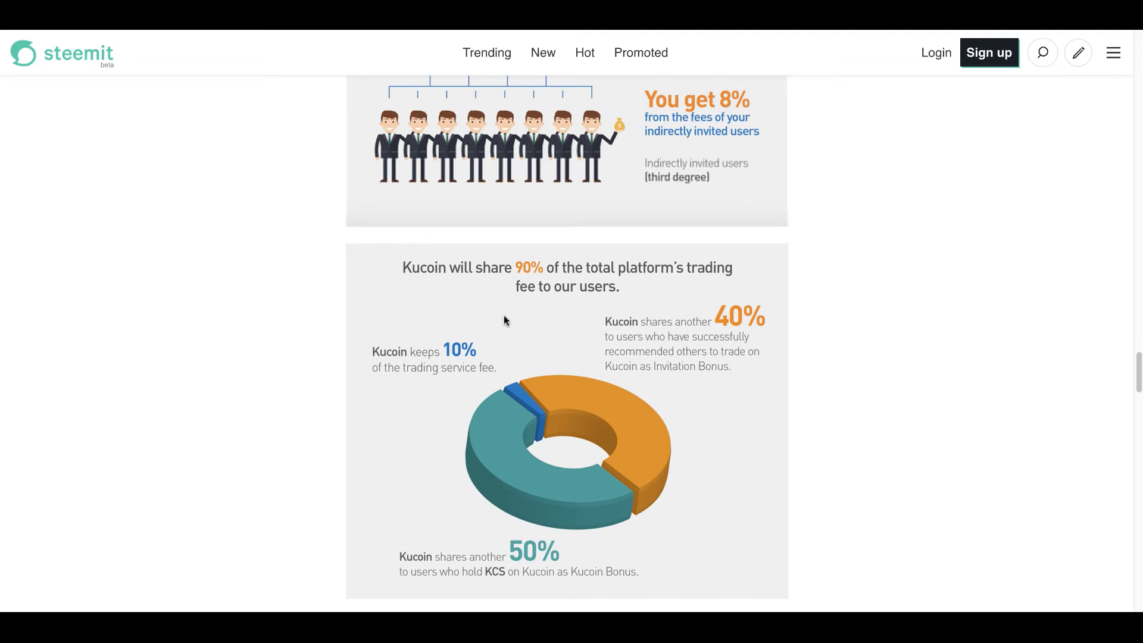
mouse_move(550, 321)
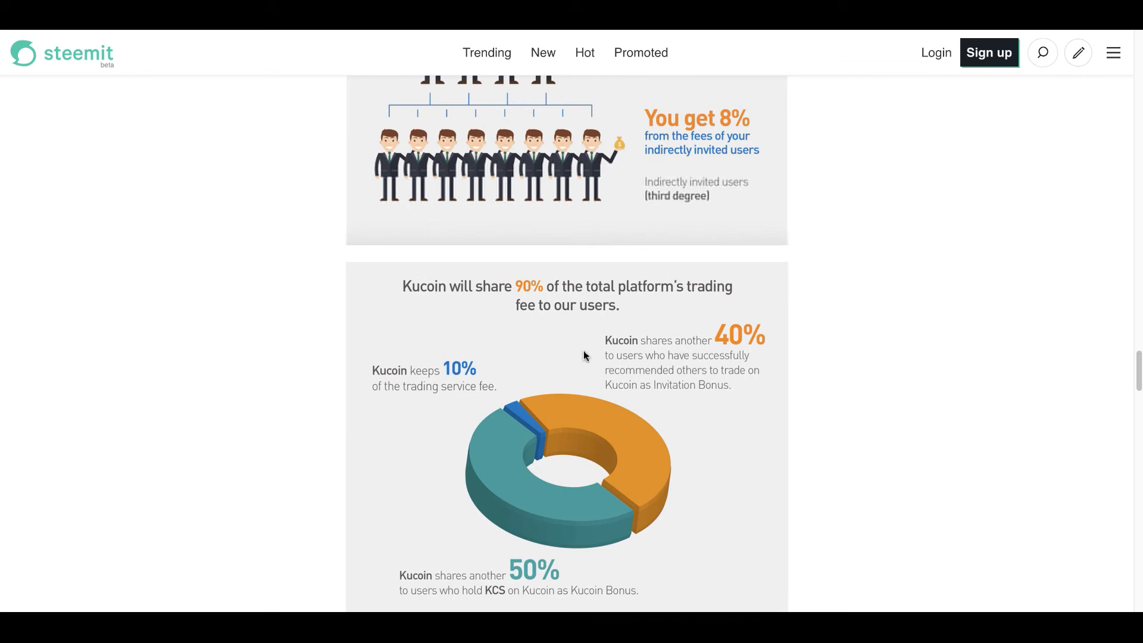
scroll(up, 3)
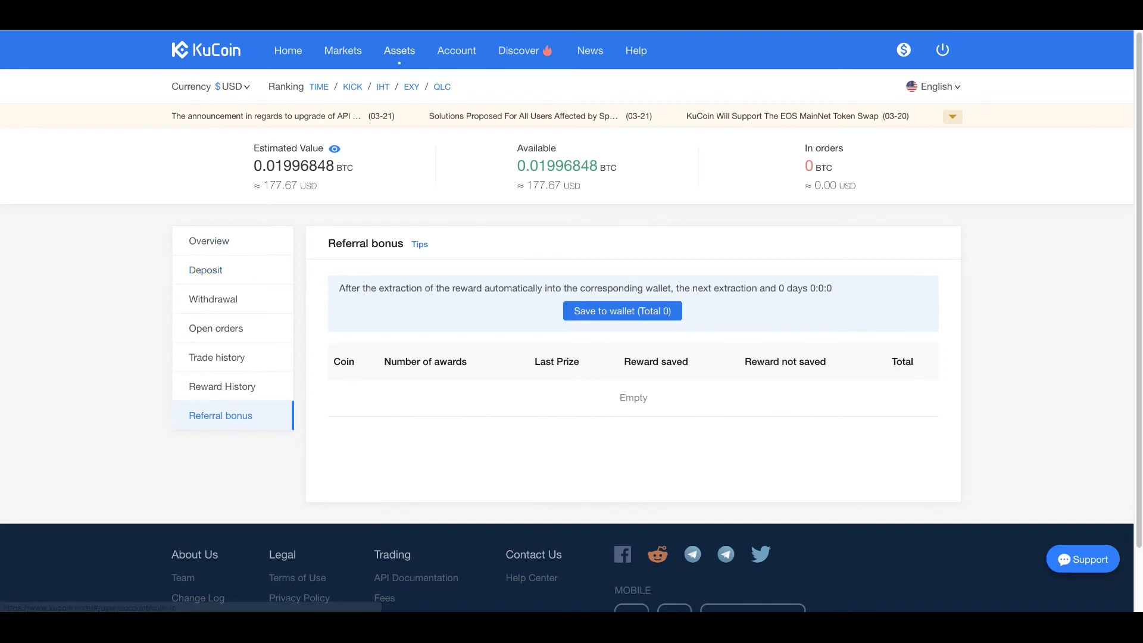
mouse_move(236, 339)
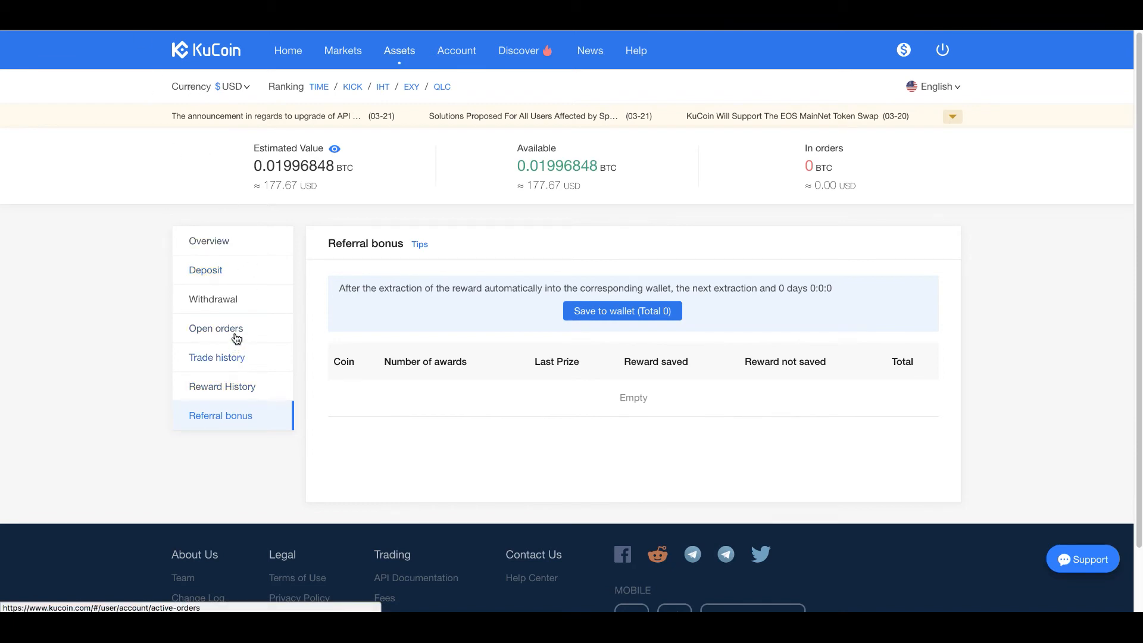
Show the account's empty Open orders list from the Assets sidebar.
click(215, 328)
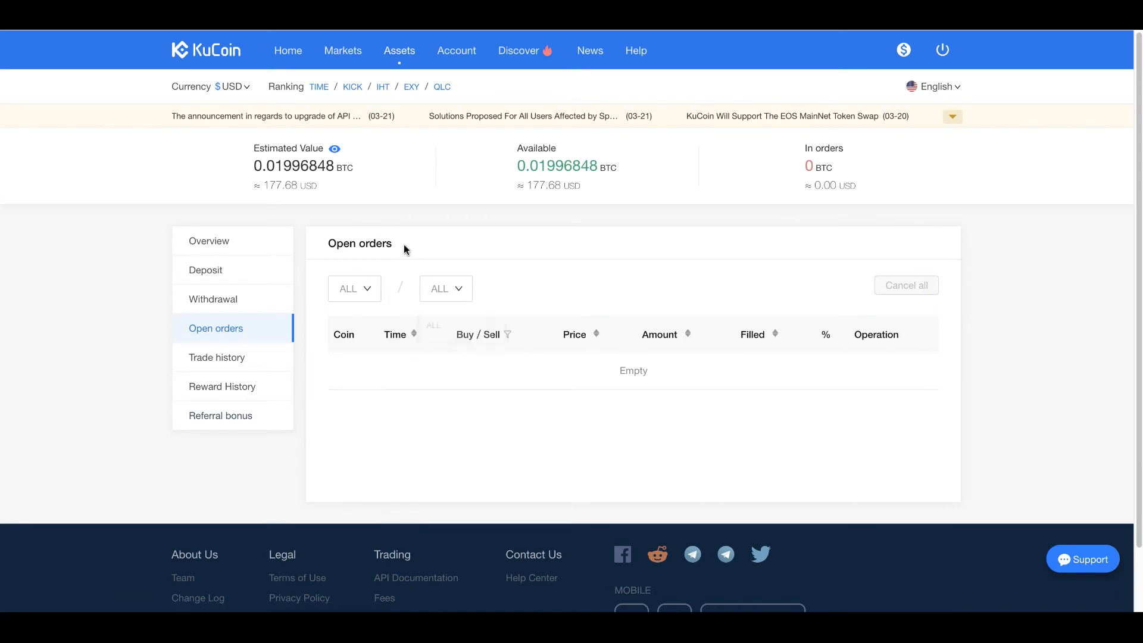
Show the KCS withdrawal form and focus its Address and 2-Step code fields.
click(213, 300)
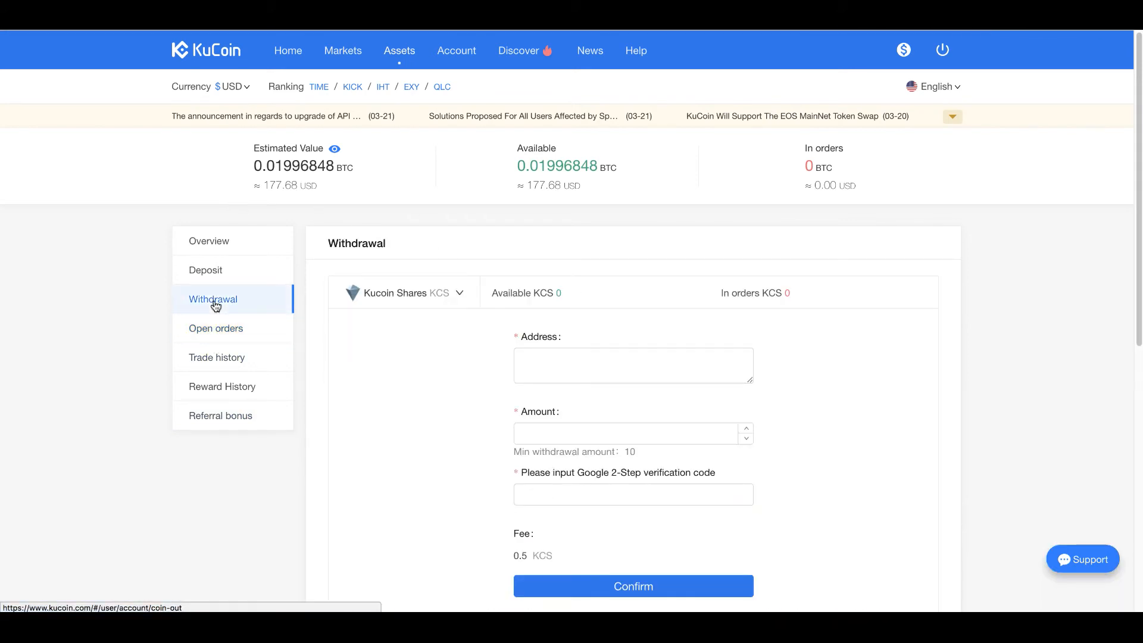
scroll(down, 3)
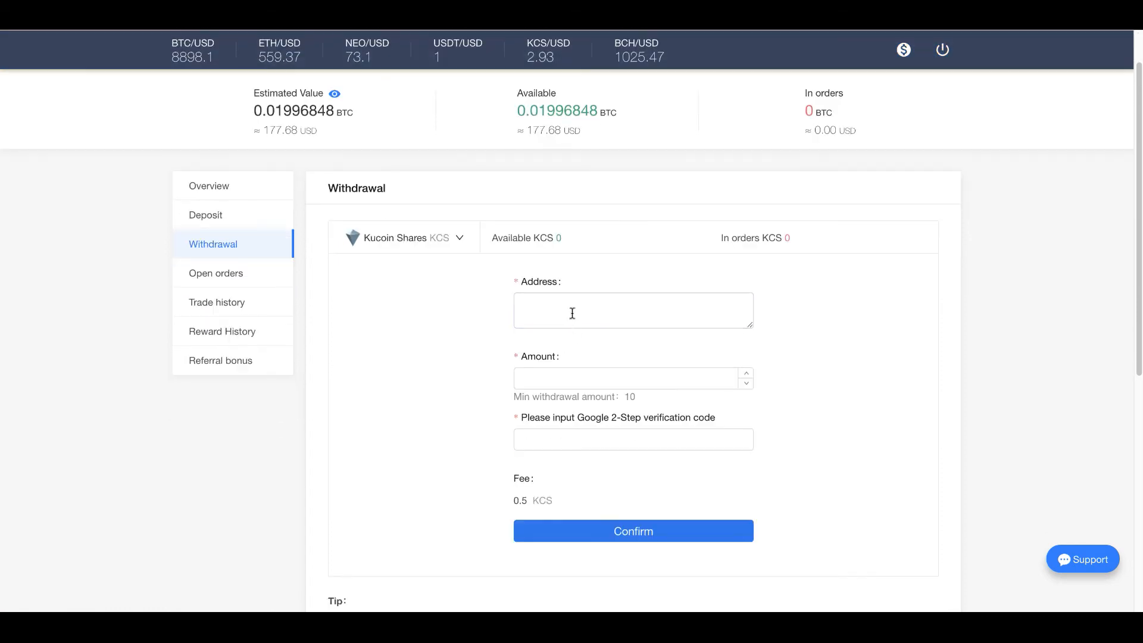
click(634, 310)
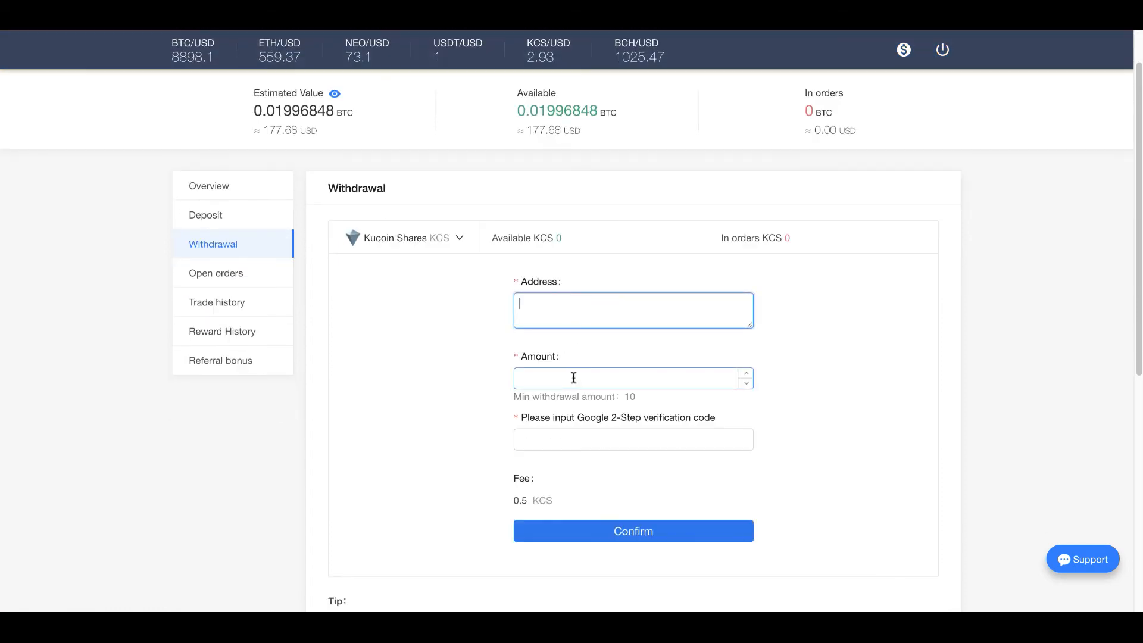
click(634, 439)
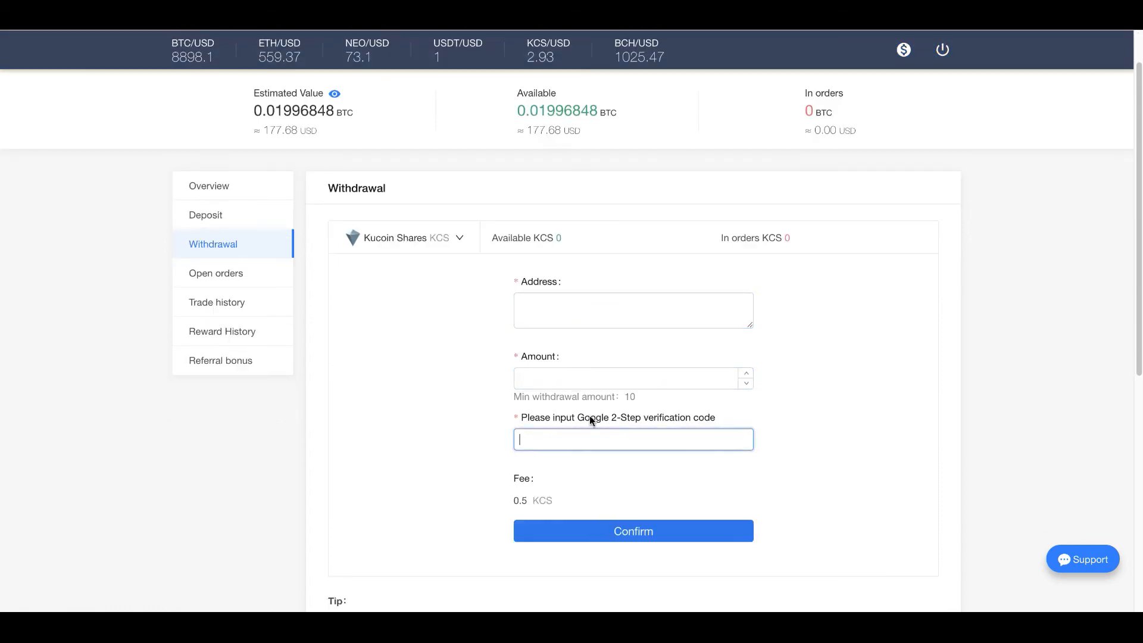
mouse_move(531, 493)
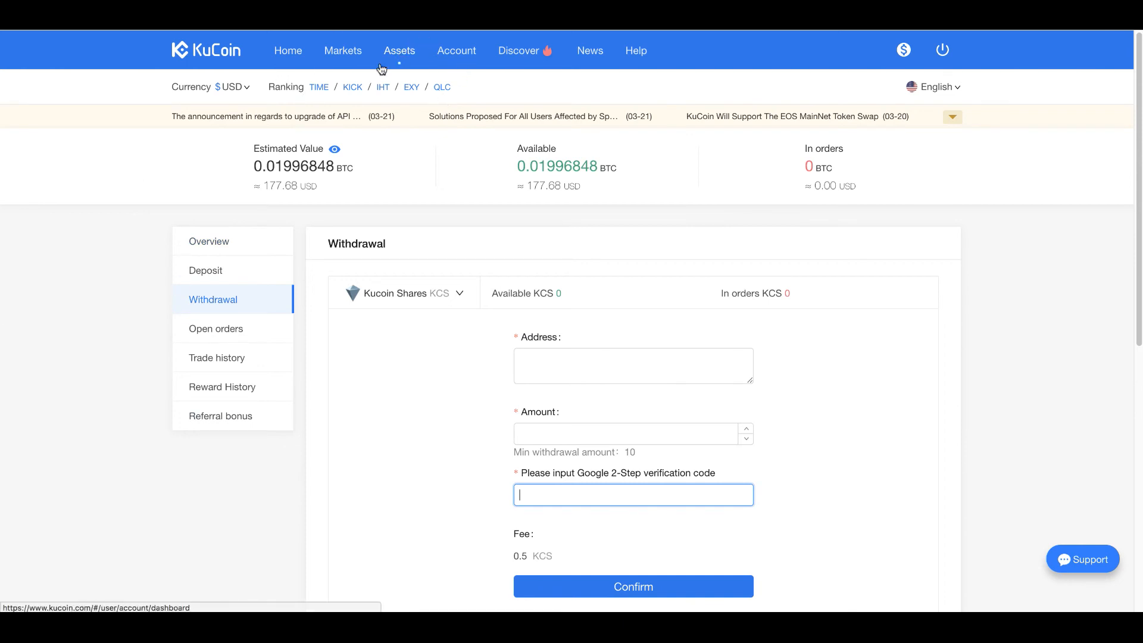
mouse_move(194, 29)
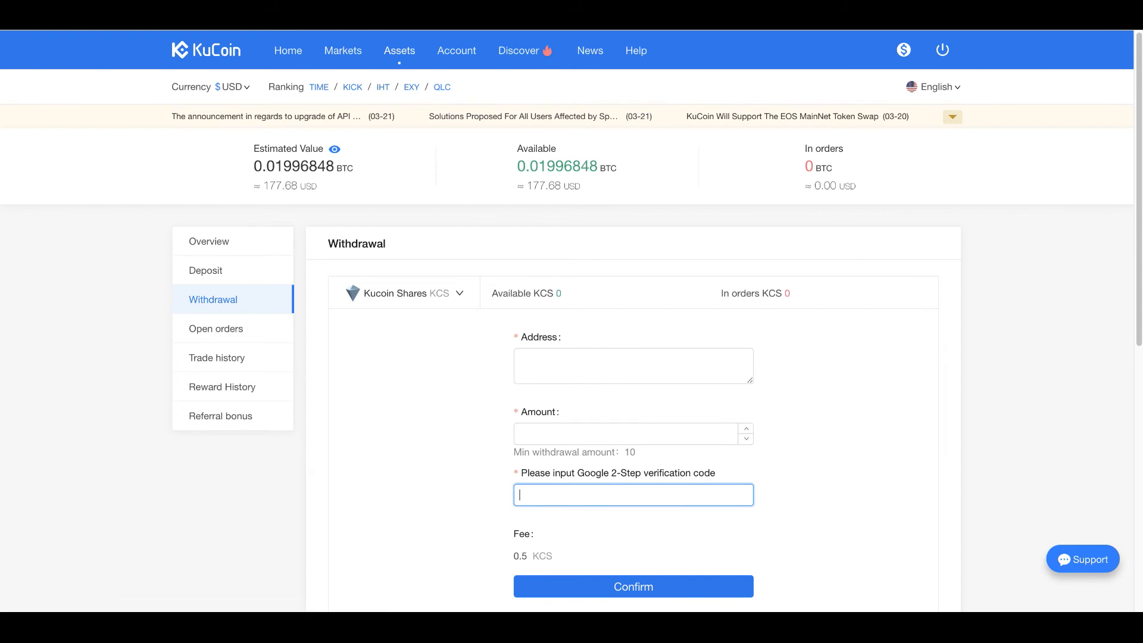
click(456, 50)
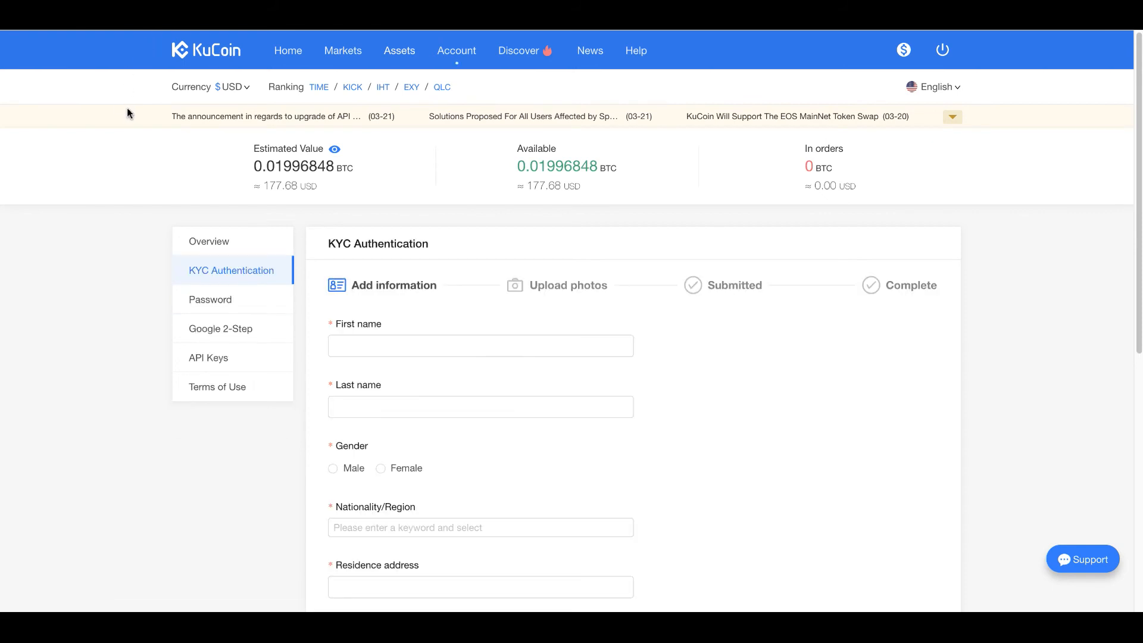
mouse_move(445, 94)
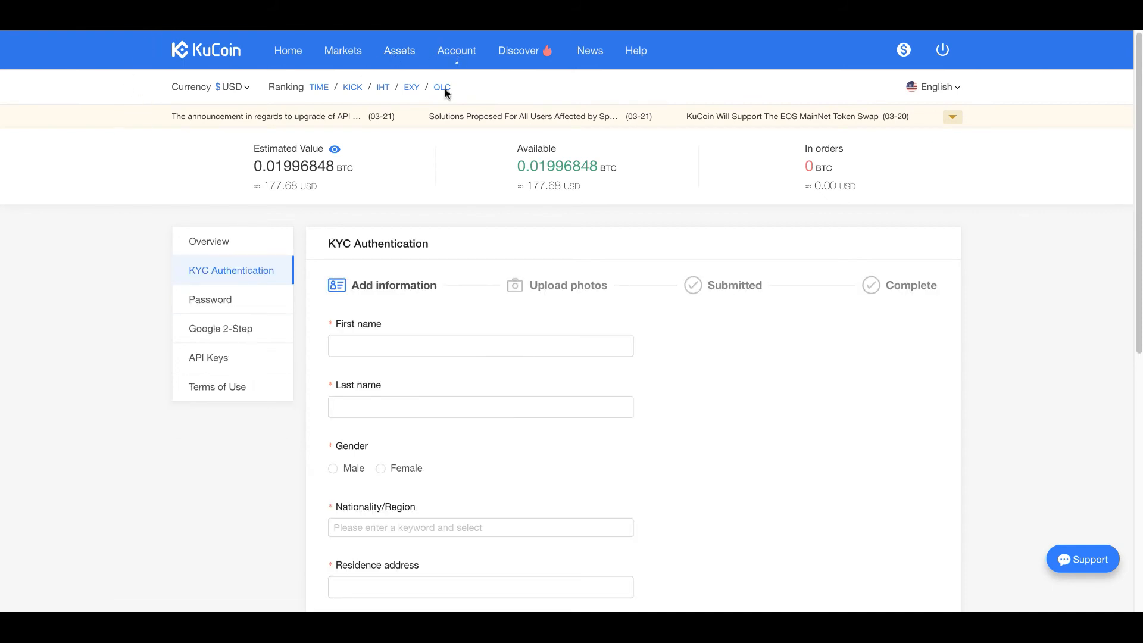
mouse_move(483, 244)
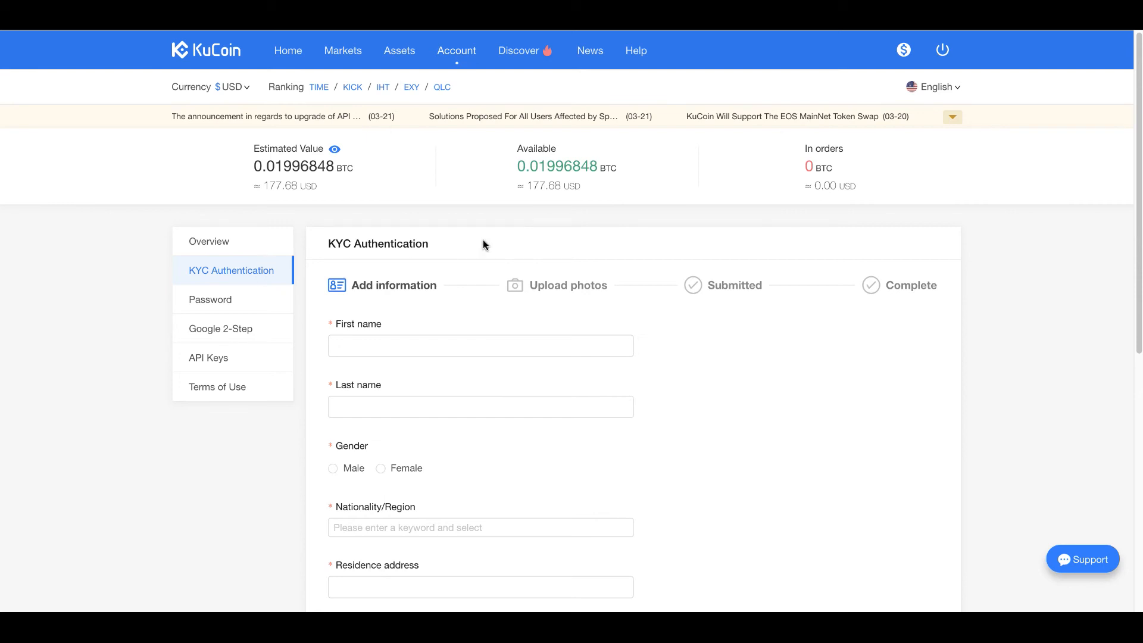
scroll(down, 3)
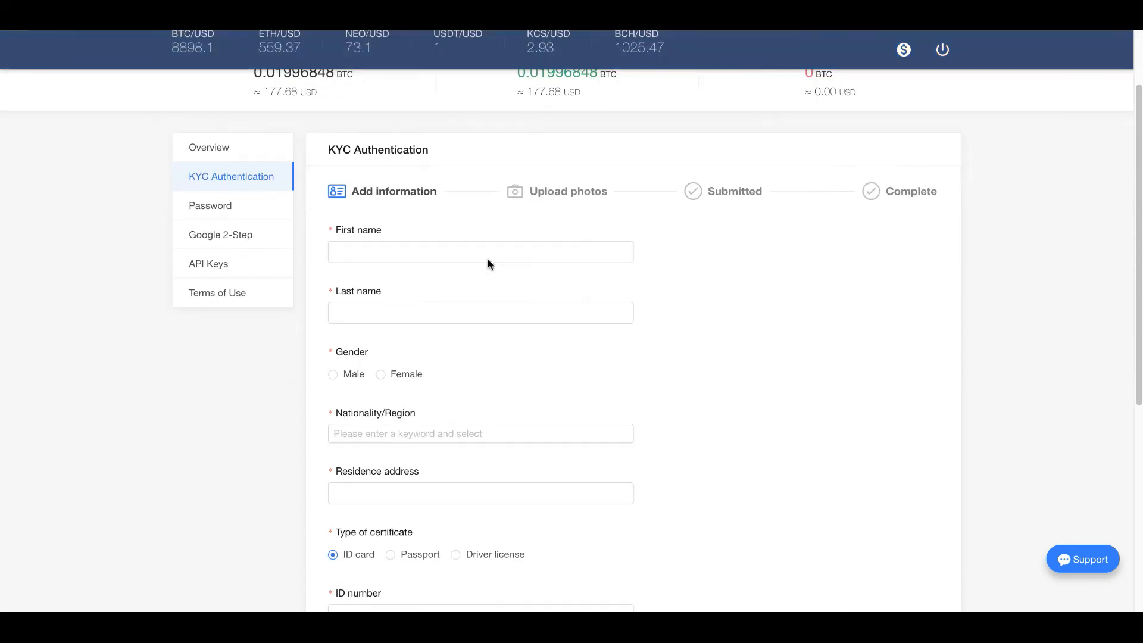
scroll(up, 3)
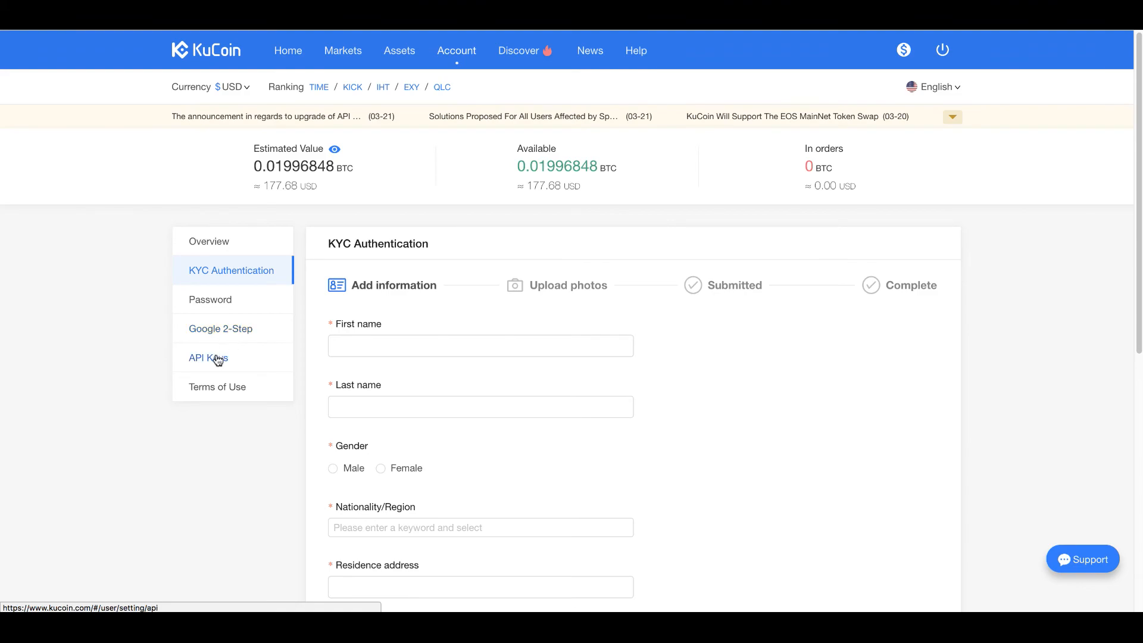
View the exchange's Terms of Use from the Account sidebar and read through the text.
click(217, 387)
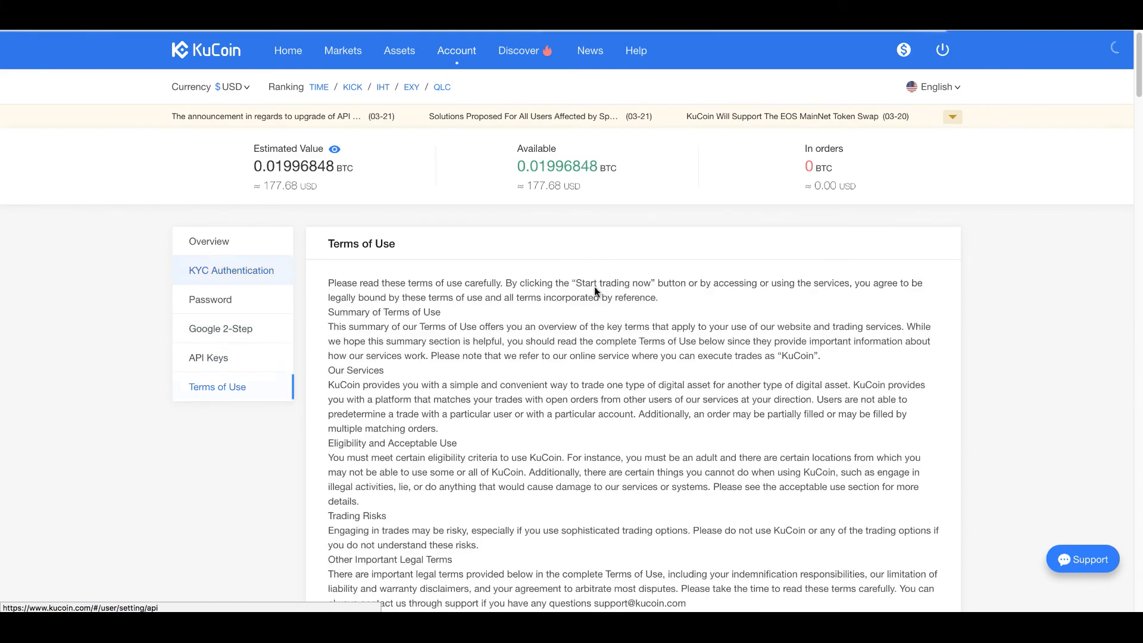
scroll(down, 3)
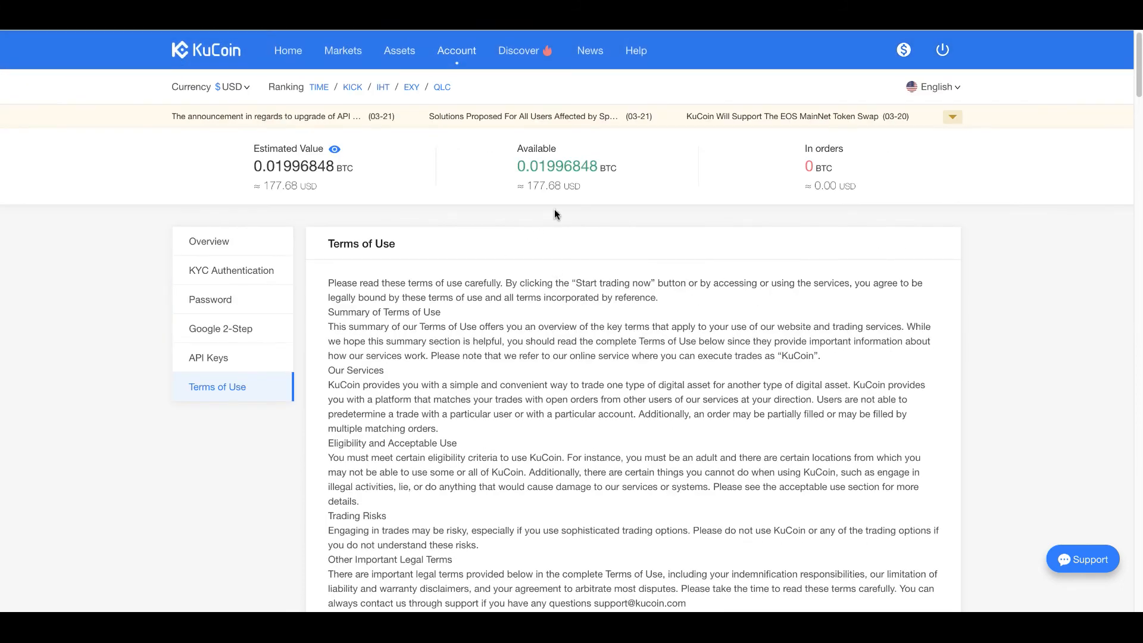
mouse_move(564, 217)
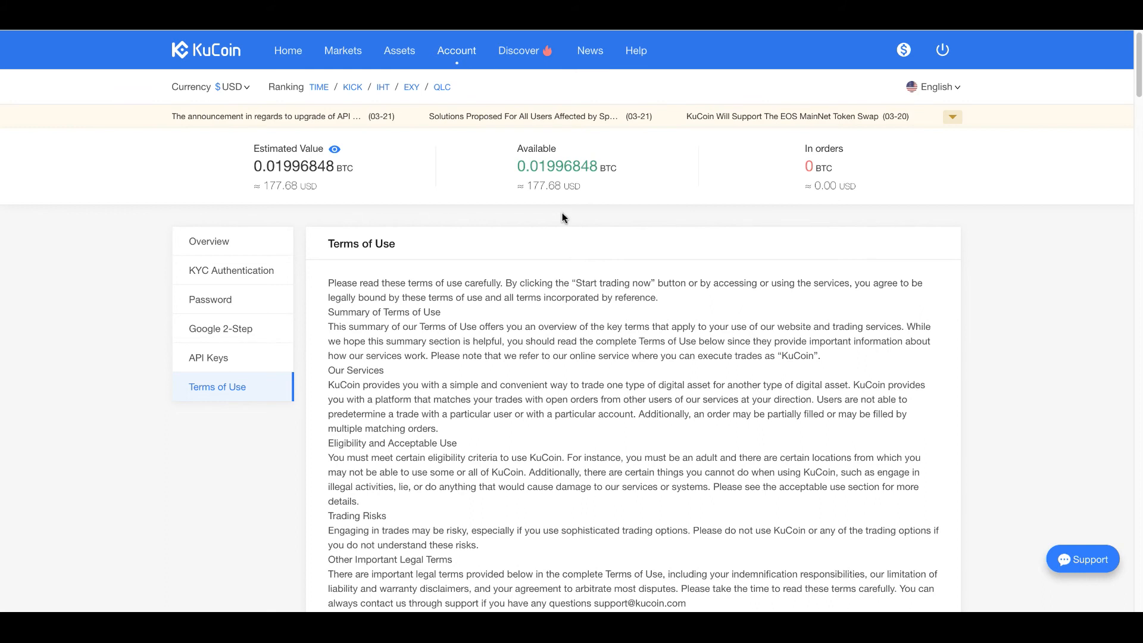
mouse_move(542, 355)
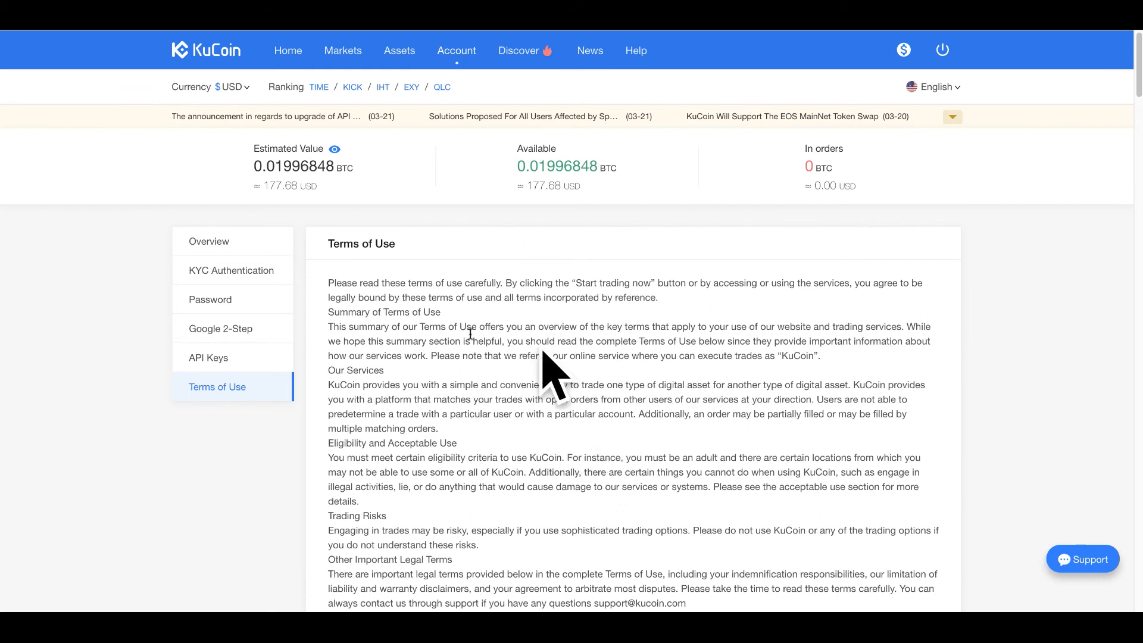
mouse_move(621, 350)
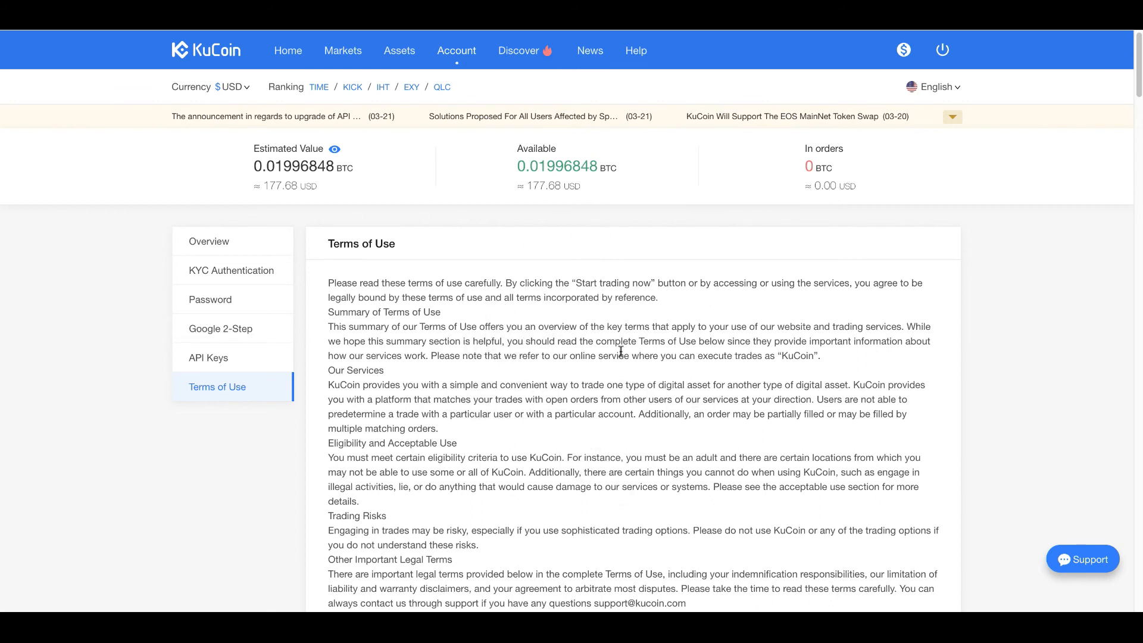
mouse_move(501, 148)
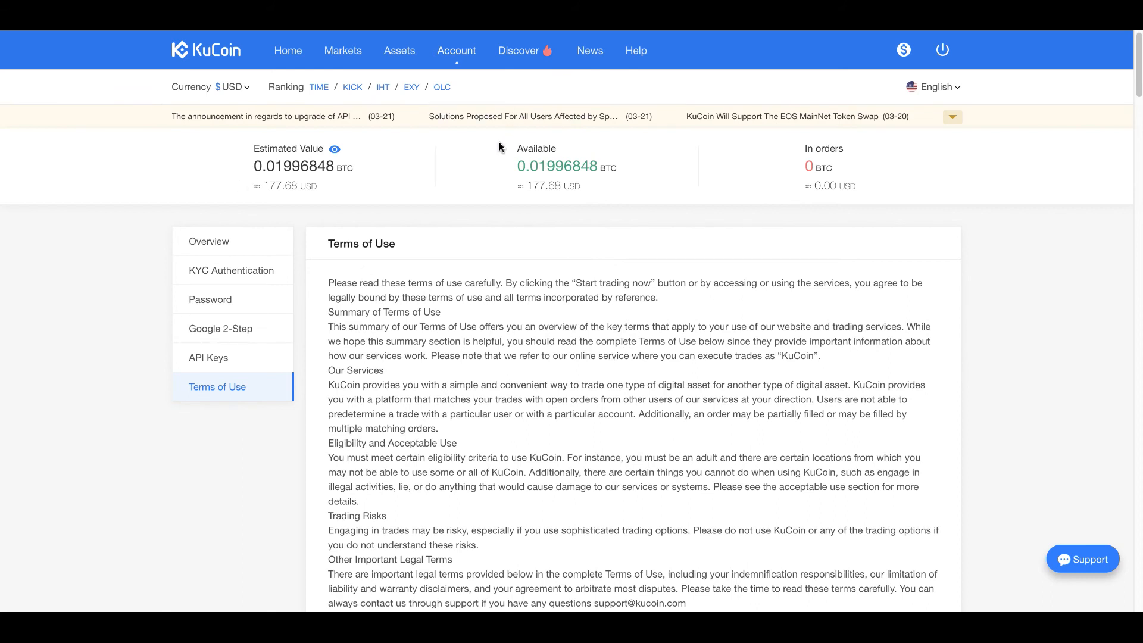
mouse_move(519, 50)
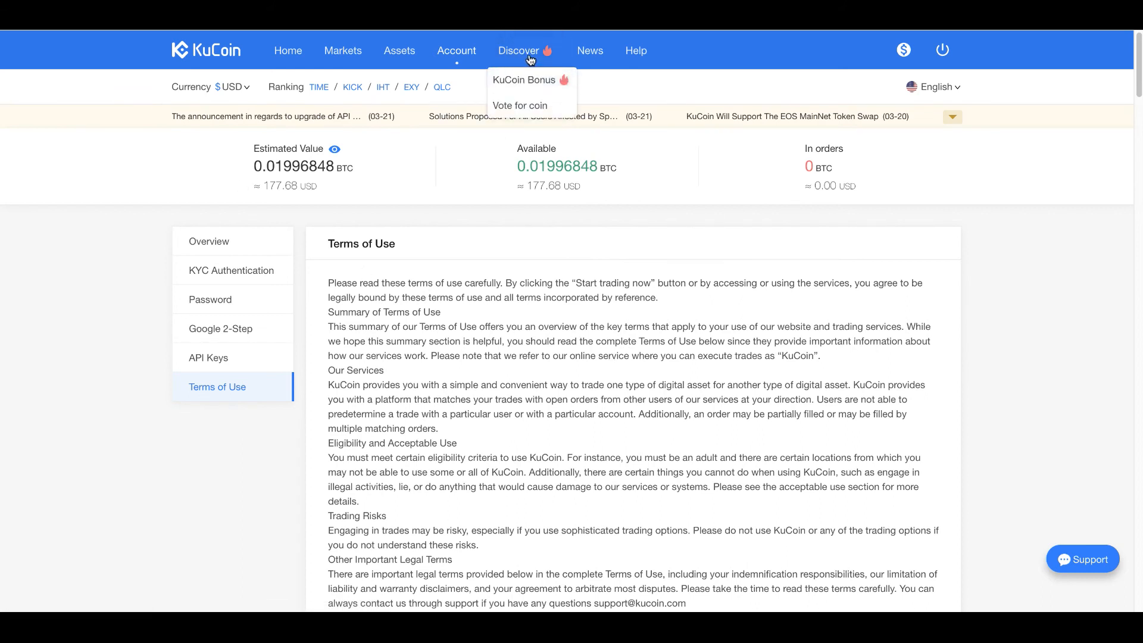
Go to the KuCoin Bonus page under Discover to see KCS holdings and bonus records.
click(524, 80)
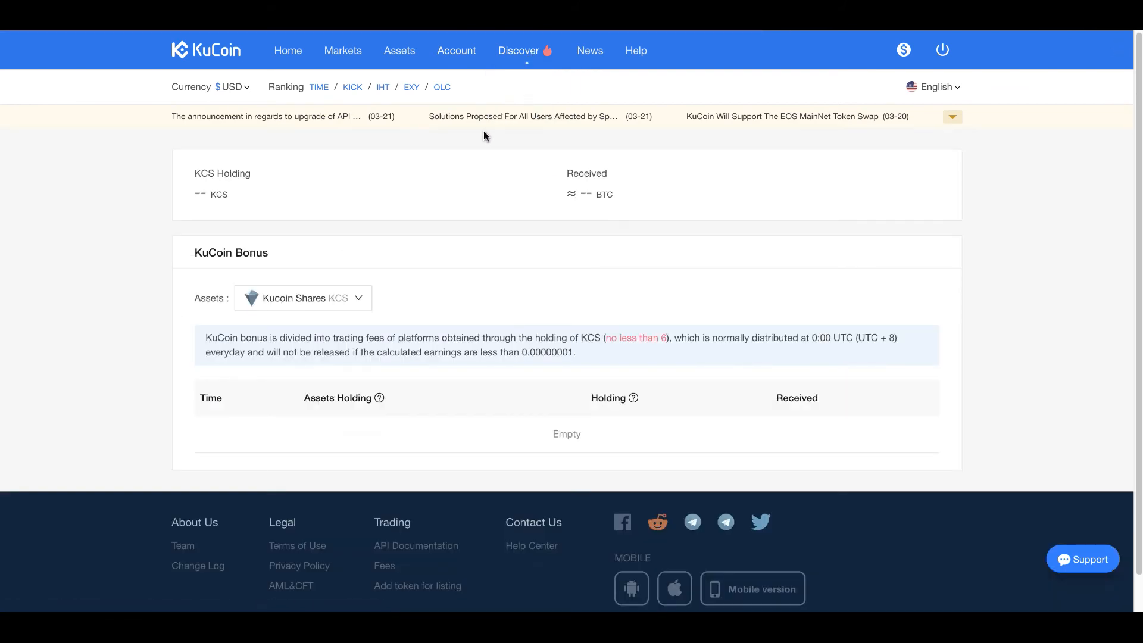
mouse_move(461, 281)
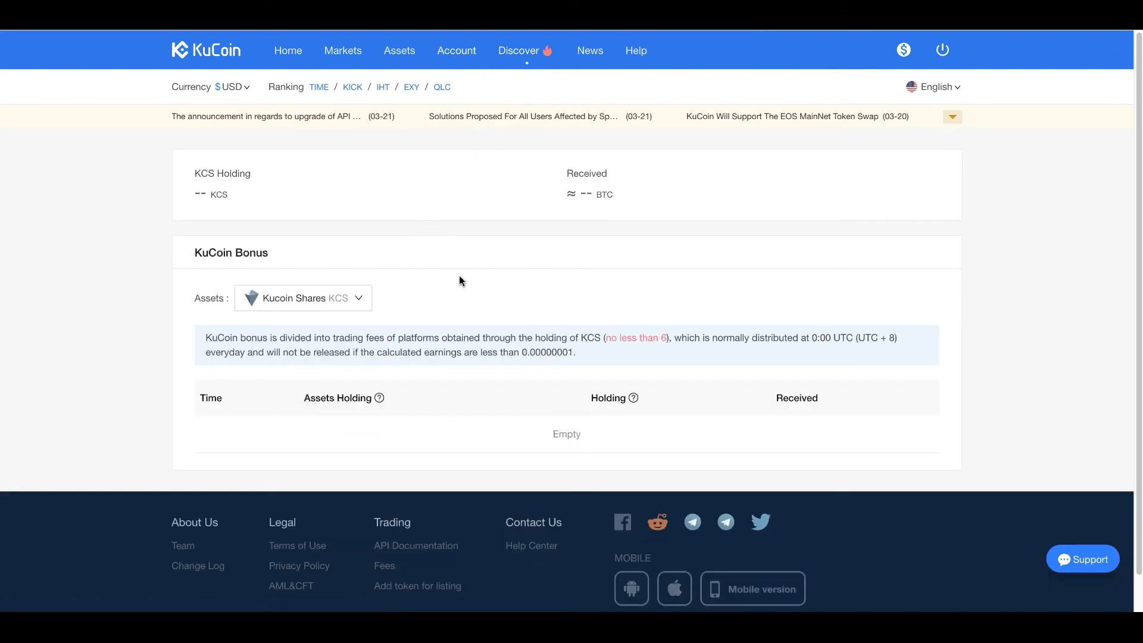
mouse_move(369, 289)
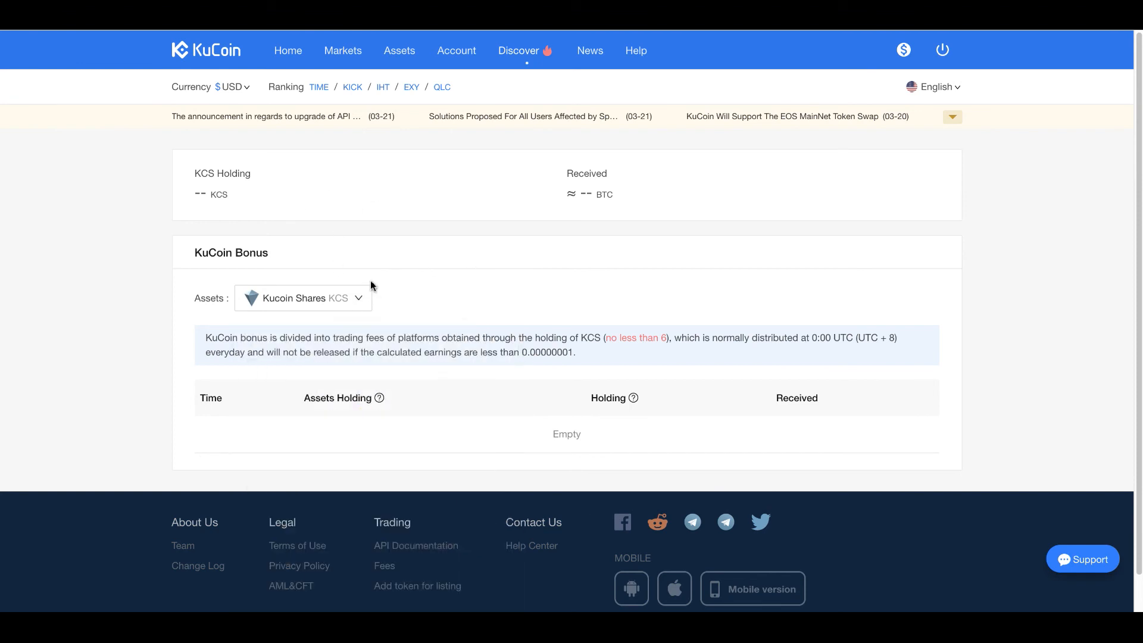
mouse_move(484, 253)
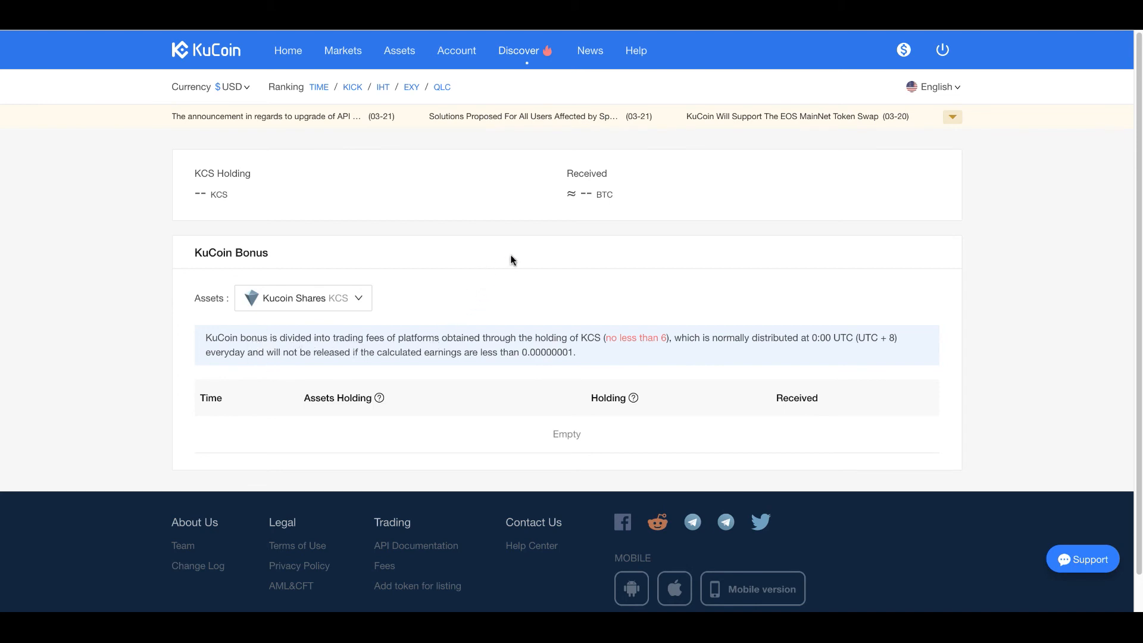
mouse_move(490, 243)
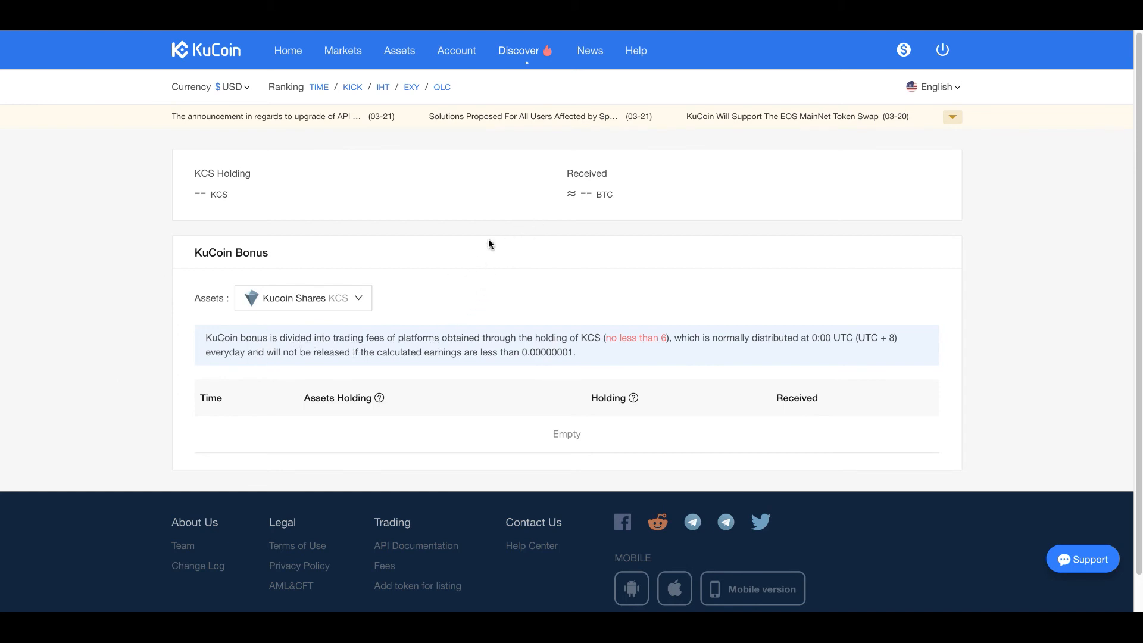
mouse_move(426, 245)
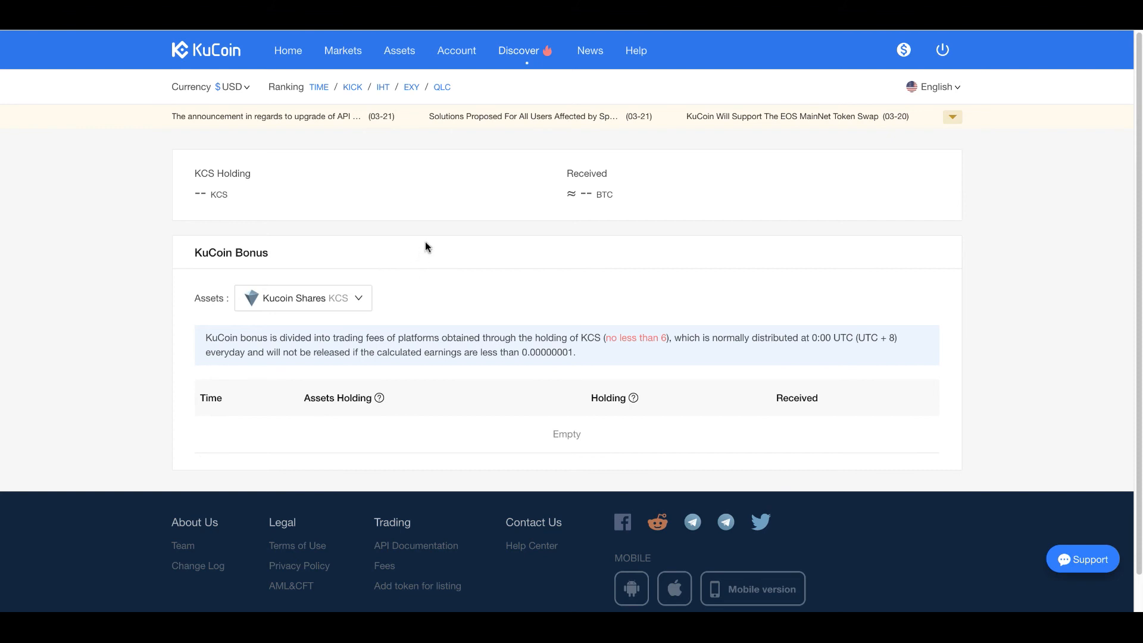
mouse_move(399, 250)
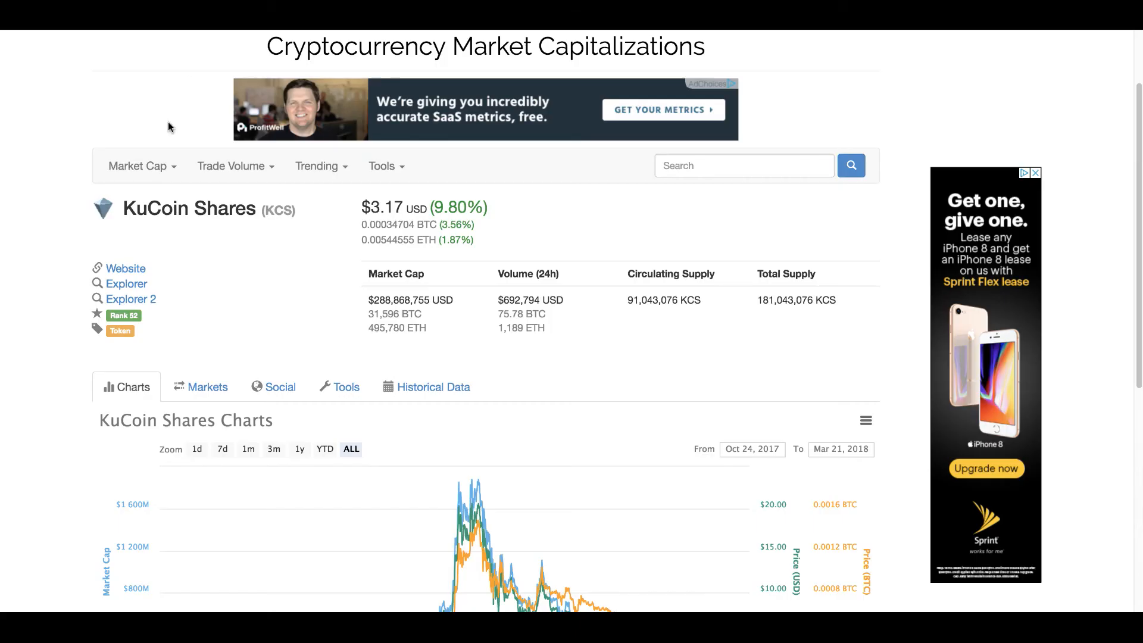
Review the KuCoin Shares (KCS) $3.17 price, market cap and historical chart on CoinMarketCap.
scroll(down, 3)
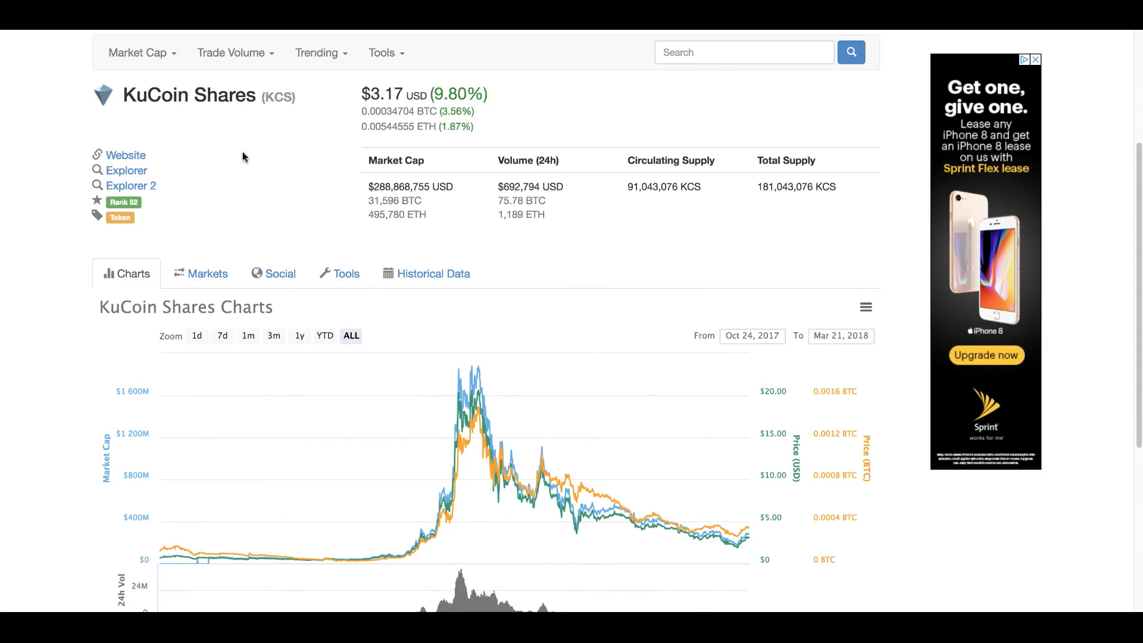
mouse_move(741, 546)
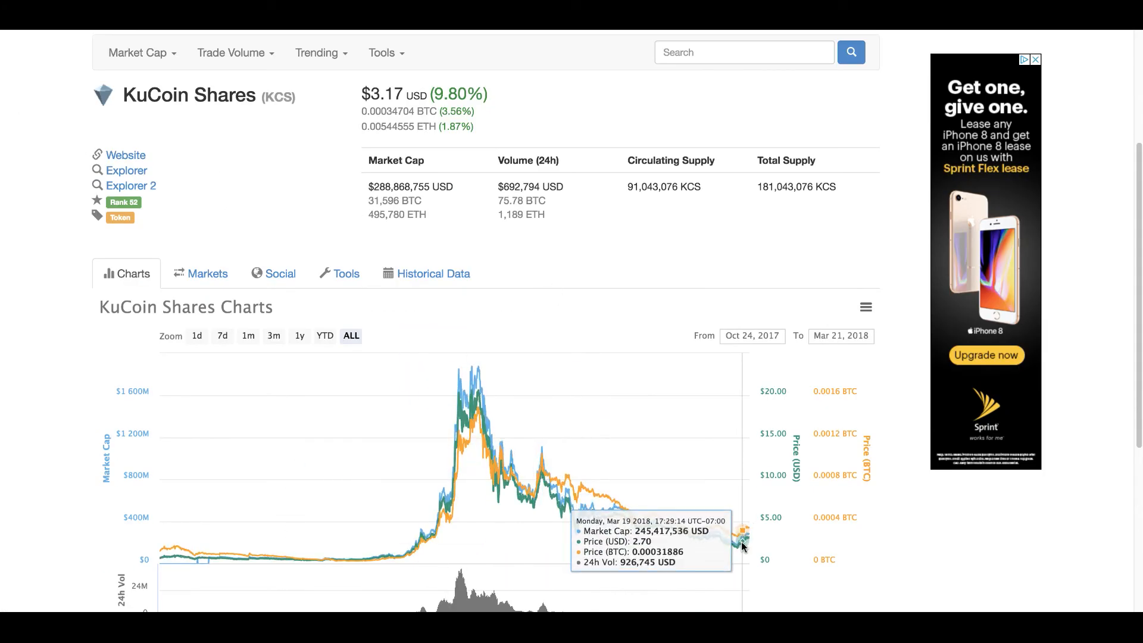
mouse_move(427, 540)
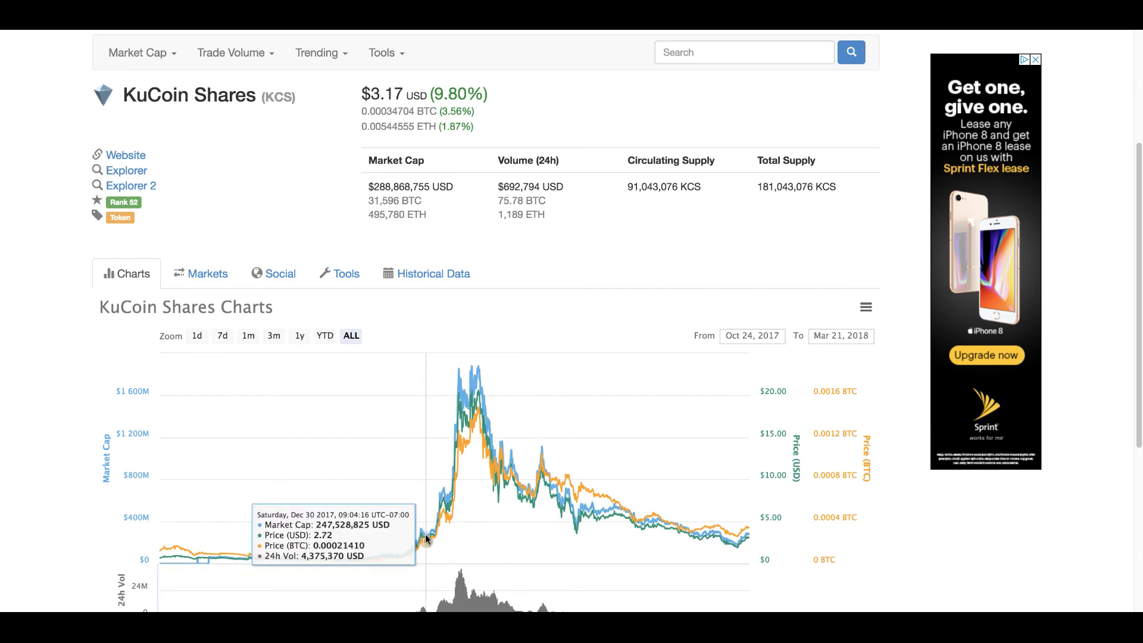
mouse_move(423, 541)
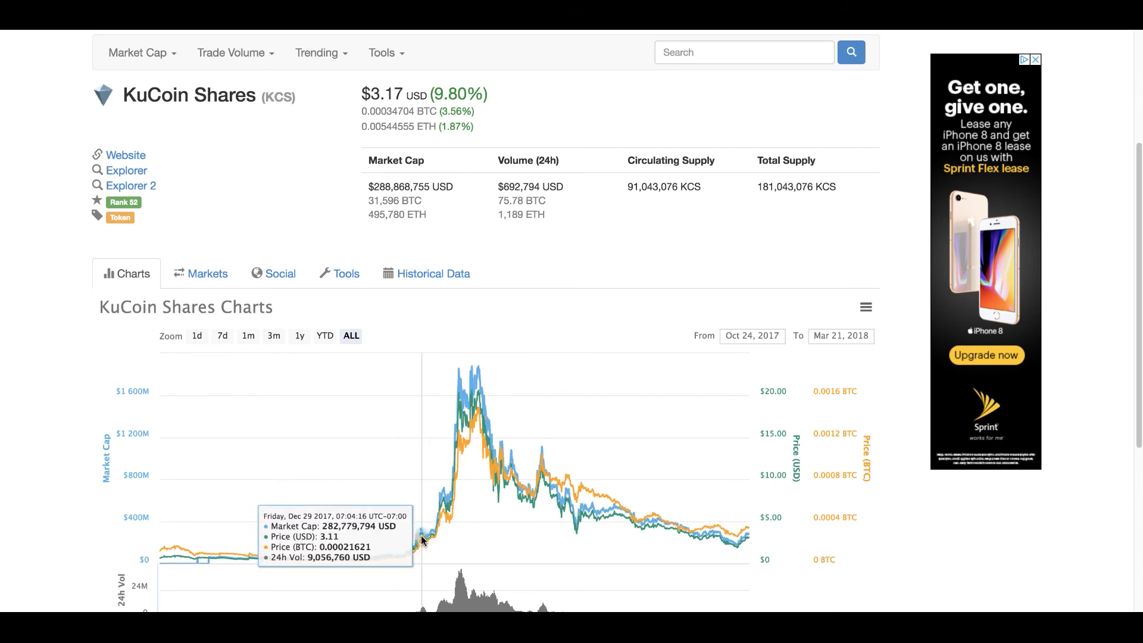
scroll(down, 3)
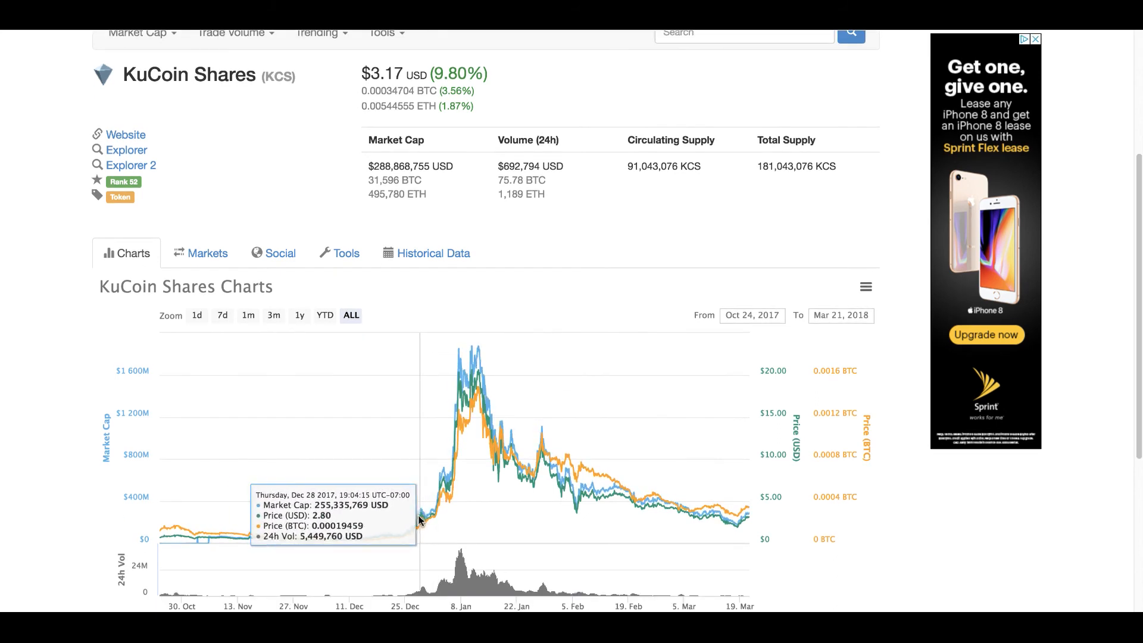
mouse_move(745, 524)
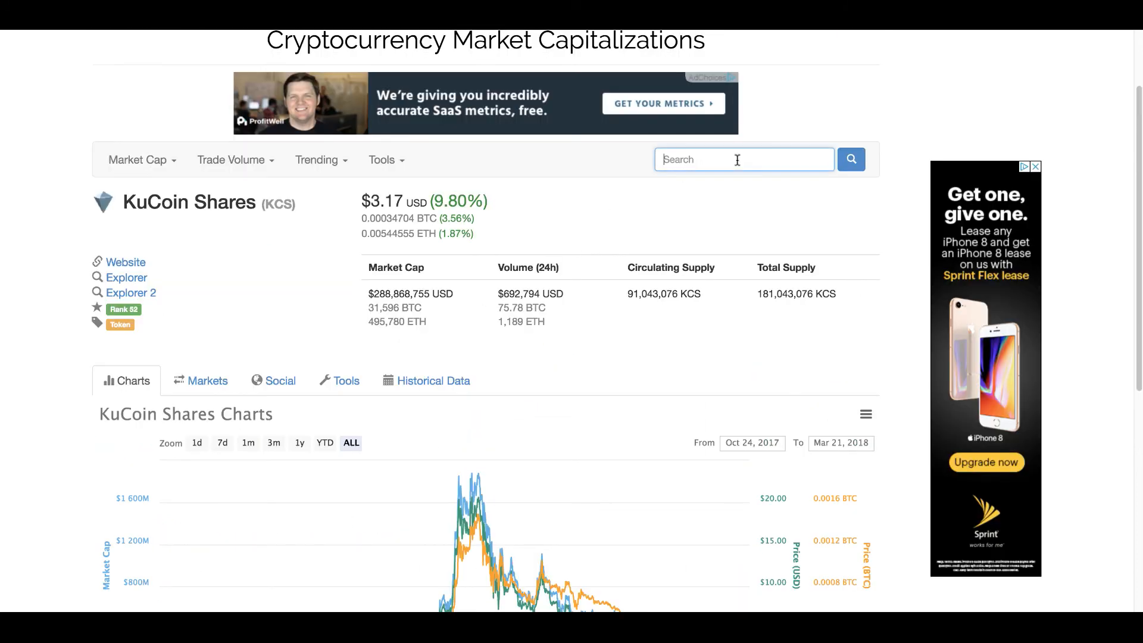
Search 'bin', go to the Binance Coin (BNB) page and review its price chart against KCS.
text(bin)
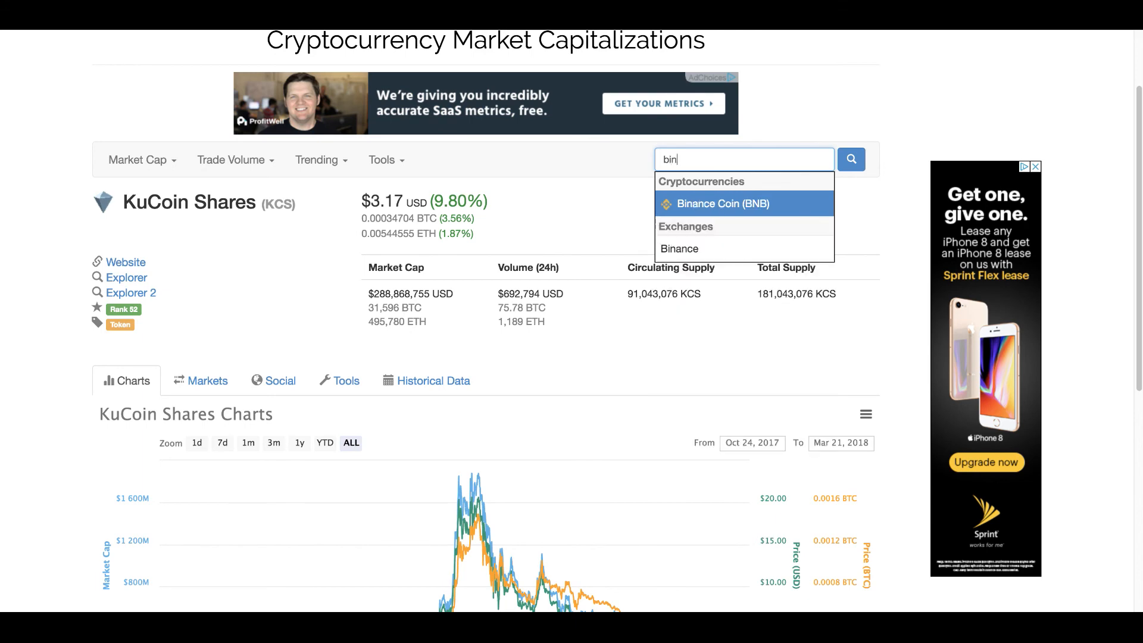
click(715, 203)
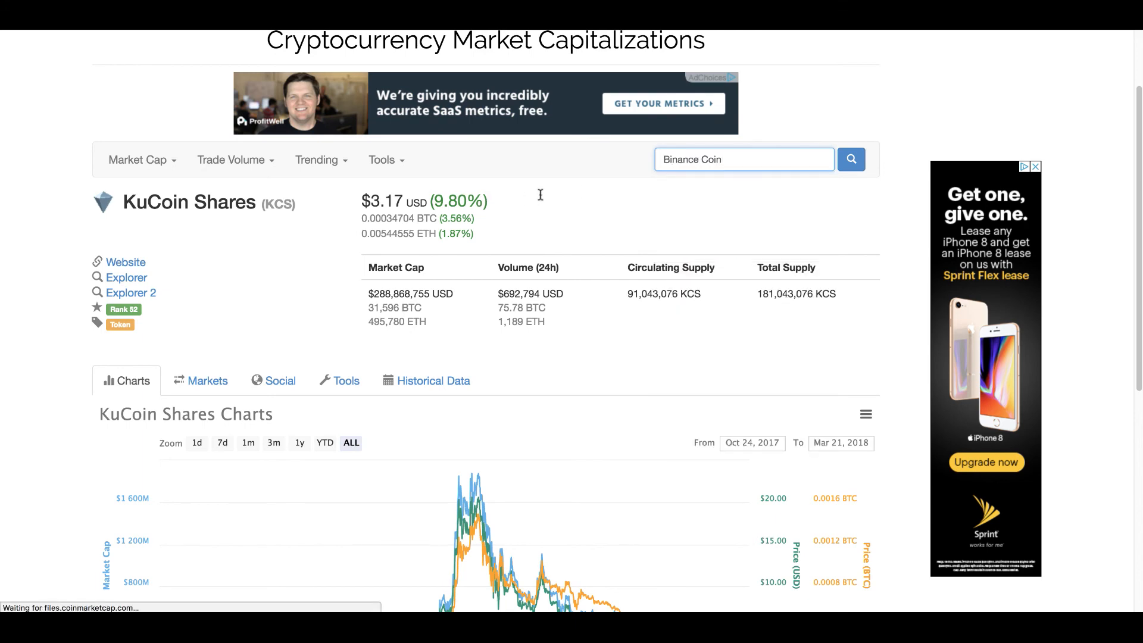
click(850, 159)
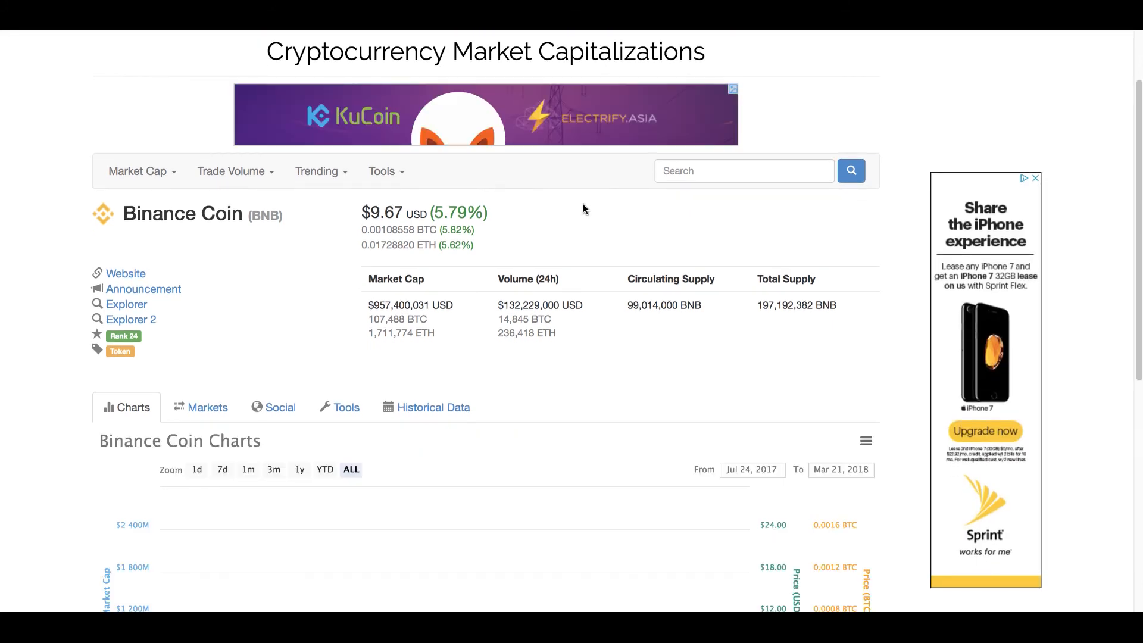
scroll(down, 3)
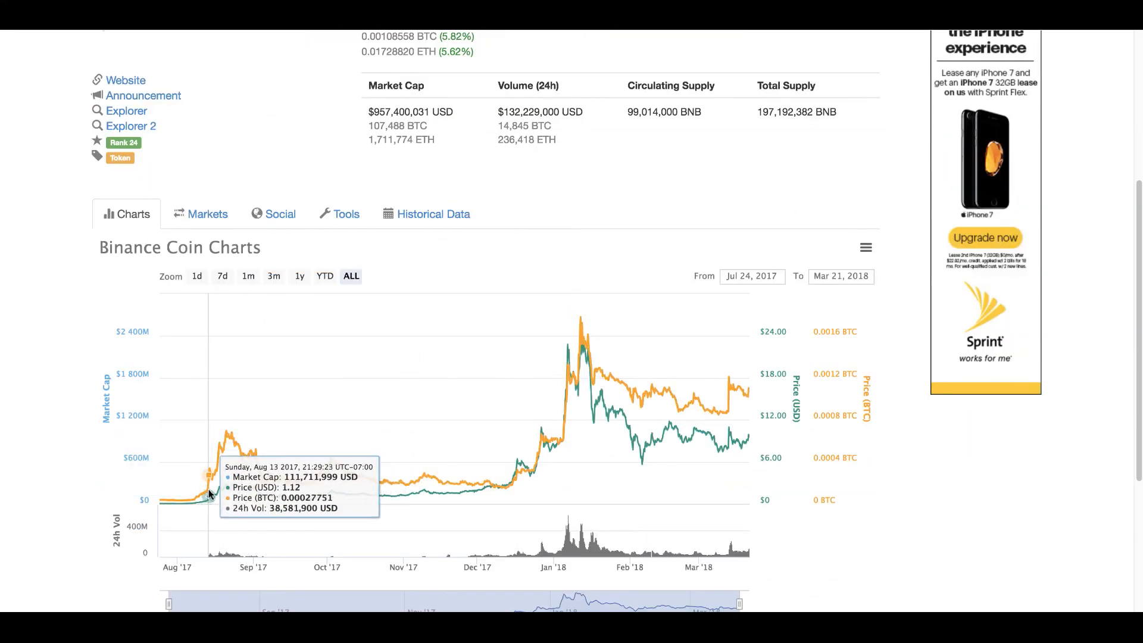
mouse_move(650, 453)
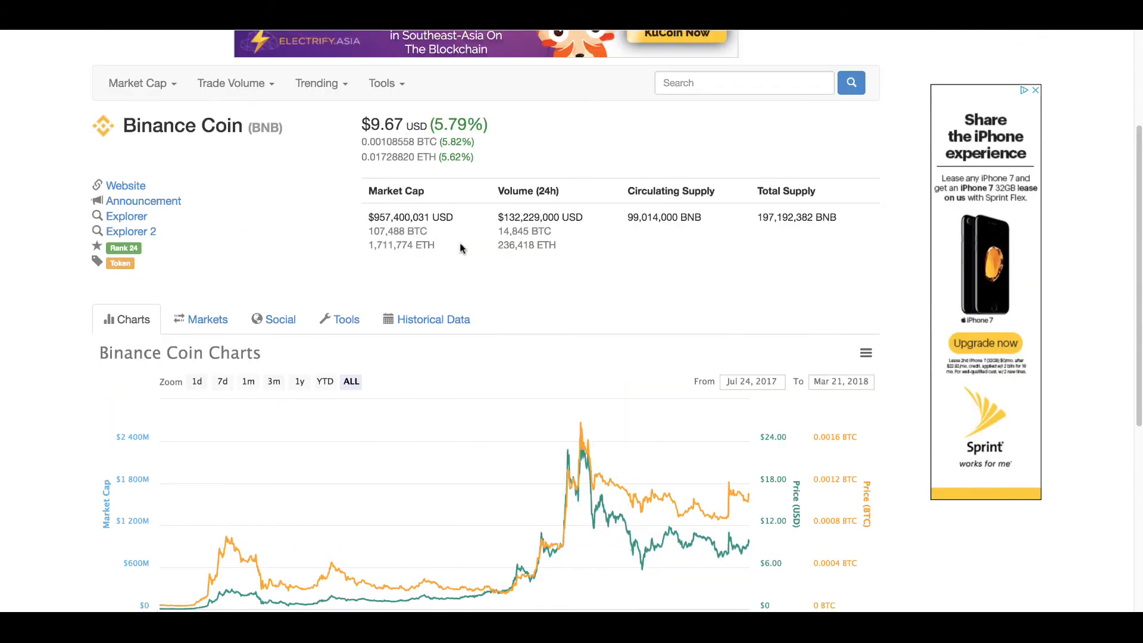
scroll(down, 3)
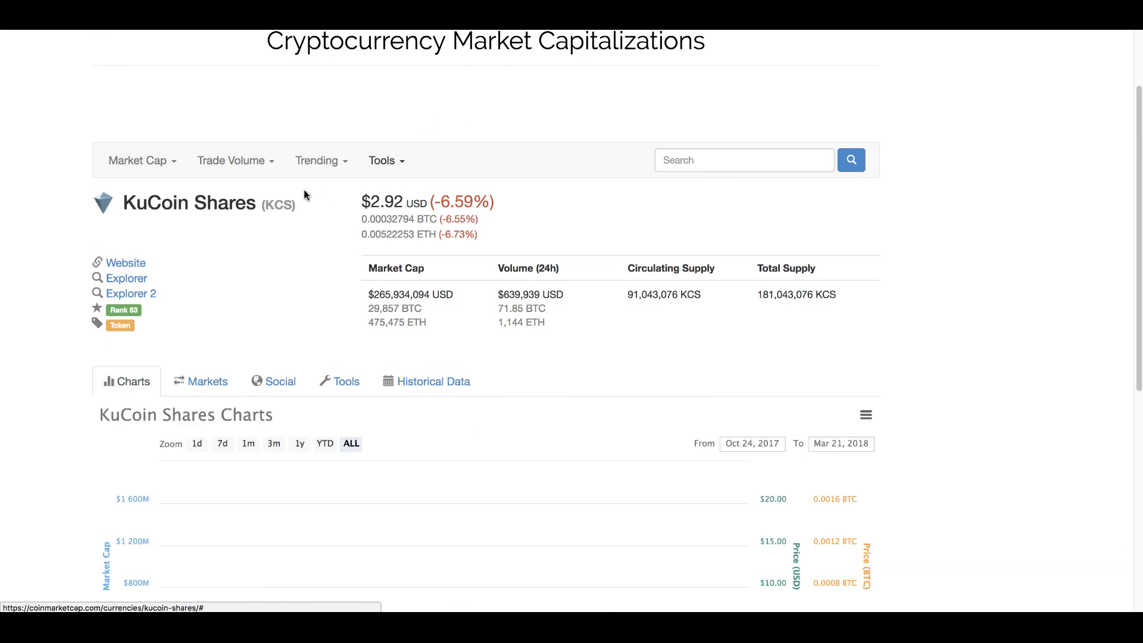
List the markets where KuCoin Shares trades, with each KCS pair's volume and price.
scroll(down, 3)
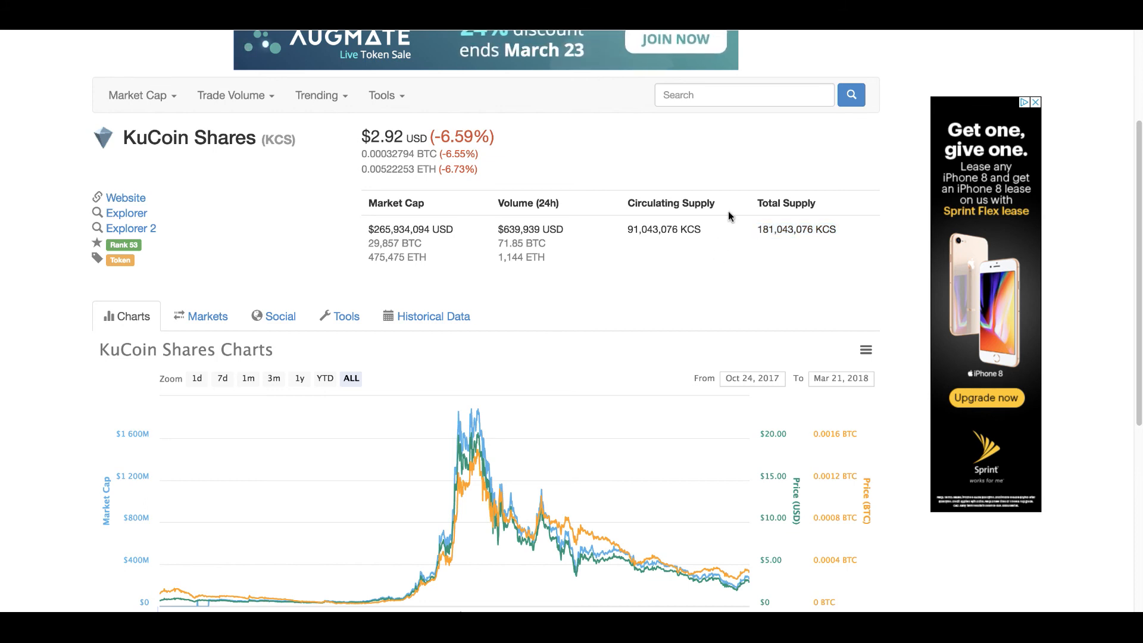
scroll(down, 3)
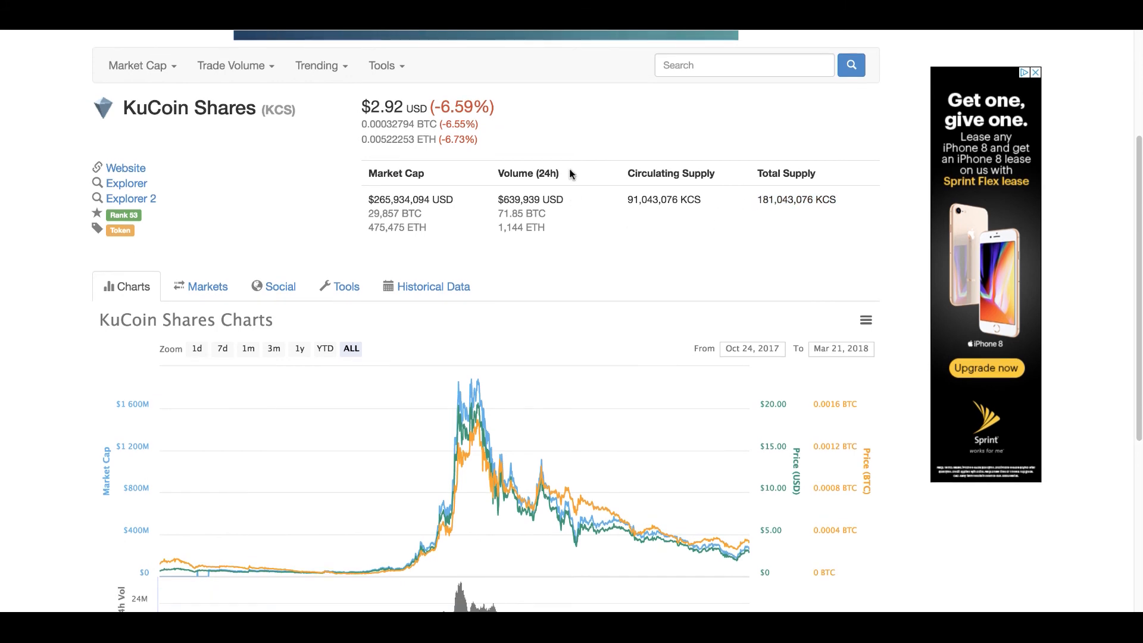
mouse_move(614, 252)
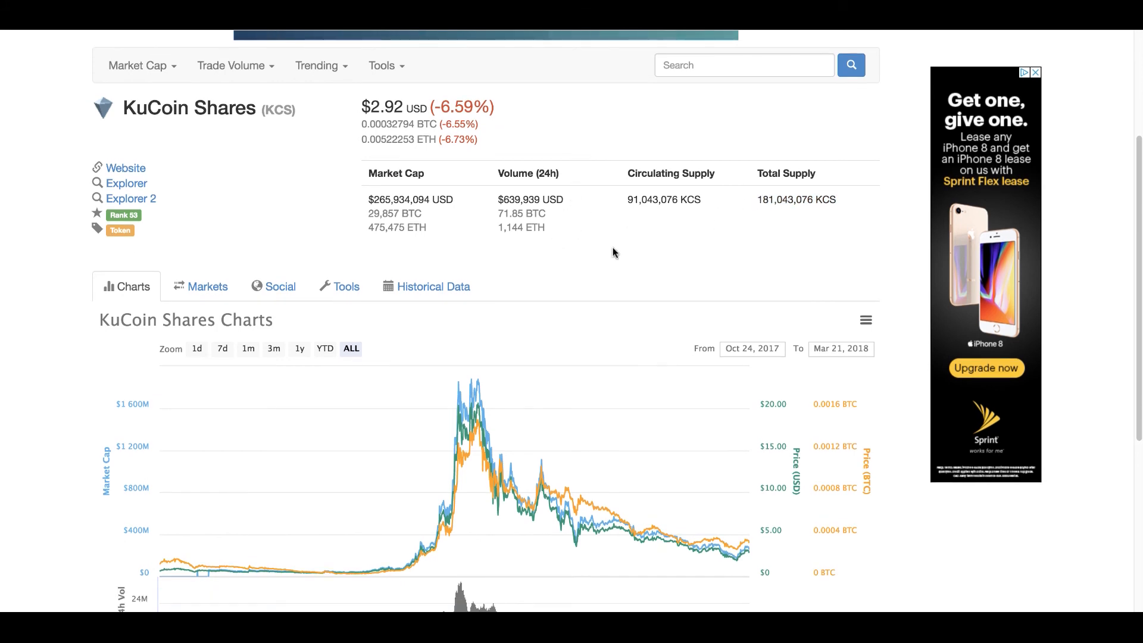
scroll(down, 3)
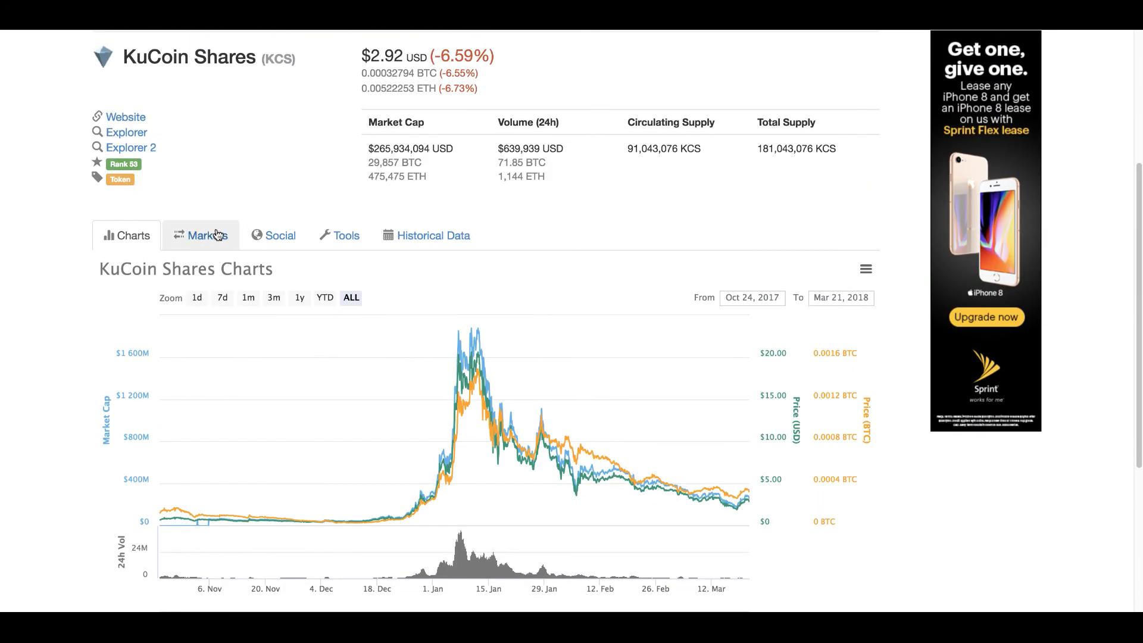
click(209, 235)
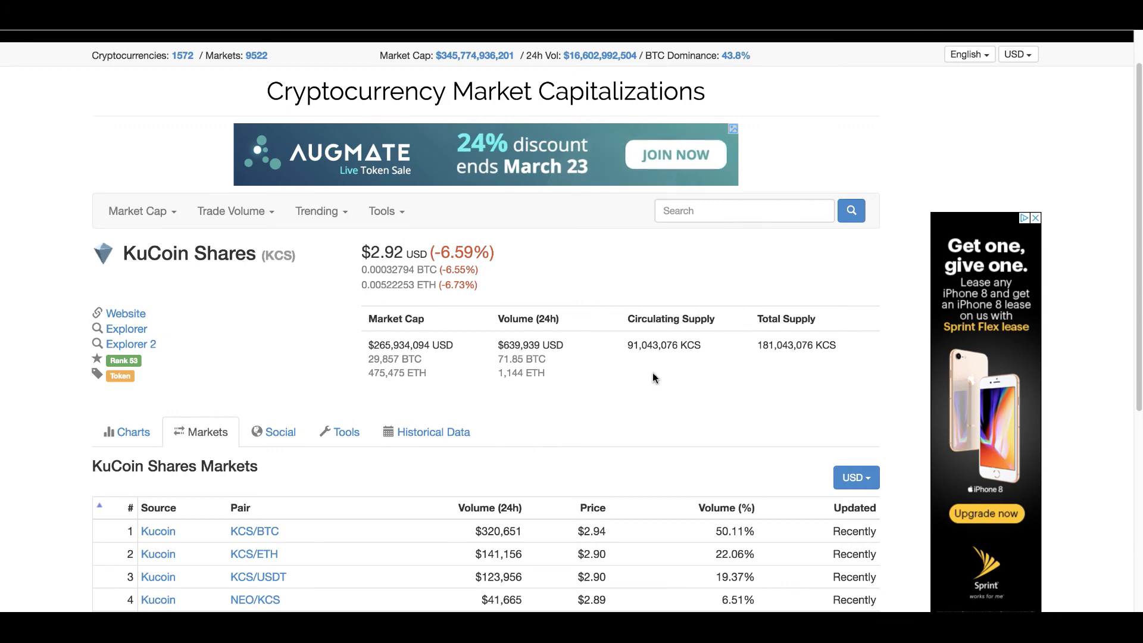
Follow a link to the KuCoin announcement about upgrading API keys.
scroll(down, 3)
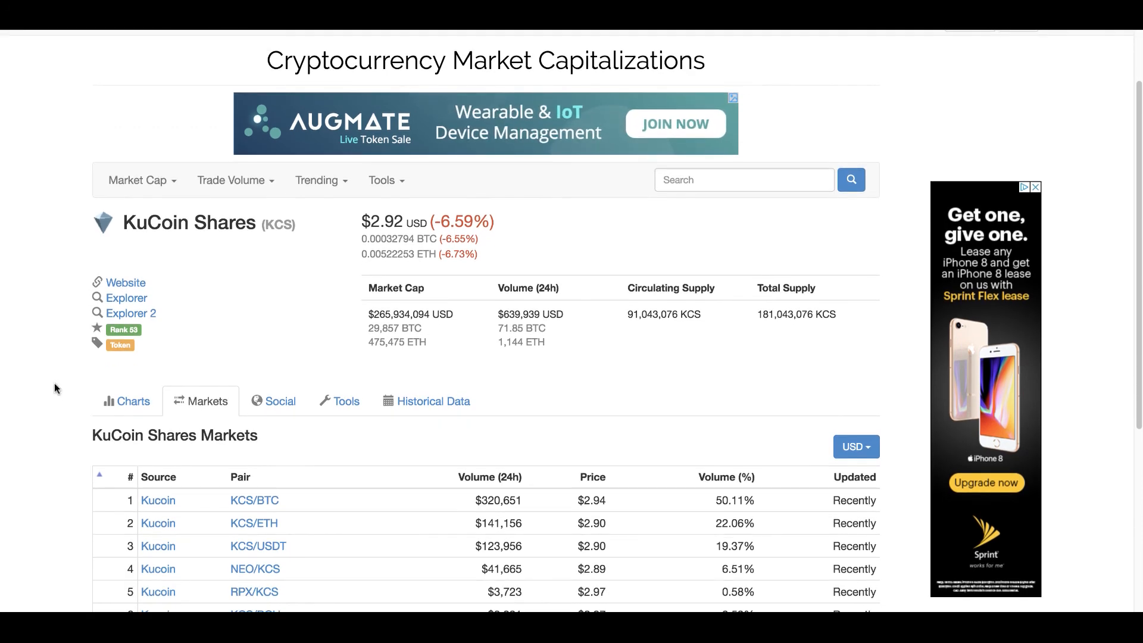
click(126, 401)
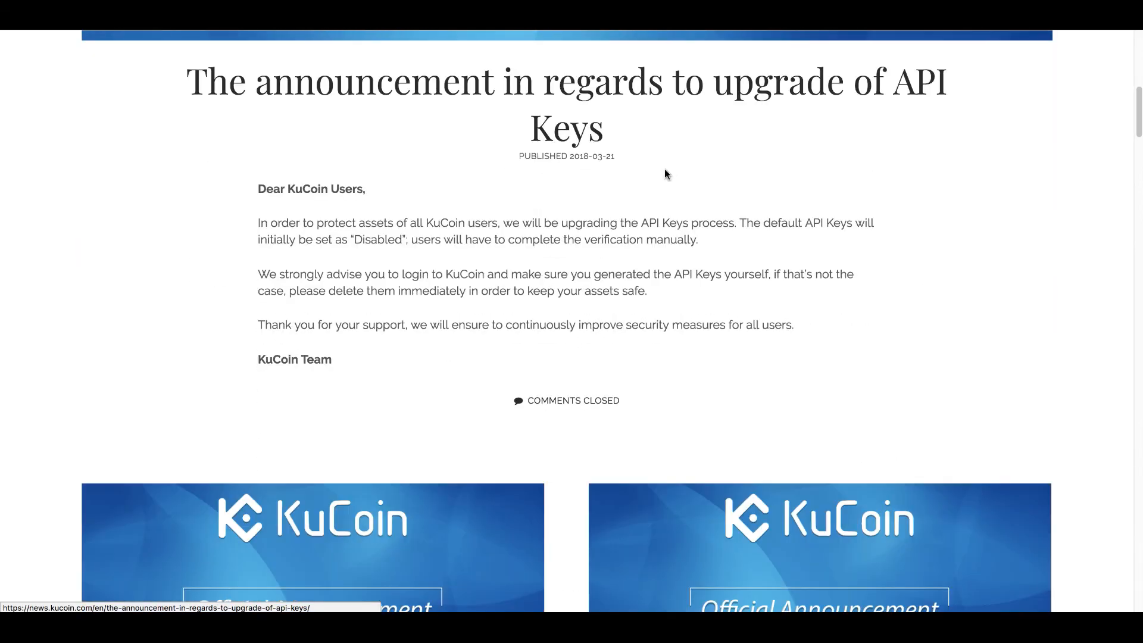
scroll(down, 3)
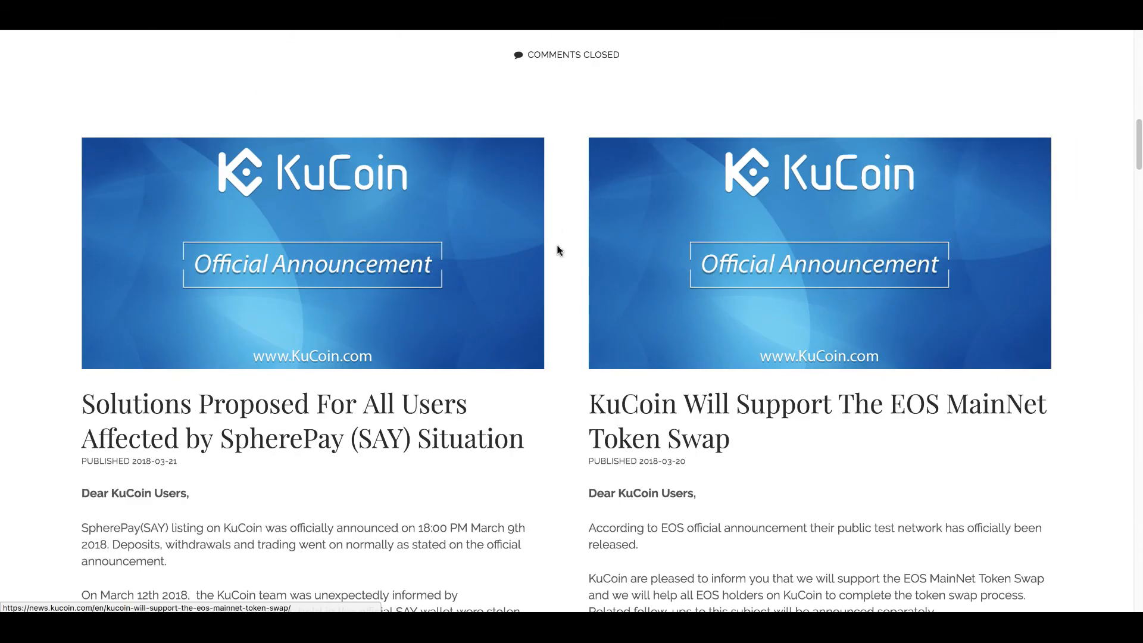
scroll(down, 3)
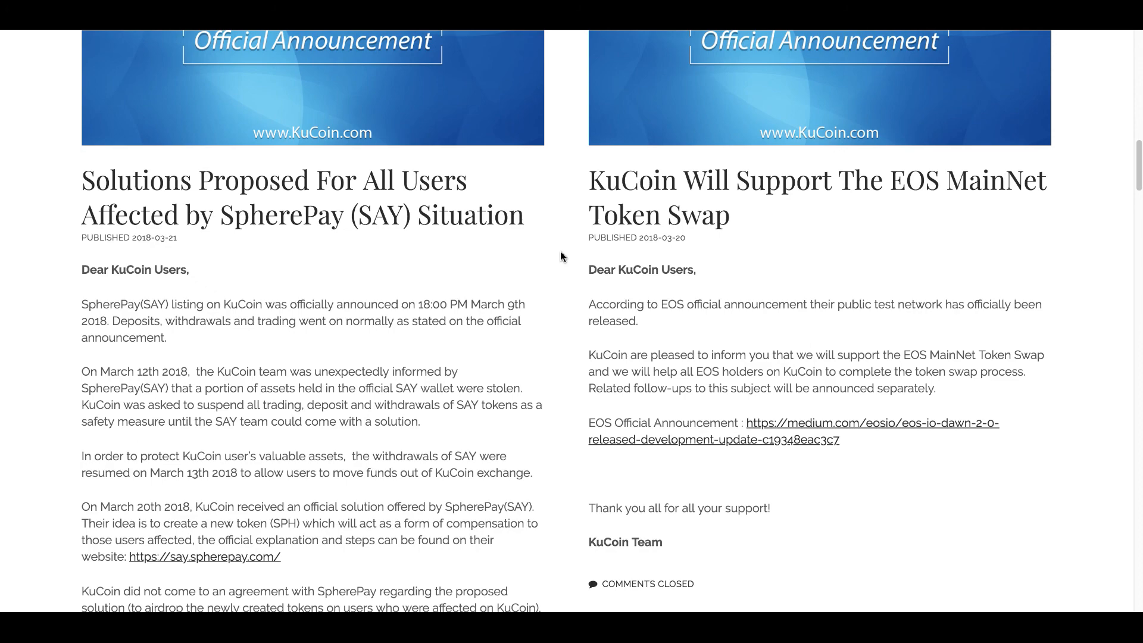
scroll(down, 3)
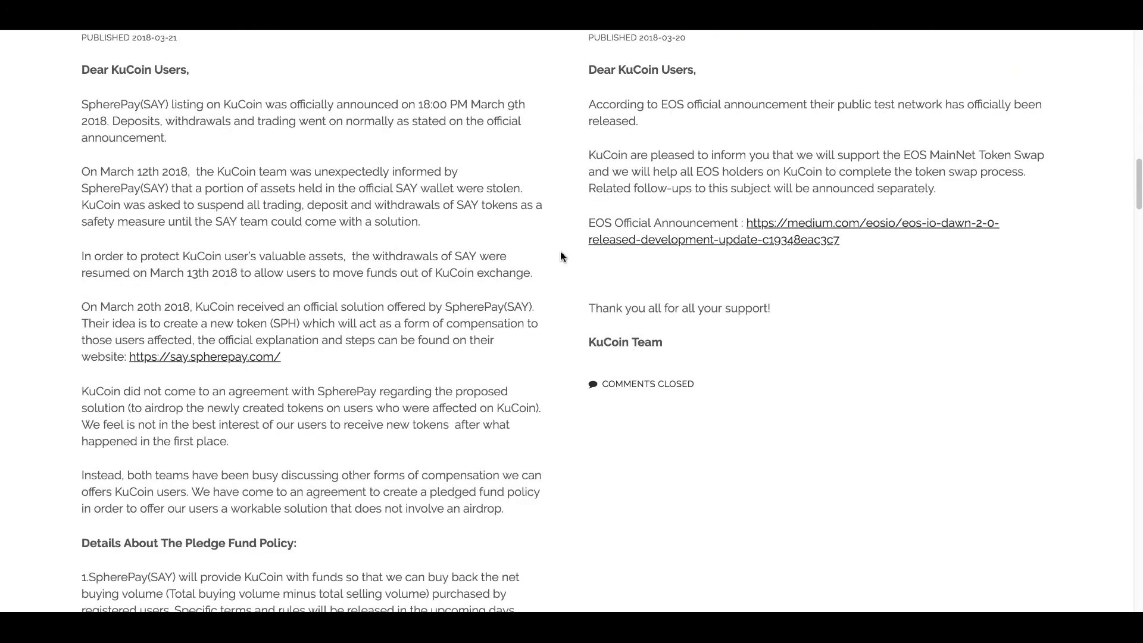
scroll(down, 3)
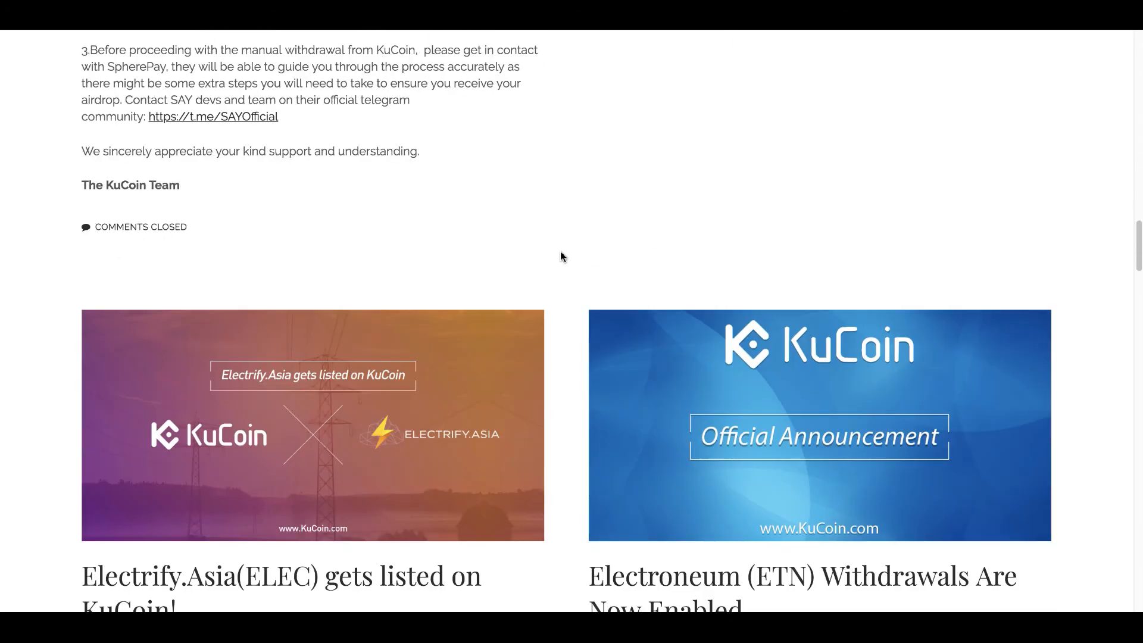
scroll(up, 3)
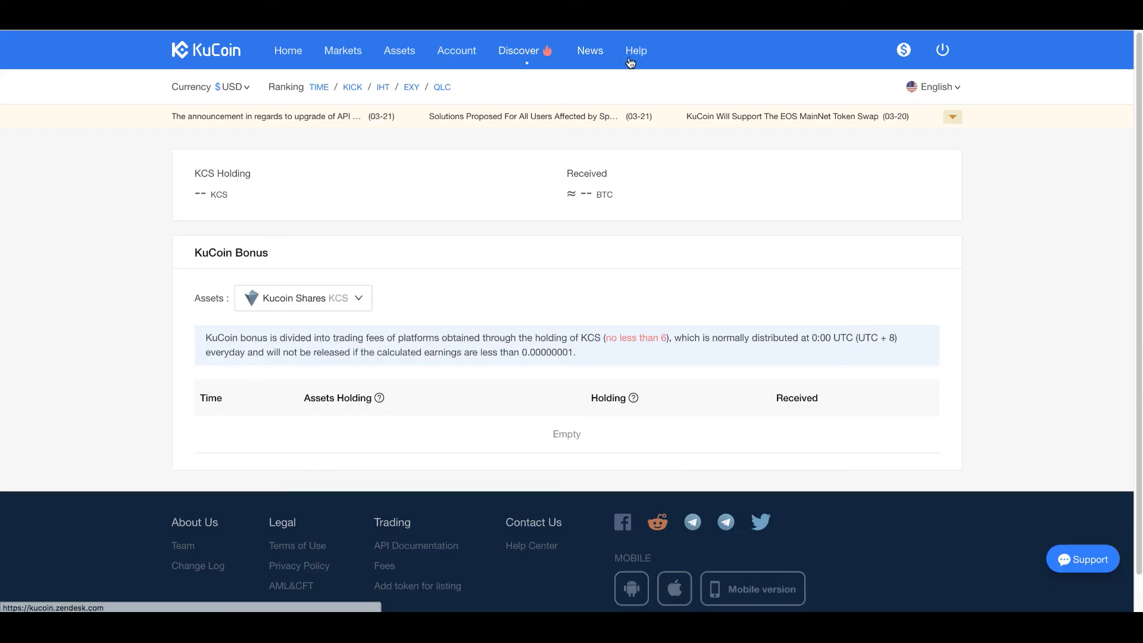
Visit the KuCoin Help Center home with its search box and support topic categories.
click(635, 50)
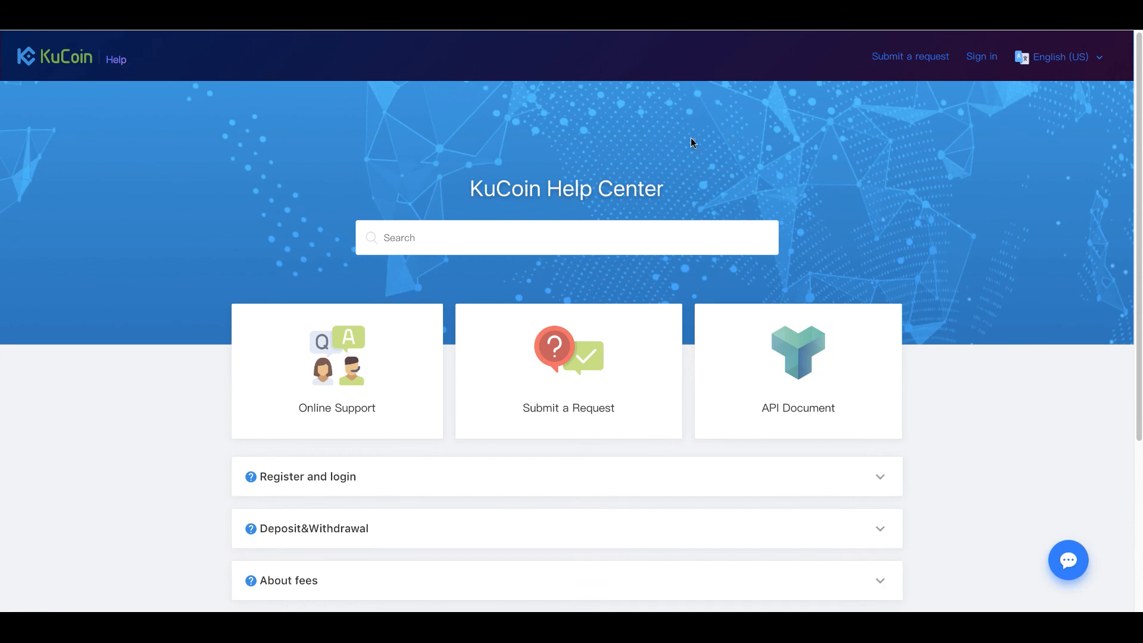
scroll(down, 3)
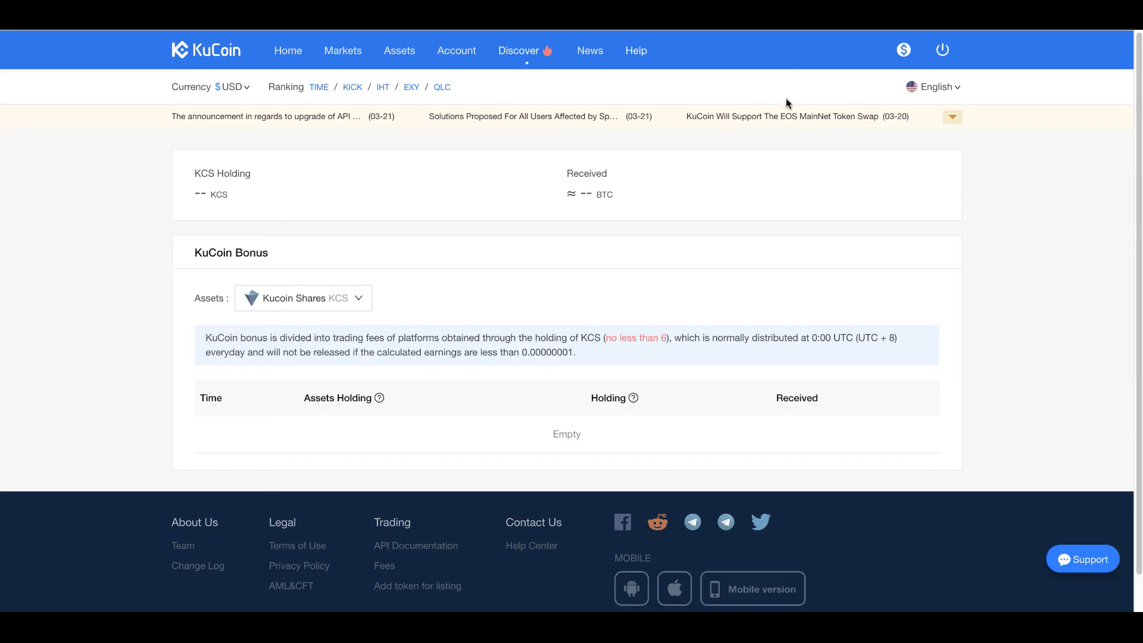
Return to the KuCoin home page and browse the new listings and coin price cards.
click(904, 49)
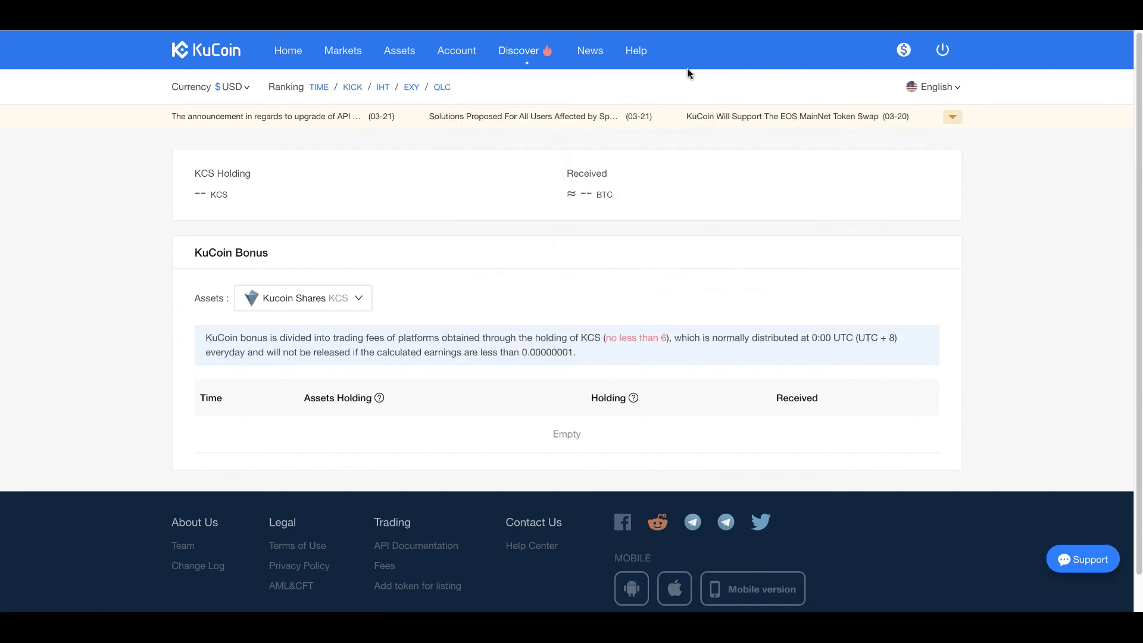
click(287, 50)
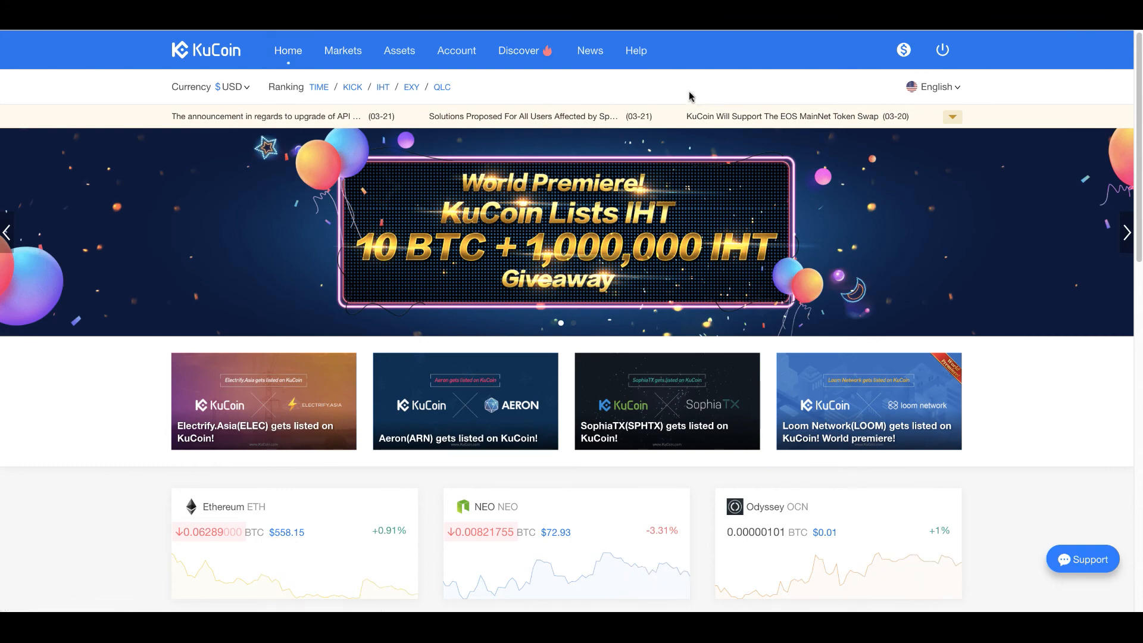
scroll(down, 3)
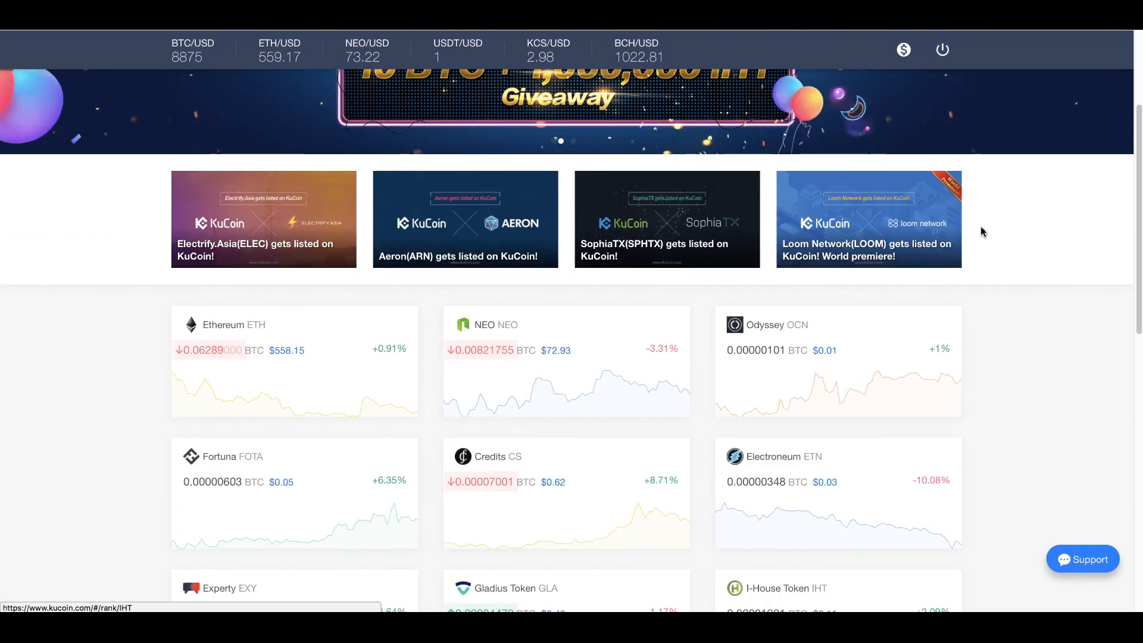
scroll(down, 3)
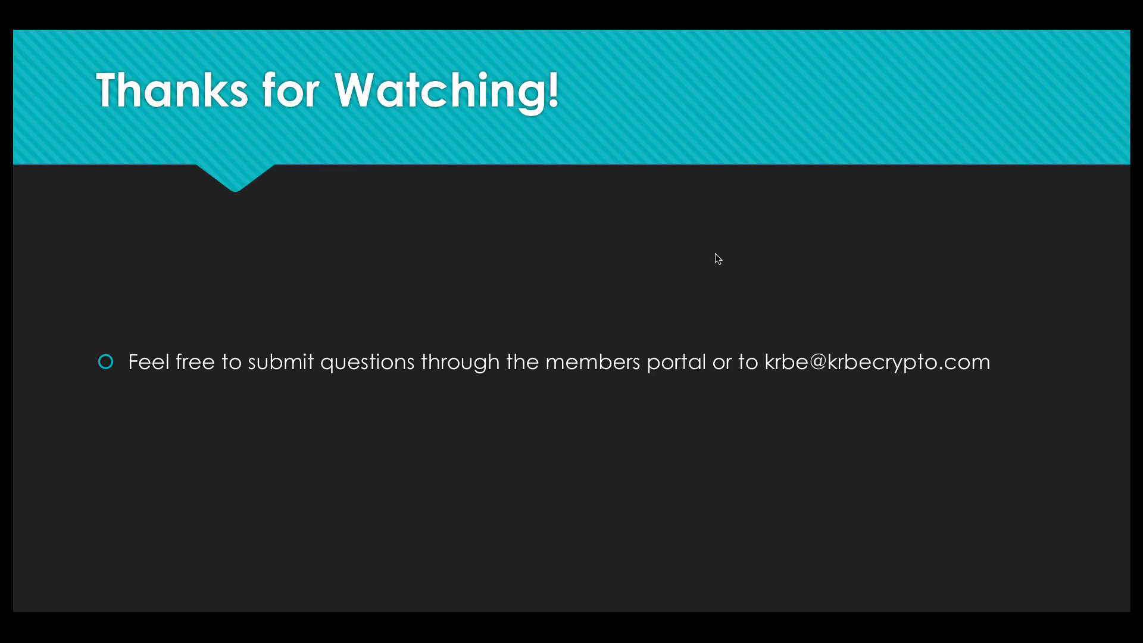
mouse_move(610, 184)
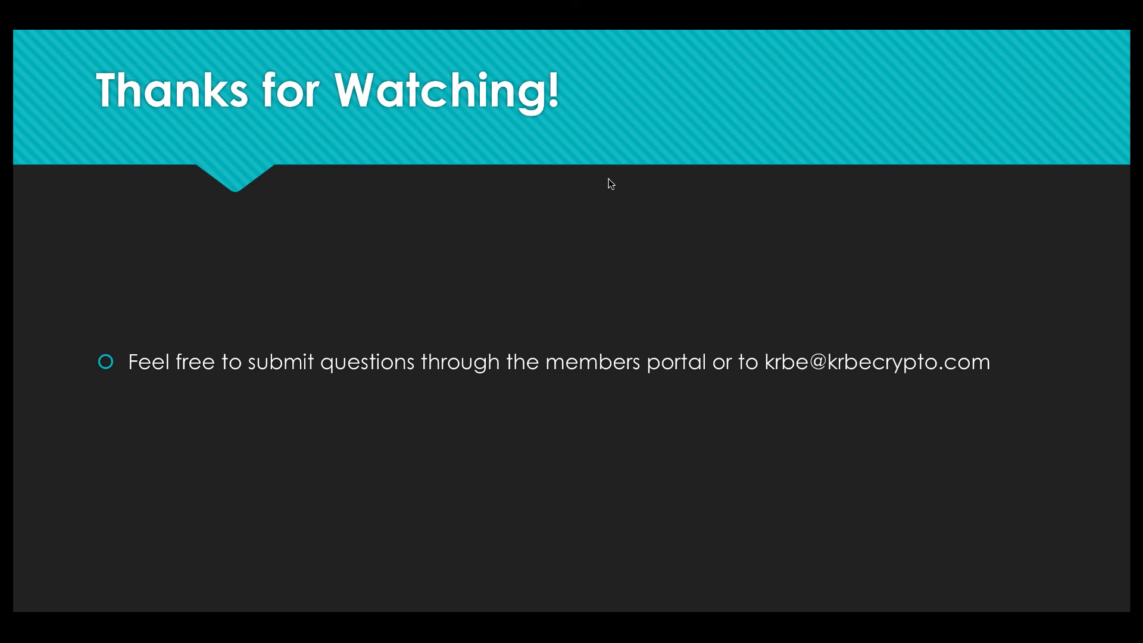
mouse_move(709, 195)
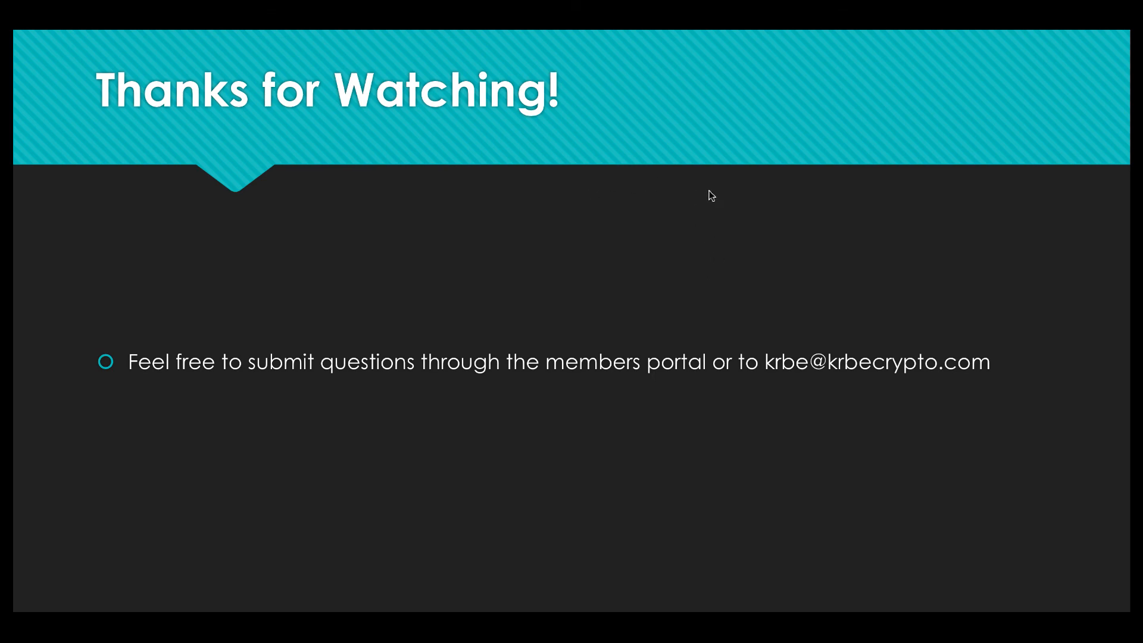
mouse_move(716, 176)
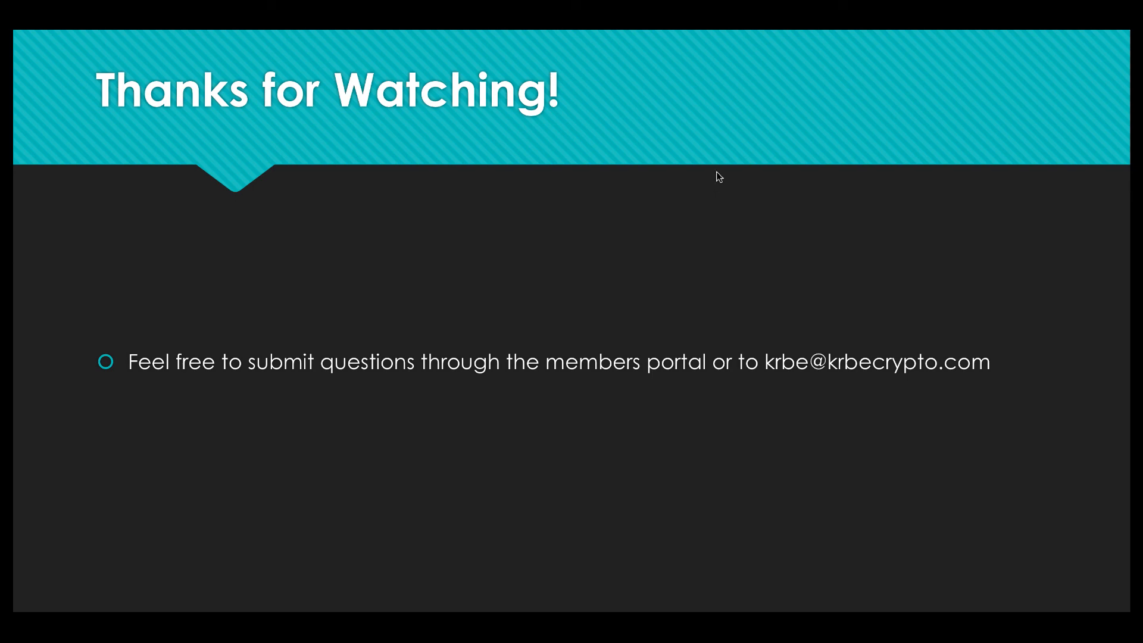
mouse_move(622, 237)
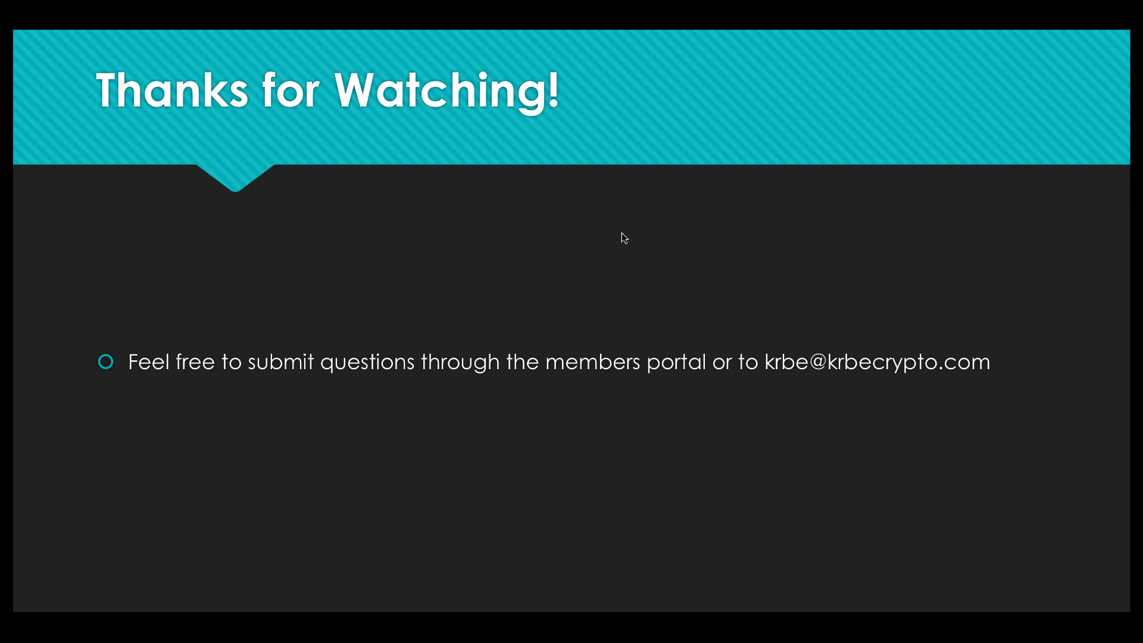
mouse_move(537, 201)
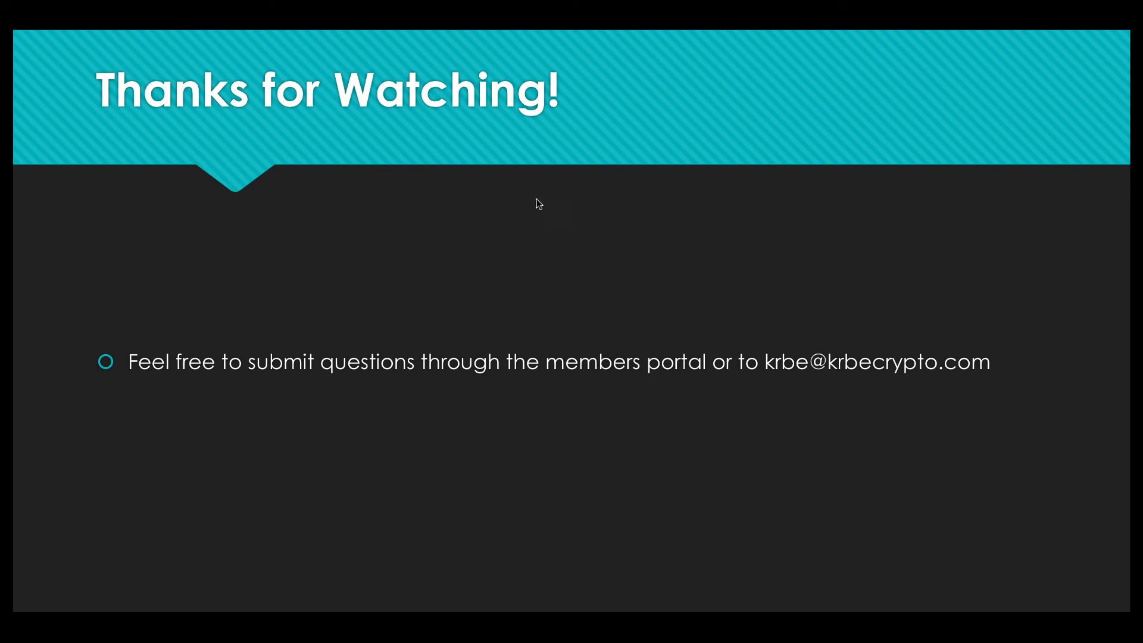
mouse_move(545, 200)
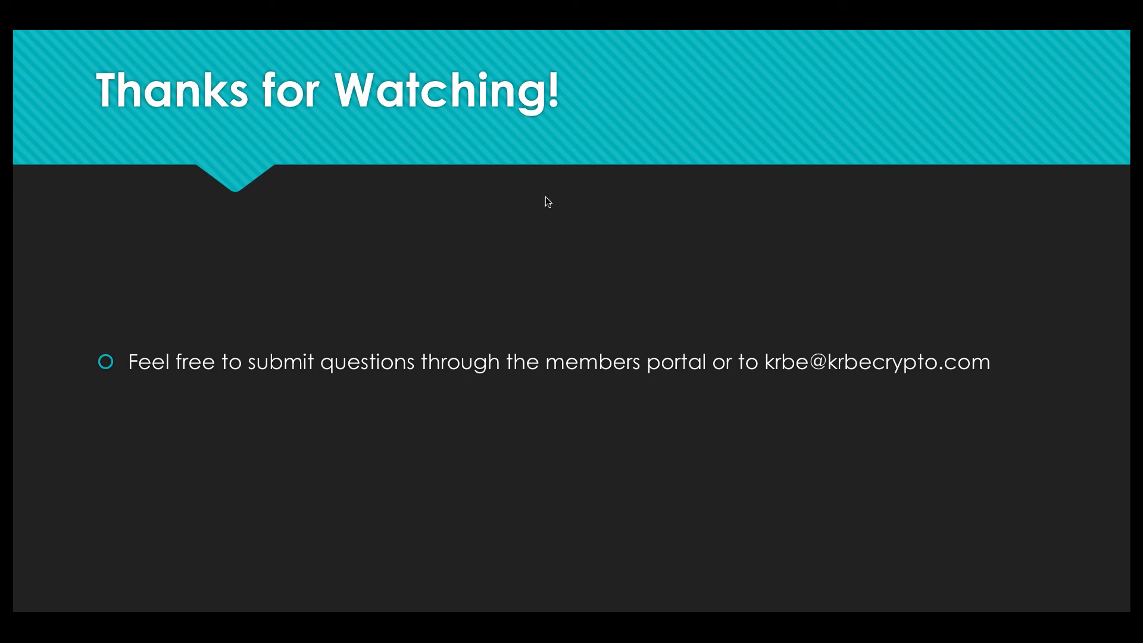
mouse_move(369, 294)
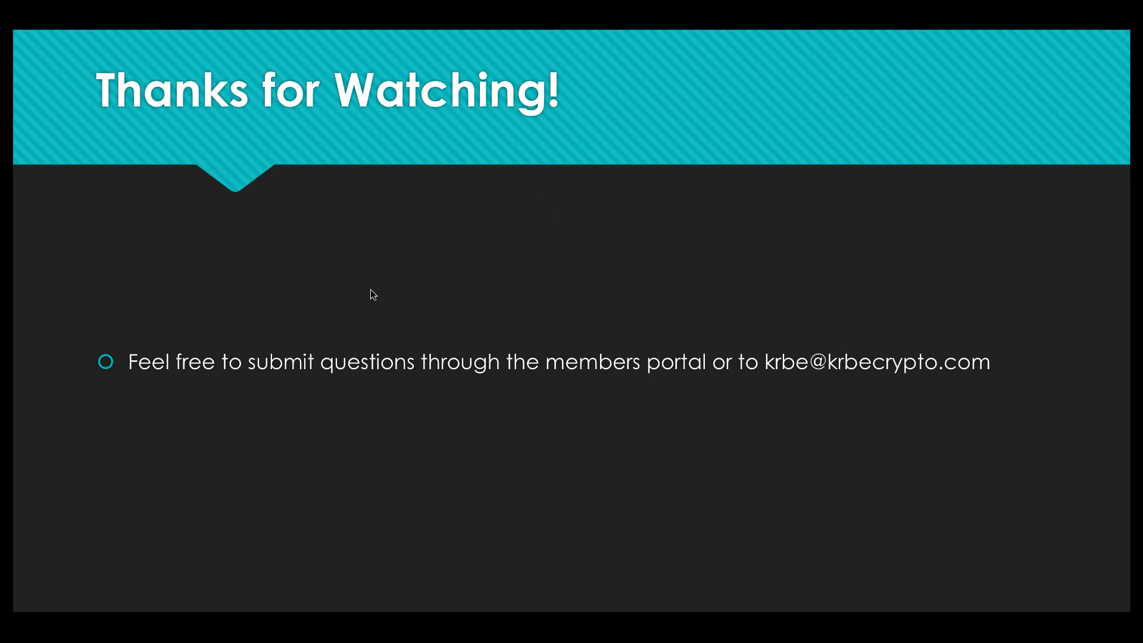